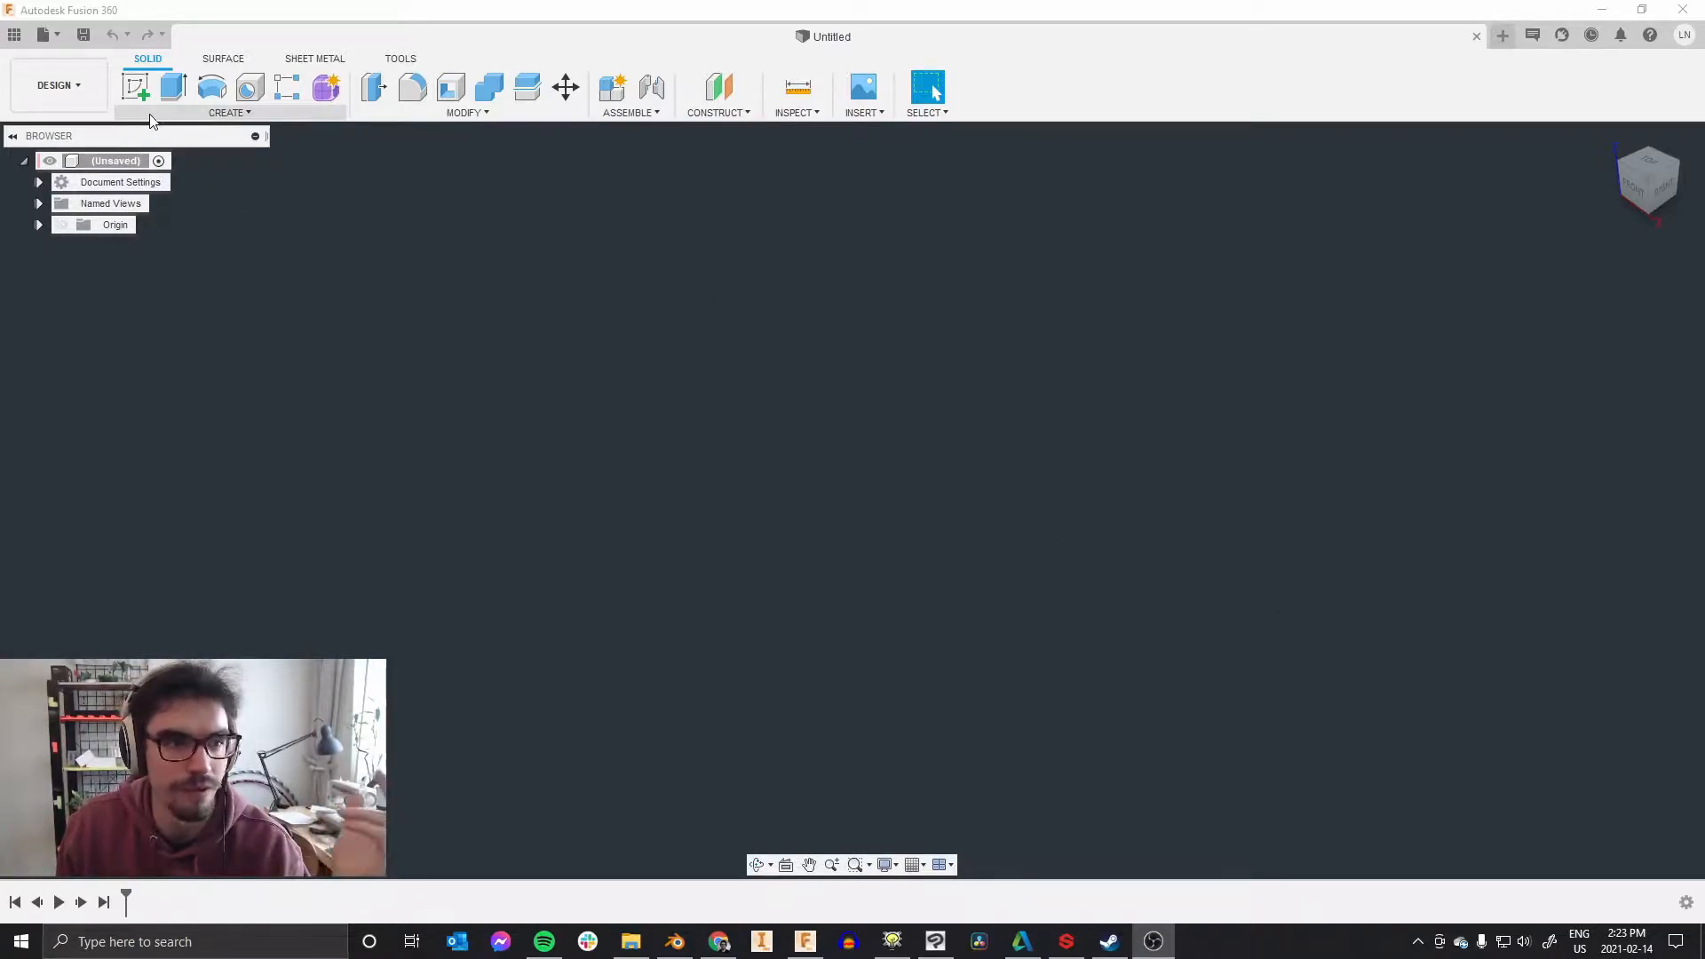
mouse_move(136, 92)
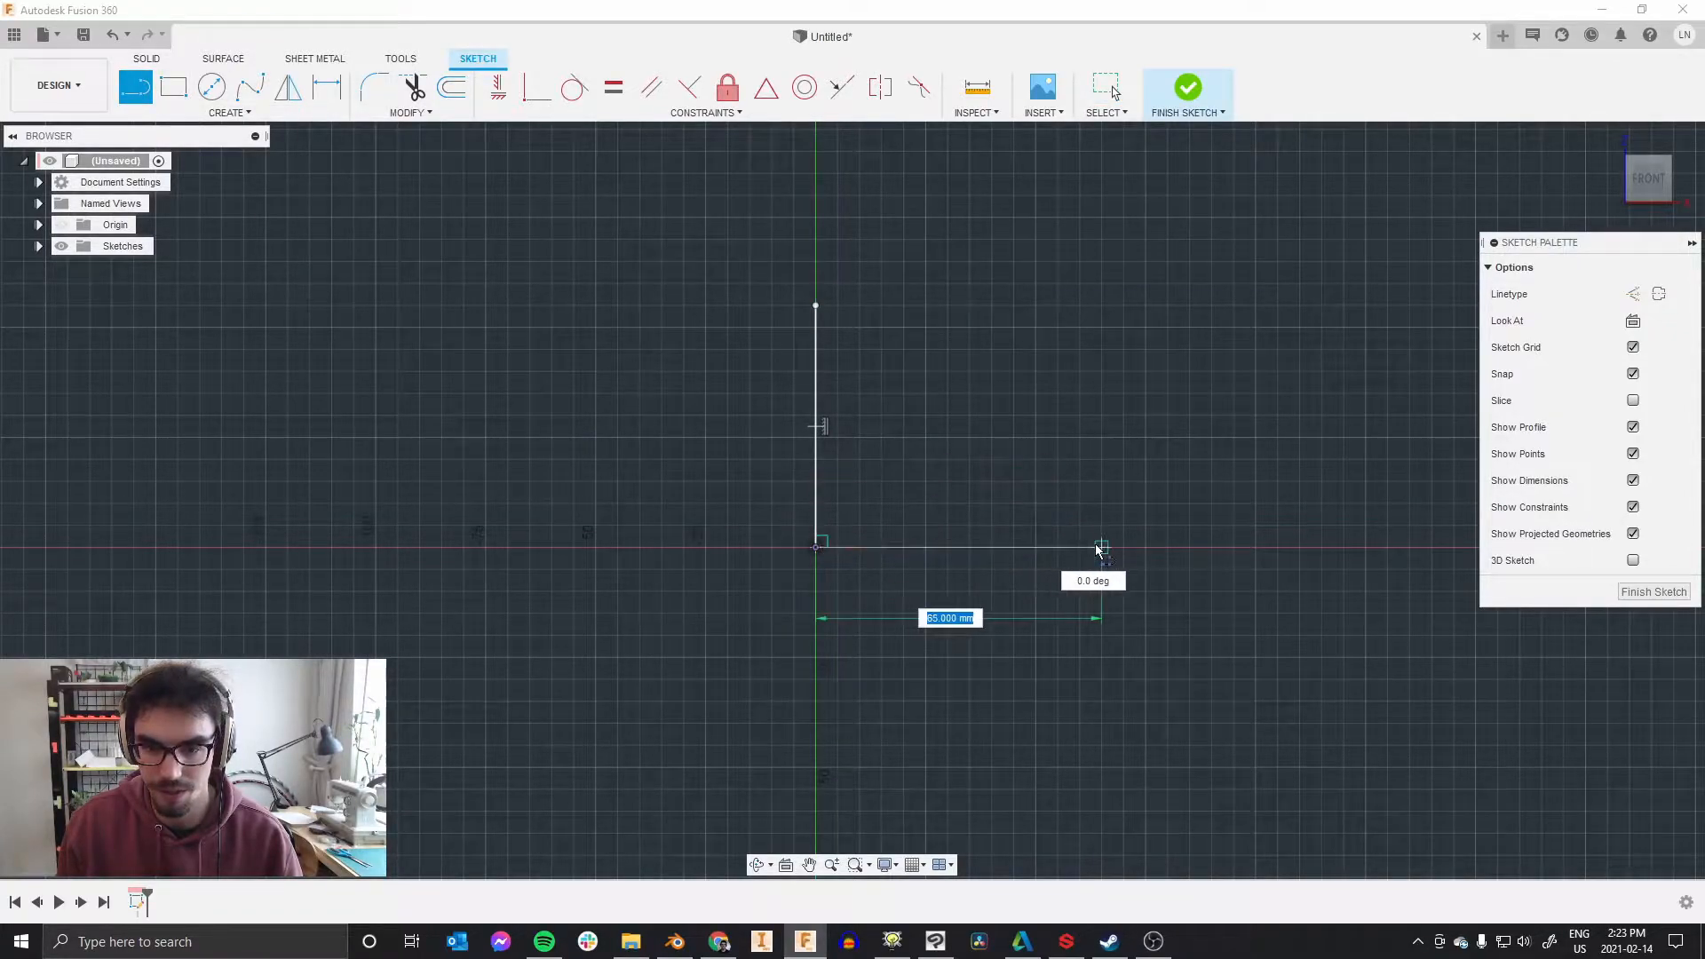
Step: Finish the two perpendicular L lines with the upright at 25 mm and select them
right_click(1099, 547)
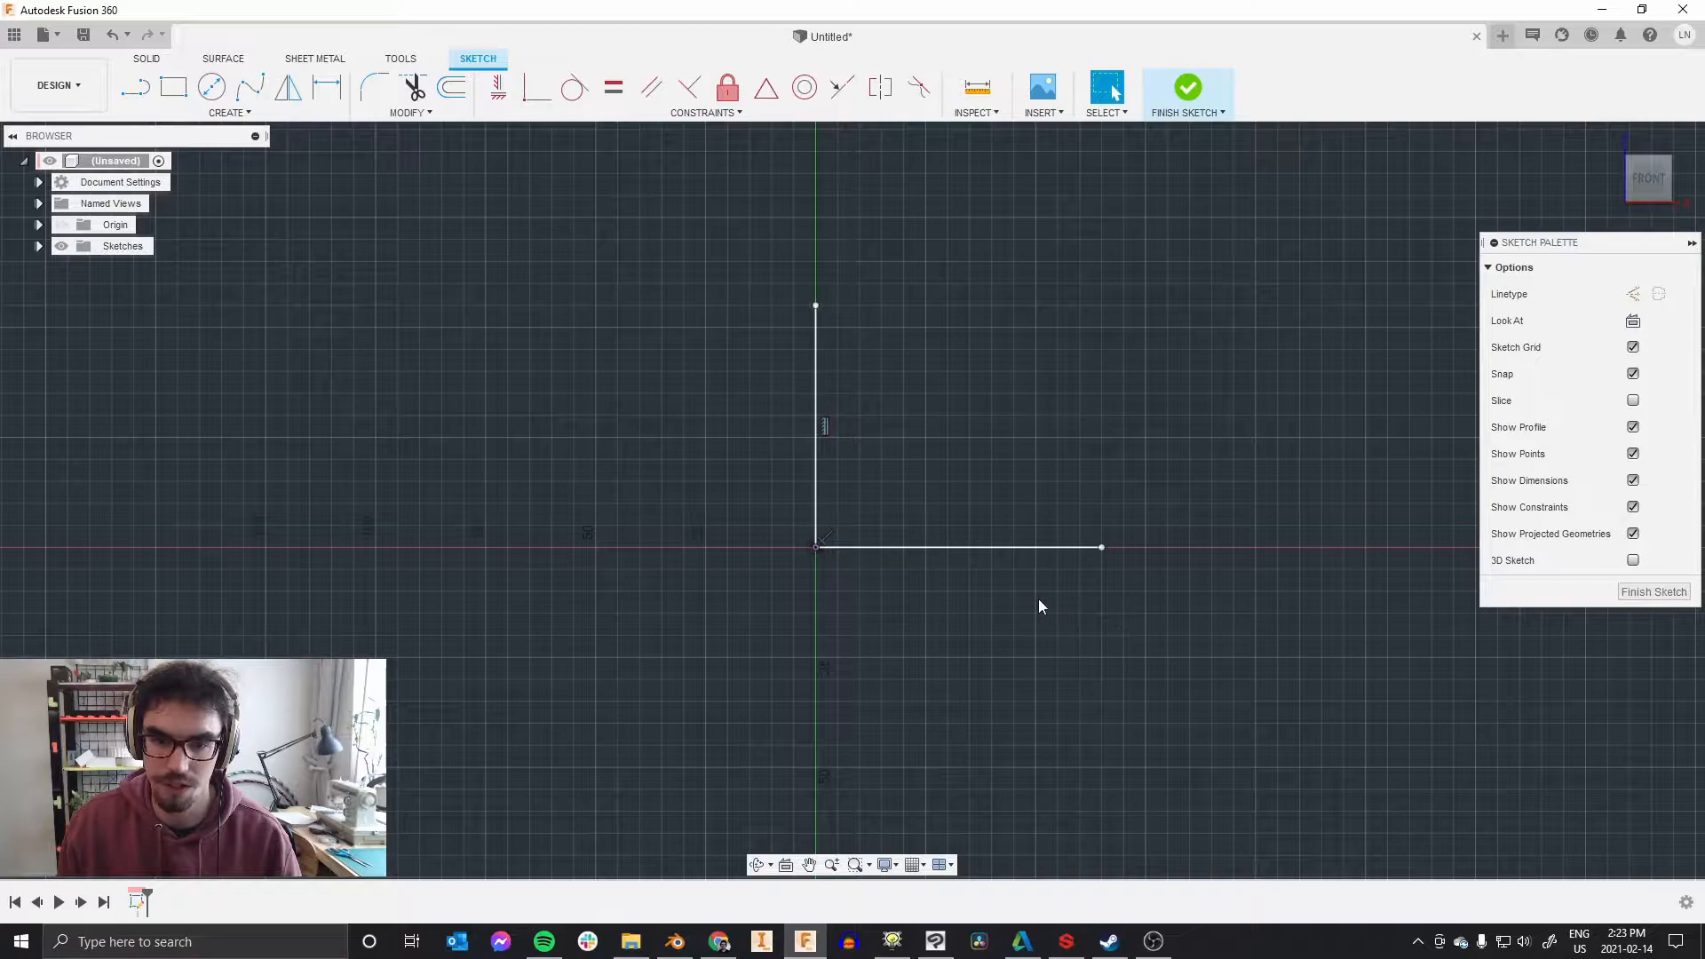
mouse_move(327, 85)
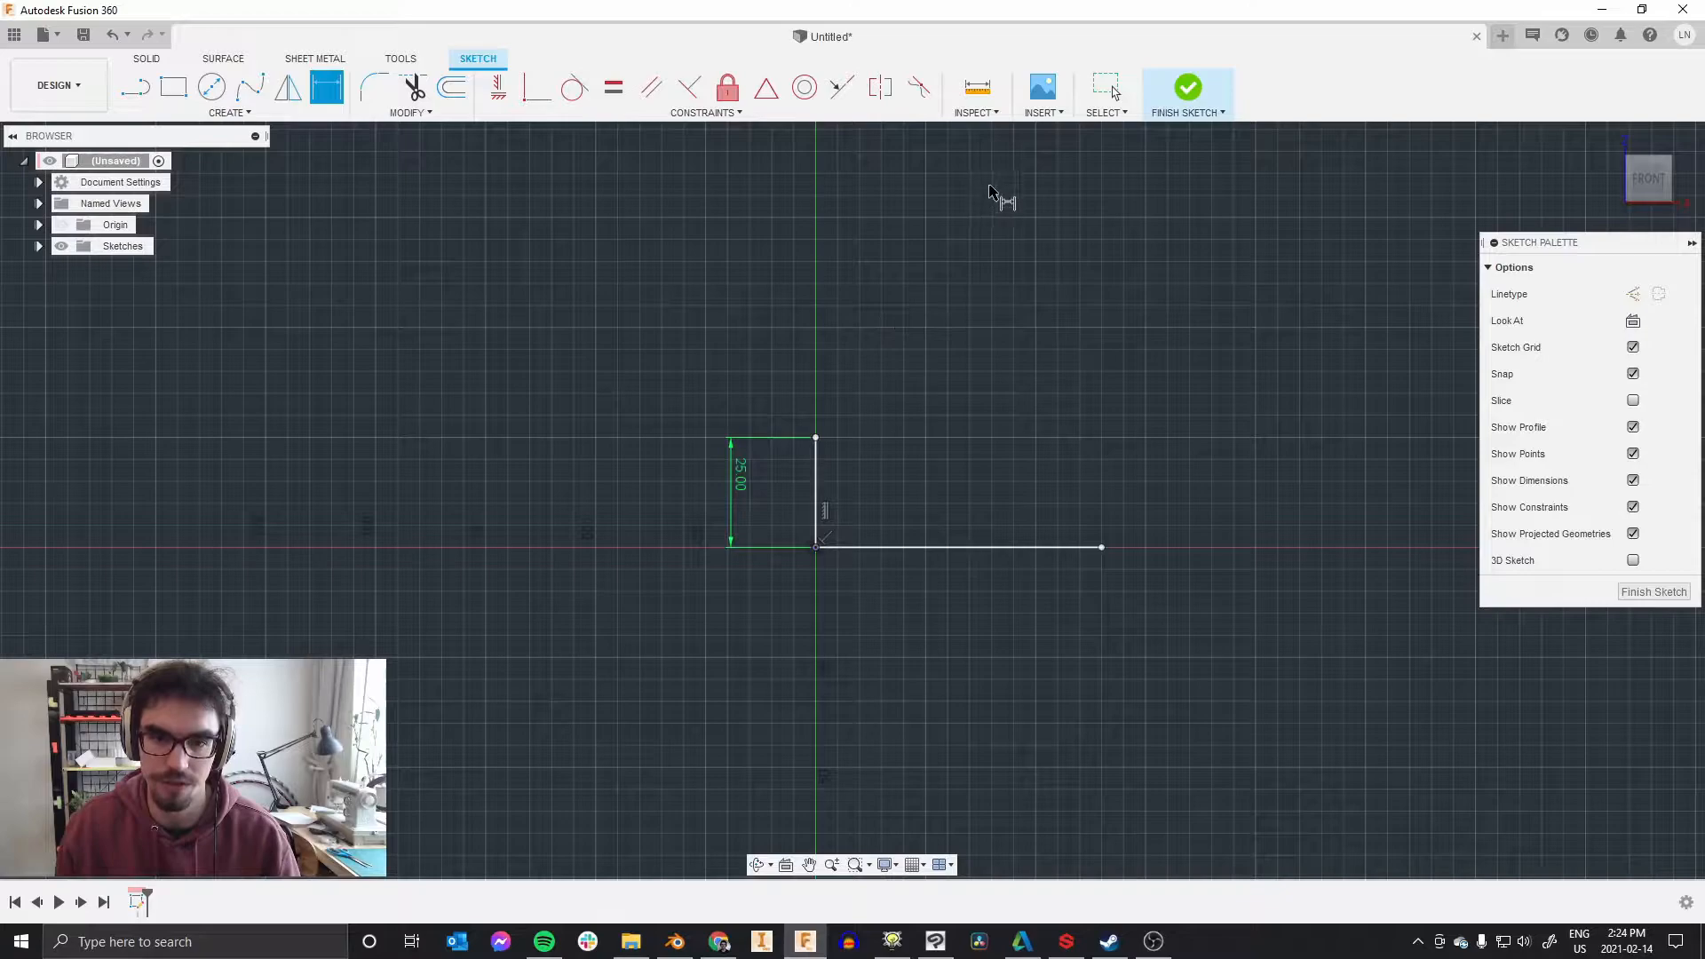
mouse_move(931, 389)
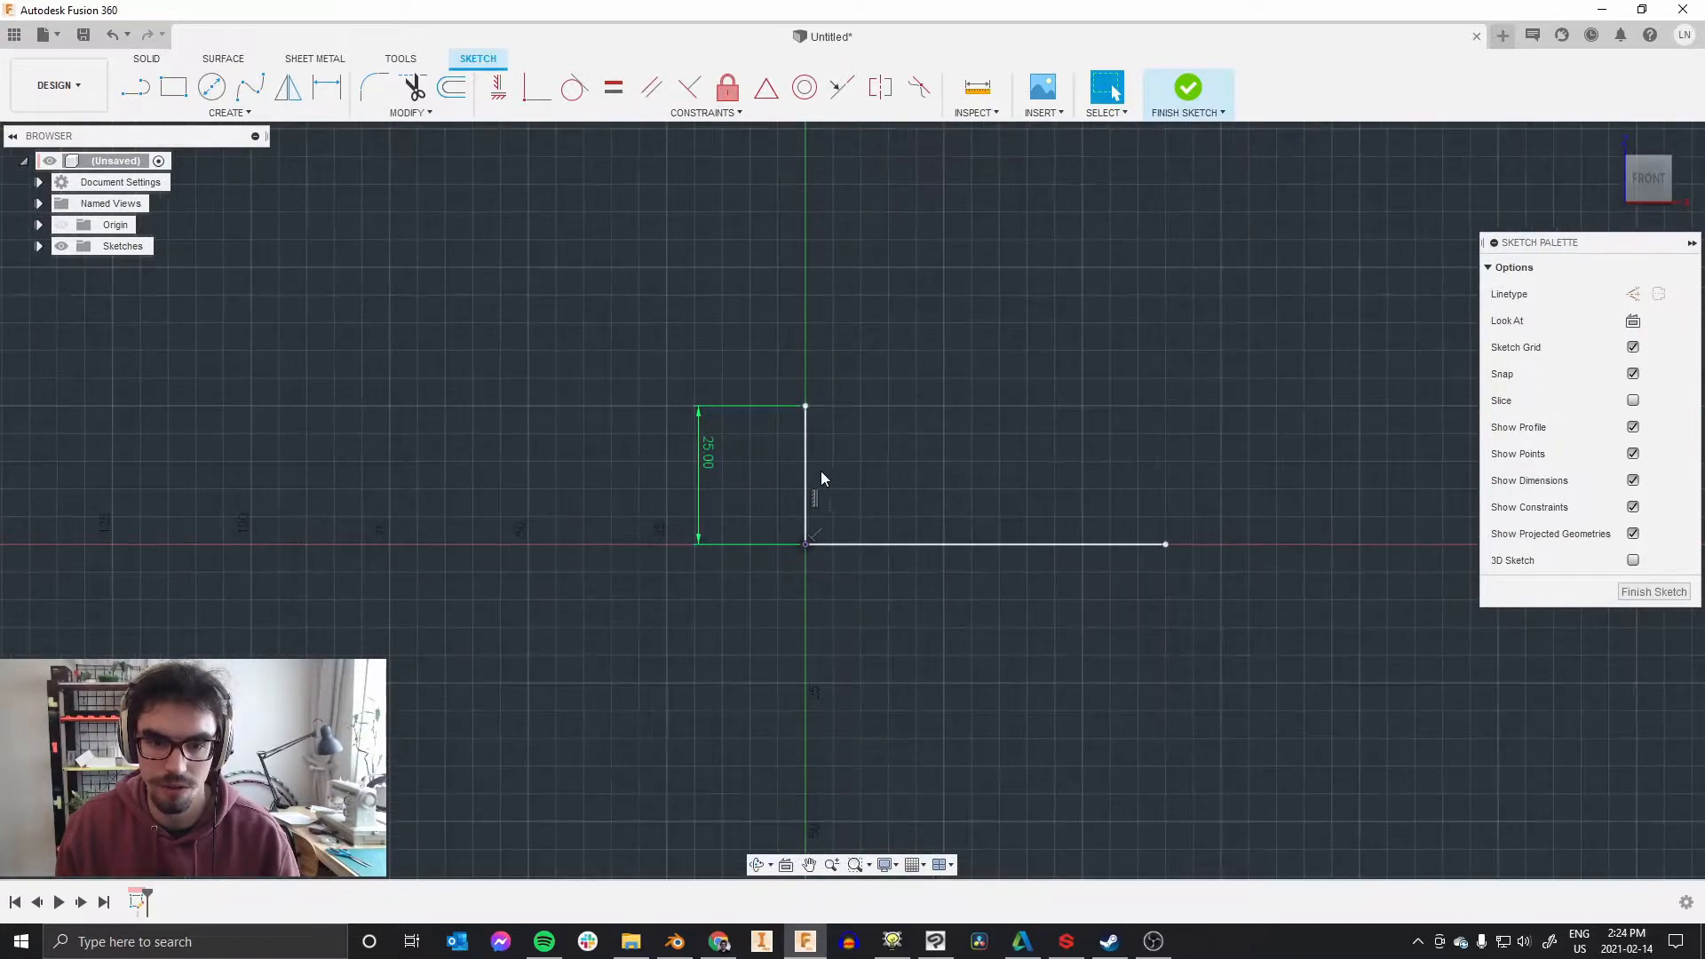
click(973, 547)
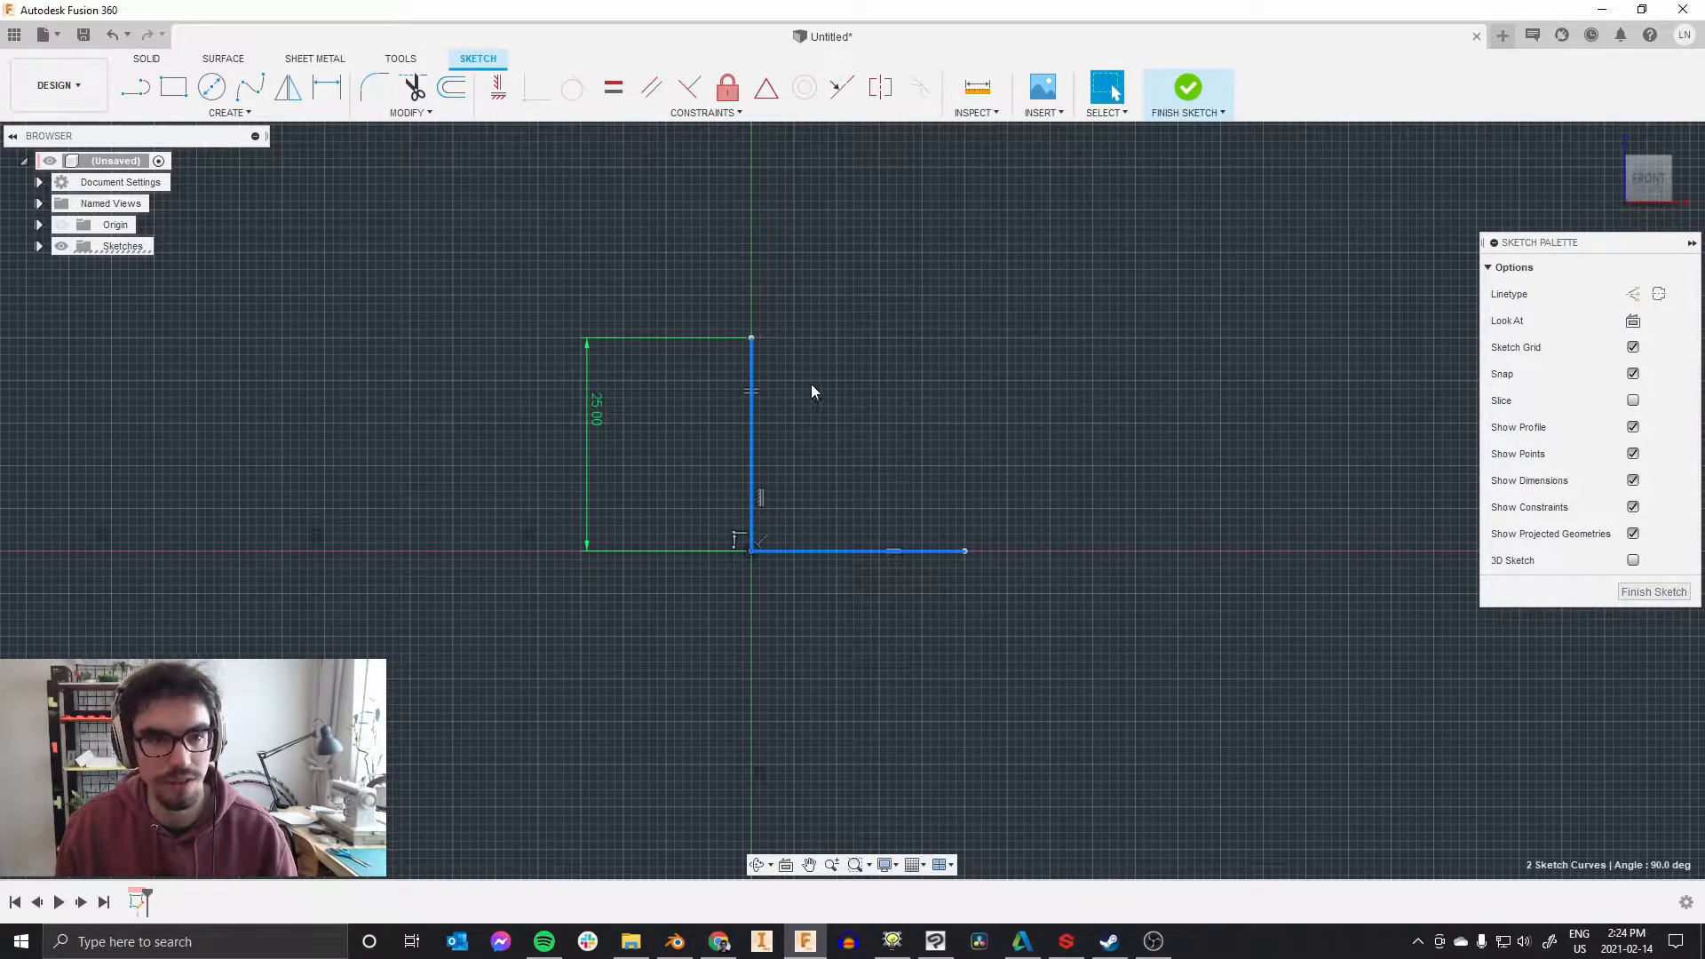
mouse_move(448, 89)
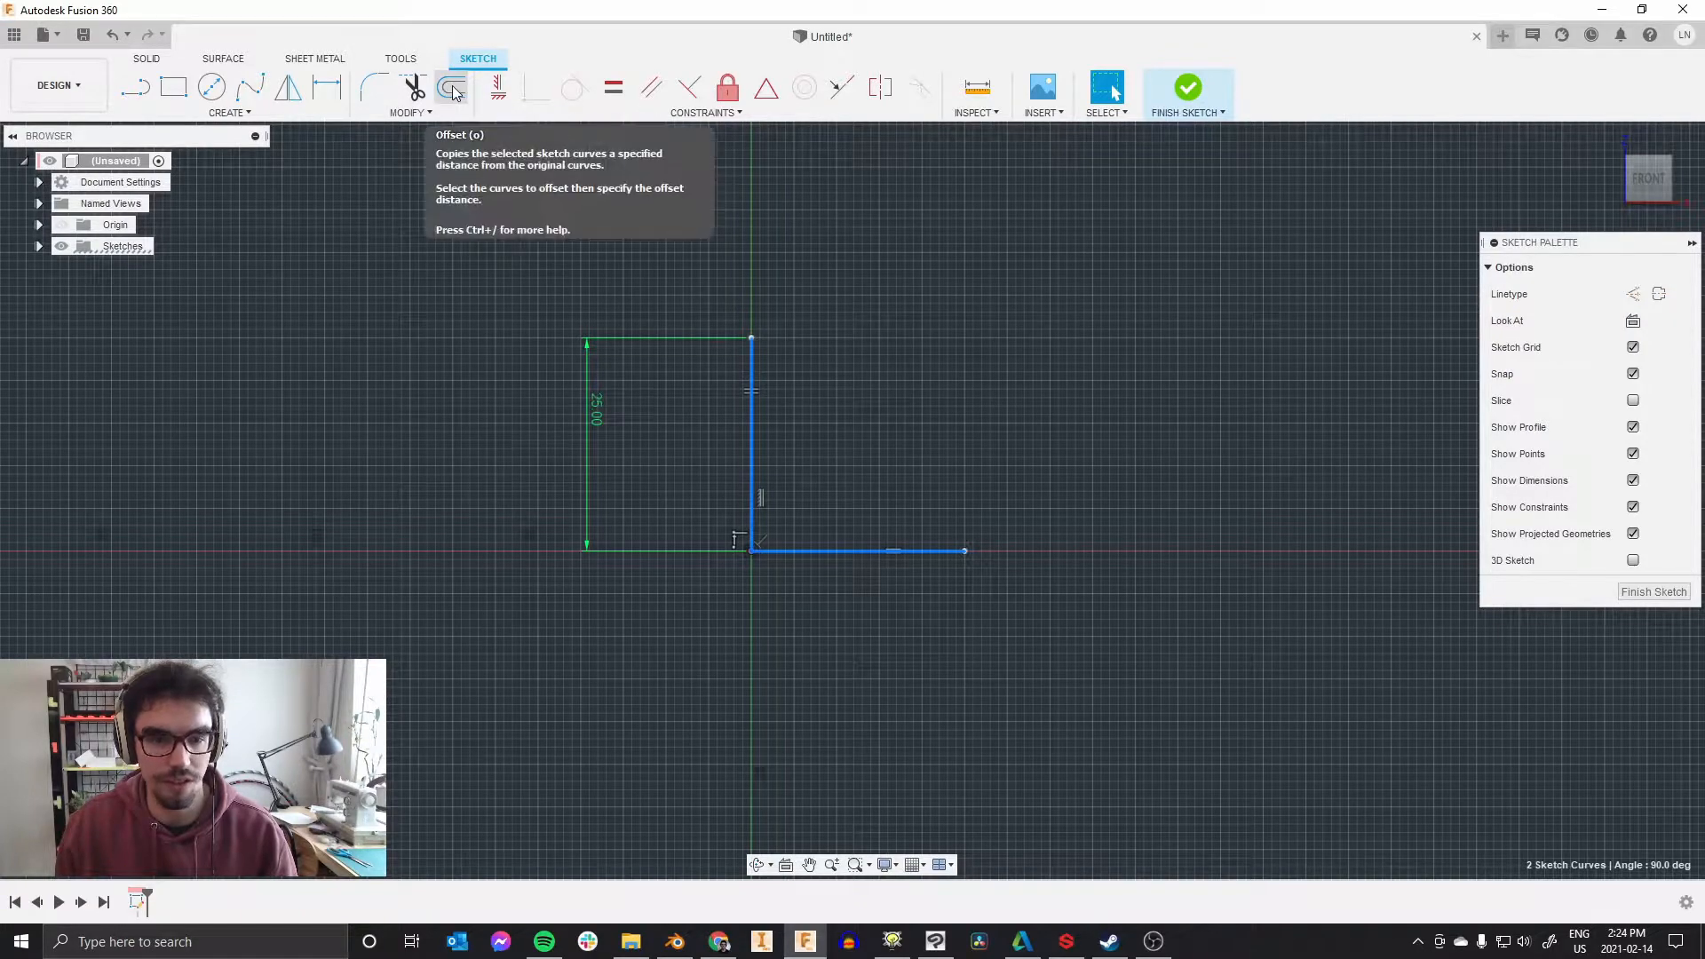
Step: Offset the L lines into a closed L-shaped profile and finish the sketch
click(450, 89)
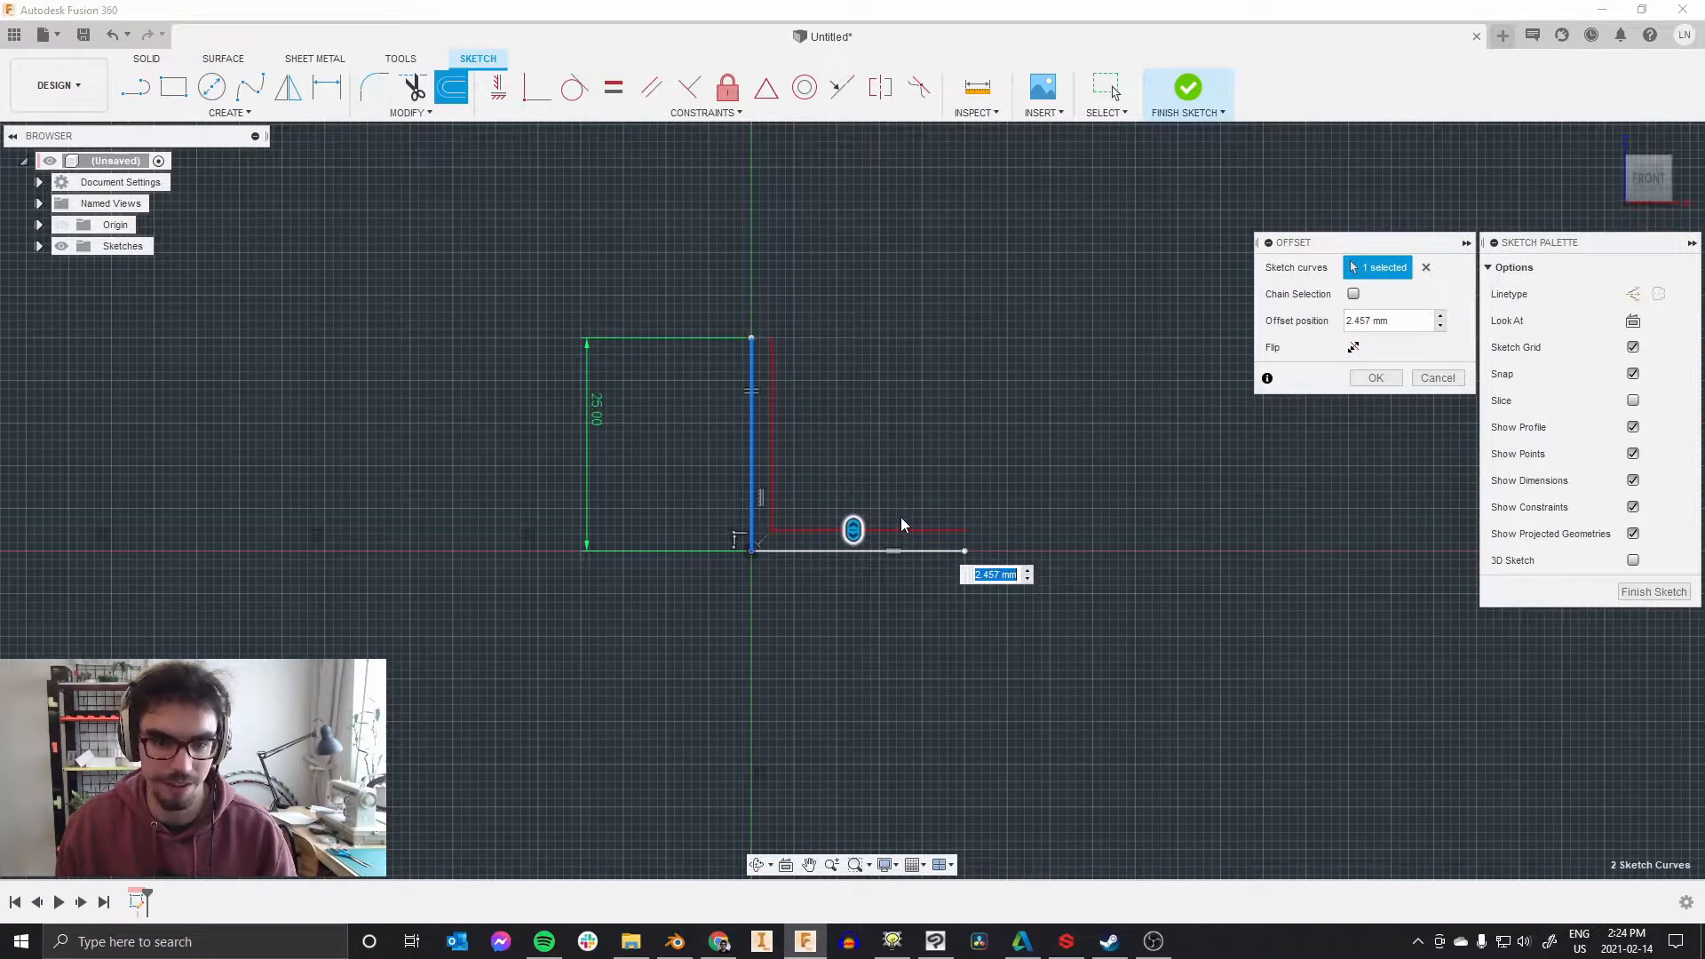
drag(852, 529, 832, 535)
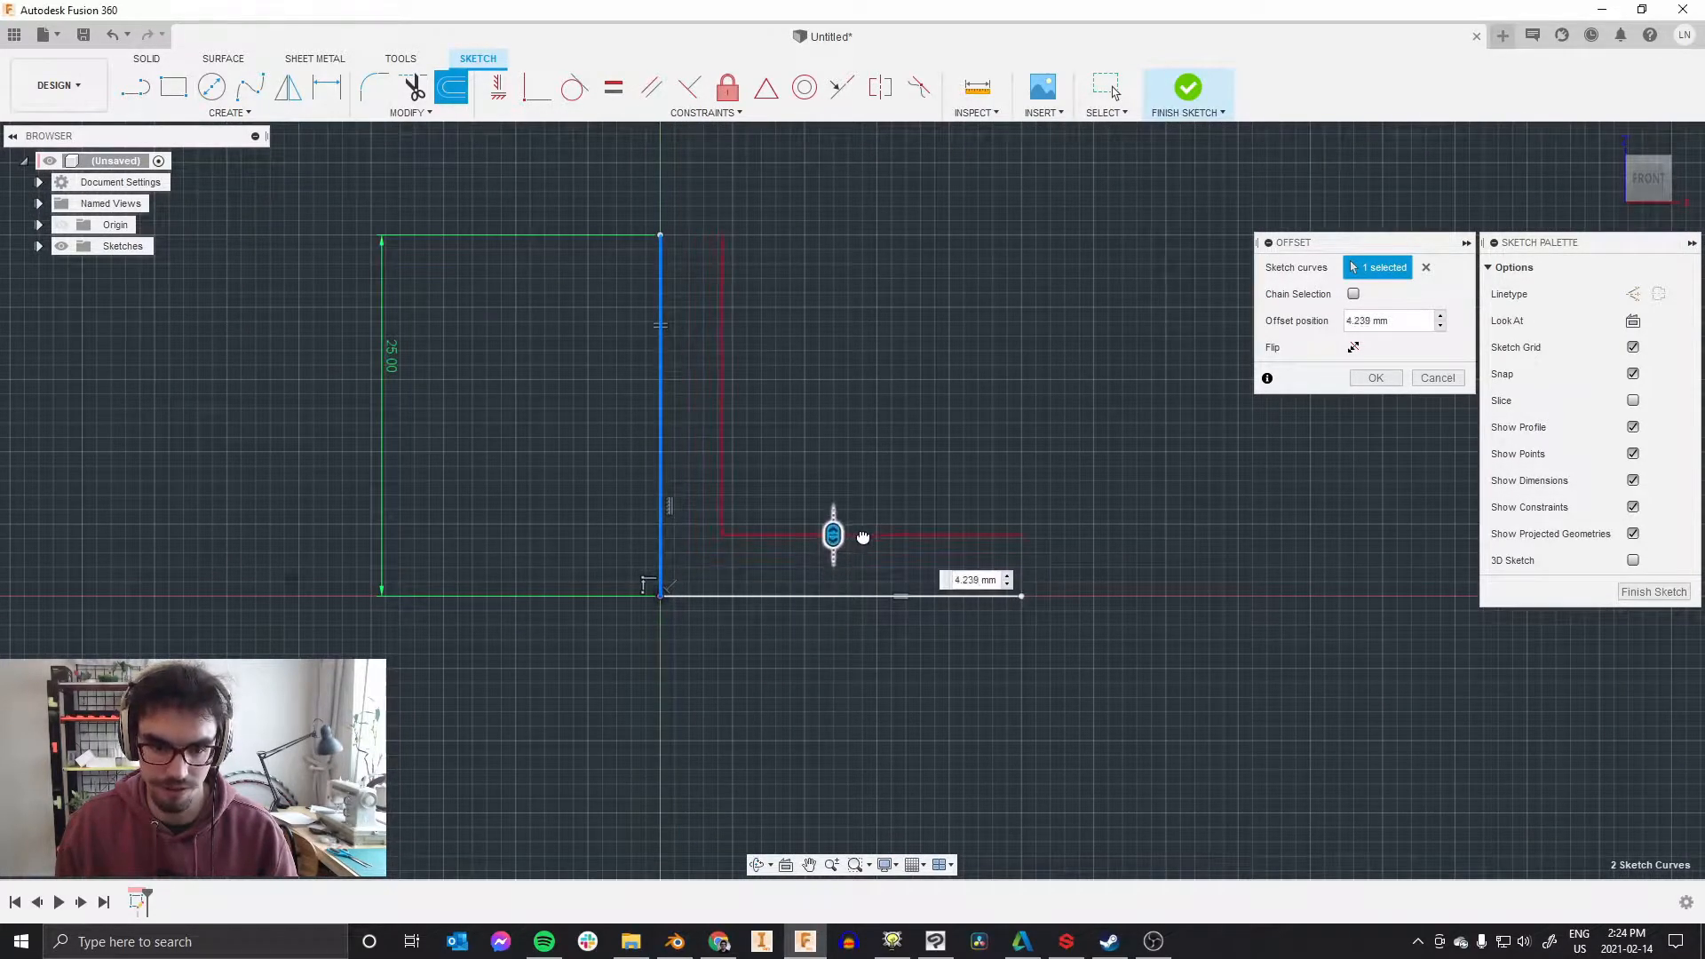
drag(832, 534, 831, 542)
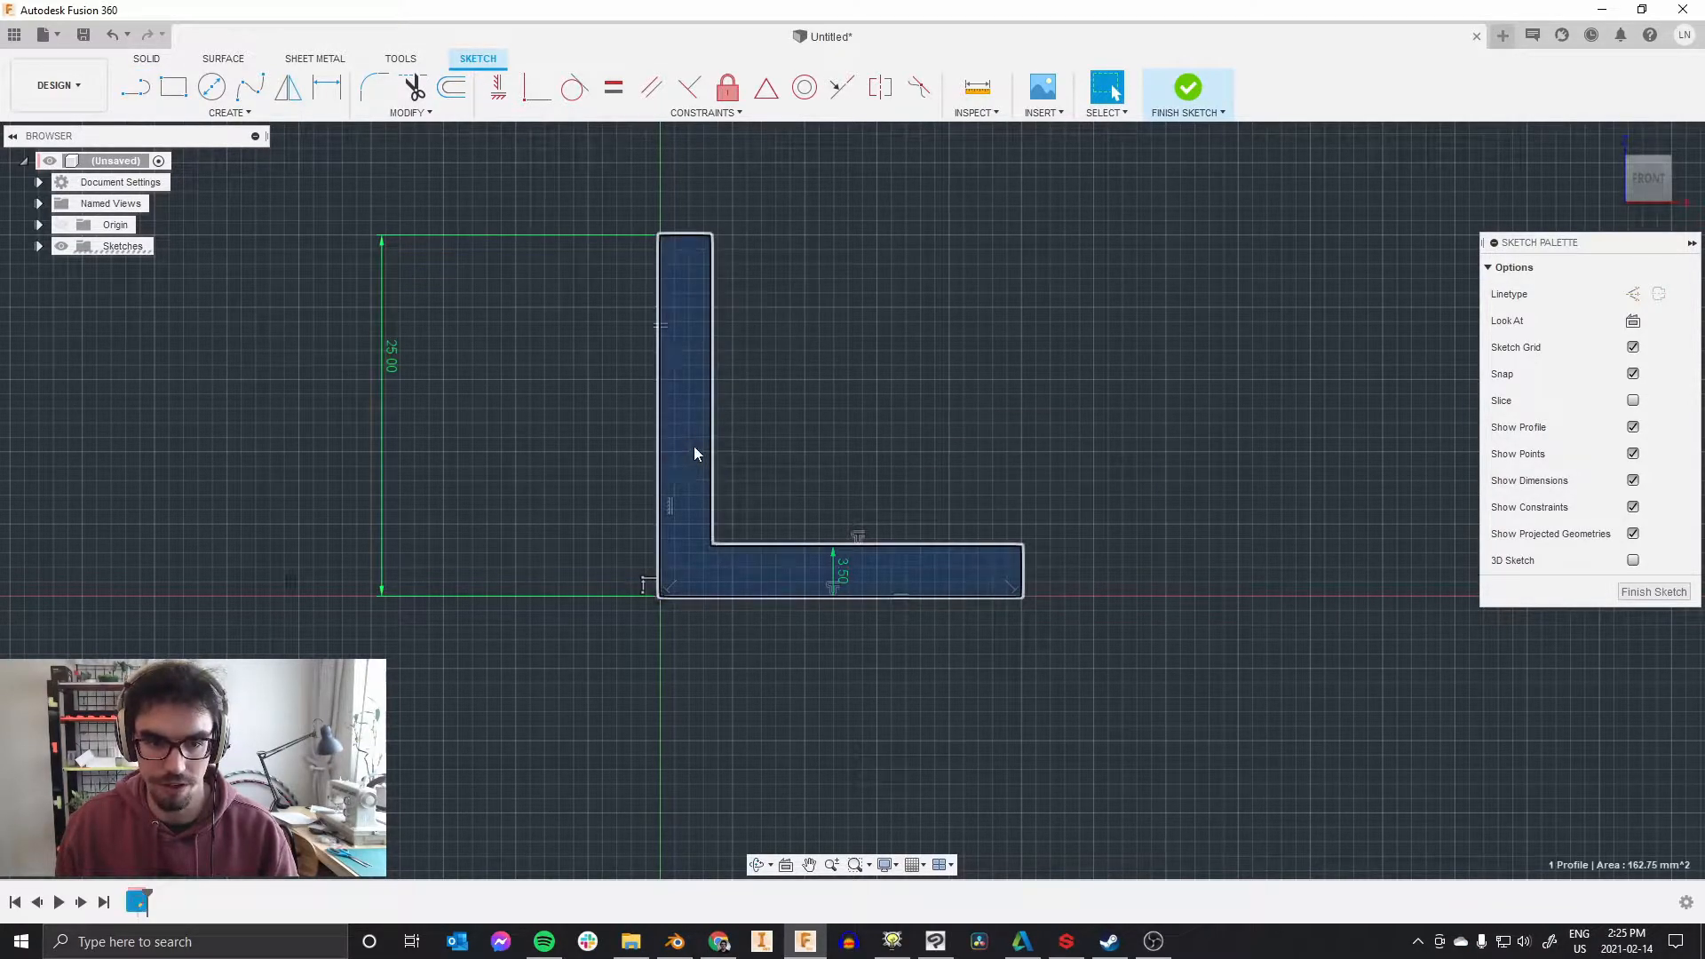
click(858, 441)
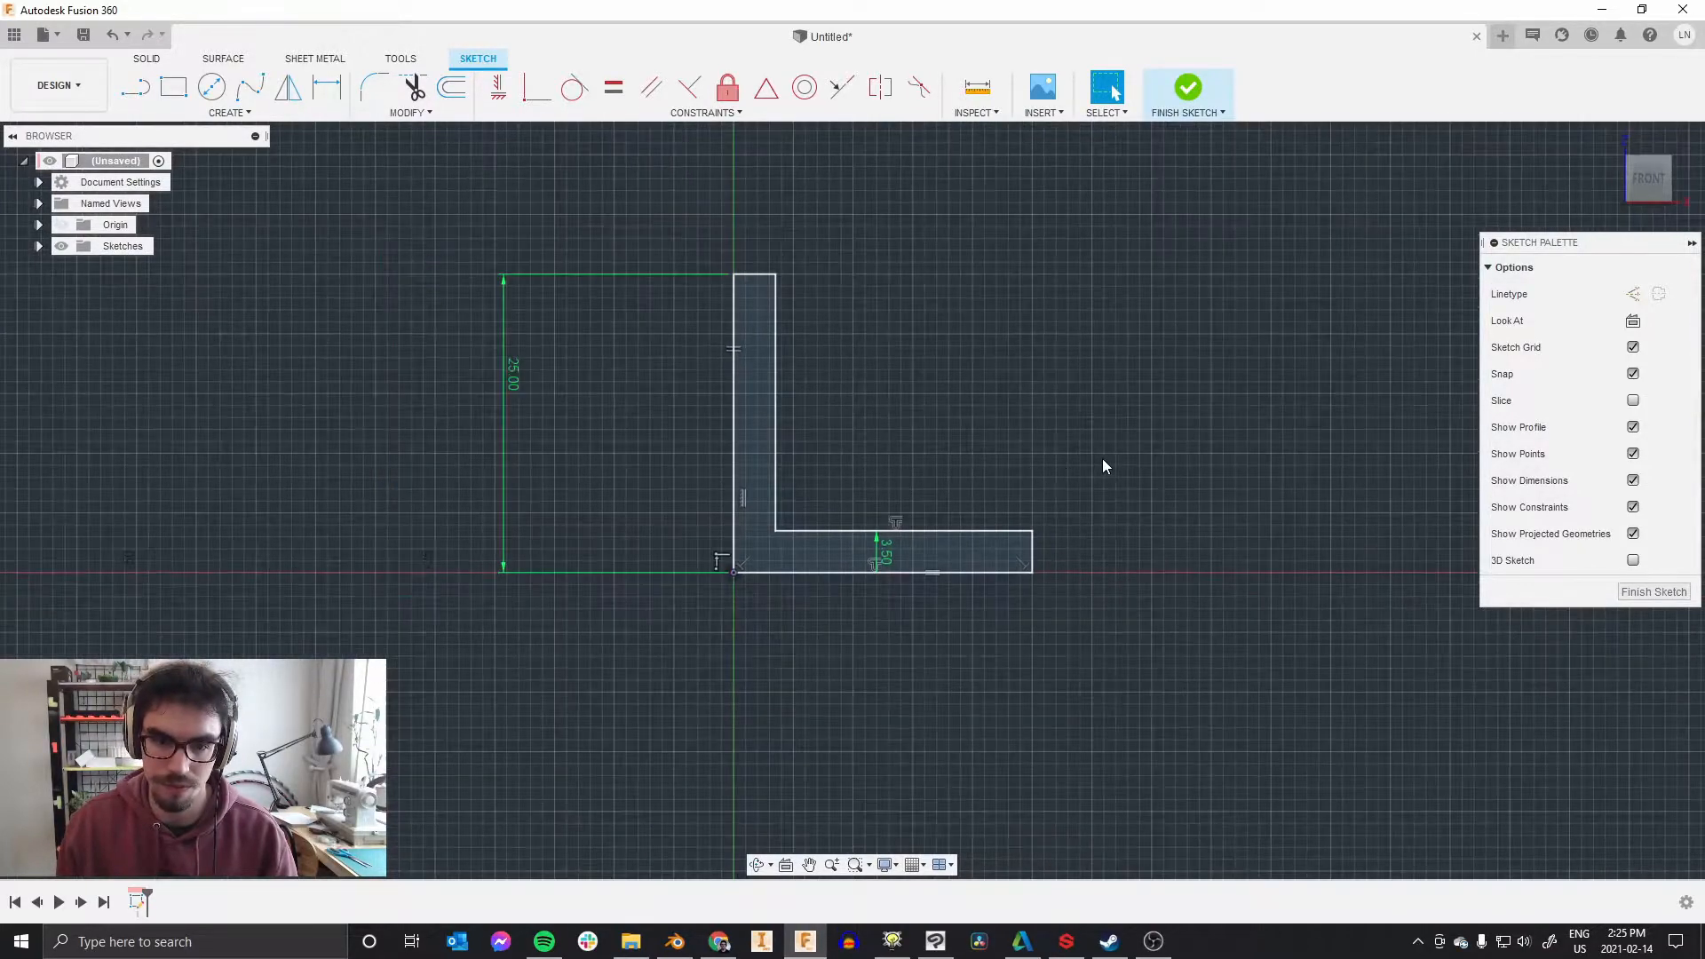
click(1188, 87)
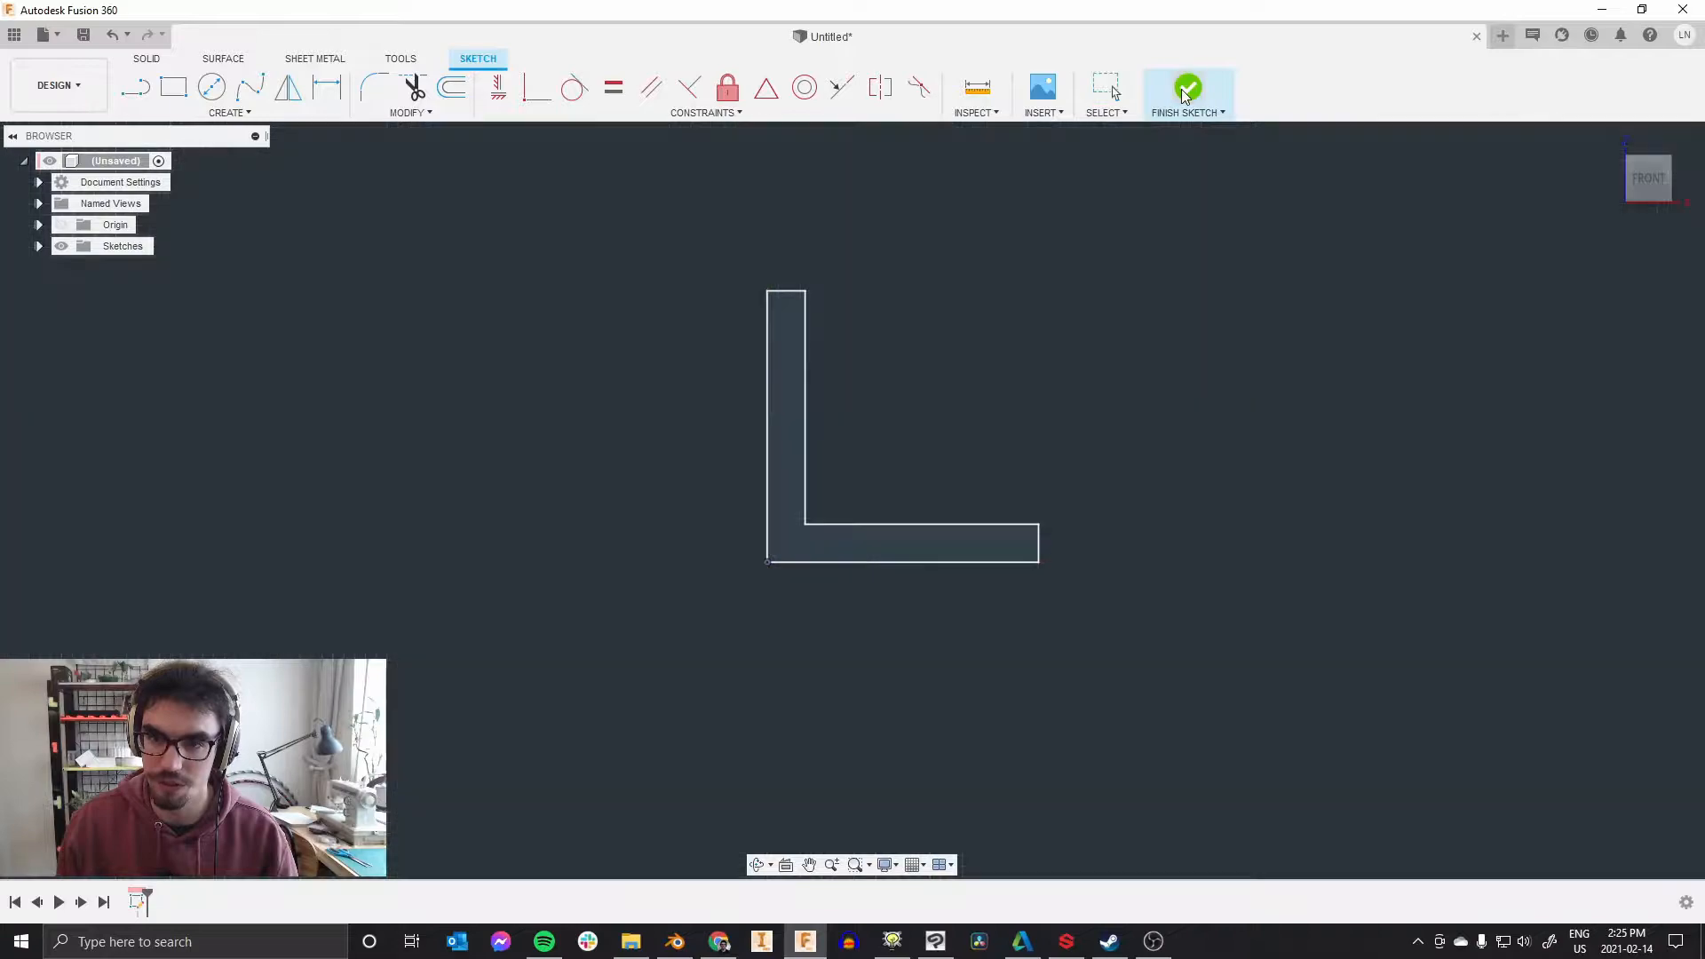
Step: Extrude the L profile symmetrically 15 mm into a solid bracket body
click(1188, 87)
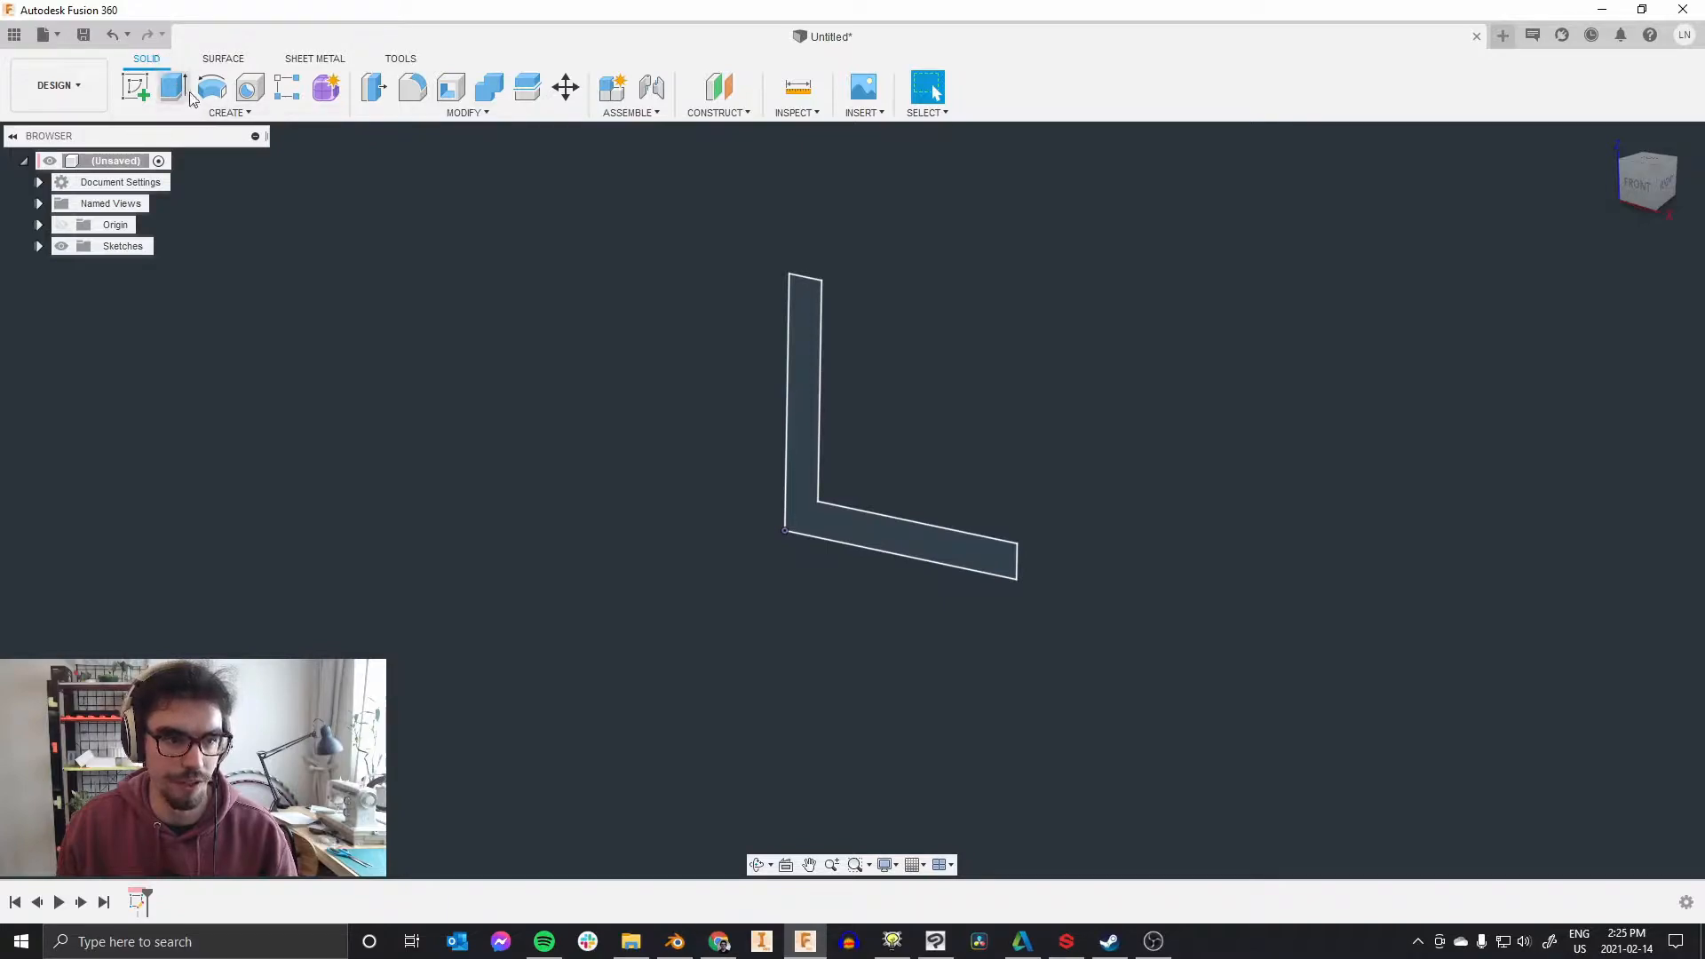
click(171, 88)
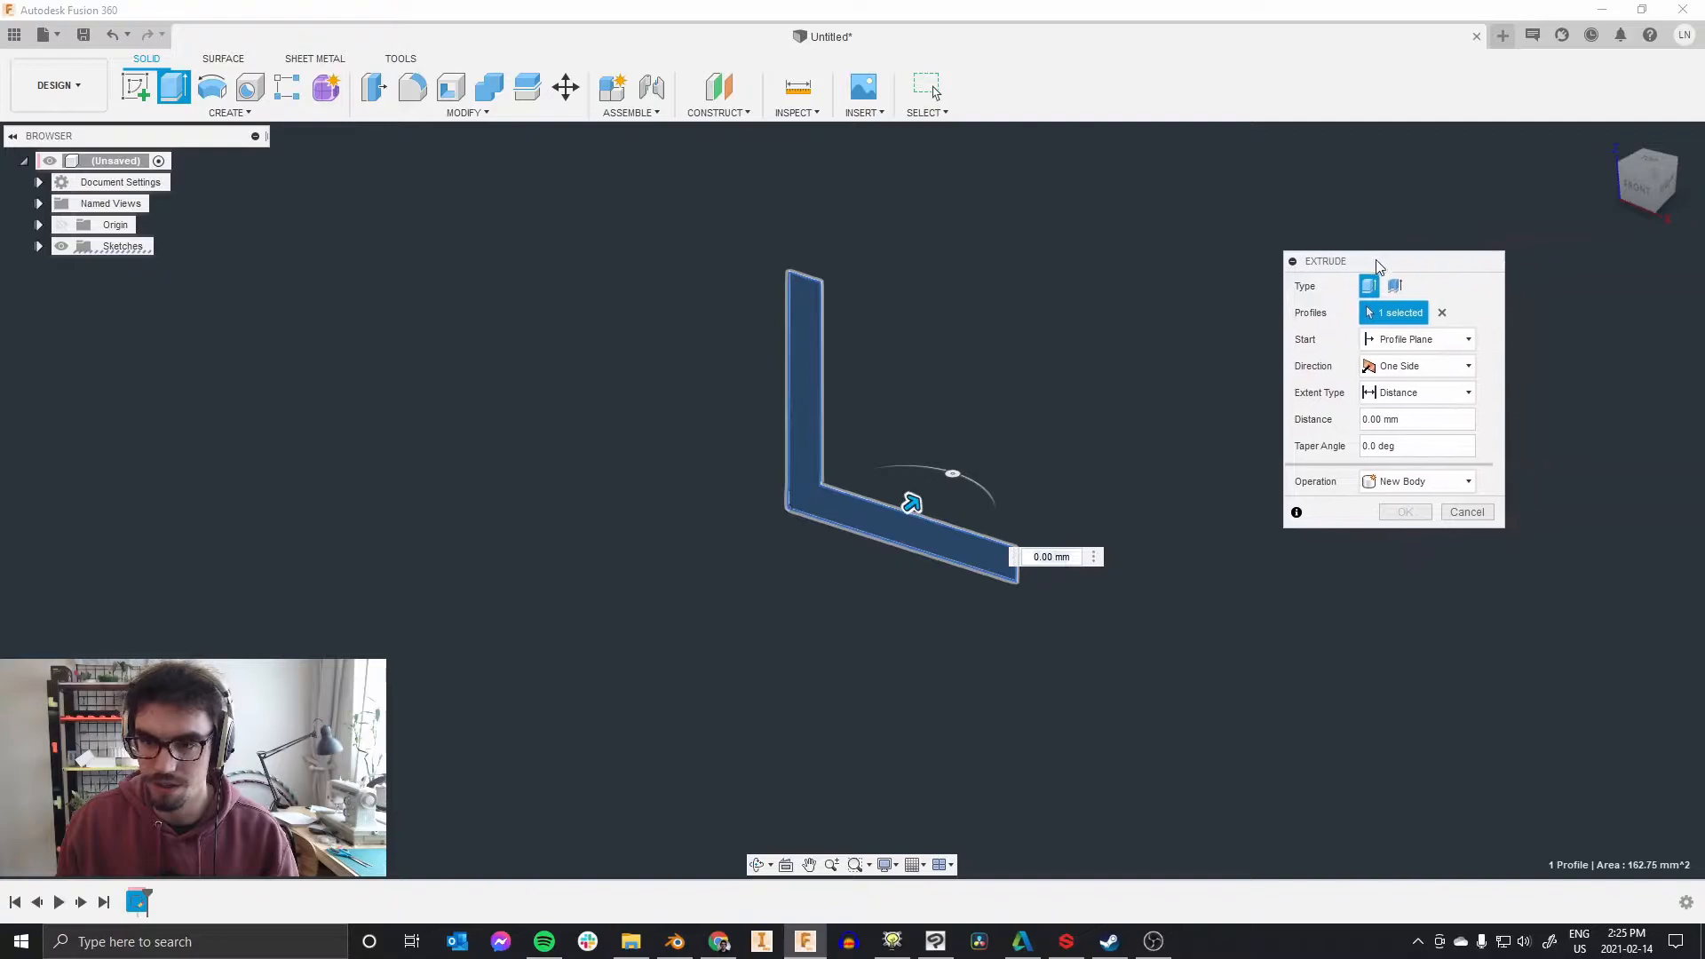
drag(1378, 261, 1232, 302)
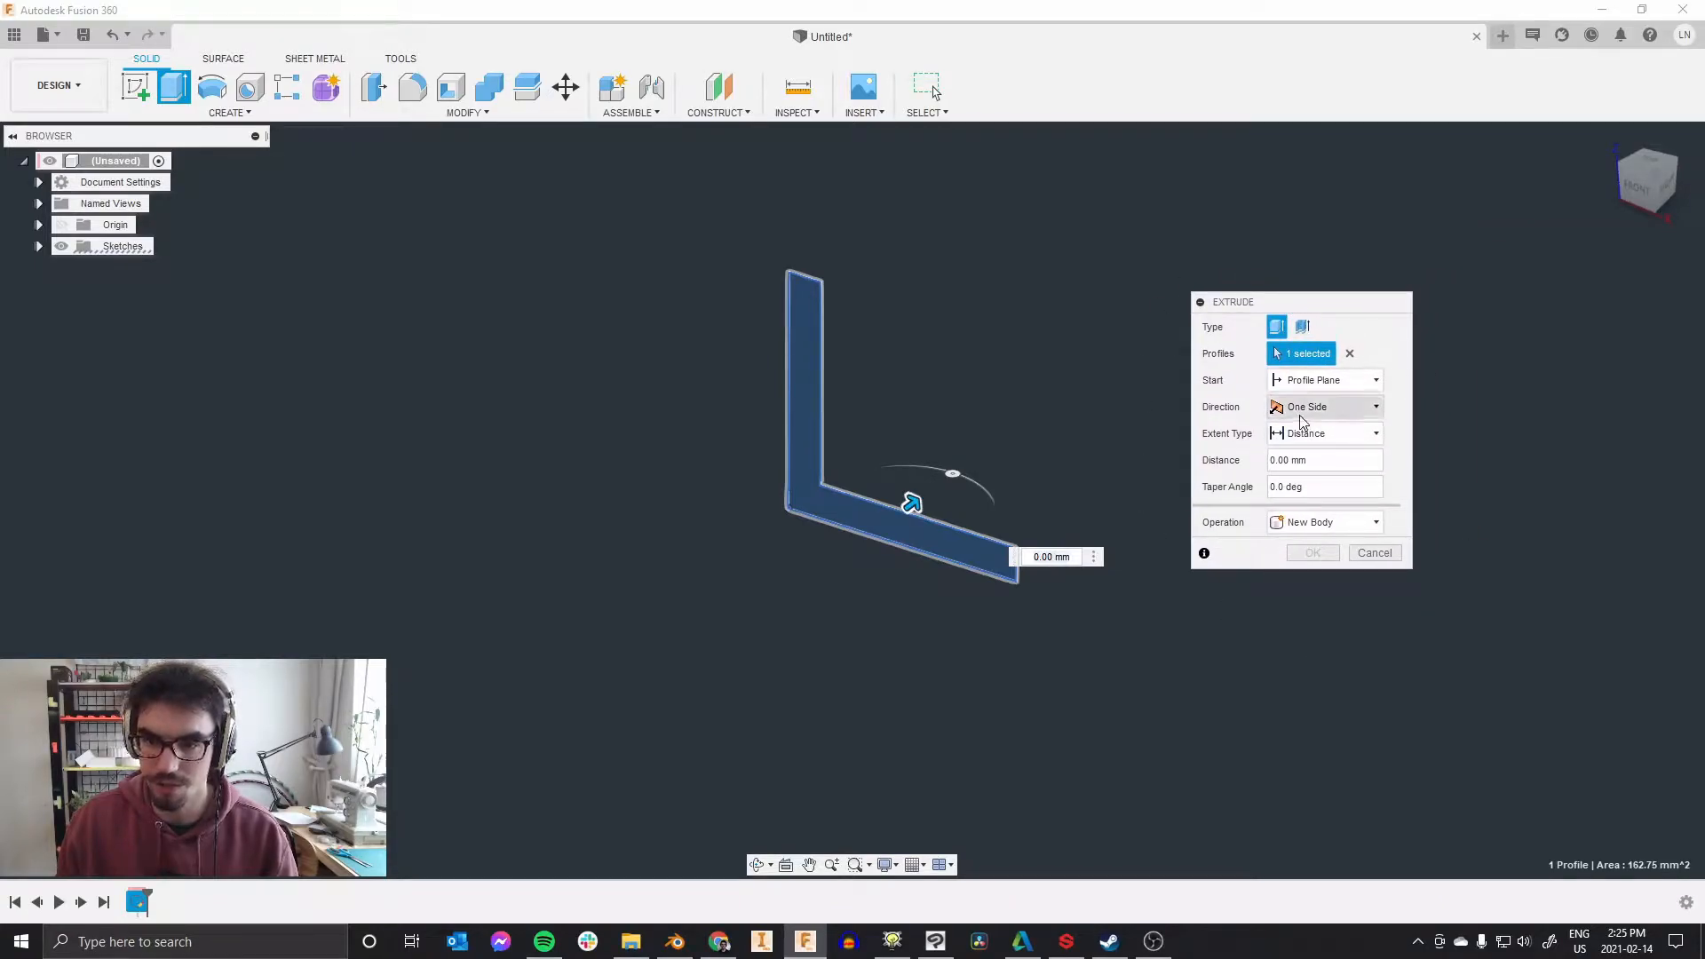
click(1375, 406)
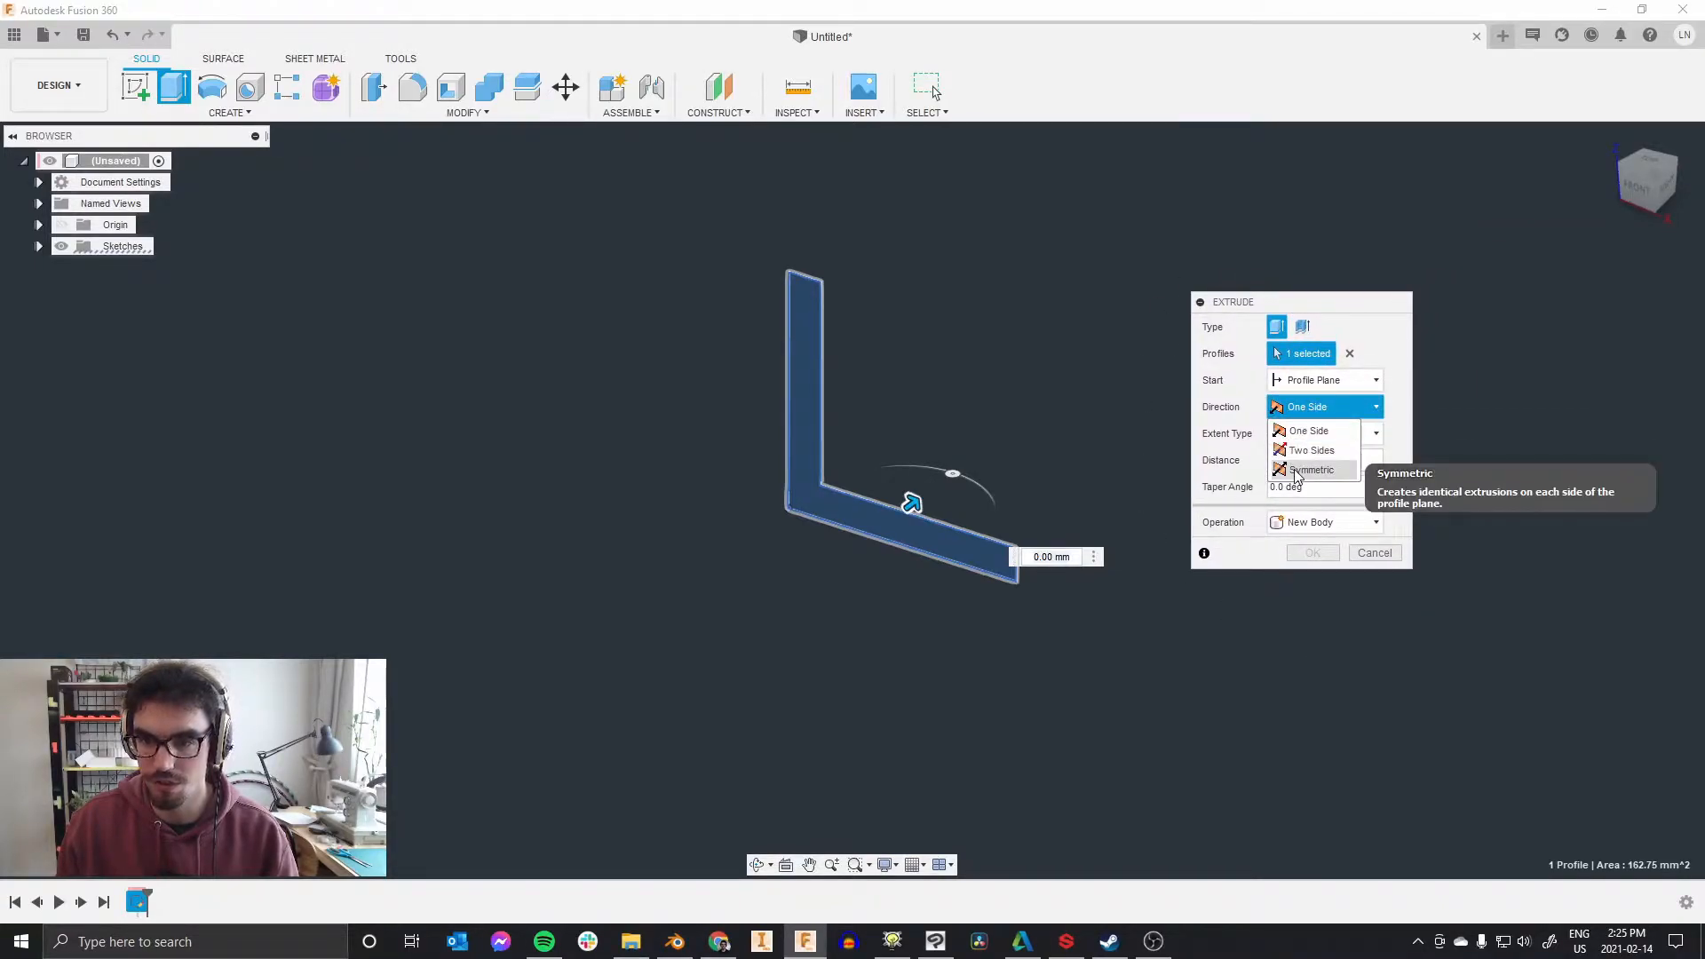
click(1310, 468)
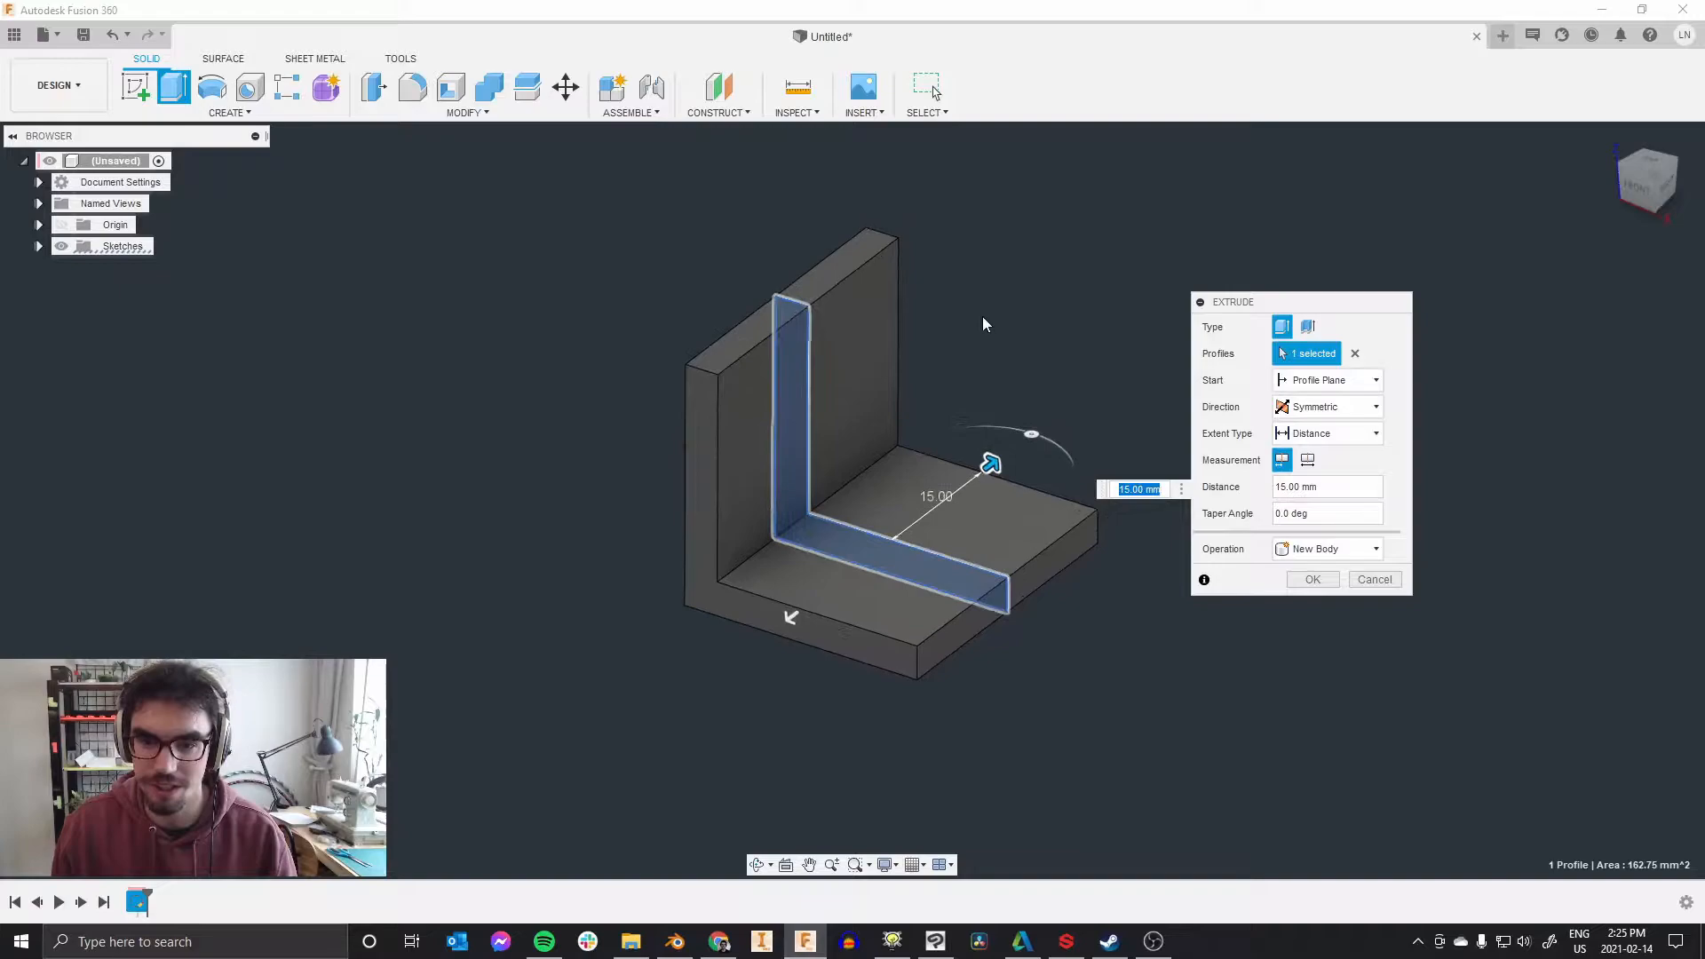
drag(989, 462, 975, 495)
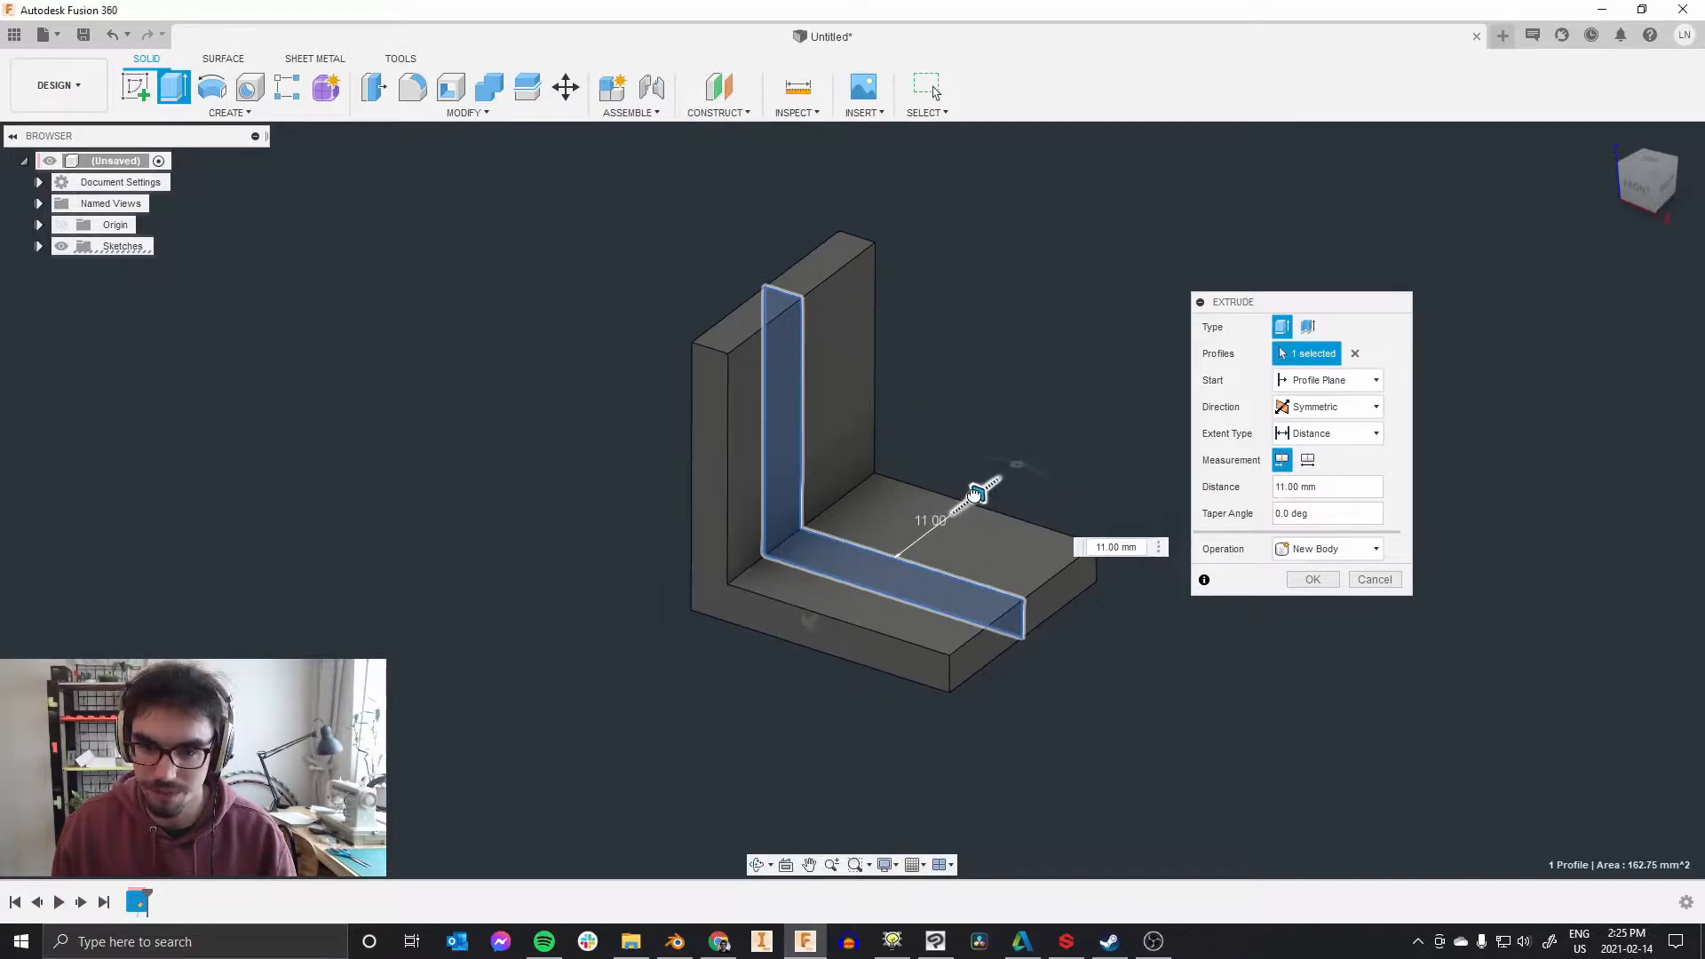
drag(975, 492, 994, 477)
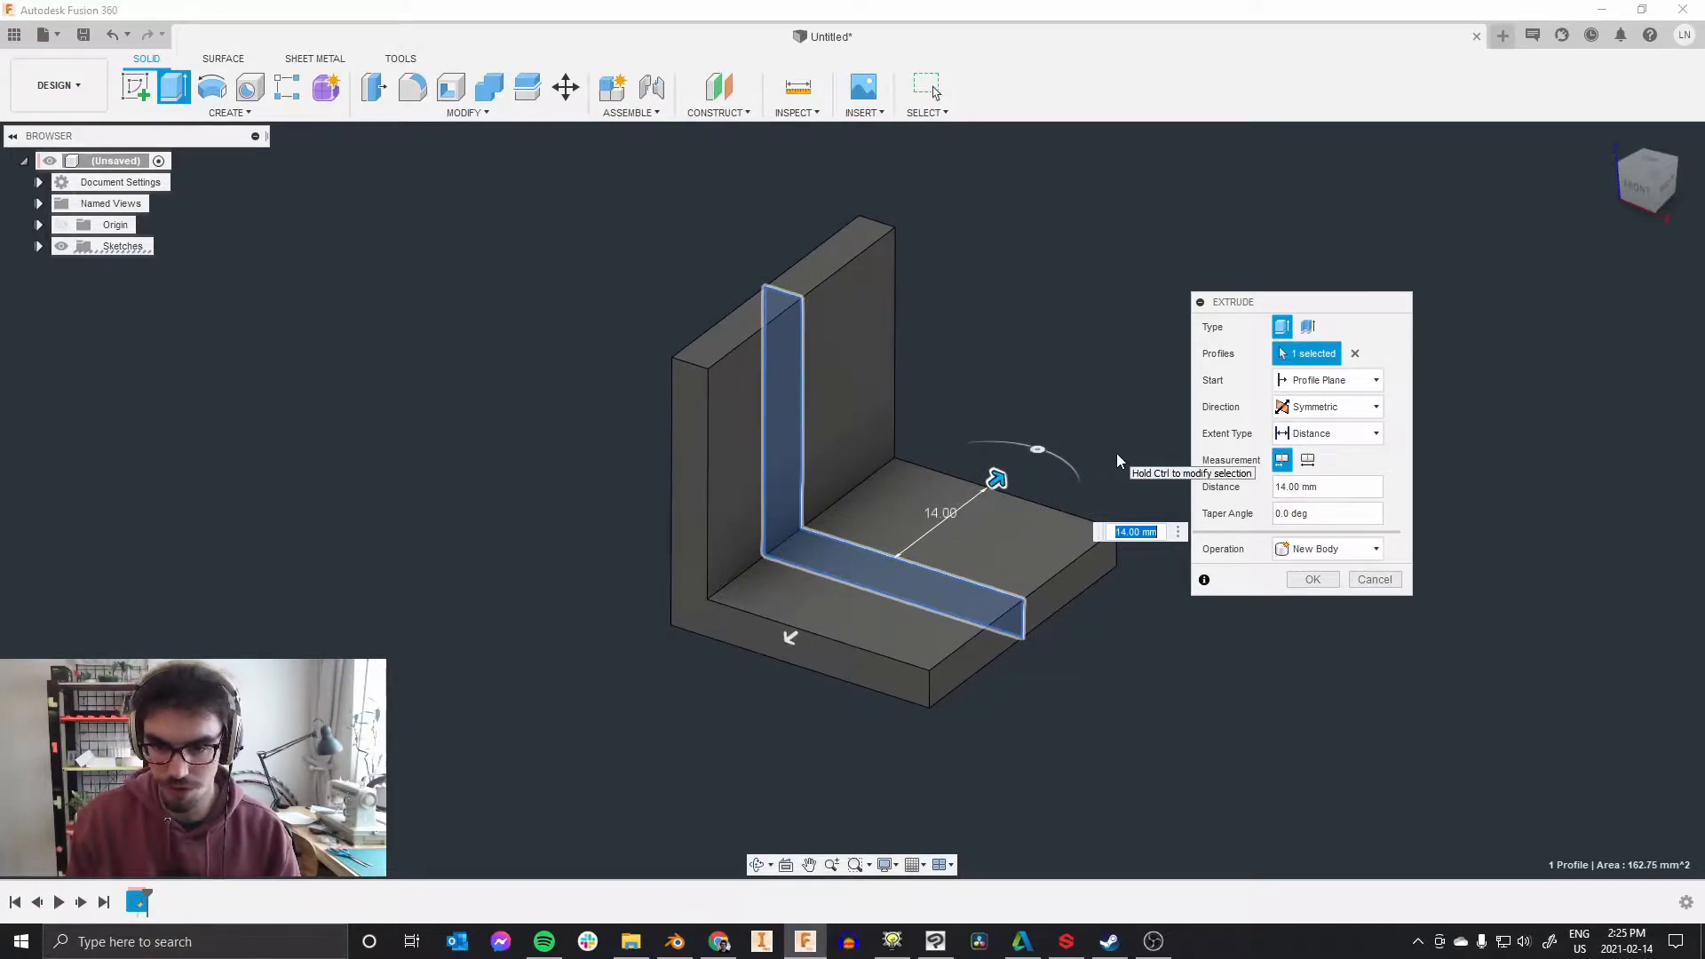
text(15)
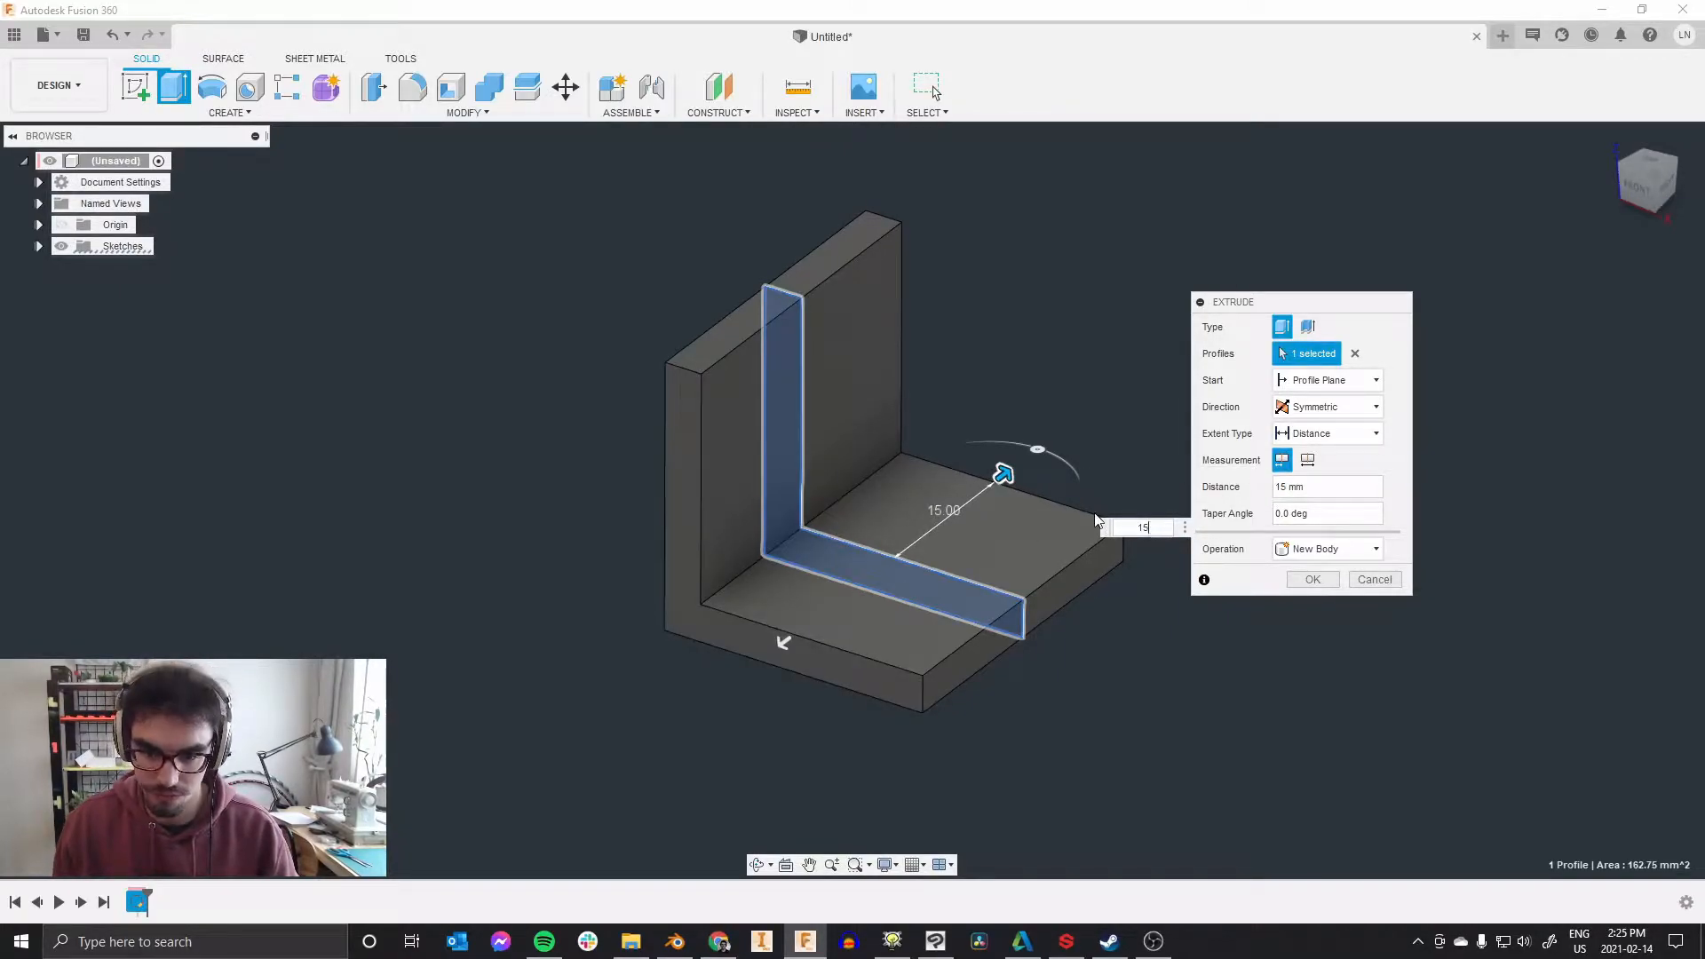
click(1312, 579)
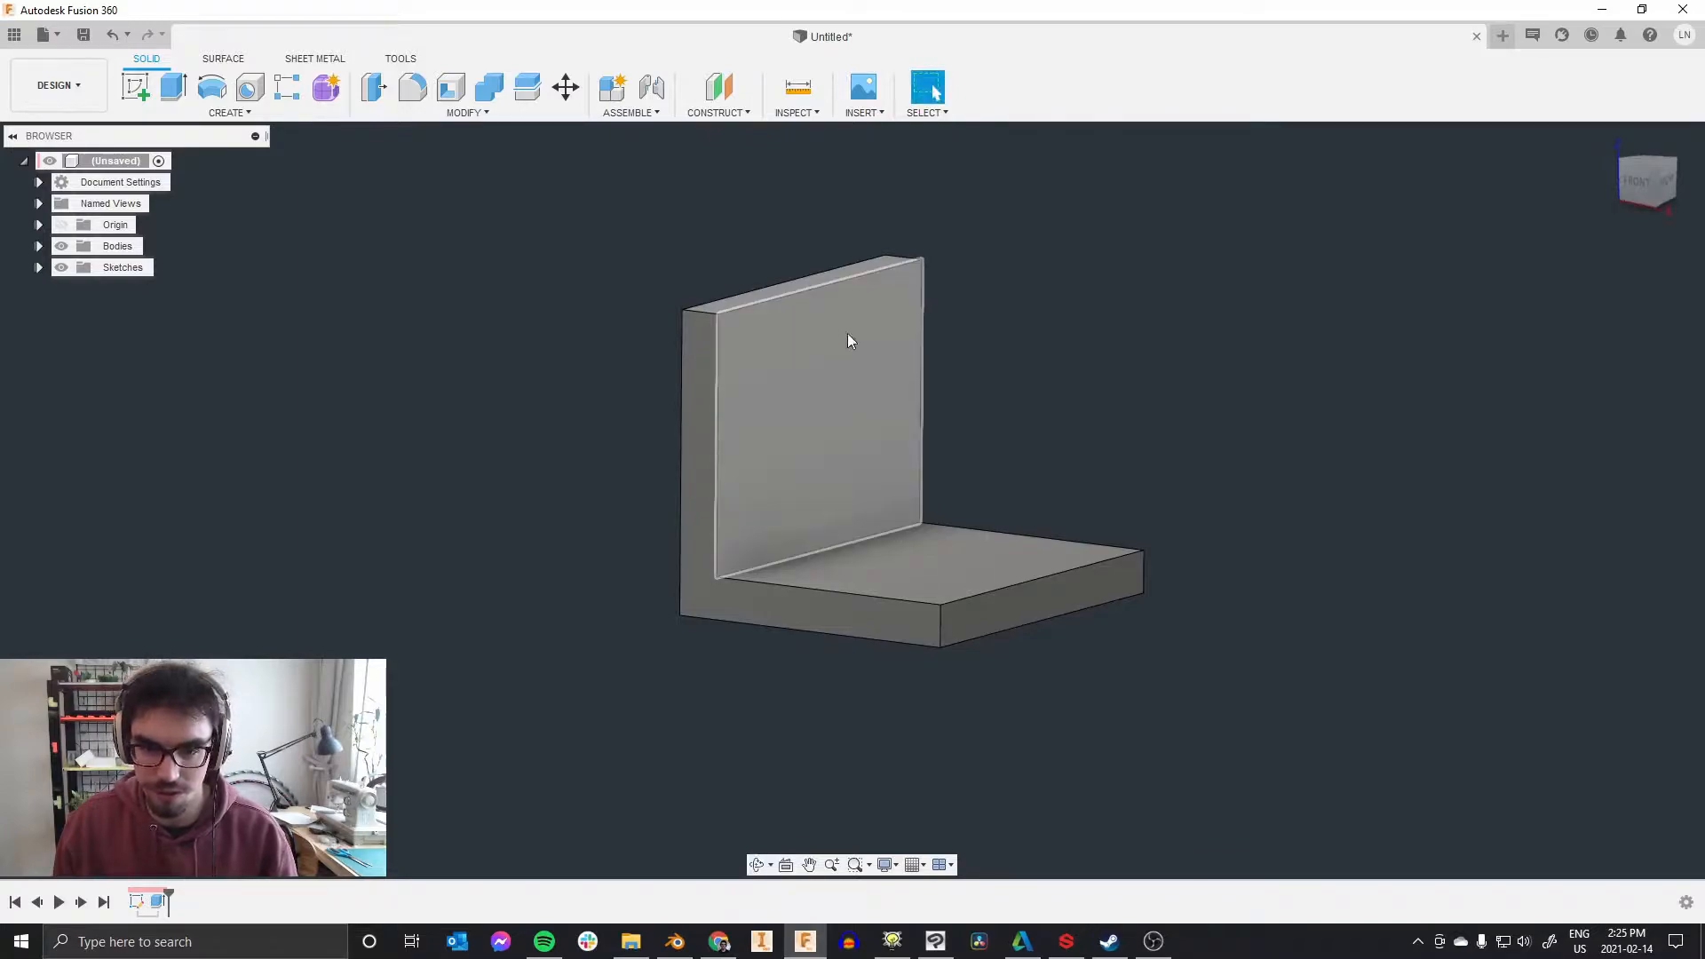
Step: Start a new sketch and project the bracket's two inner faces as sketch lines
drag(848, 341, 880, 570)
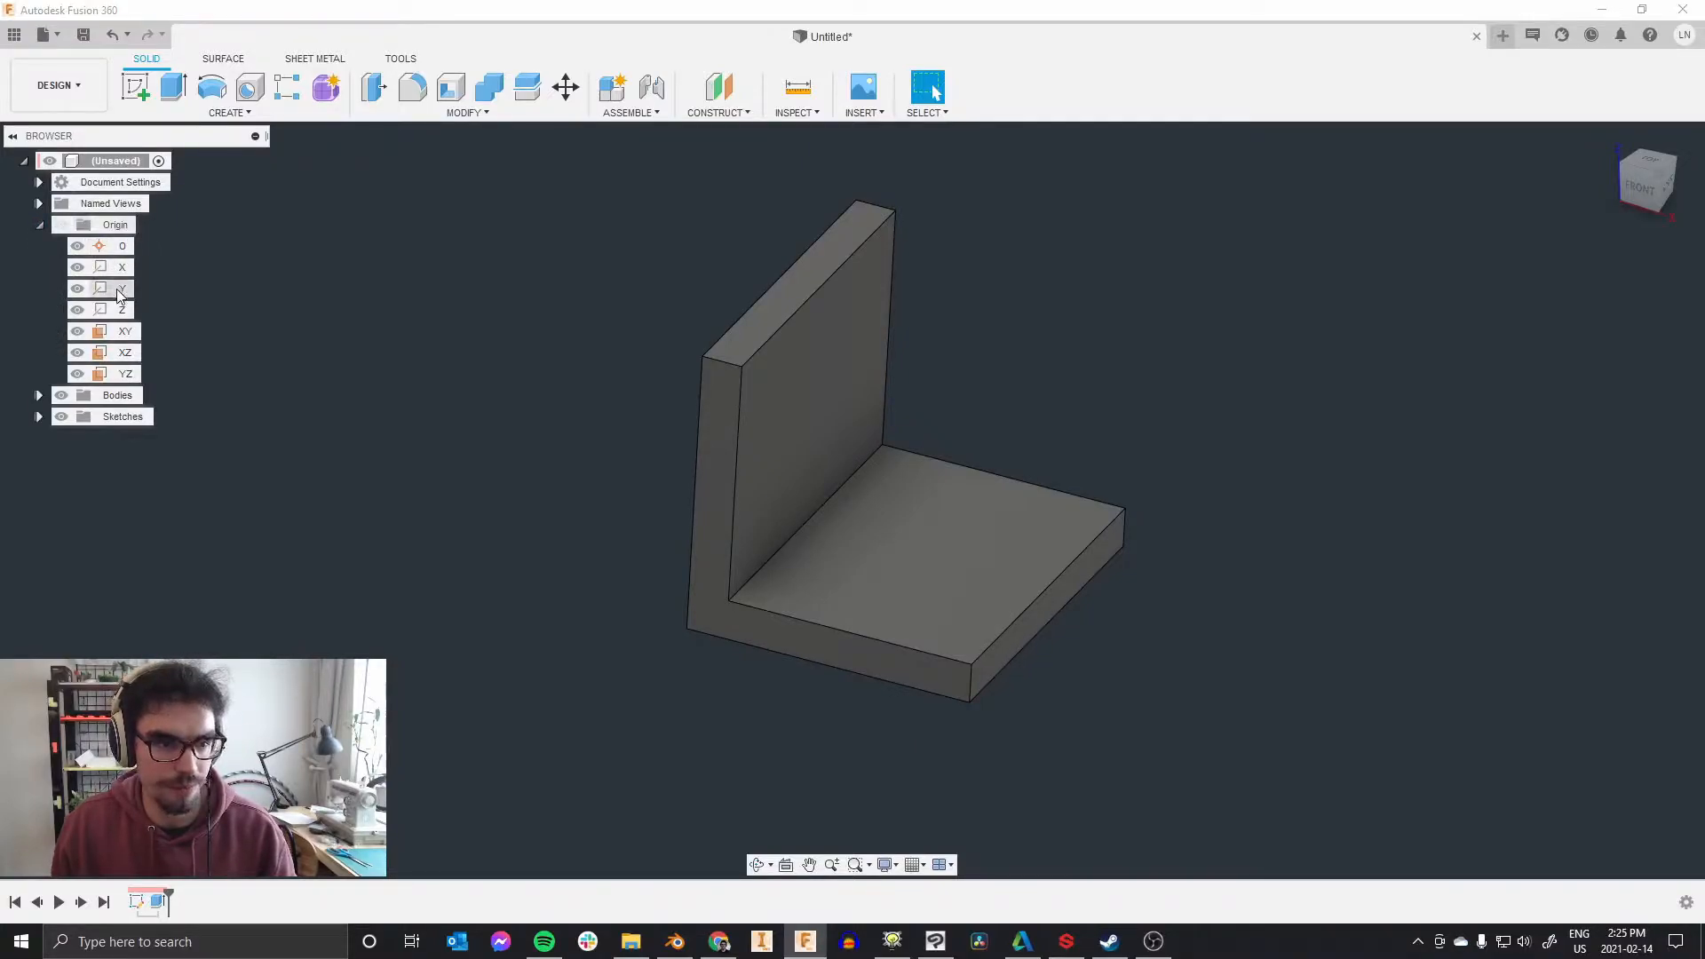
click(124, 352)
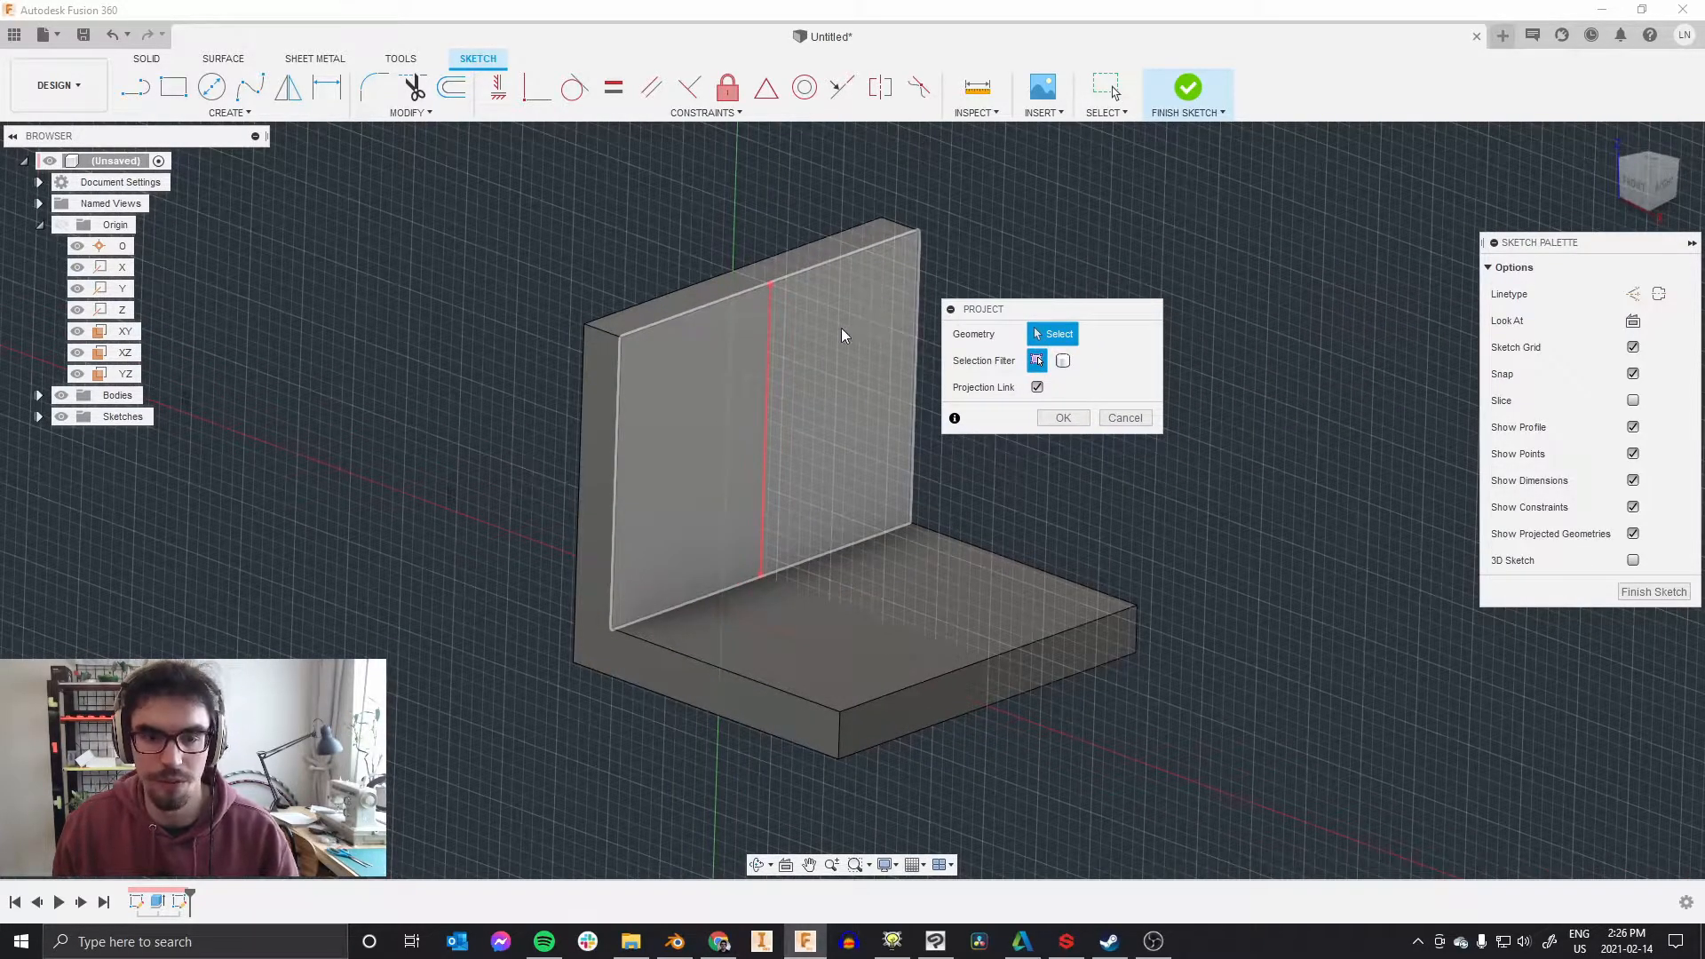
click(841, 458)
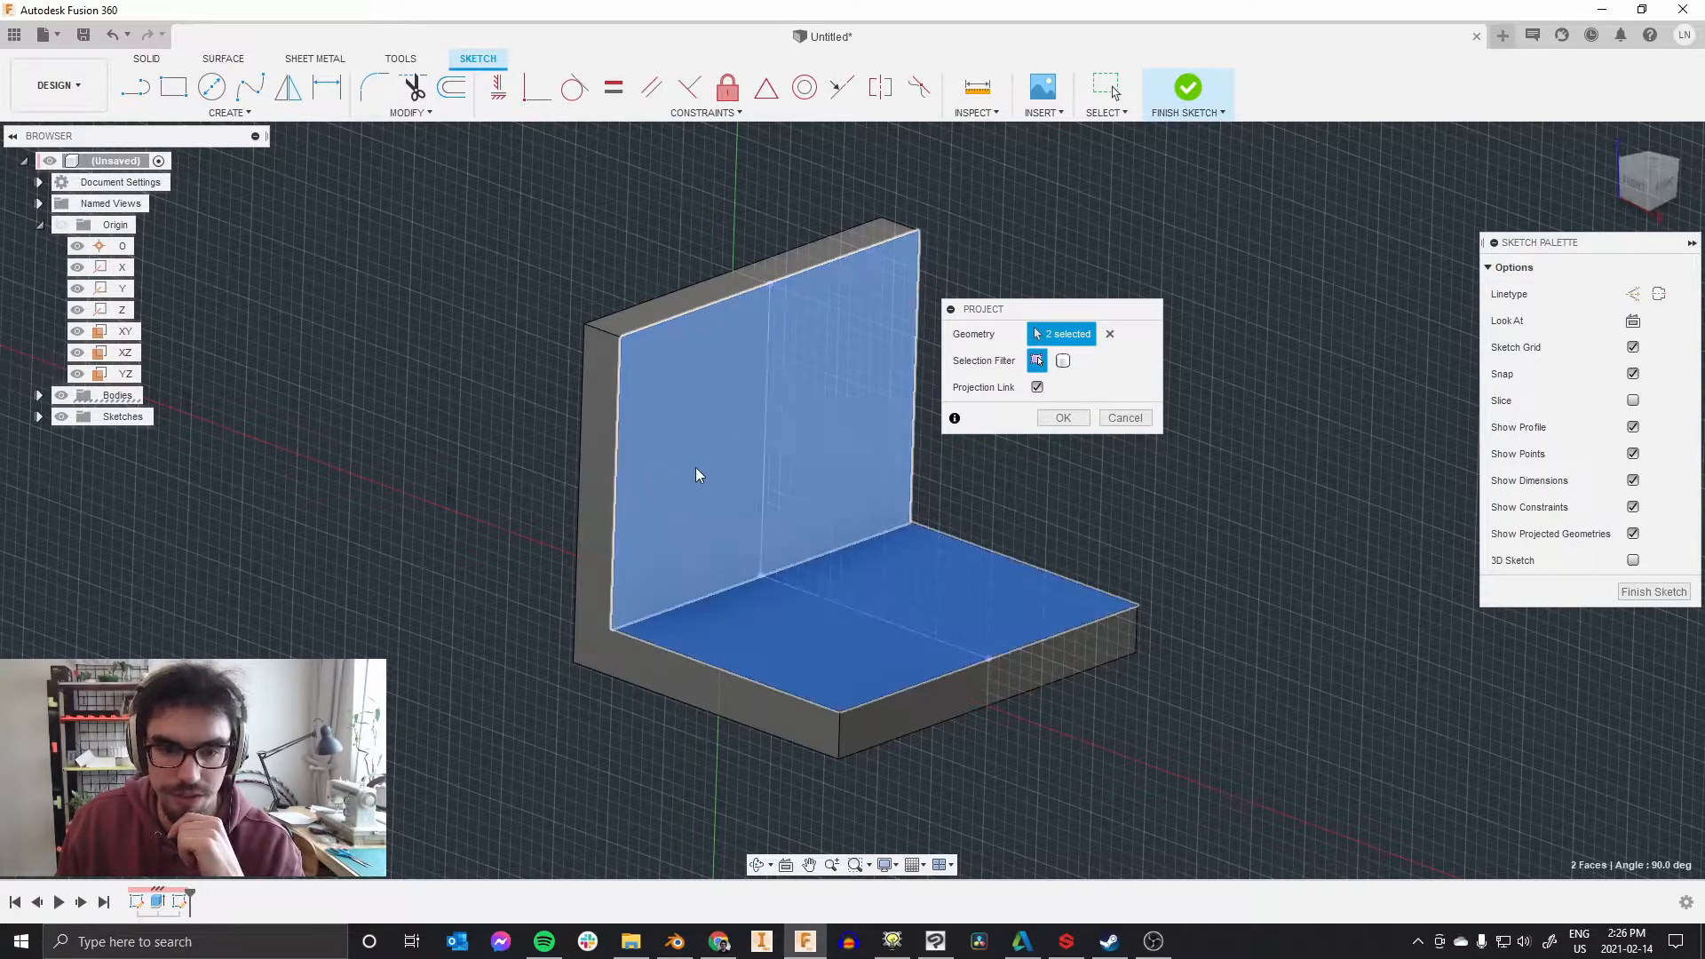
click(1062, 418)
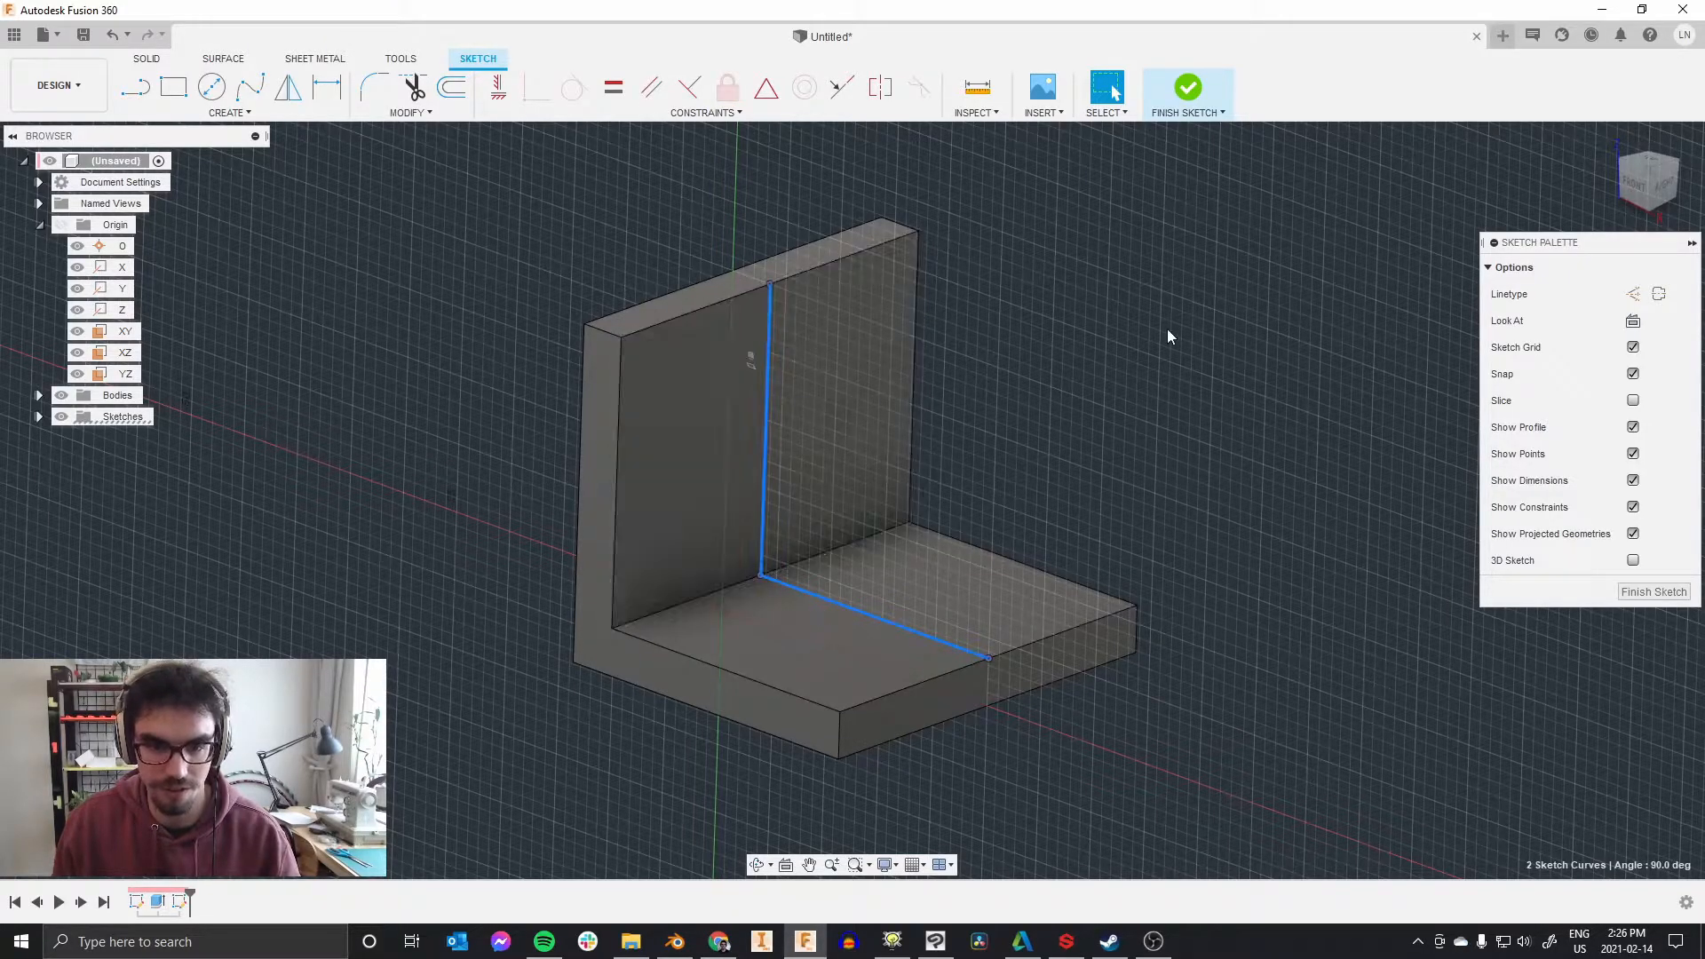
Step: Draw the triangular gusset outline from the wall top to the base's inner edge
click(824, 600)
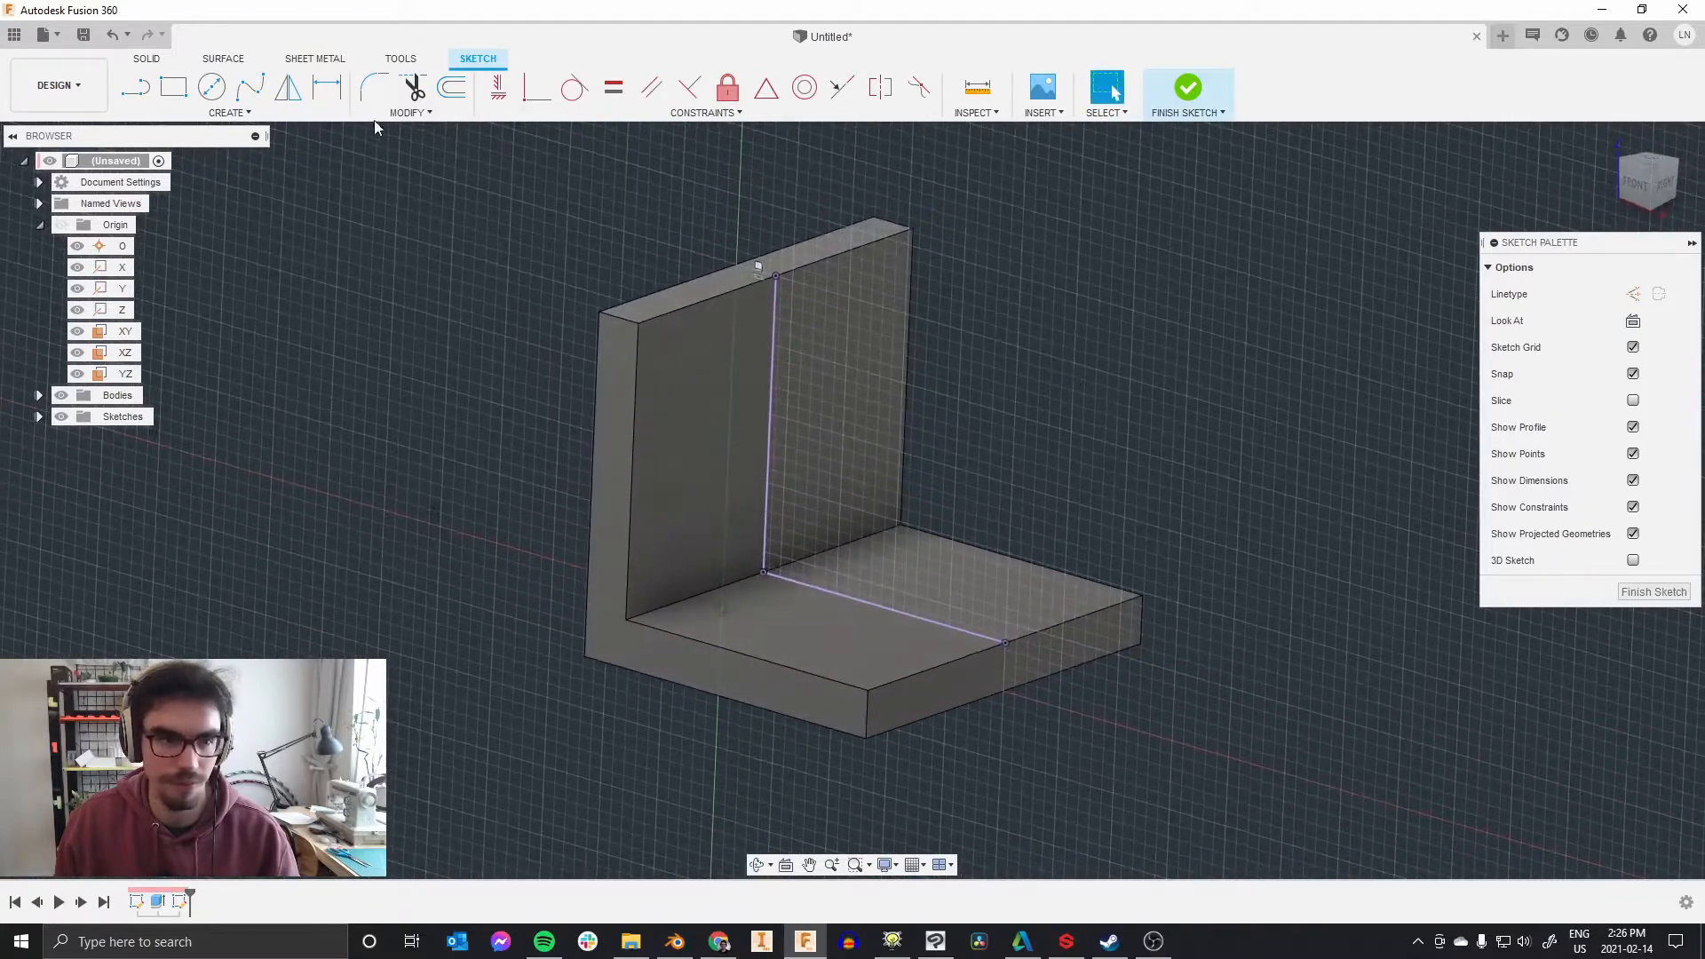
mouse_move(133, 85)
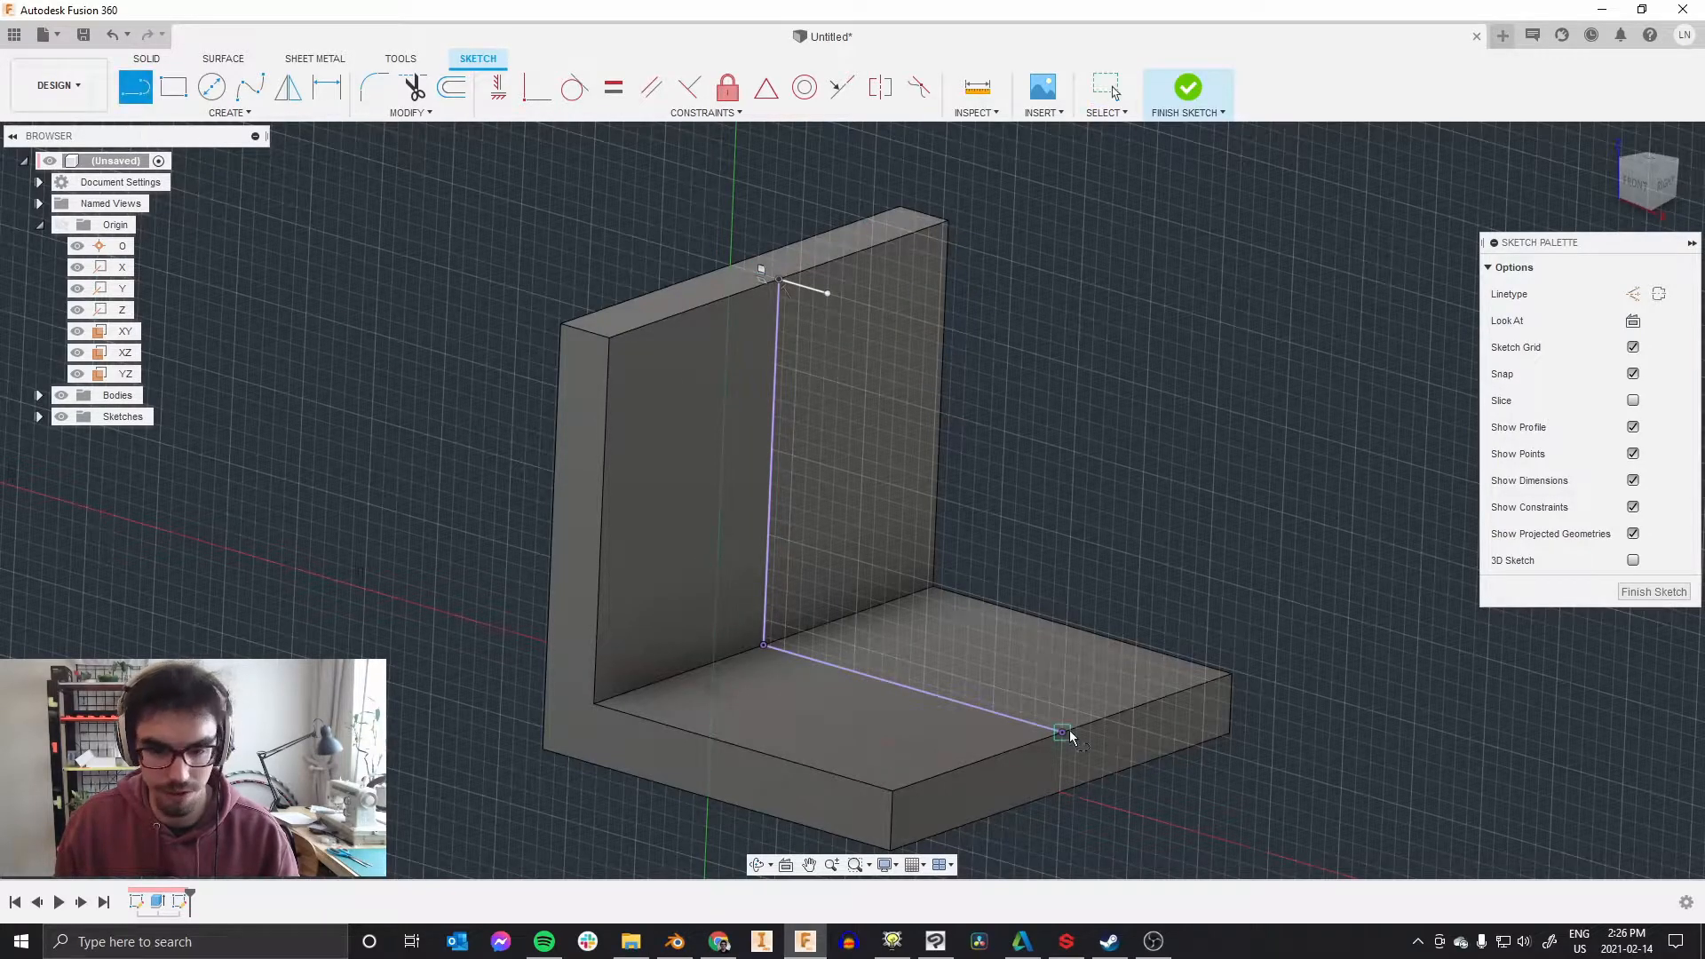
click(1062, 731)
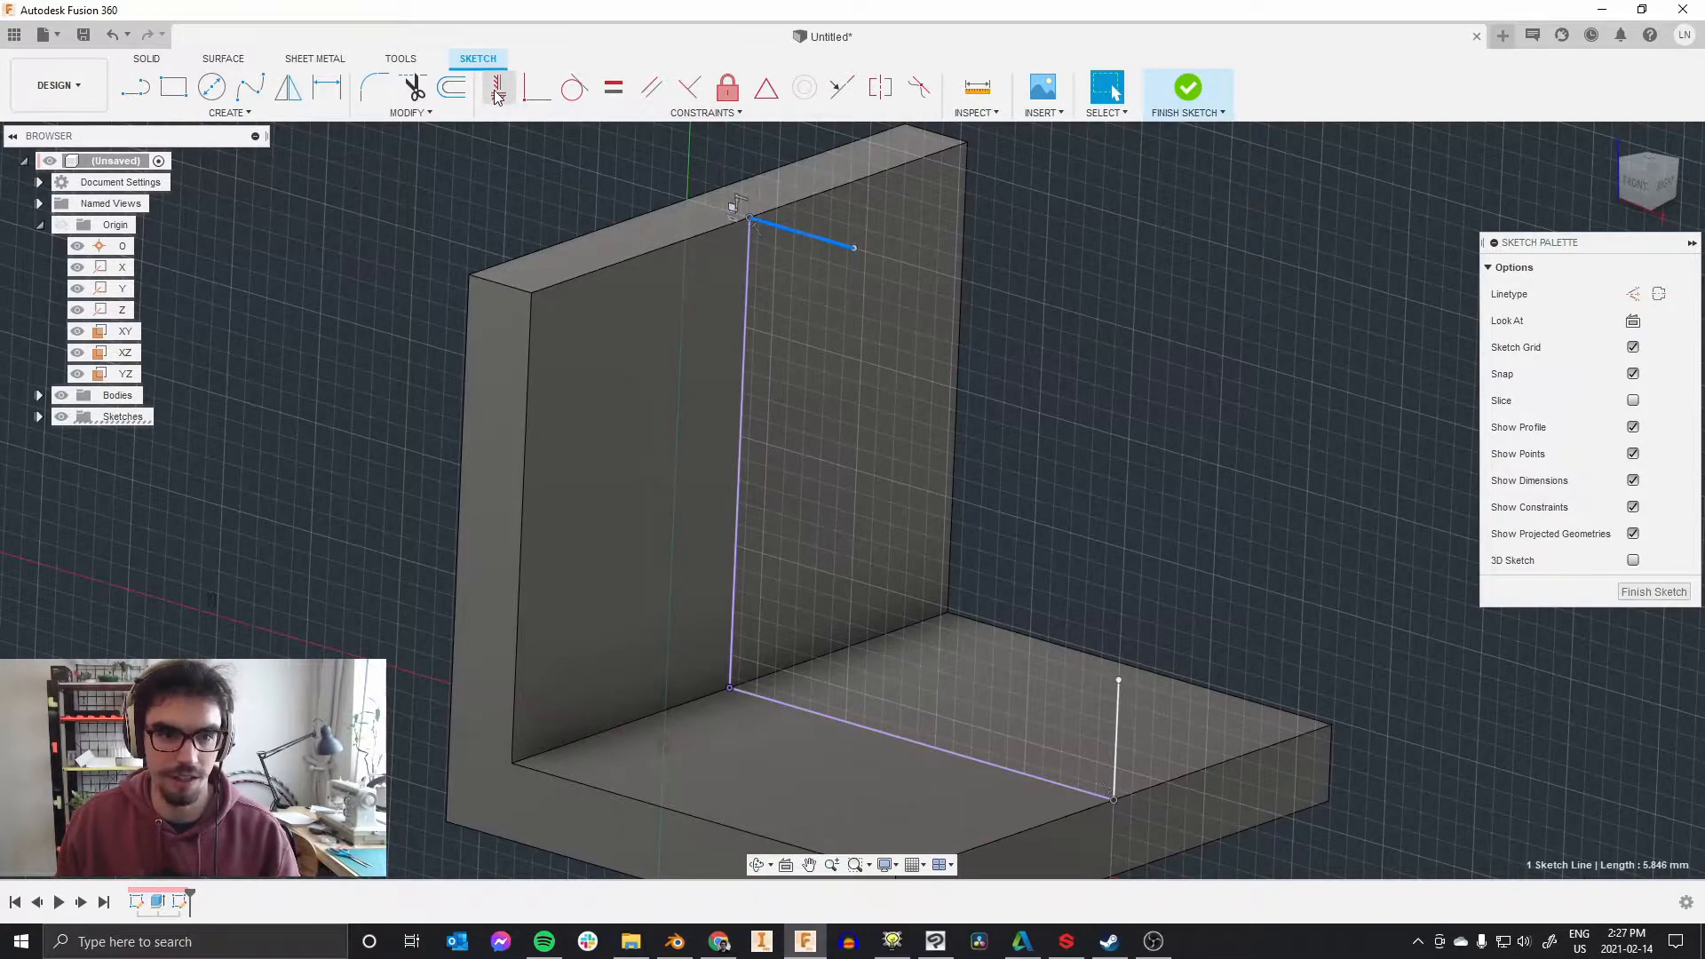
click(497, 87)
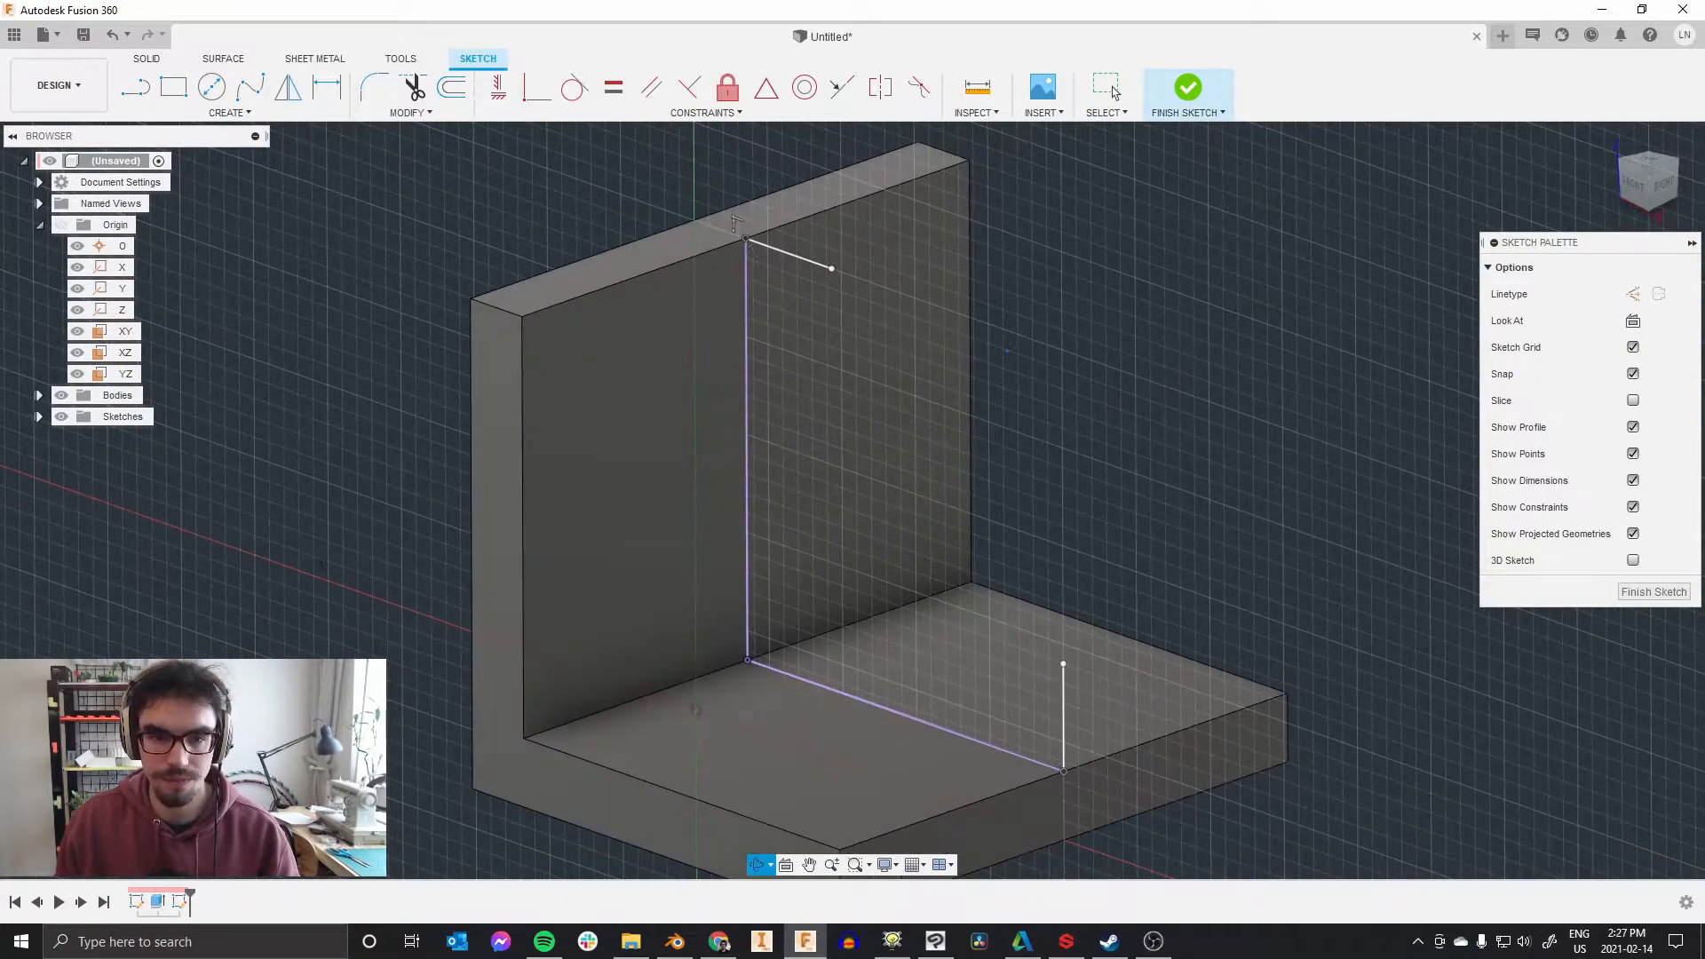
click(788, 256)
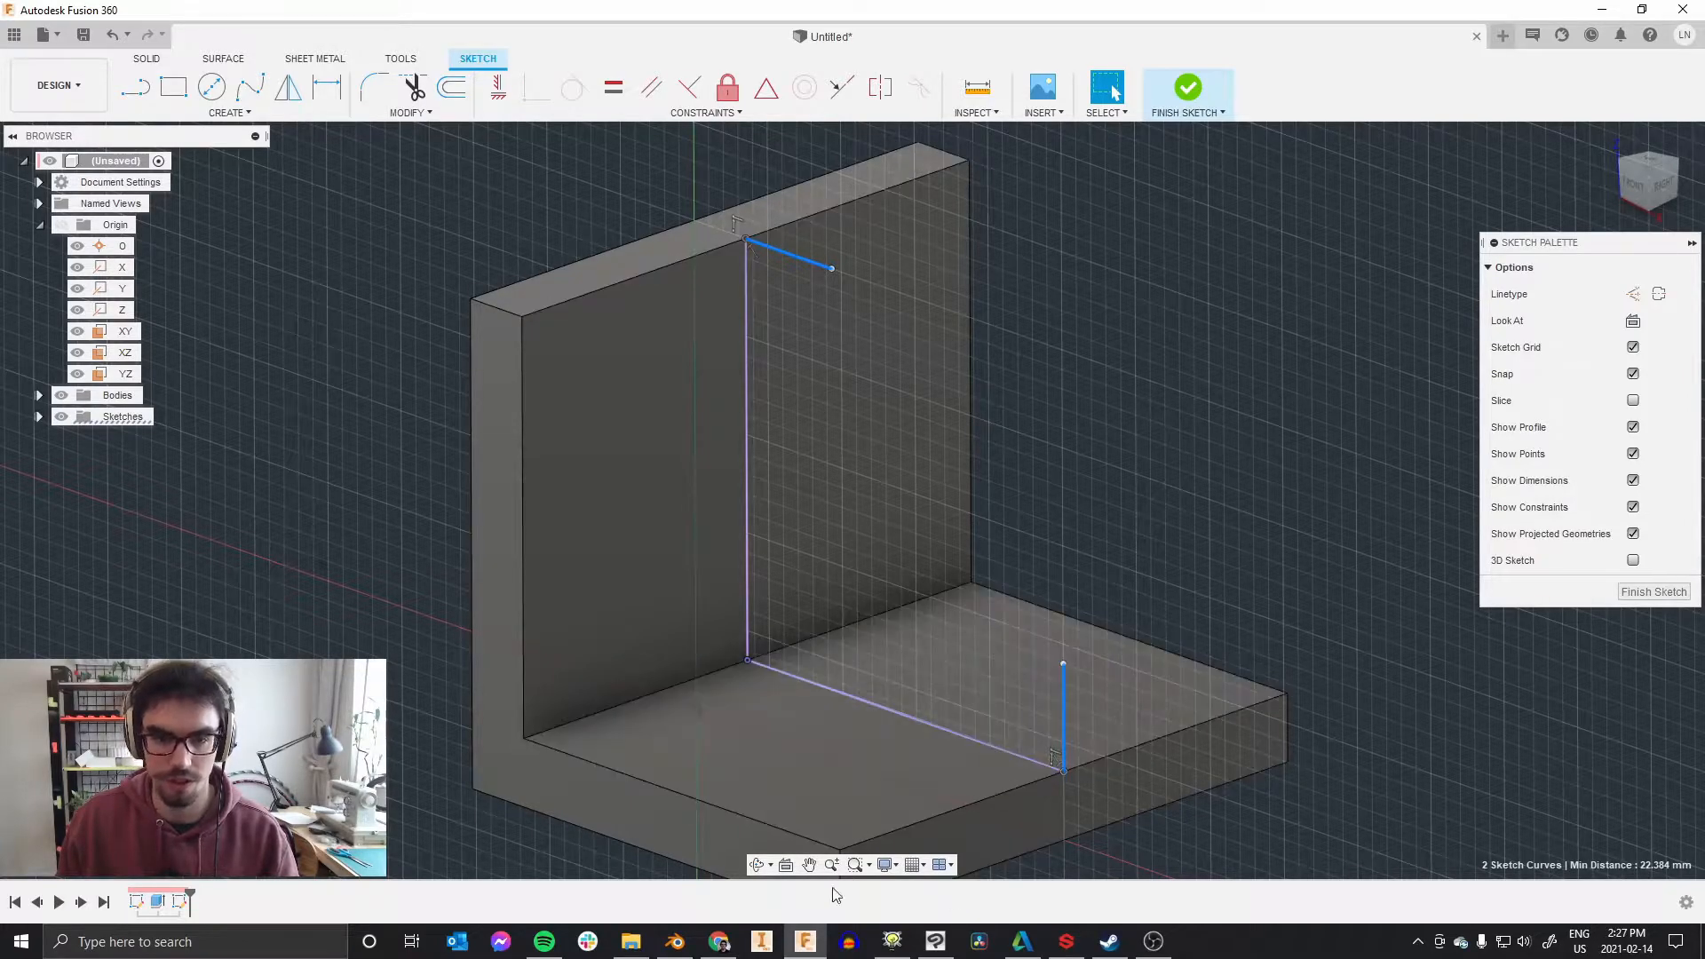
mouse_move(613, 87)
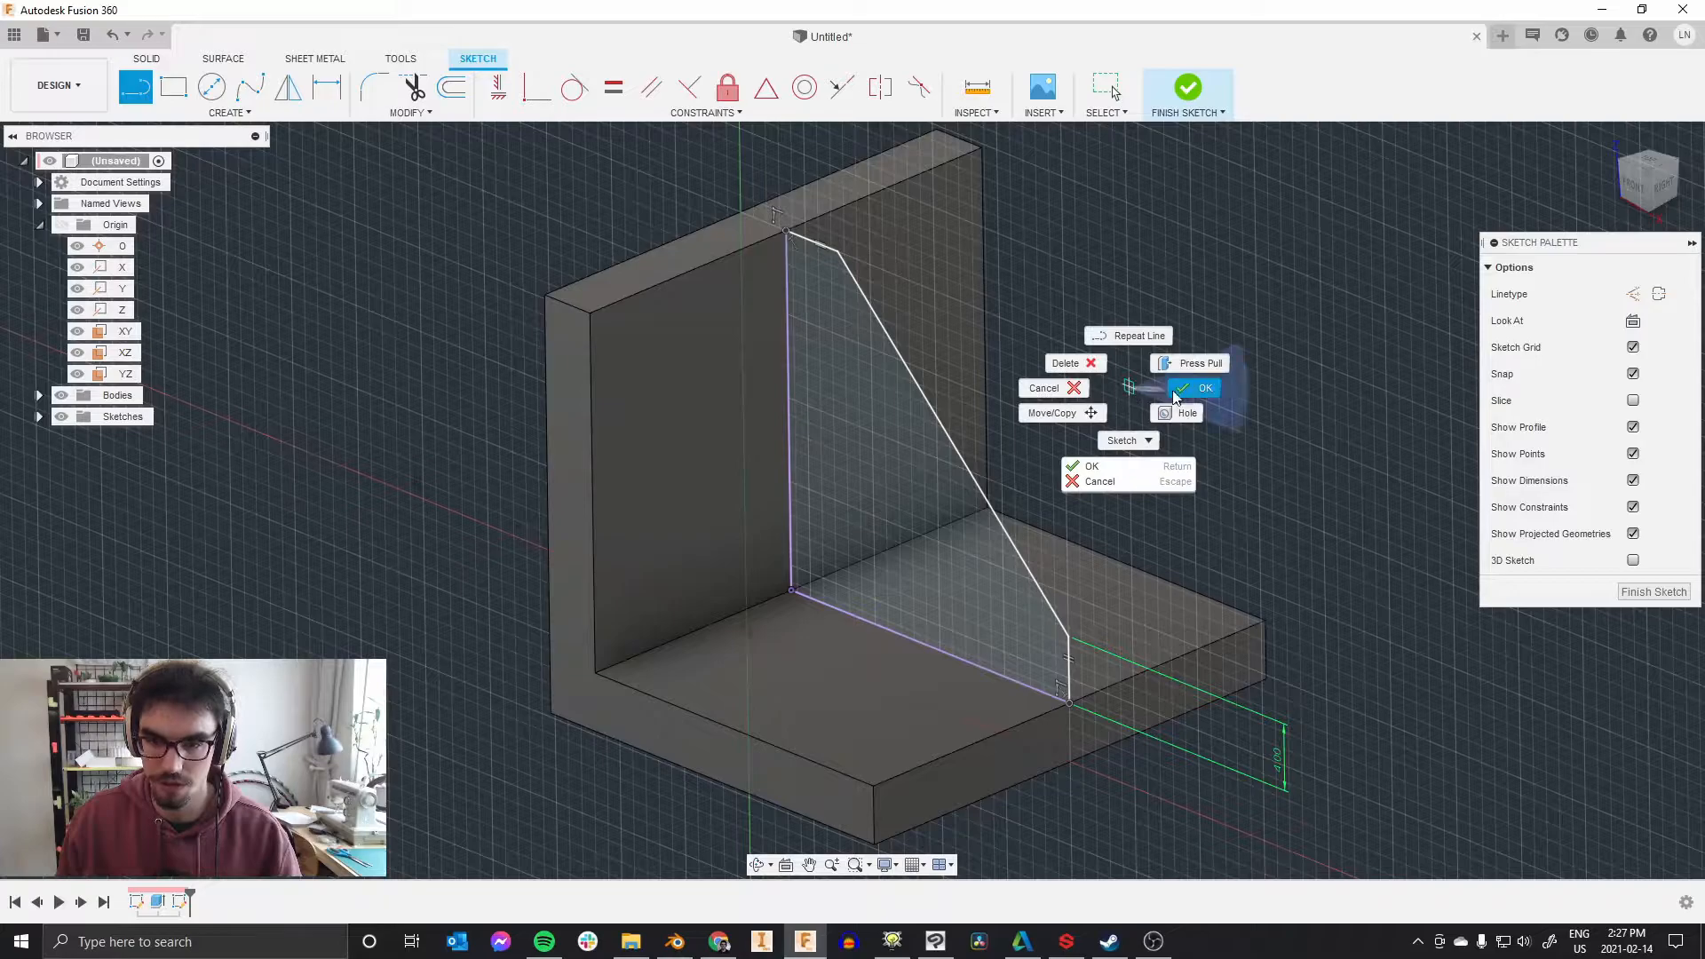
click(1193, 388)
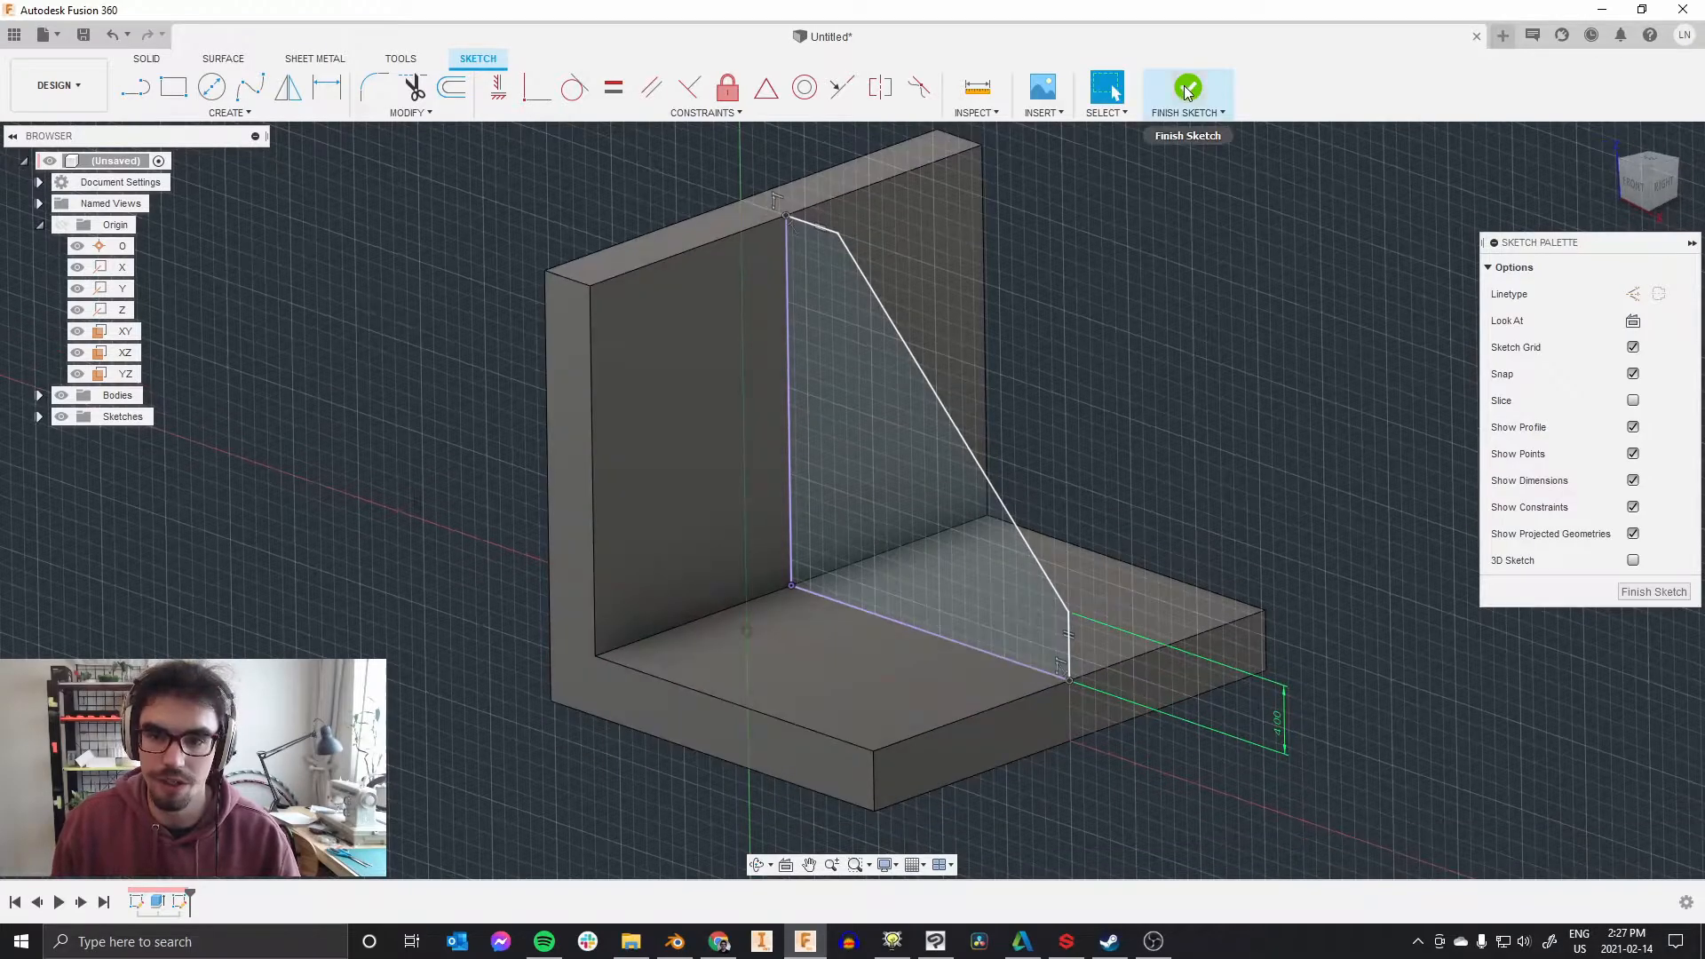
Step: Extrude the gusset symmetrically as a whole-length thin rib joined to the bracket
click(1186, 87)
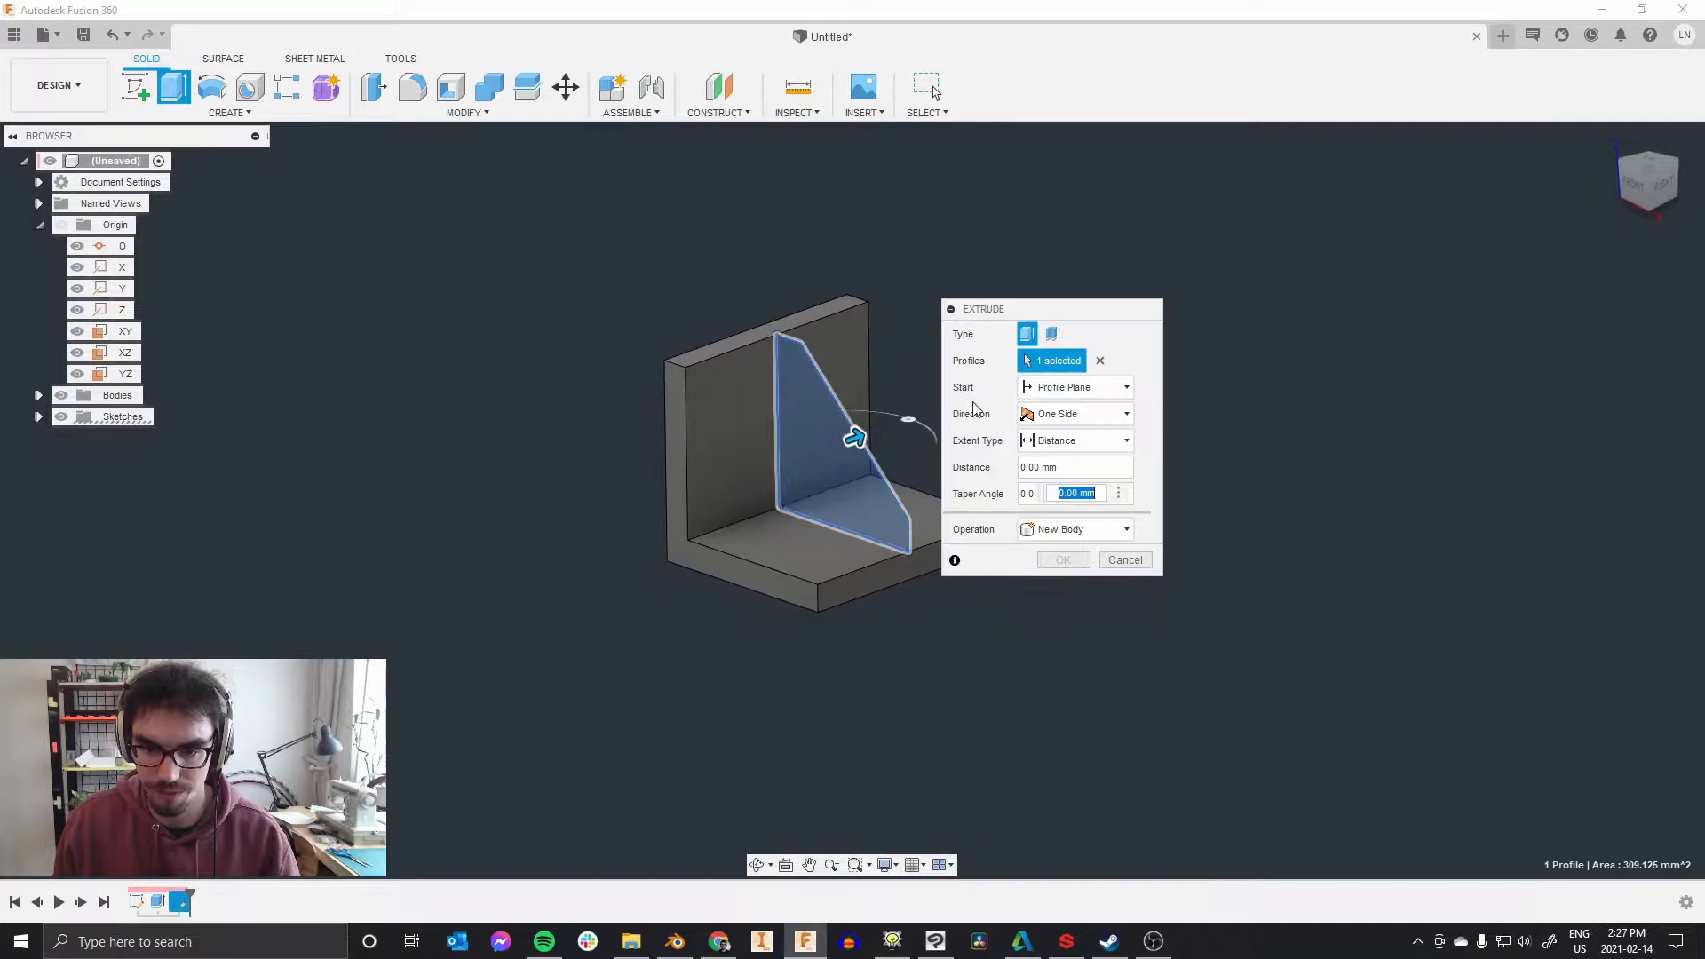
click(1075, 413)
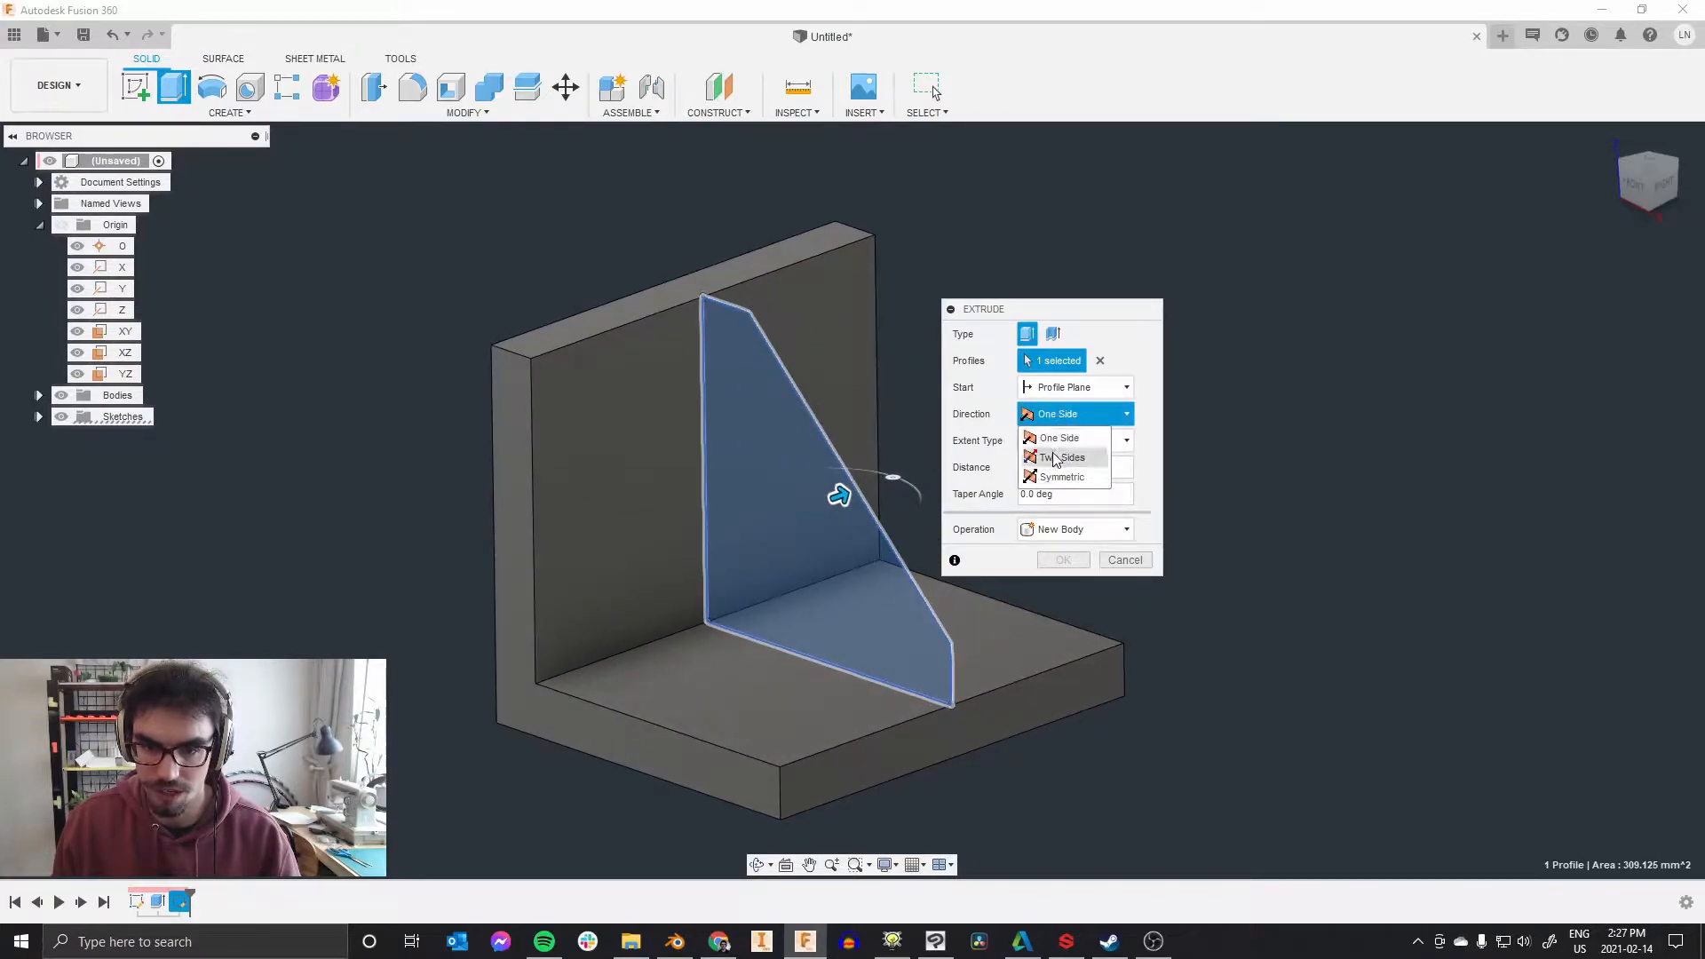
click(1060, 476)
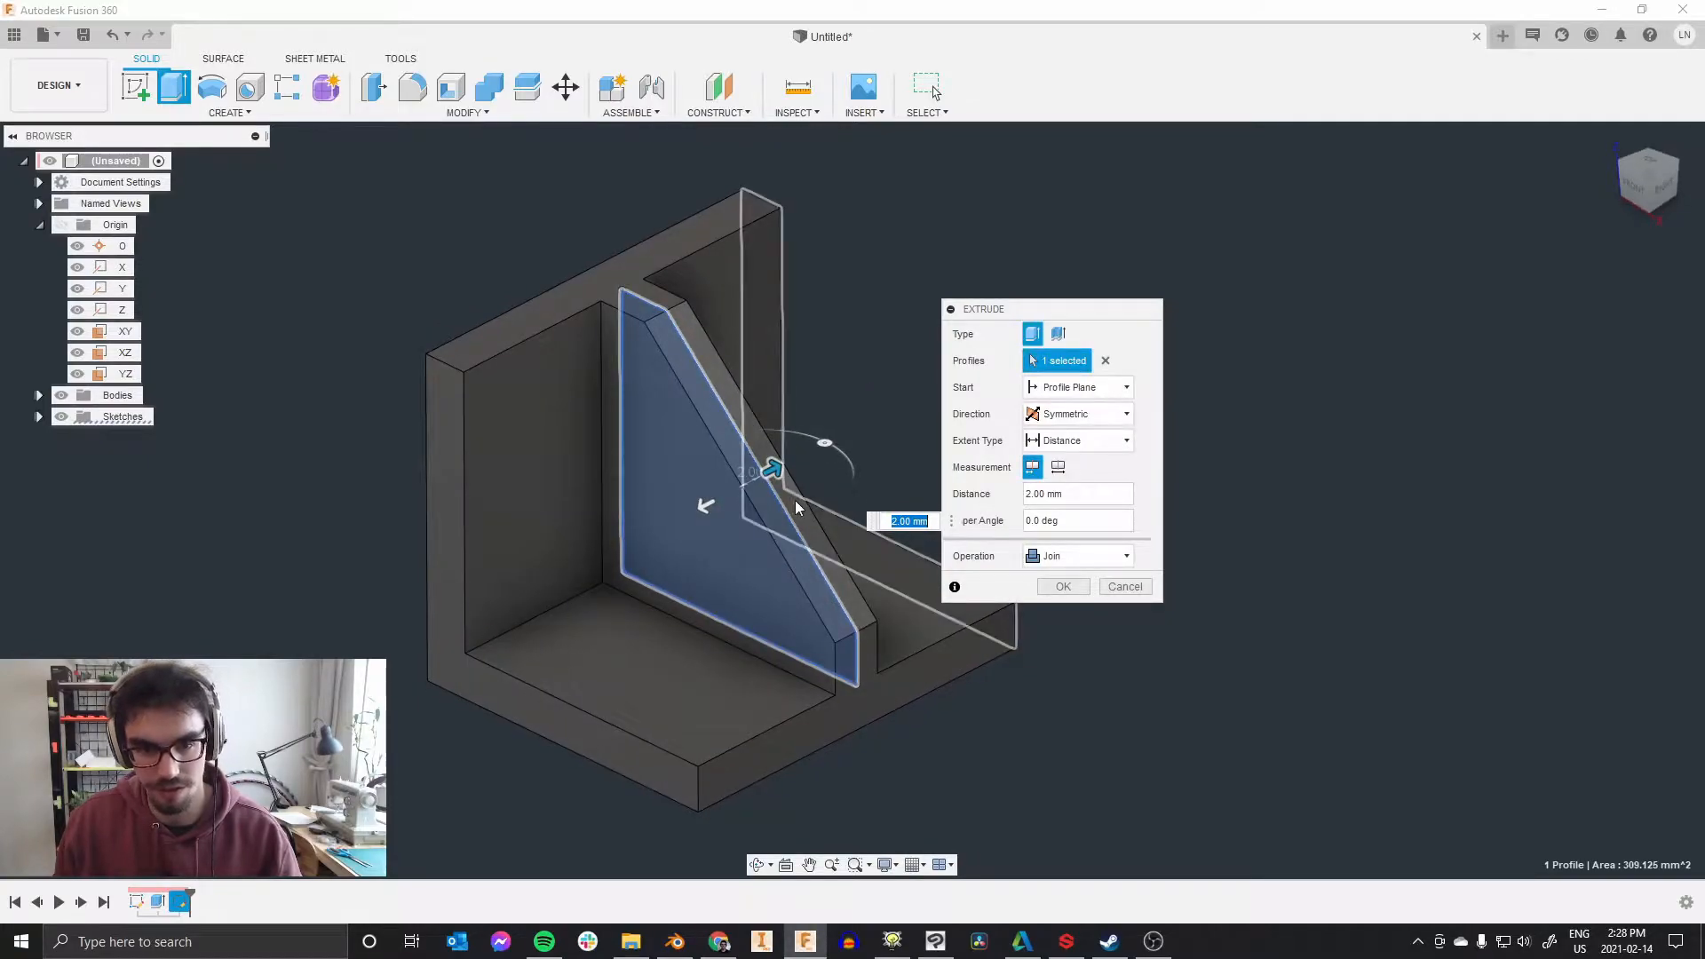
drag(773, 469, 799, 457)
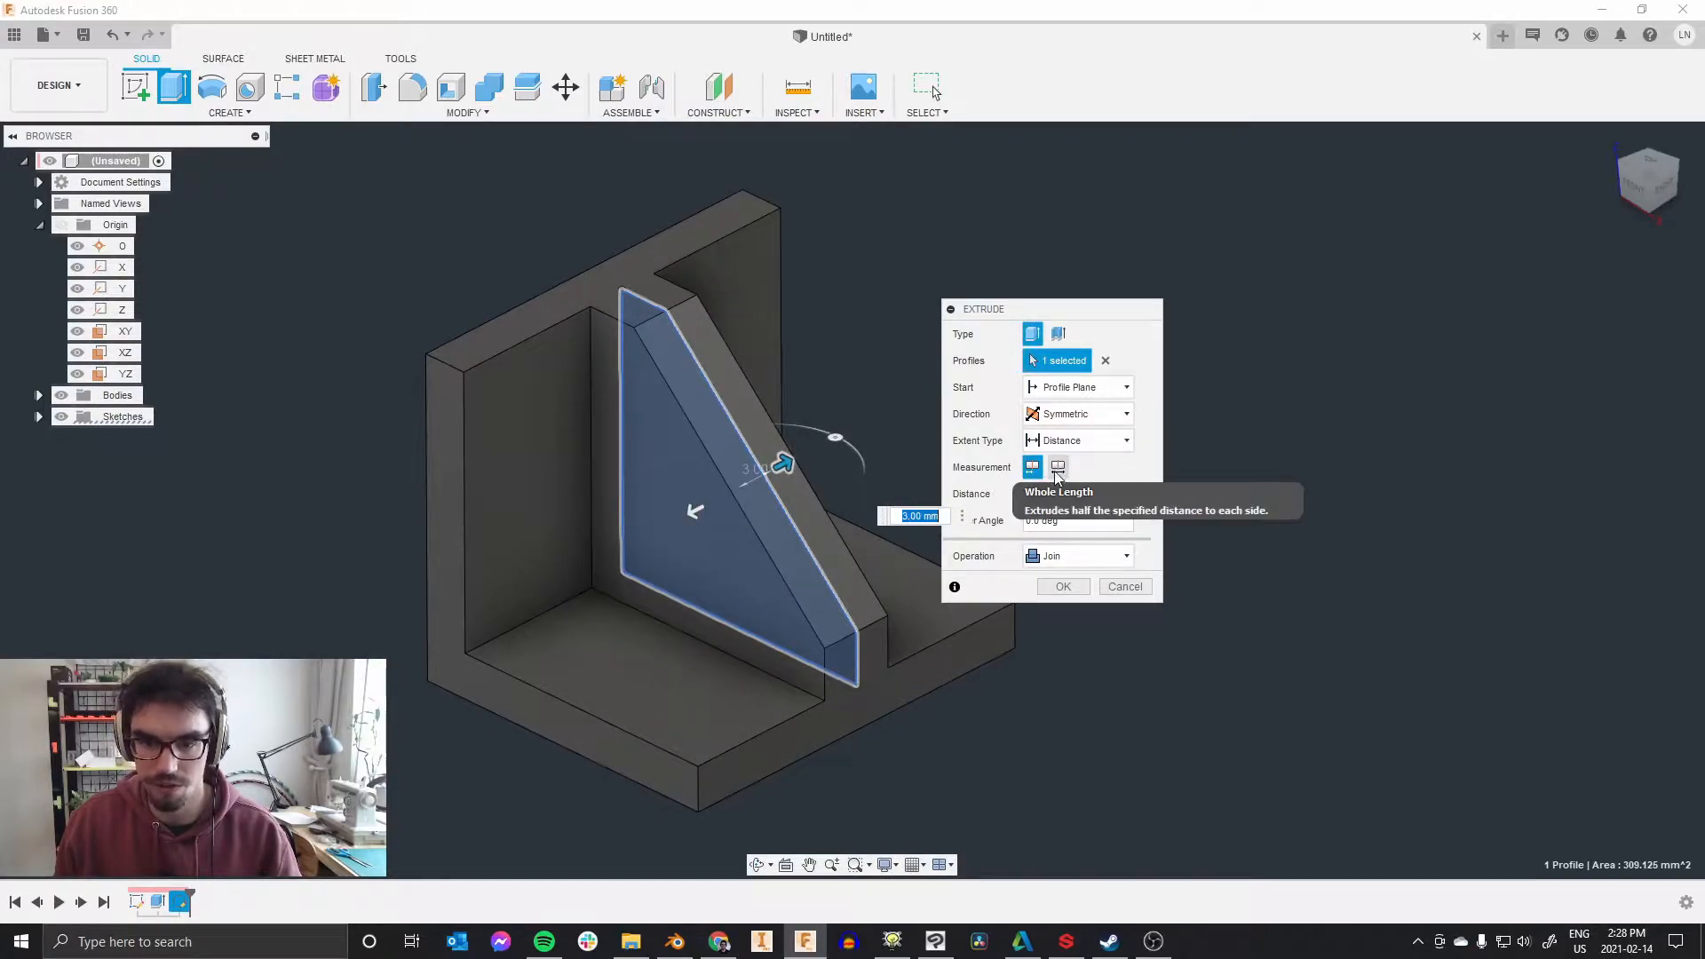
click(1057, 467)
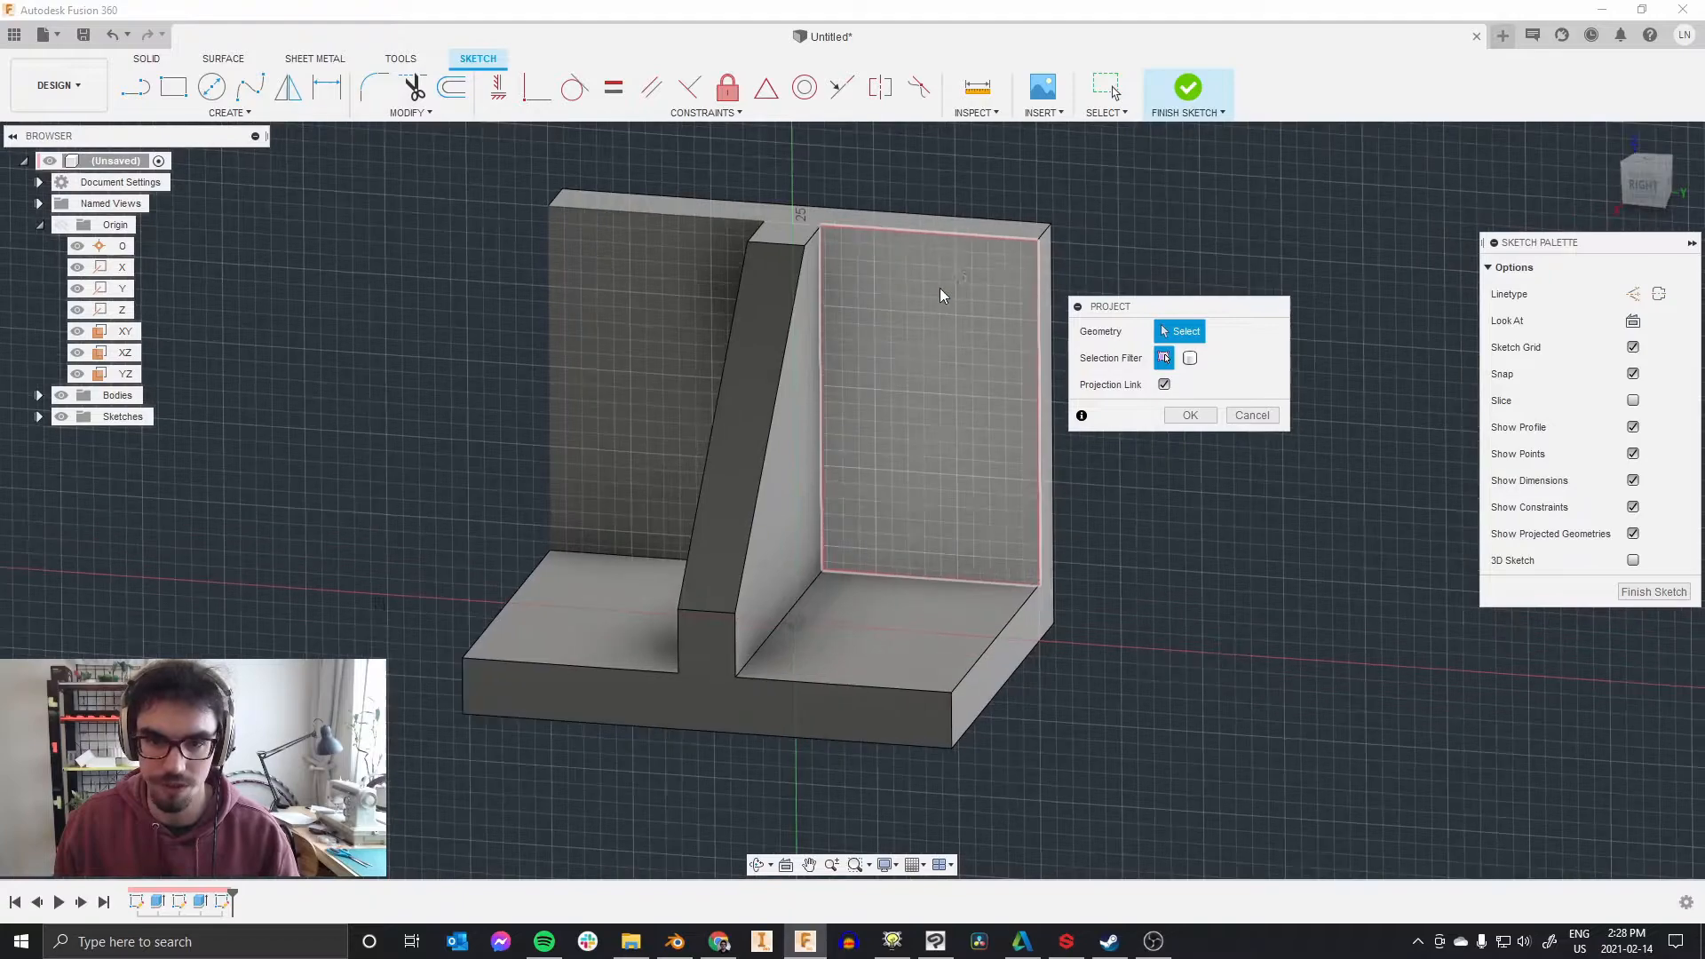
Step: Project both wall faces, draw a vertical line on each, dimensioned 10.00 mm from the top
click(934, 401)
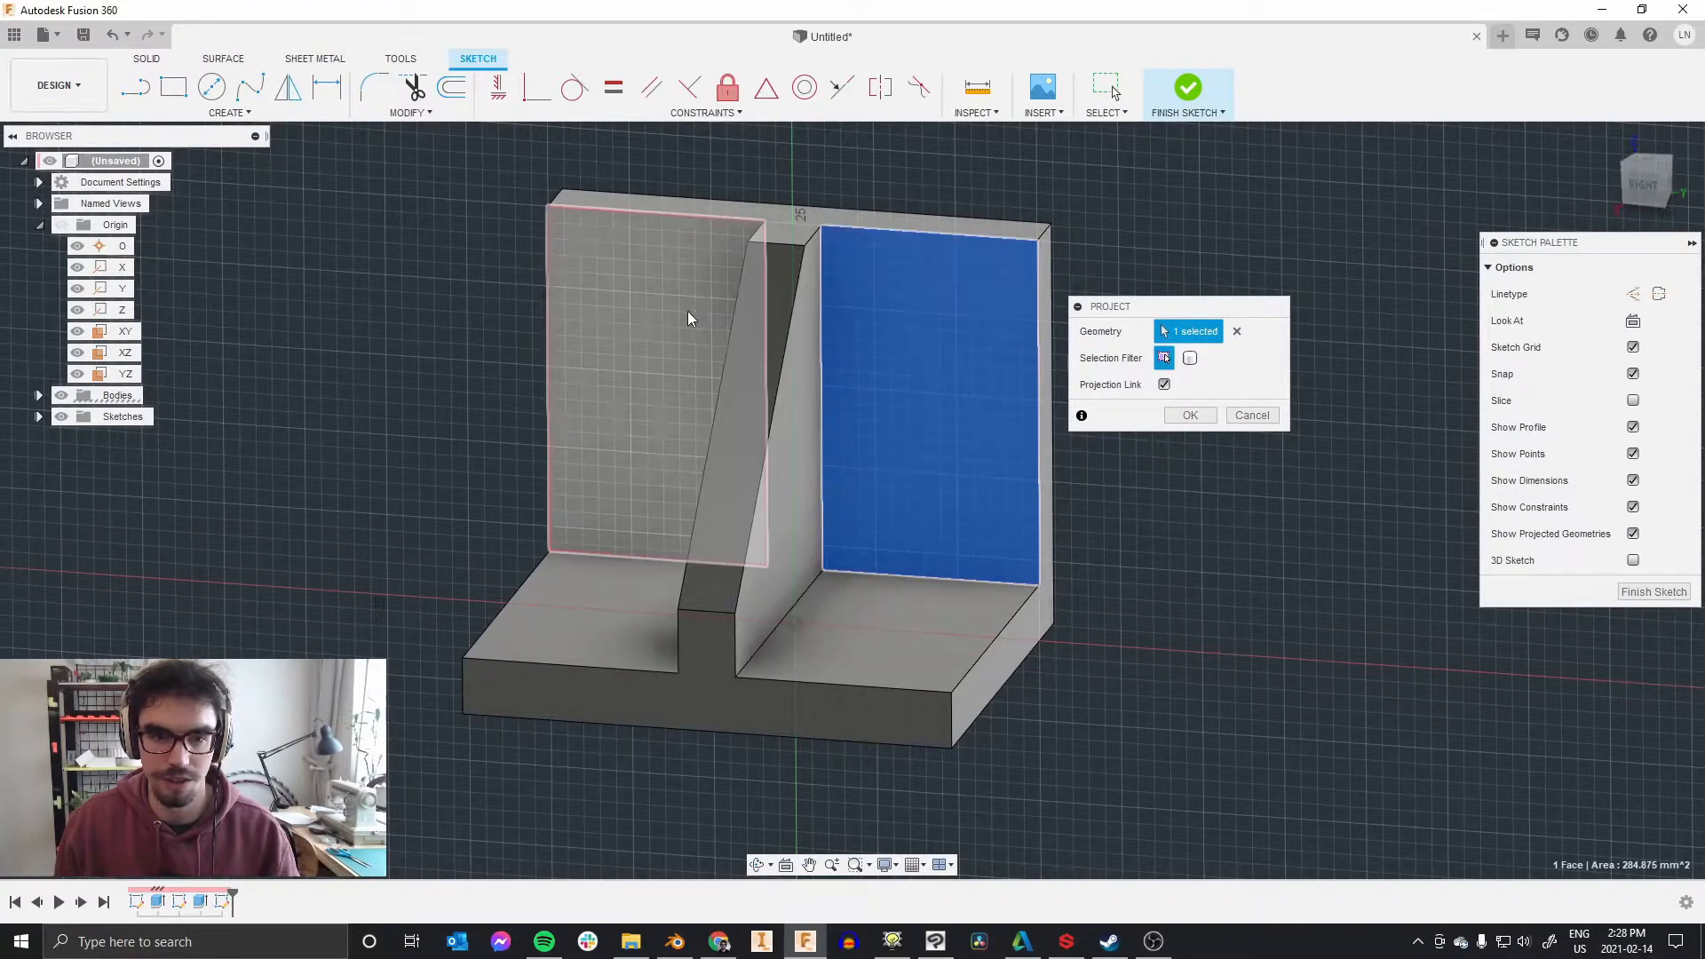
click(1190, 415)
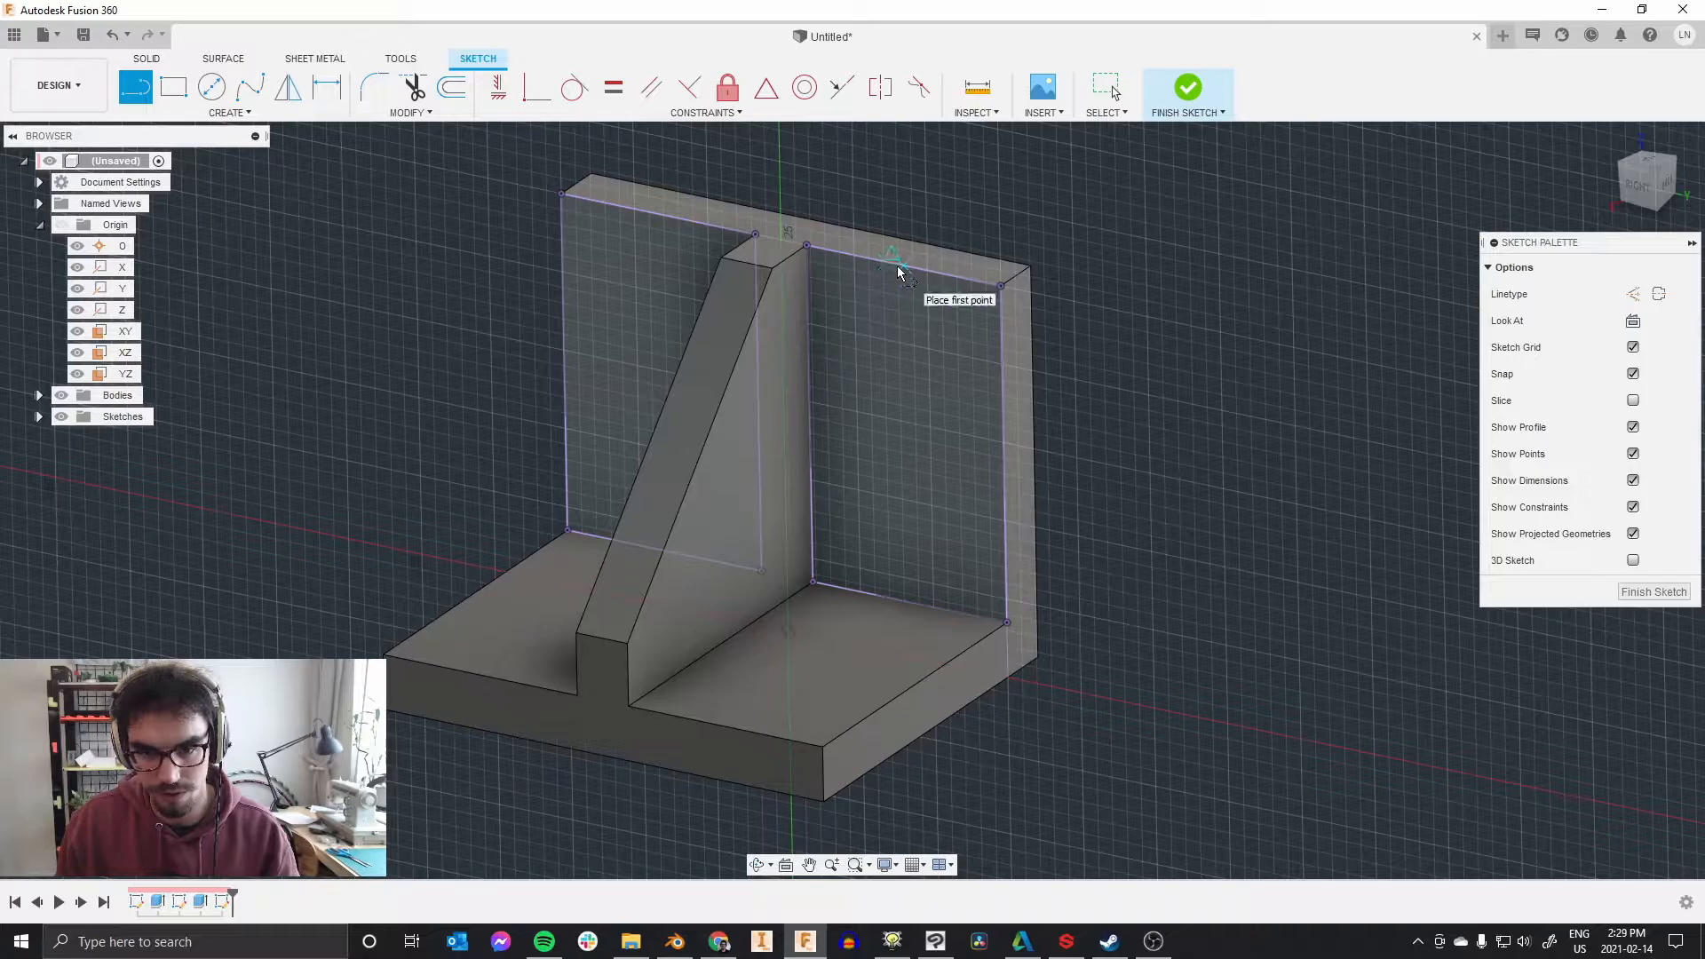
drag(901, 264, 913, 593)
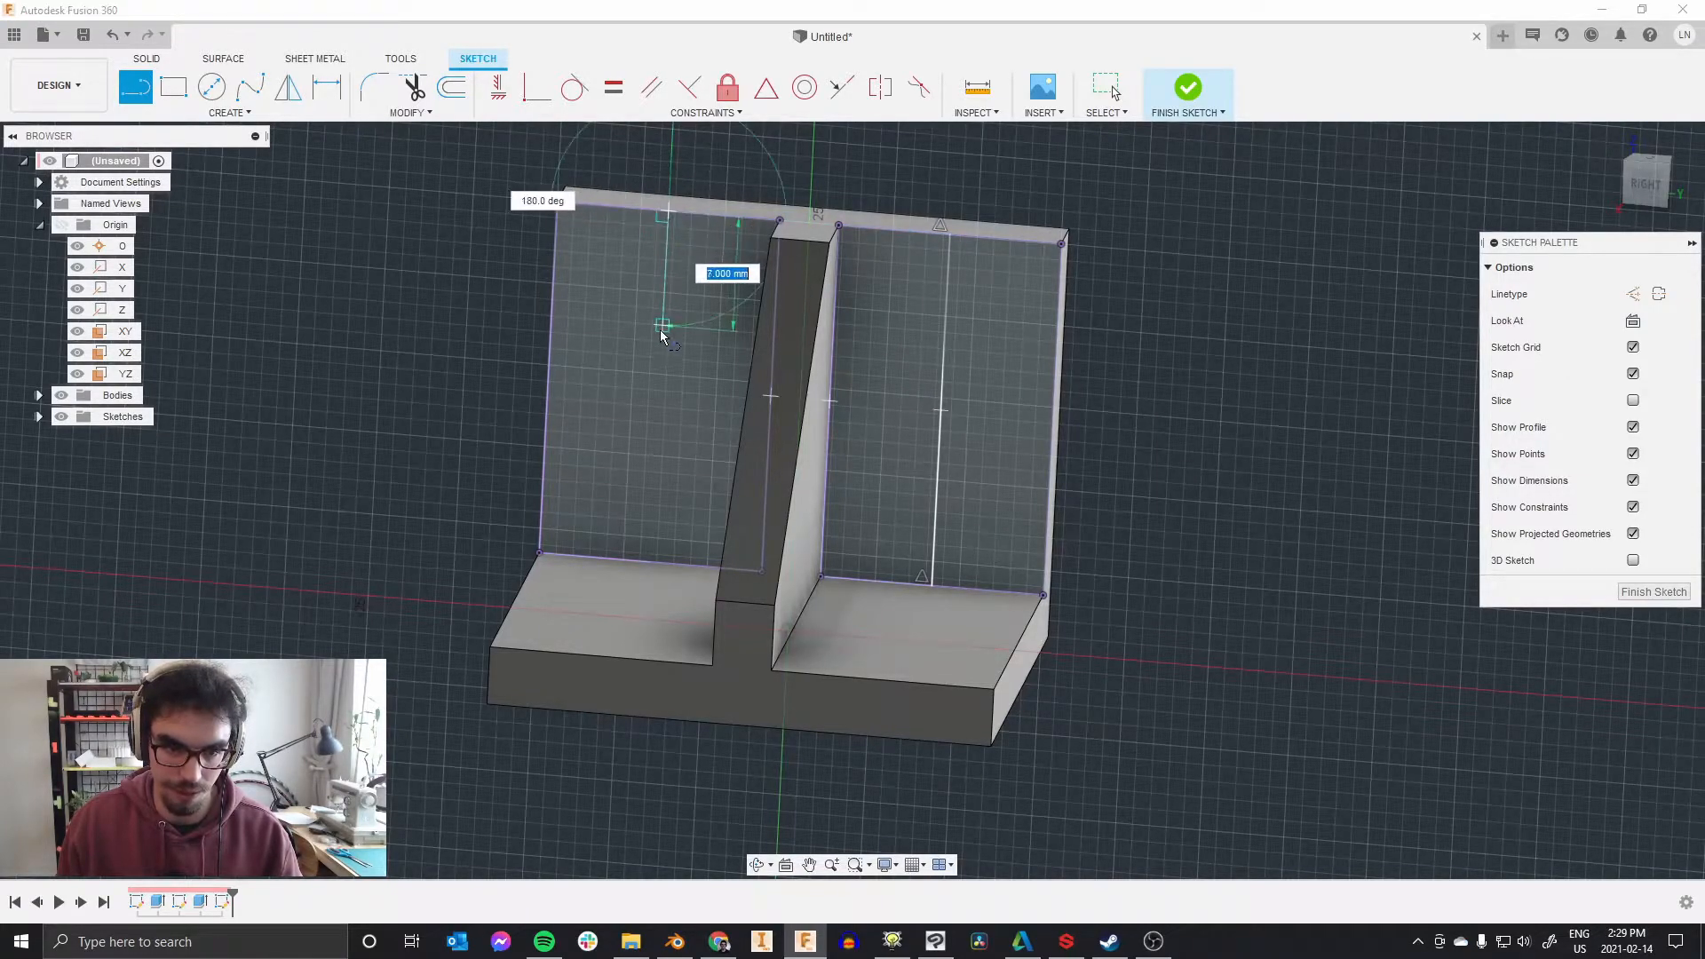
drag(660, 325, 644, 563)
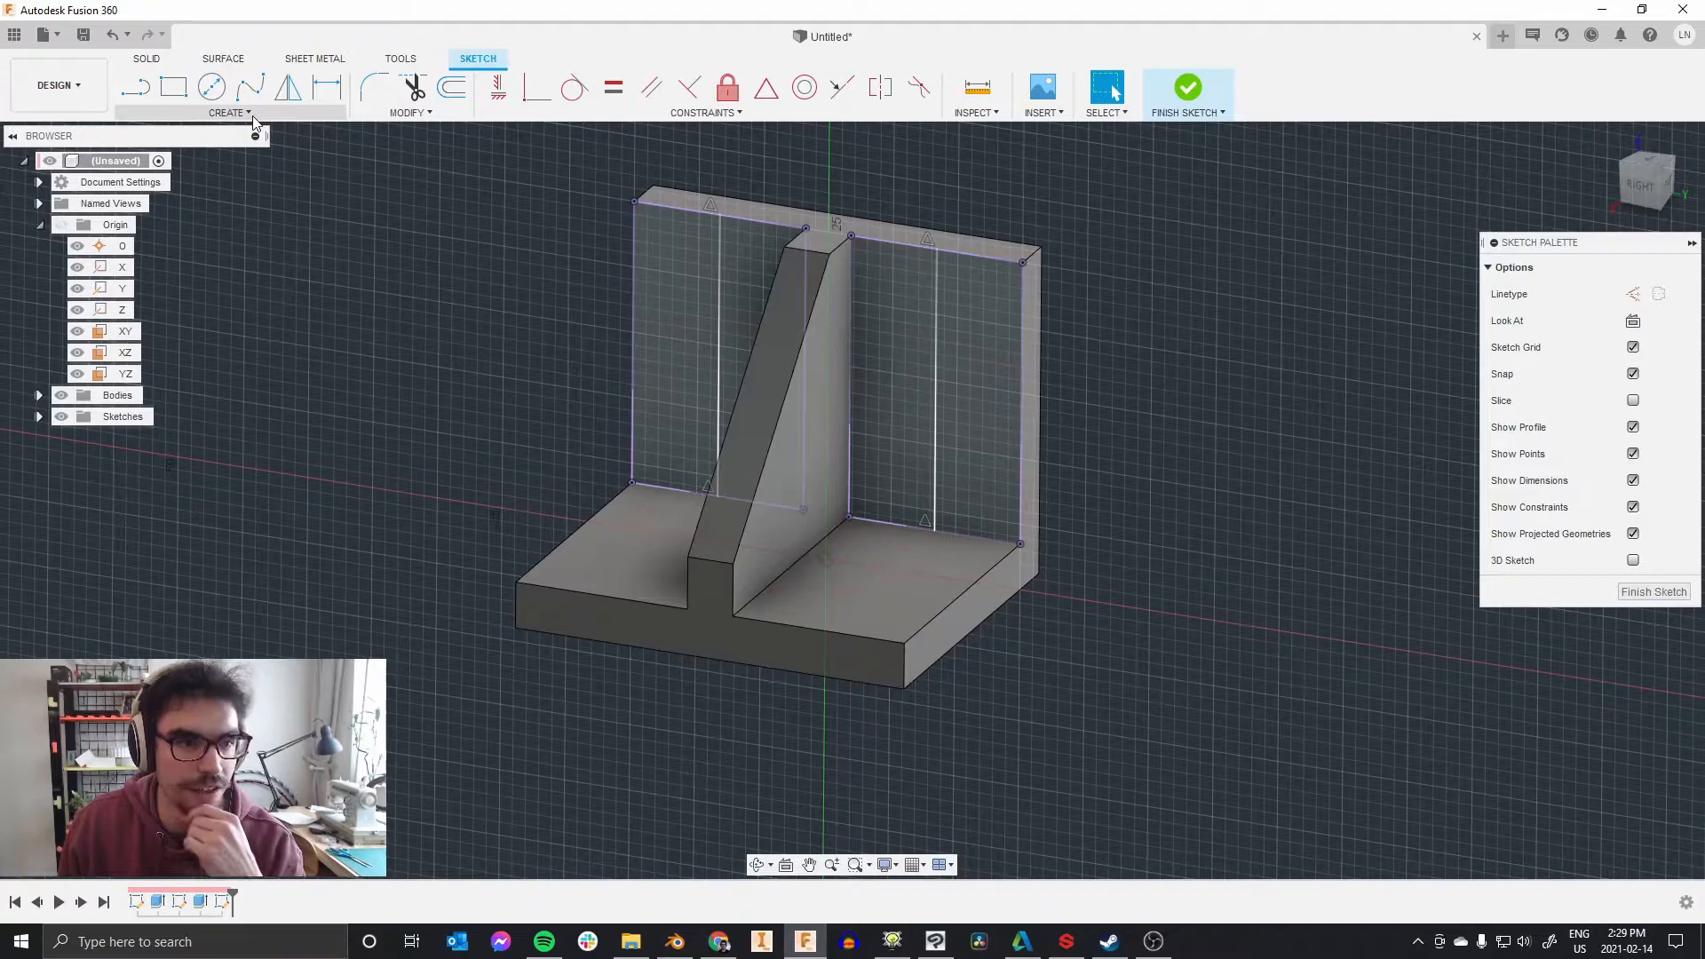
click(229, 112)
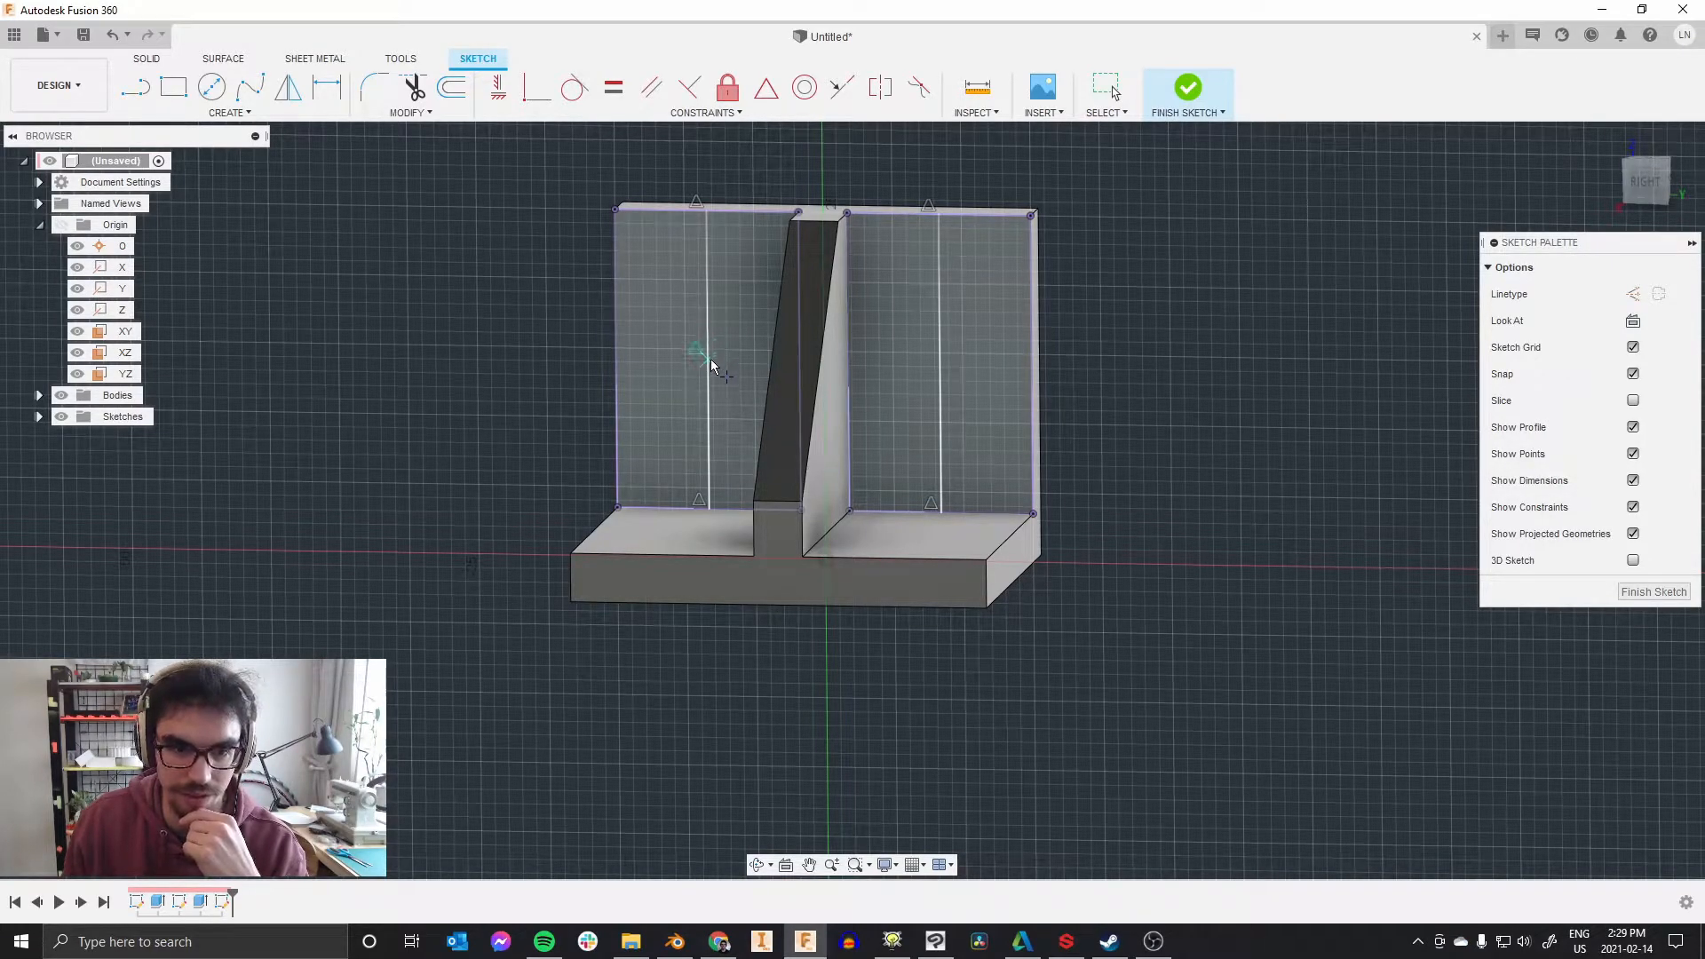
mouse_move(712, 364)
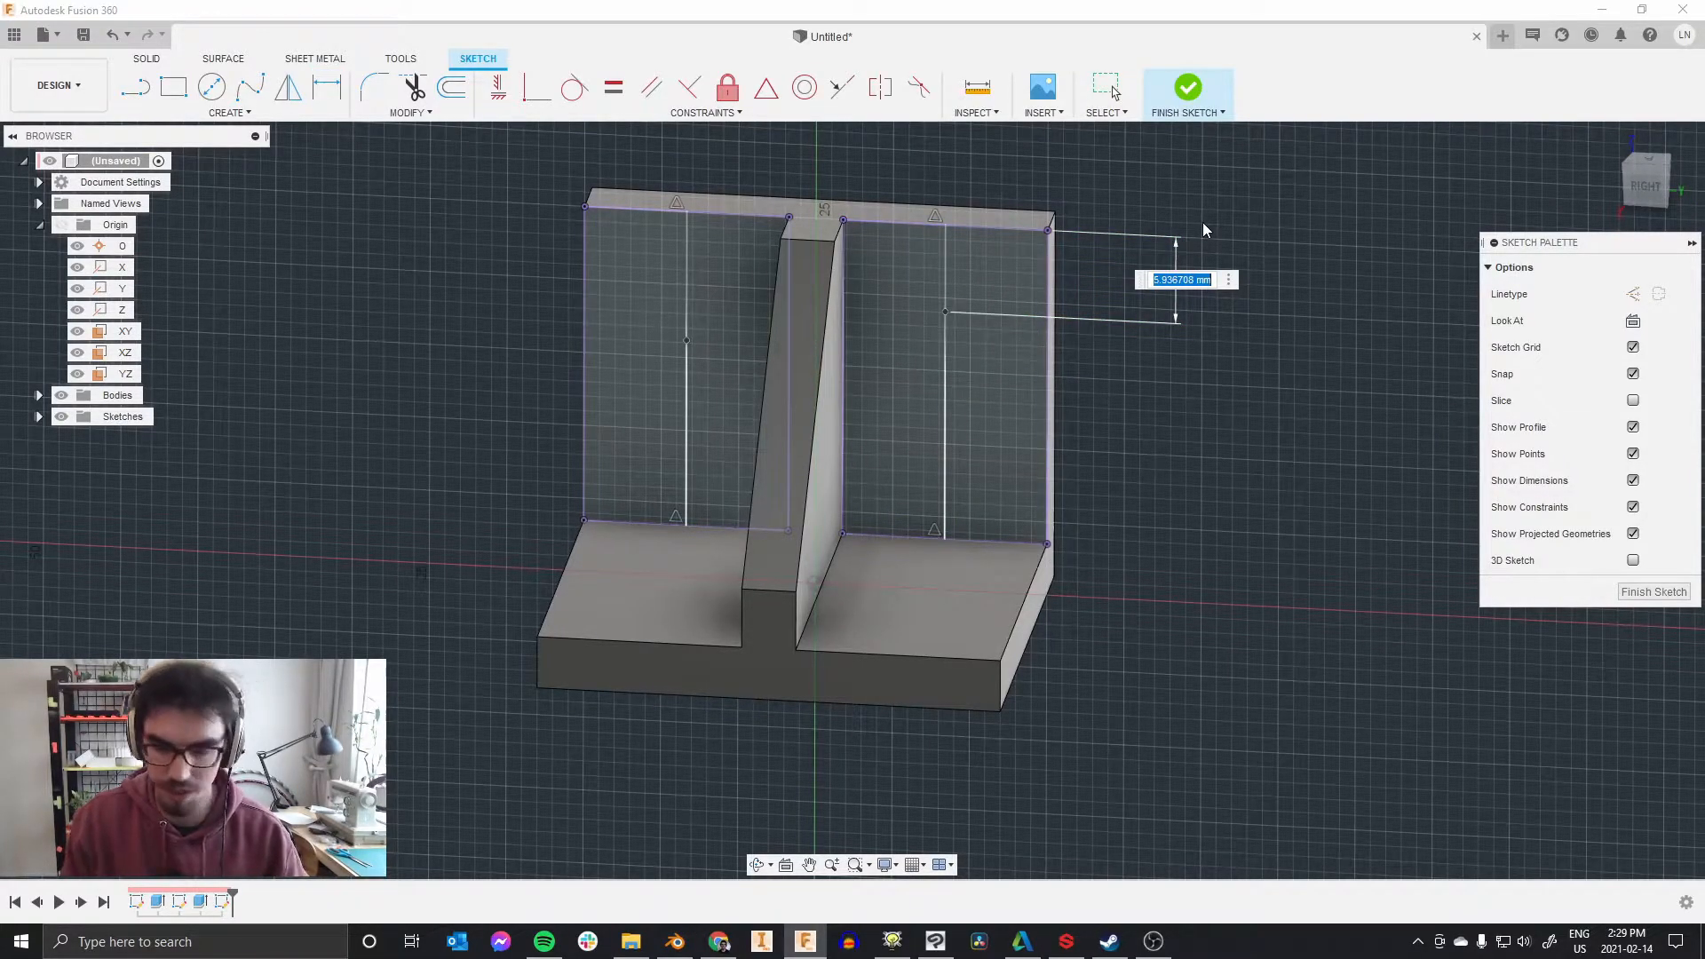
text(10.00)
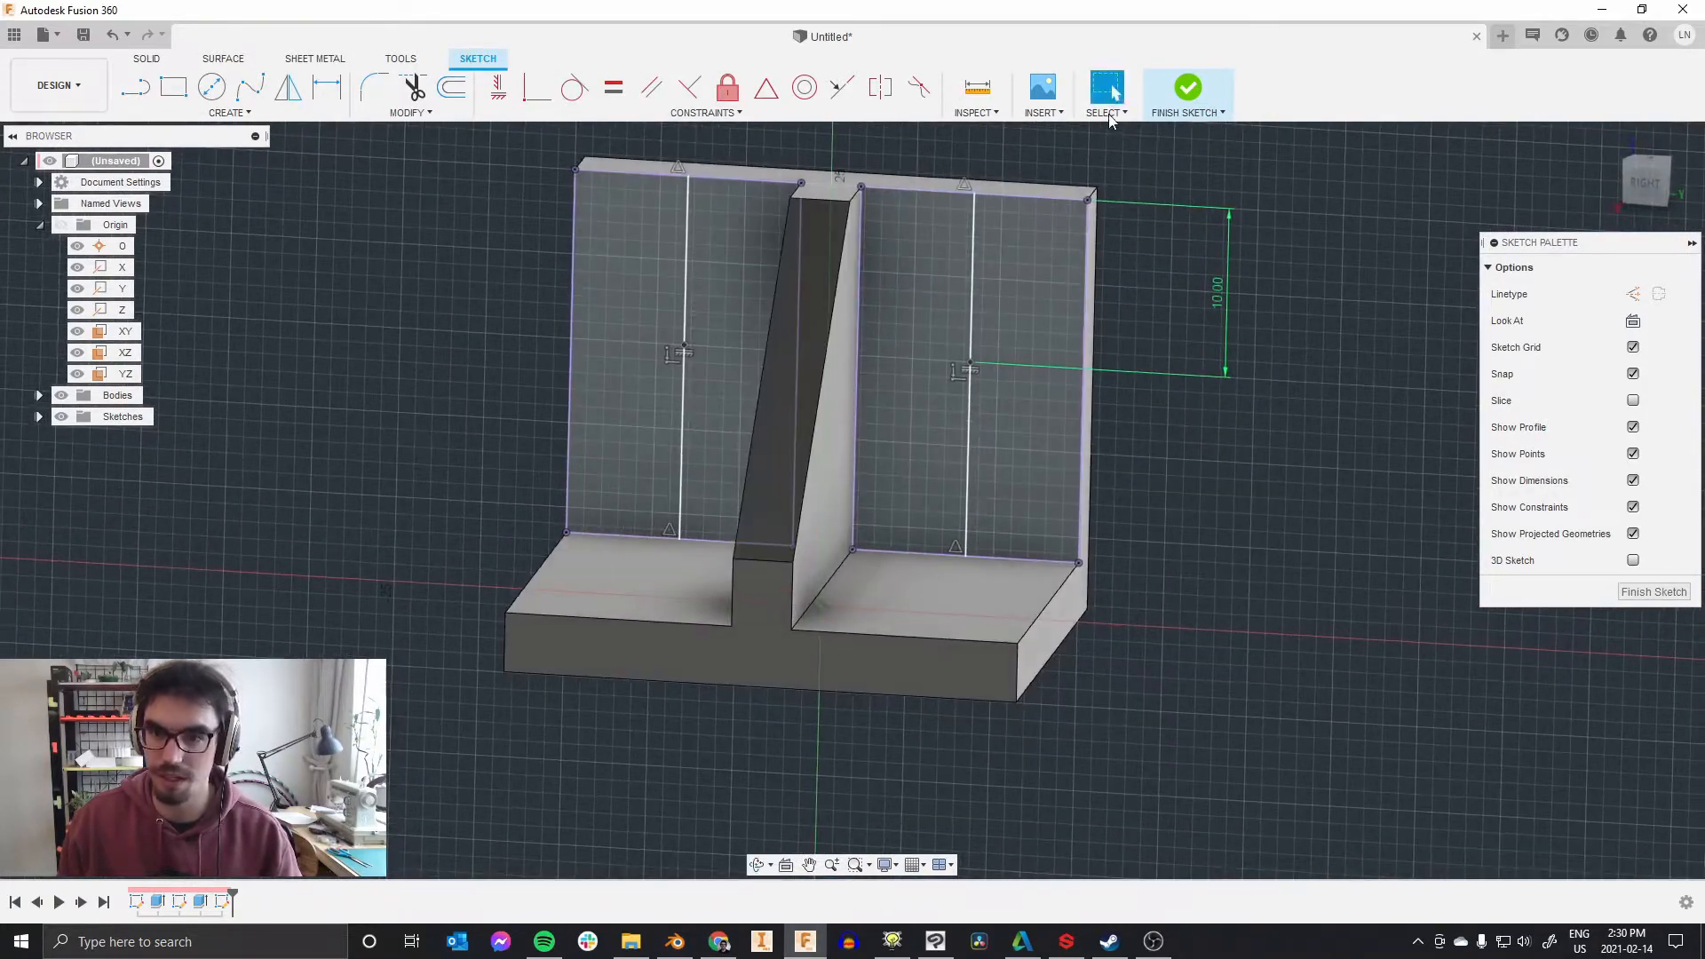
Step: Cut two M4 holes through the upright wall at the sketched points, Extents All
click(1186, 87)
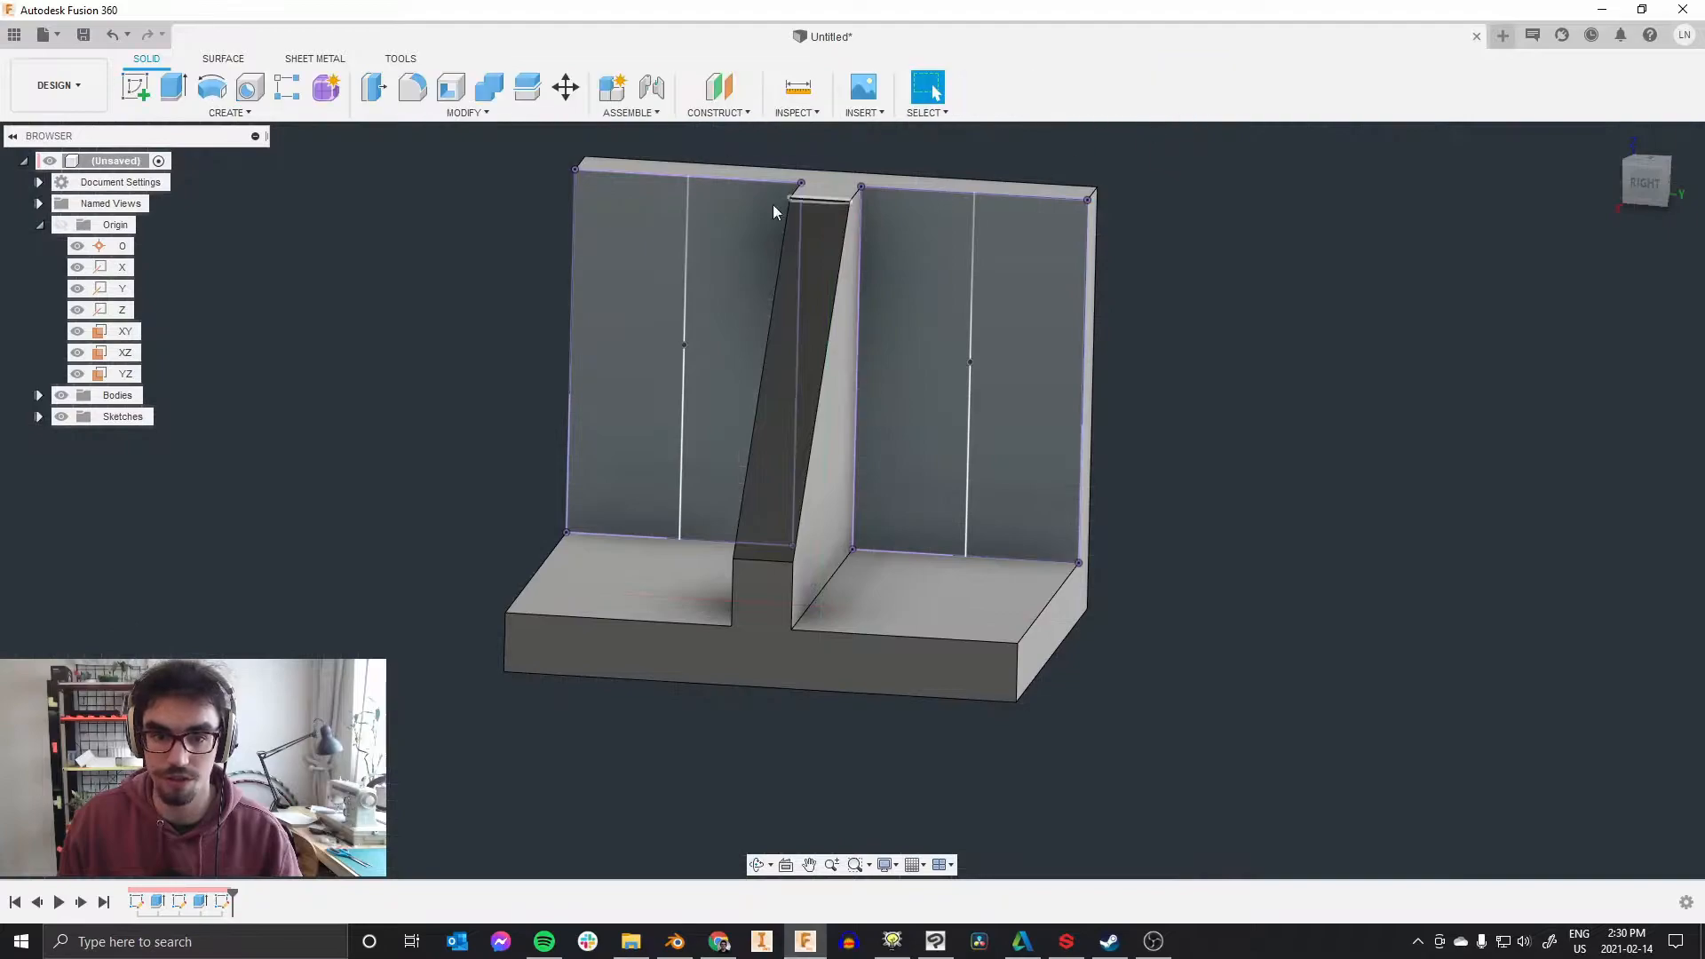
mouse_move(248, 89)
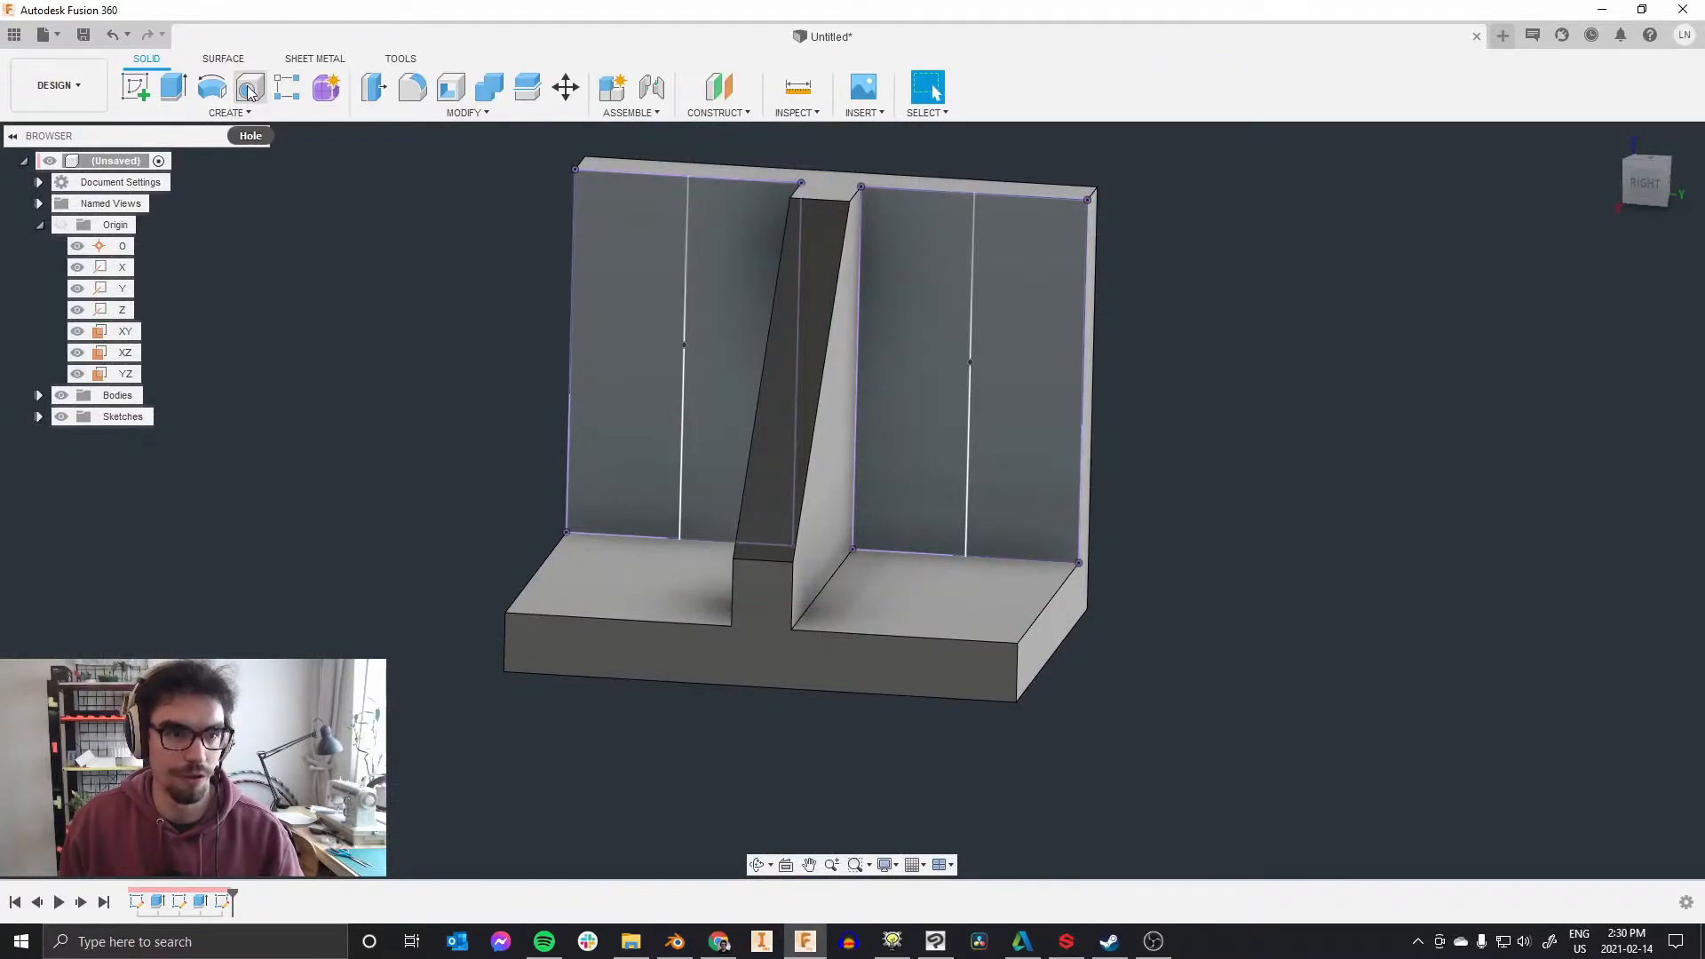
click(249, 88)
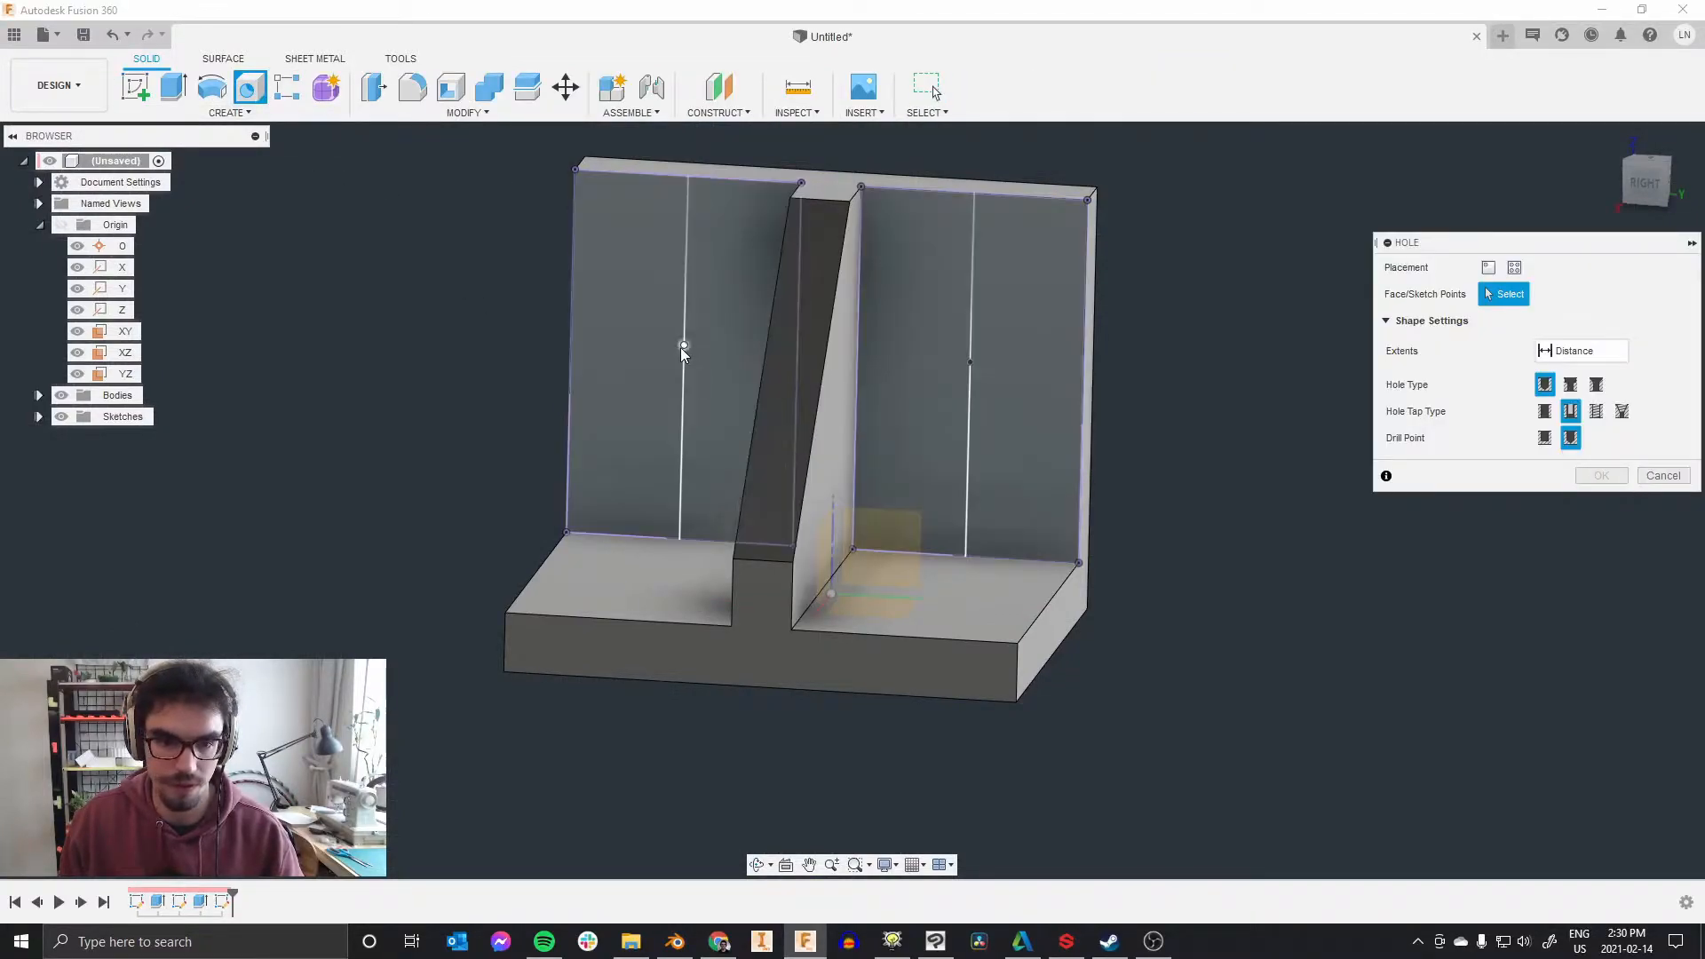
click(970, 363)
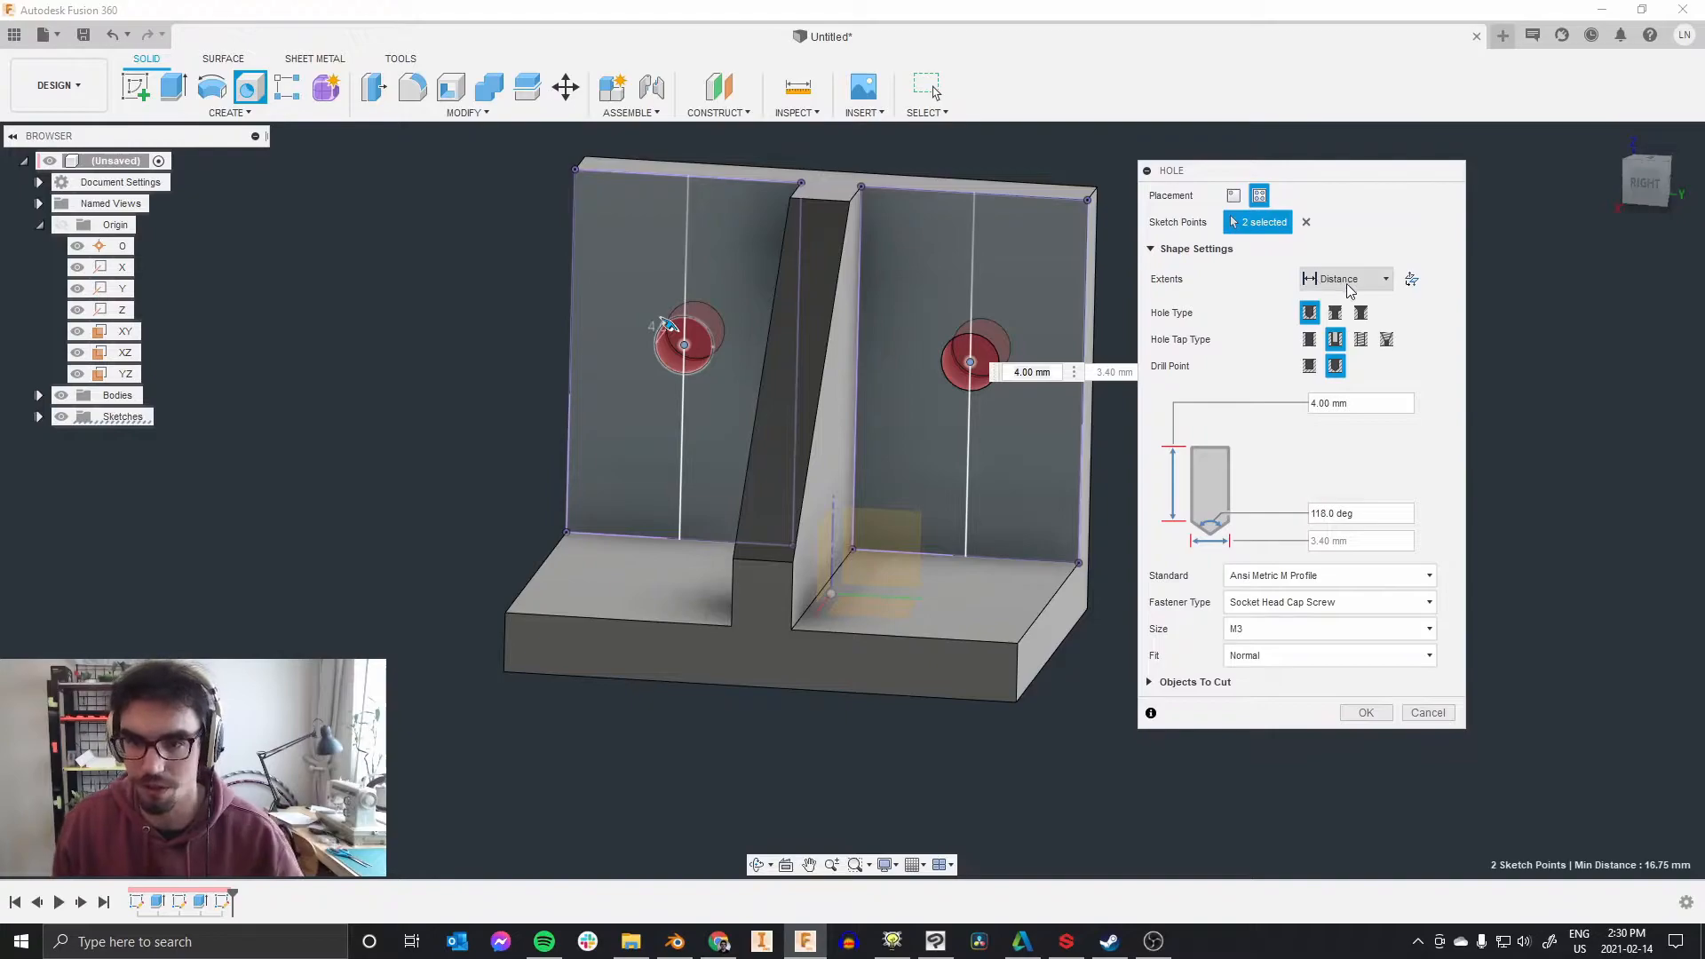
click(1384, 277)
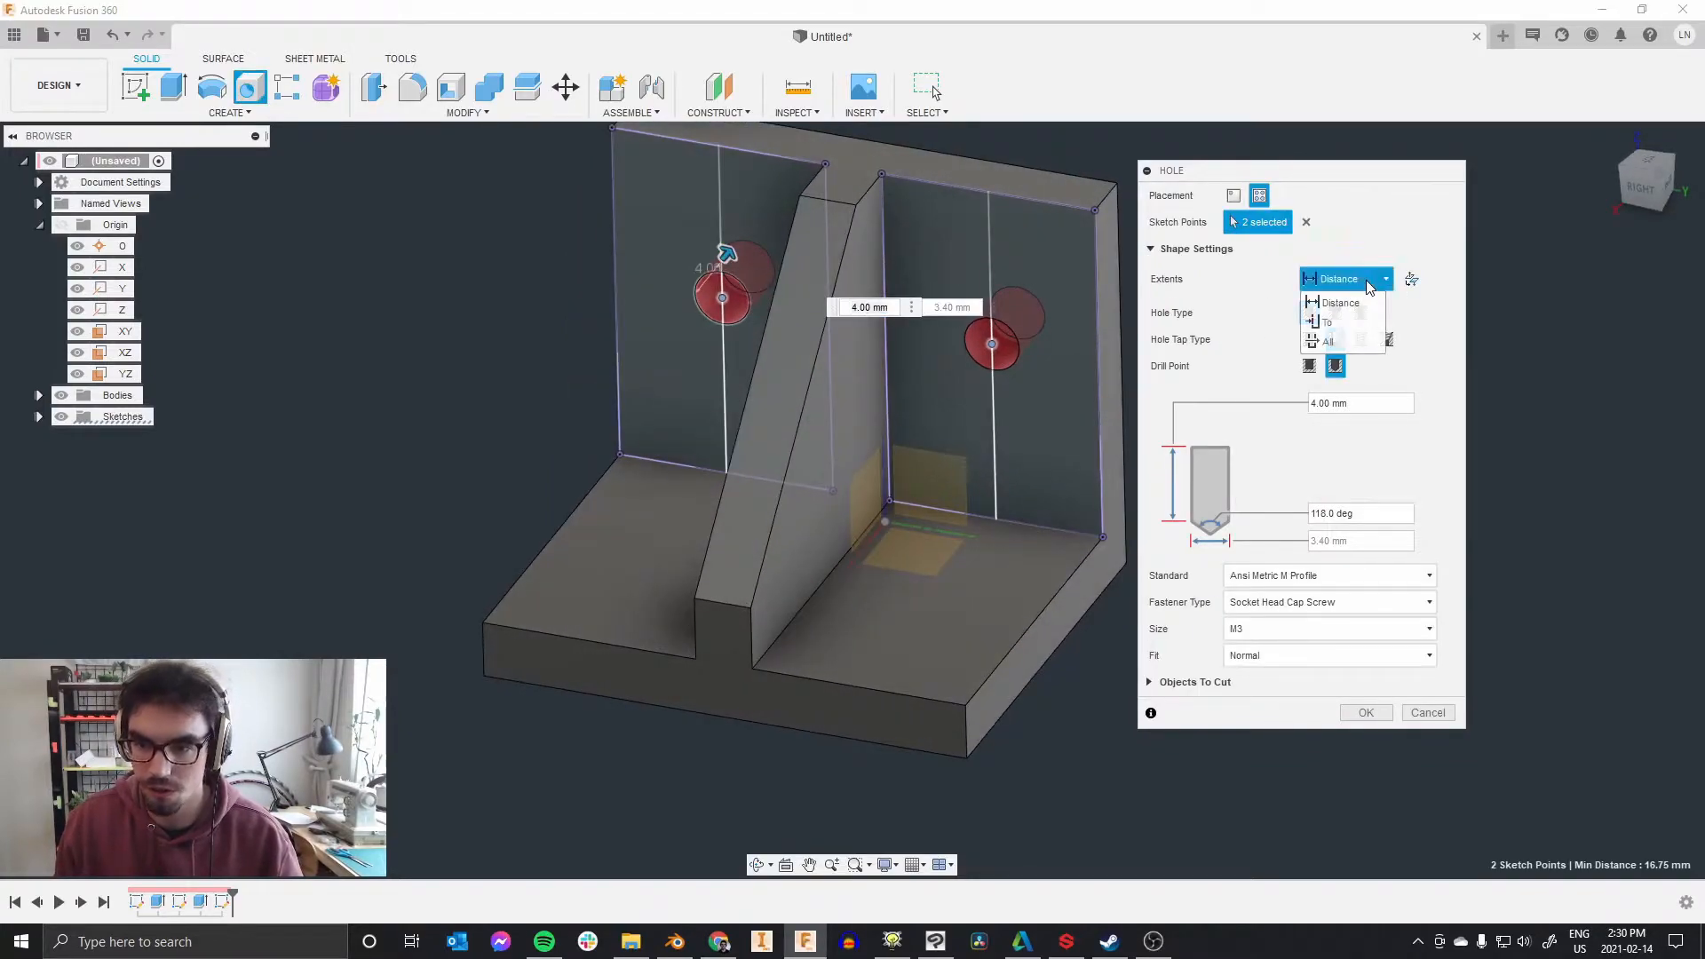
click(1327, 341)
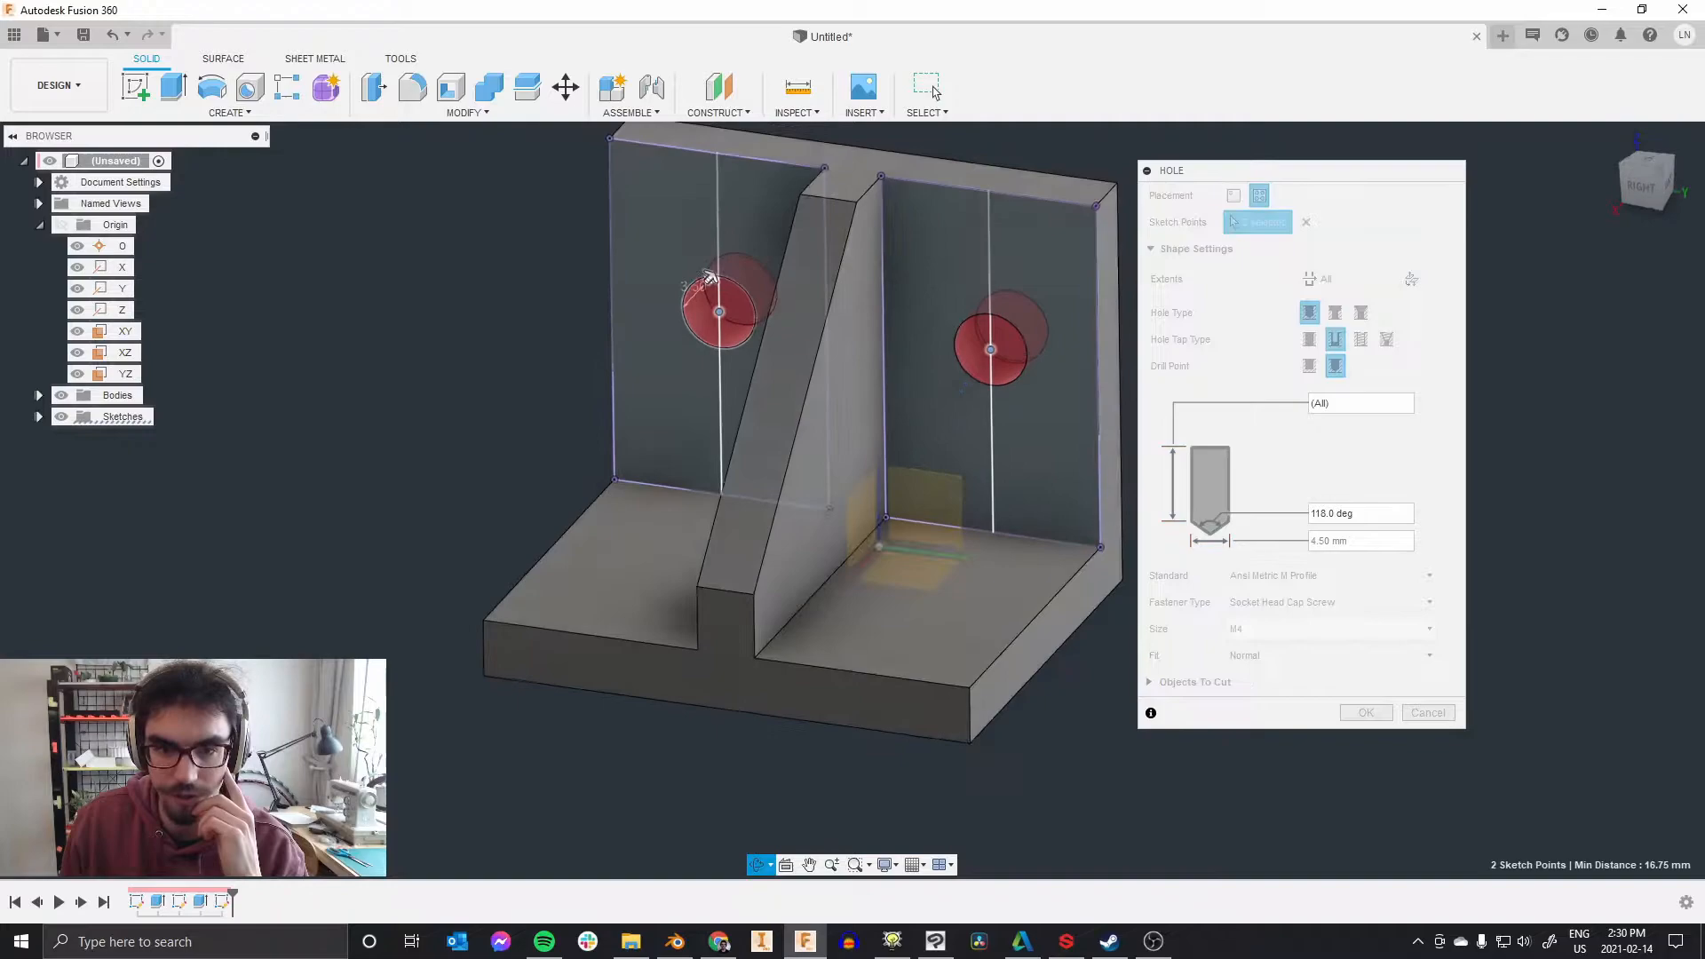
click(1335, 339)
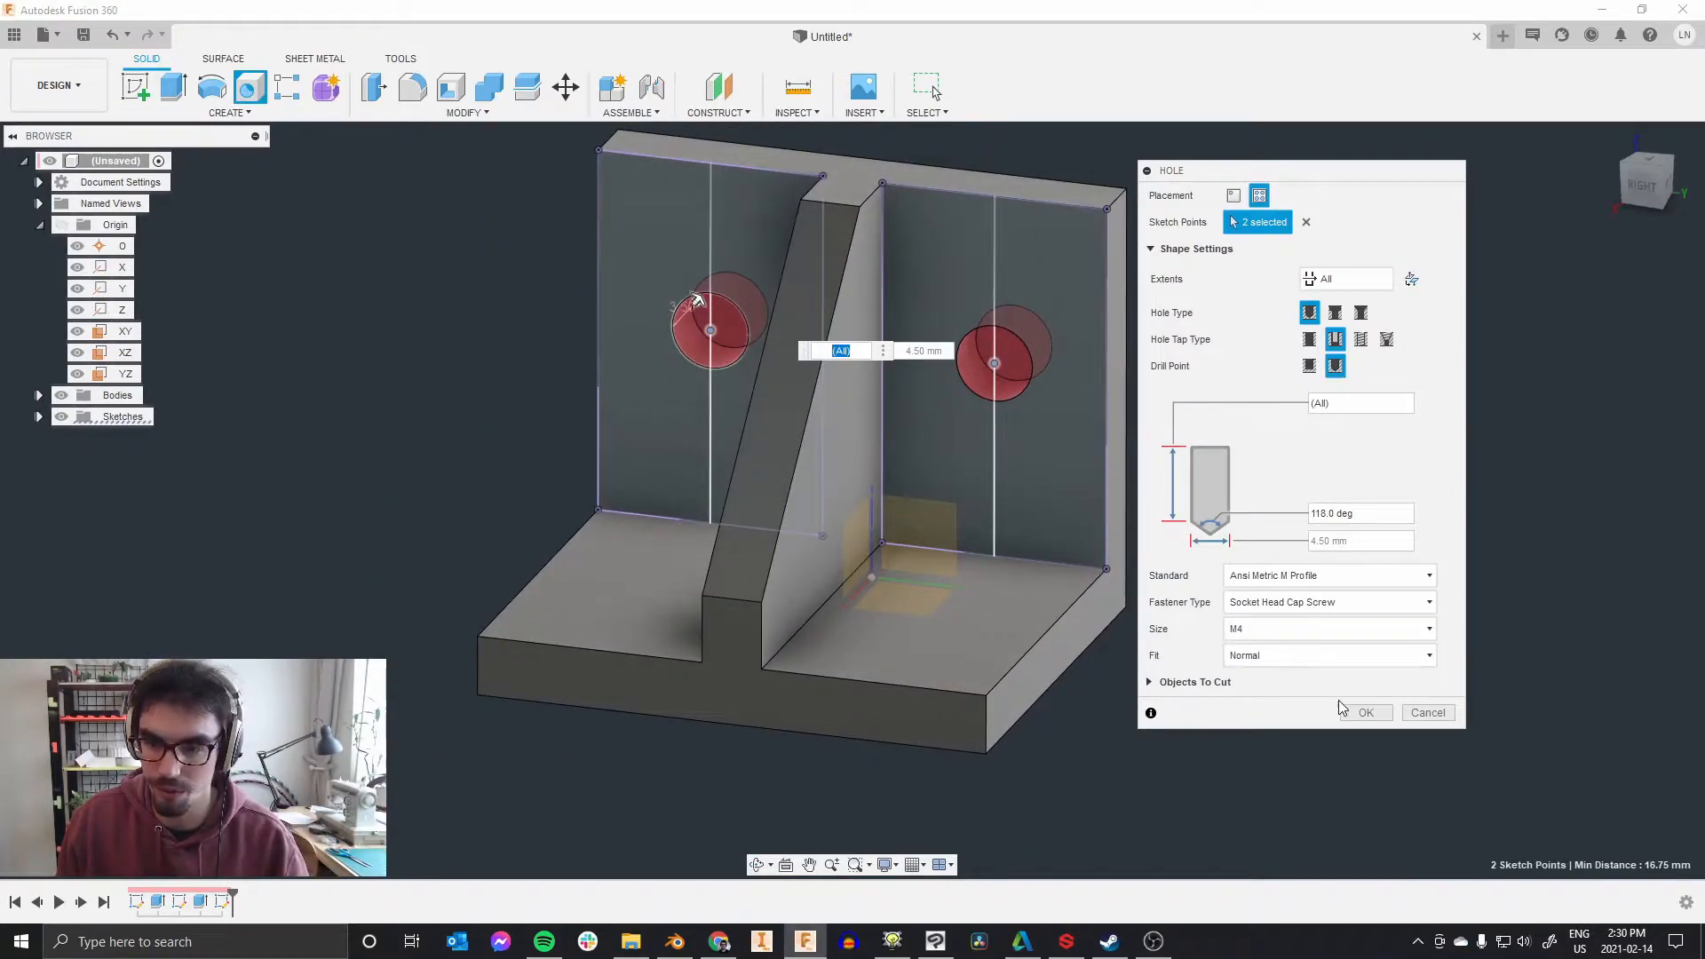
click(1366, 712)
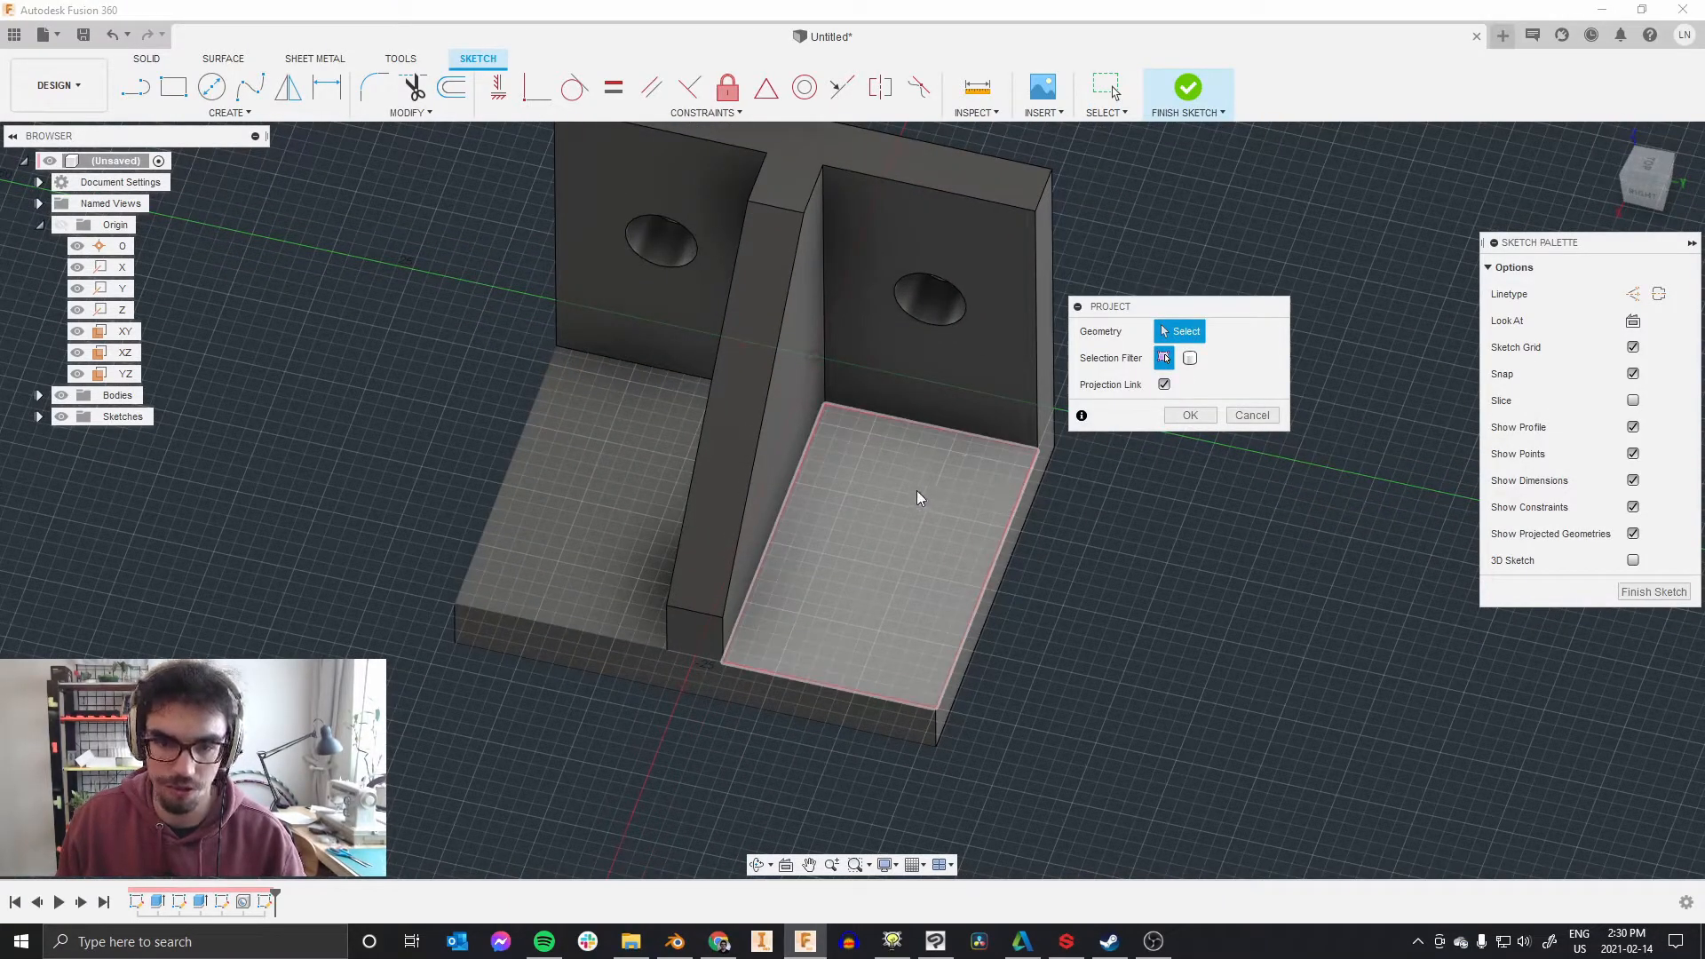
Step: Project the base face, mark two hole centre points and finish the sketch
click(1190, 416)
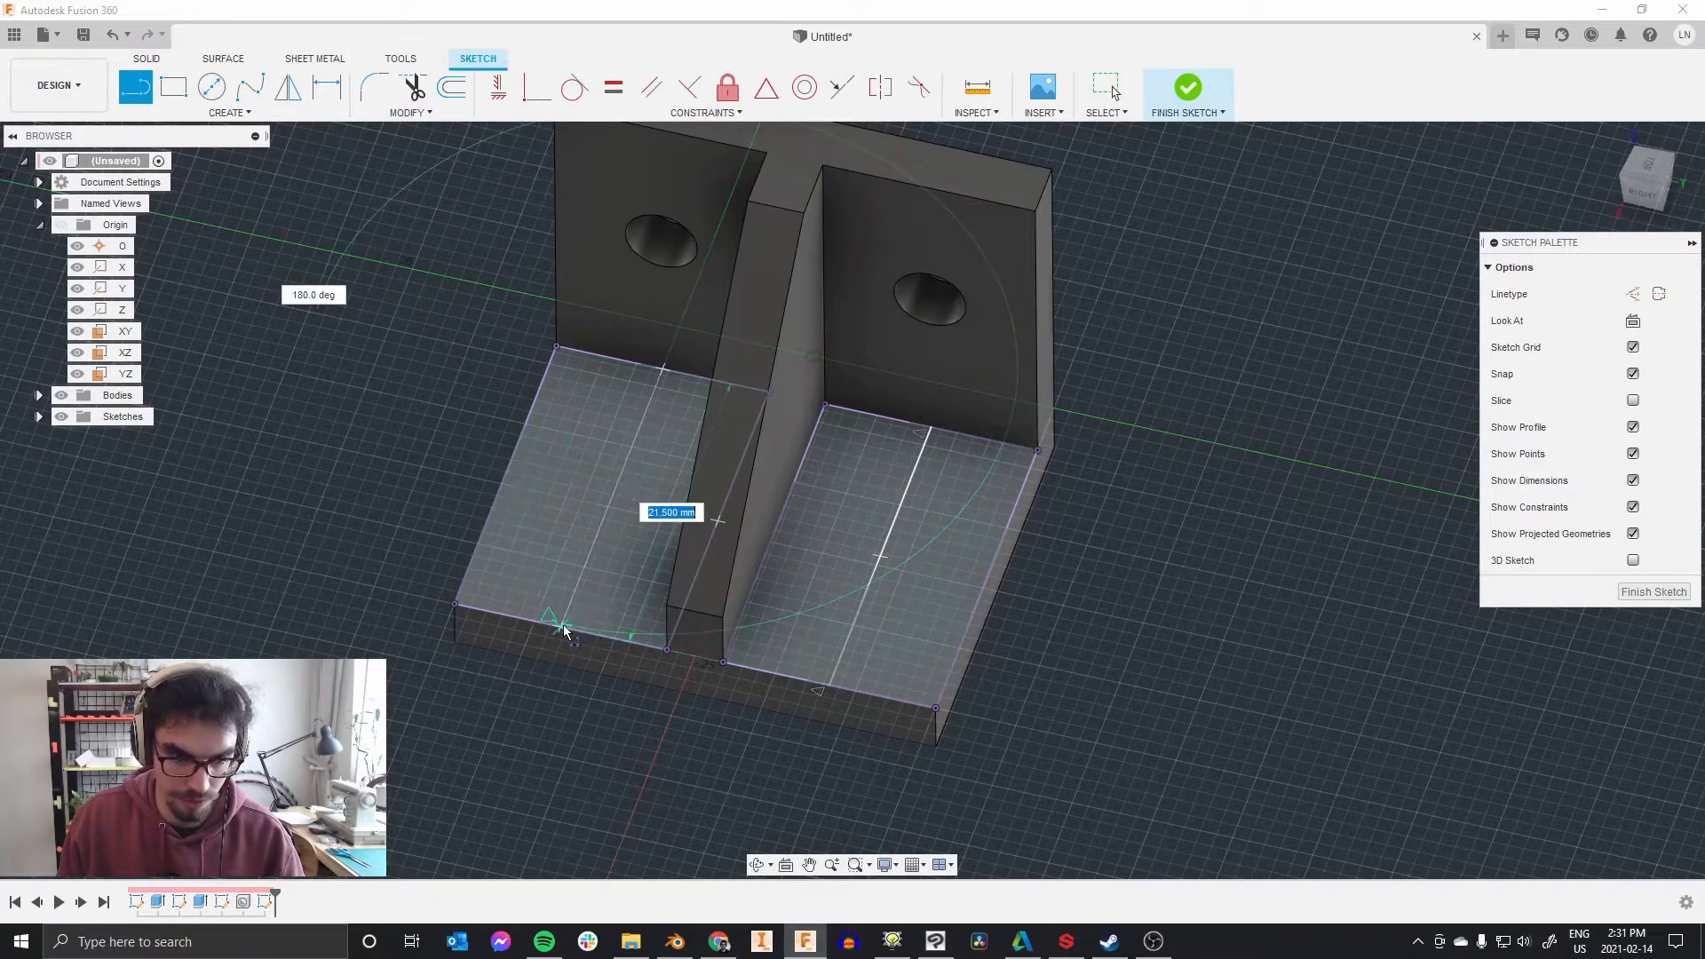
right_click(565, 631)
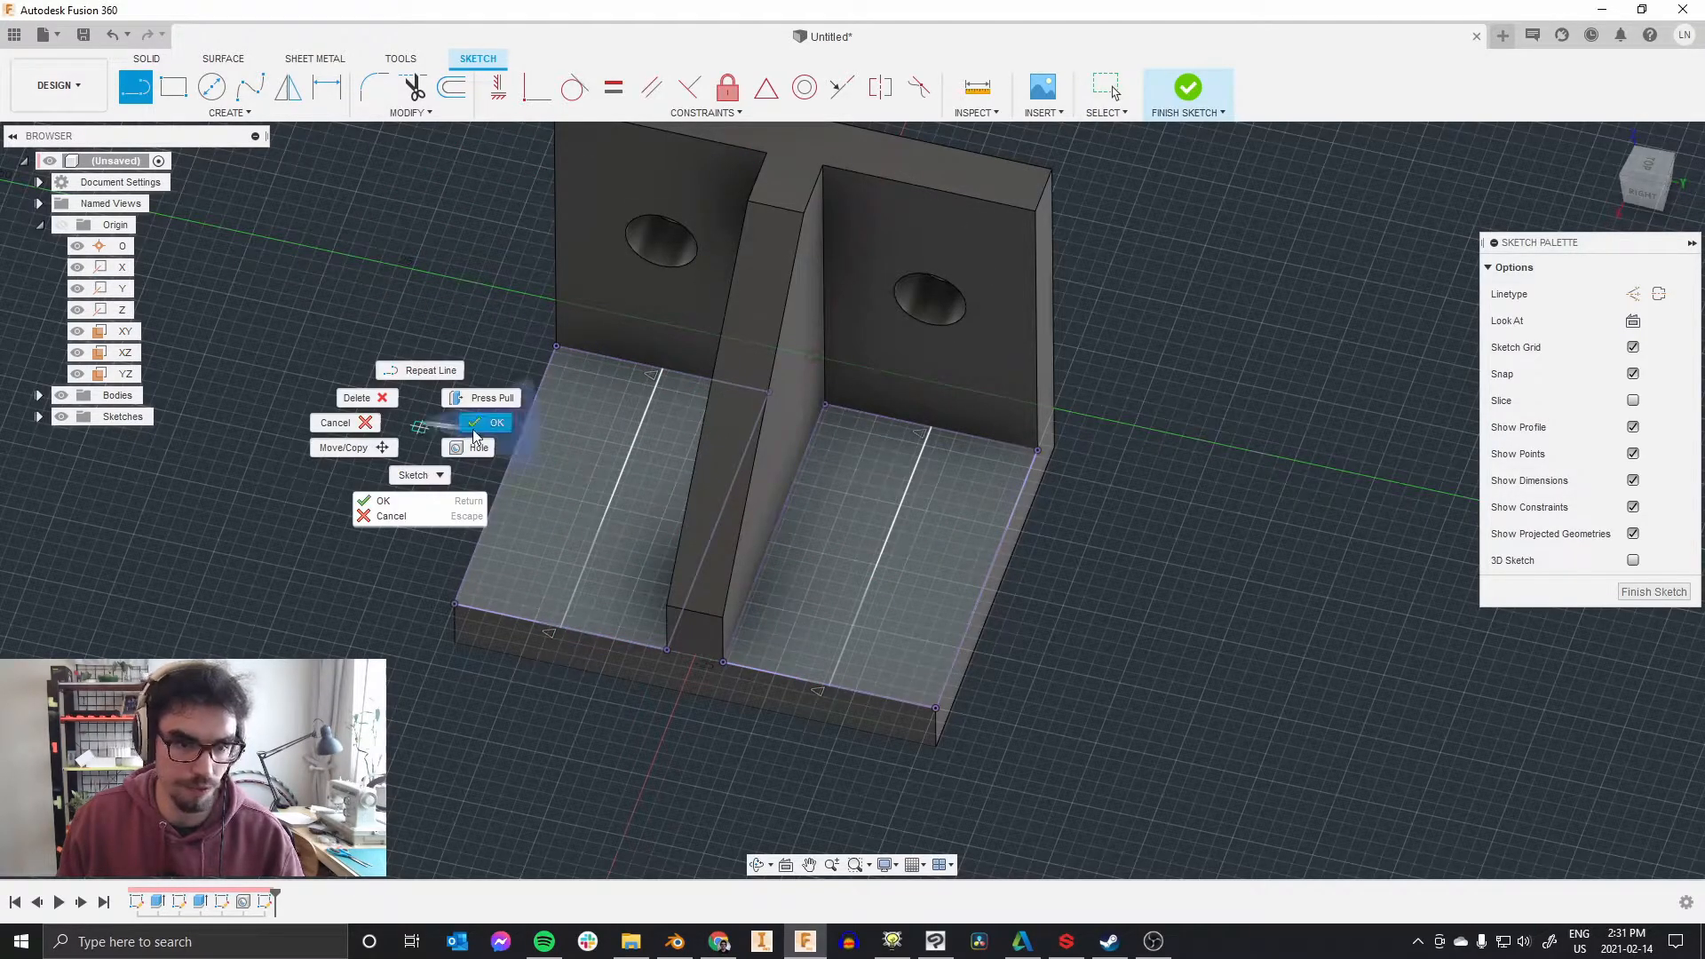
click(485, 423)
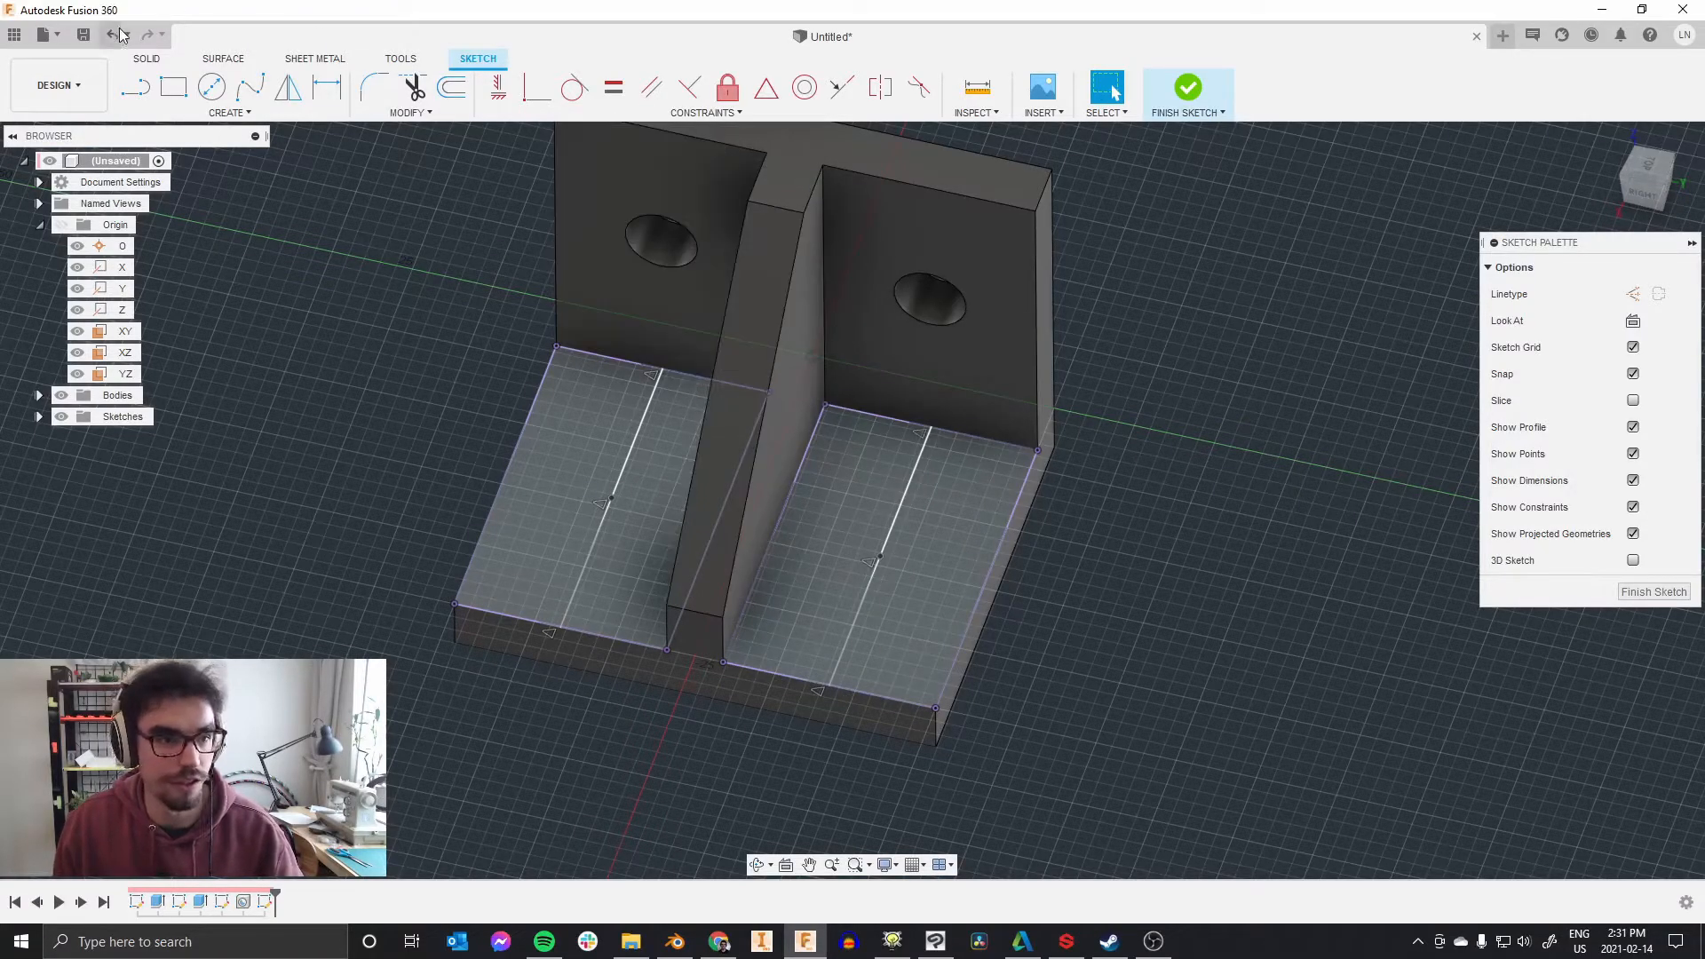
mouse_move(111, 33)
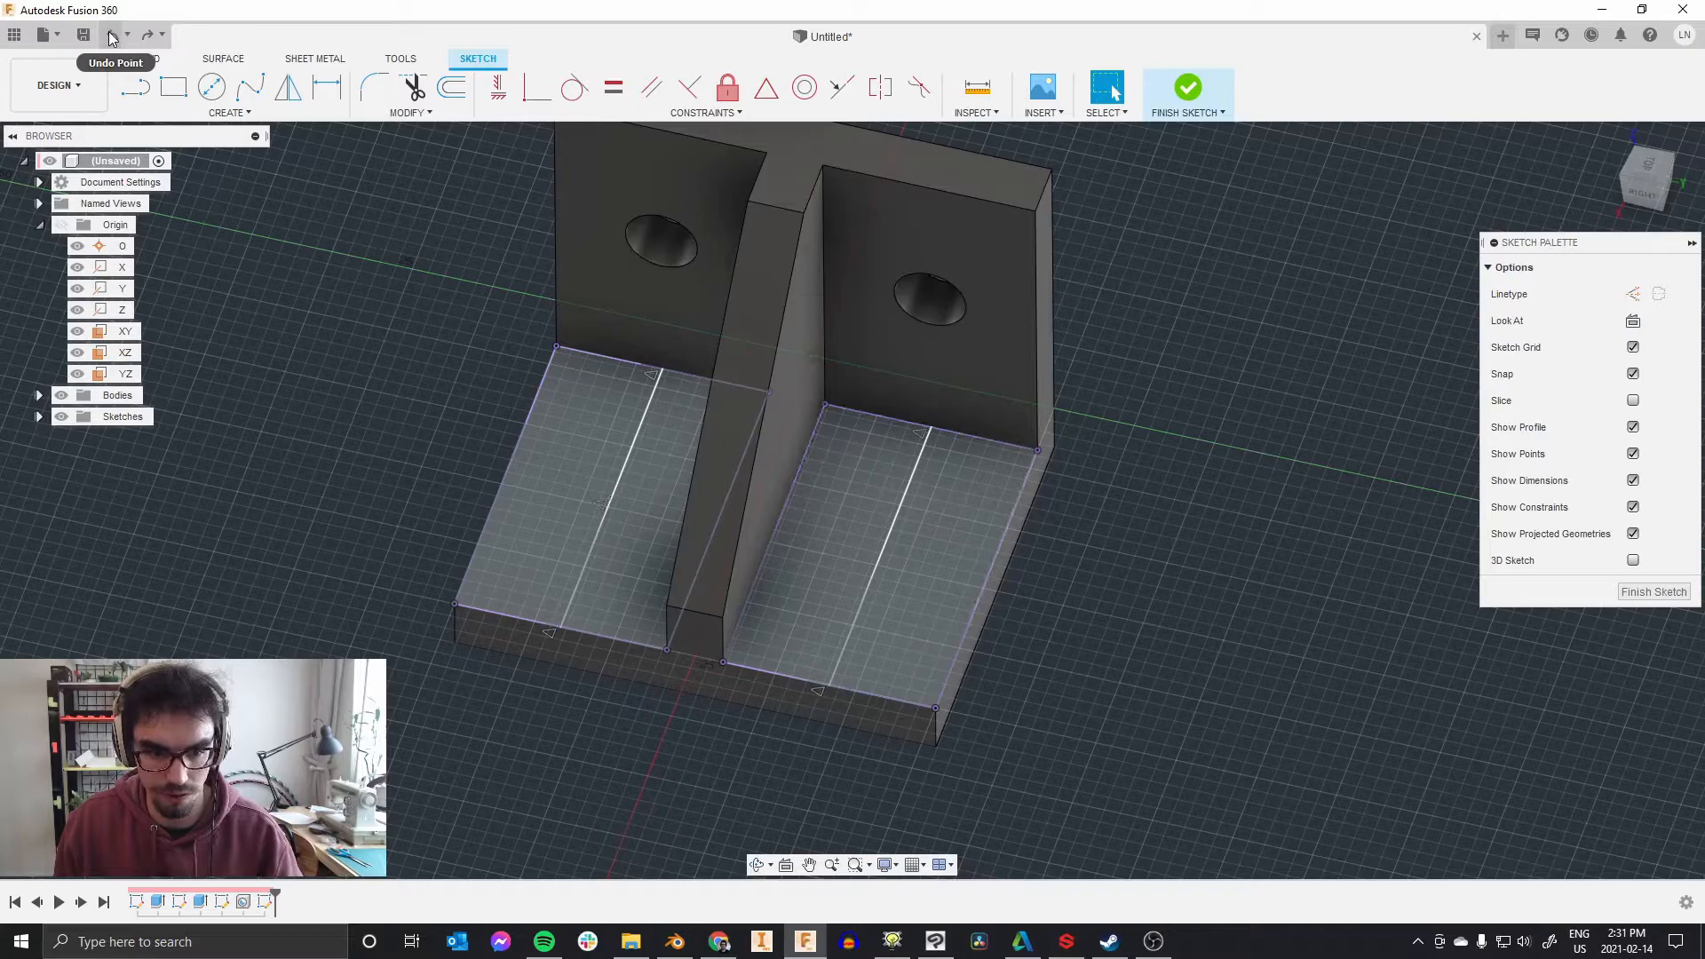
click(229, 113)
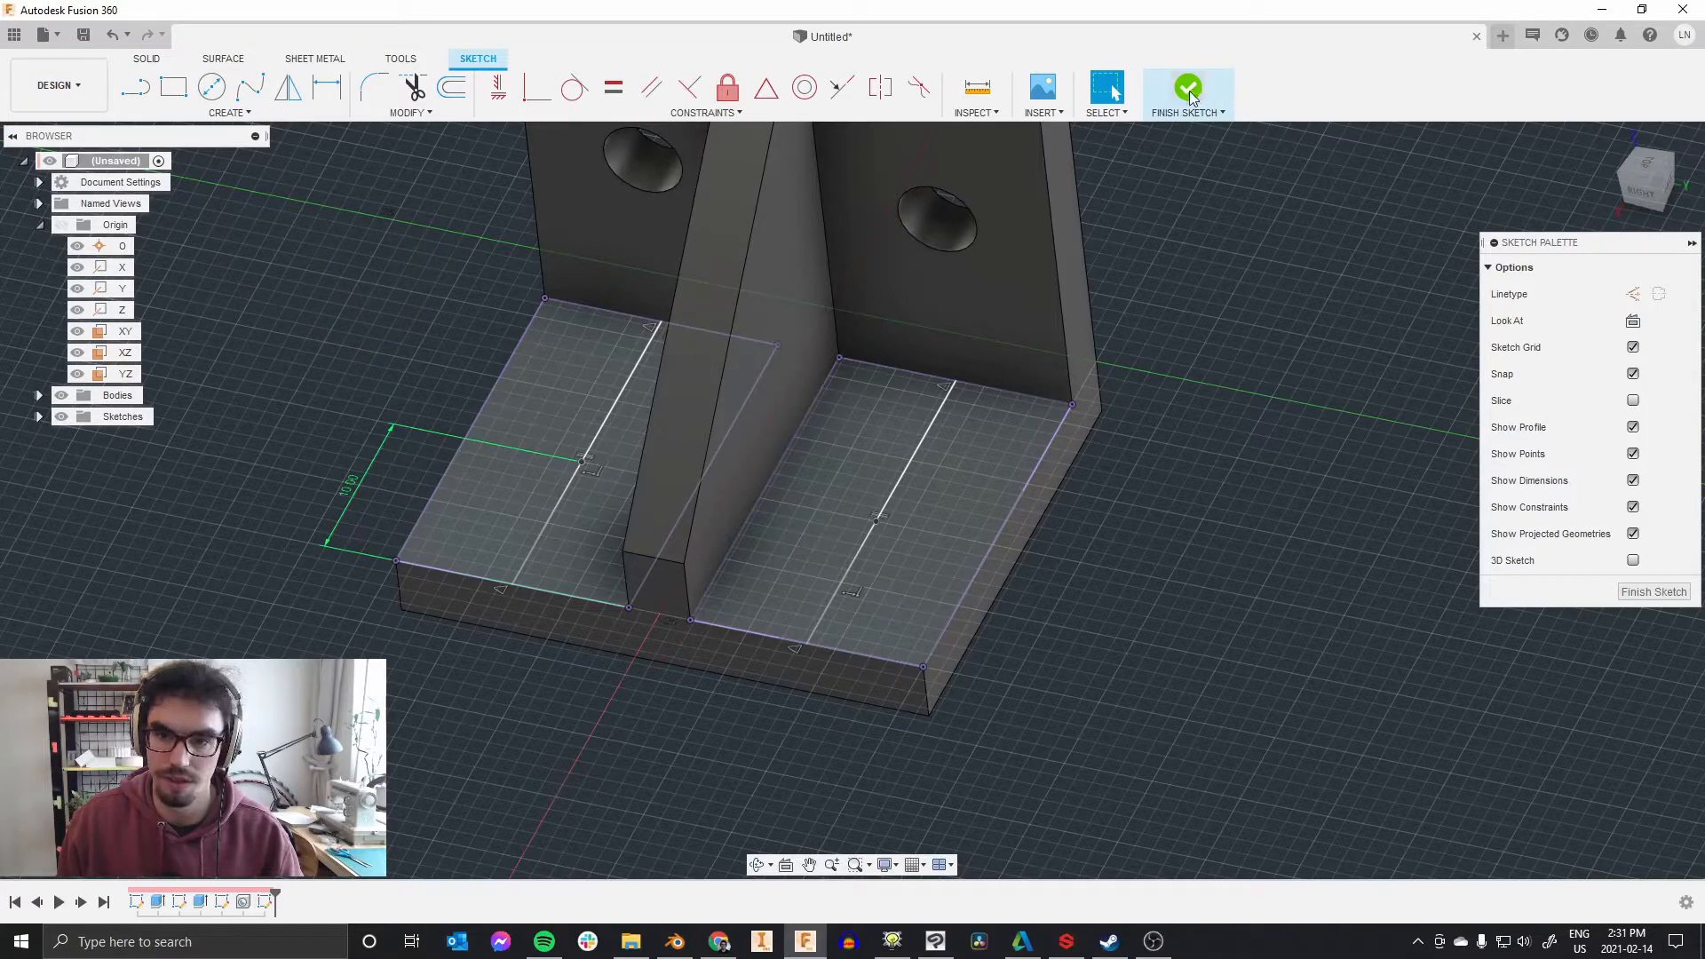
click(1186, 86)
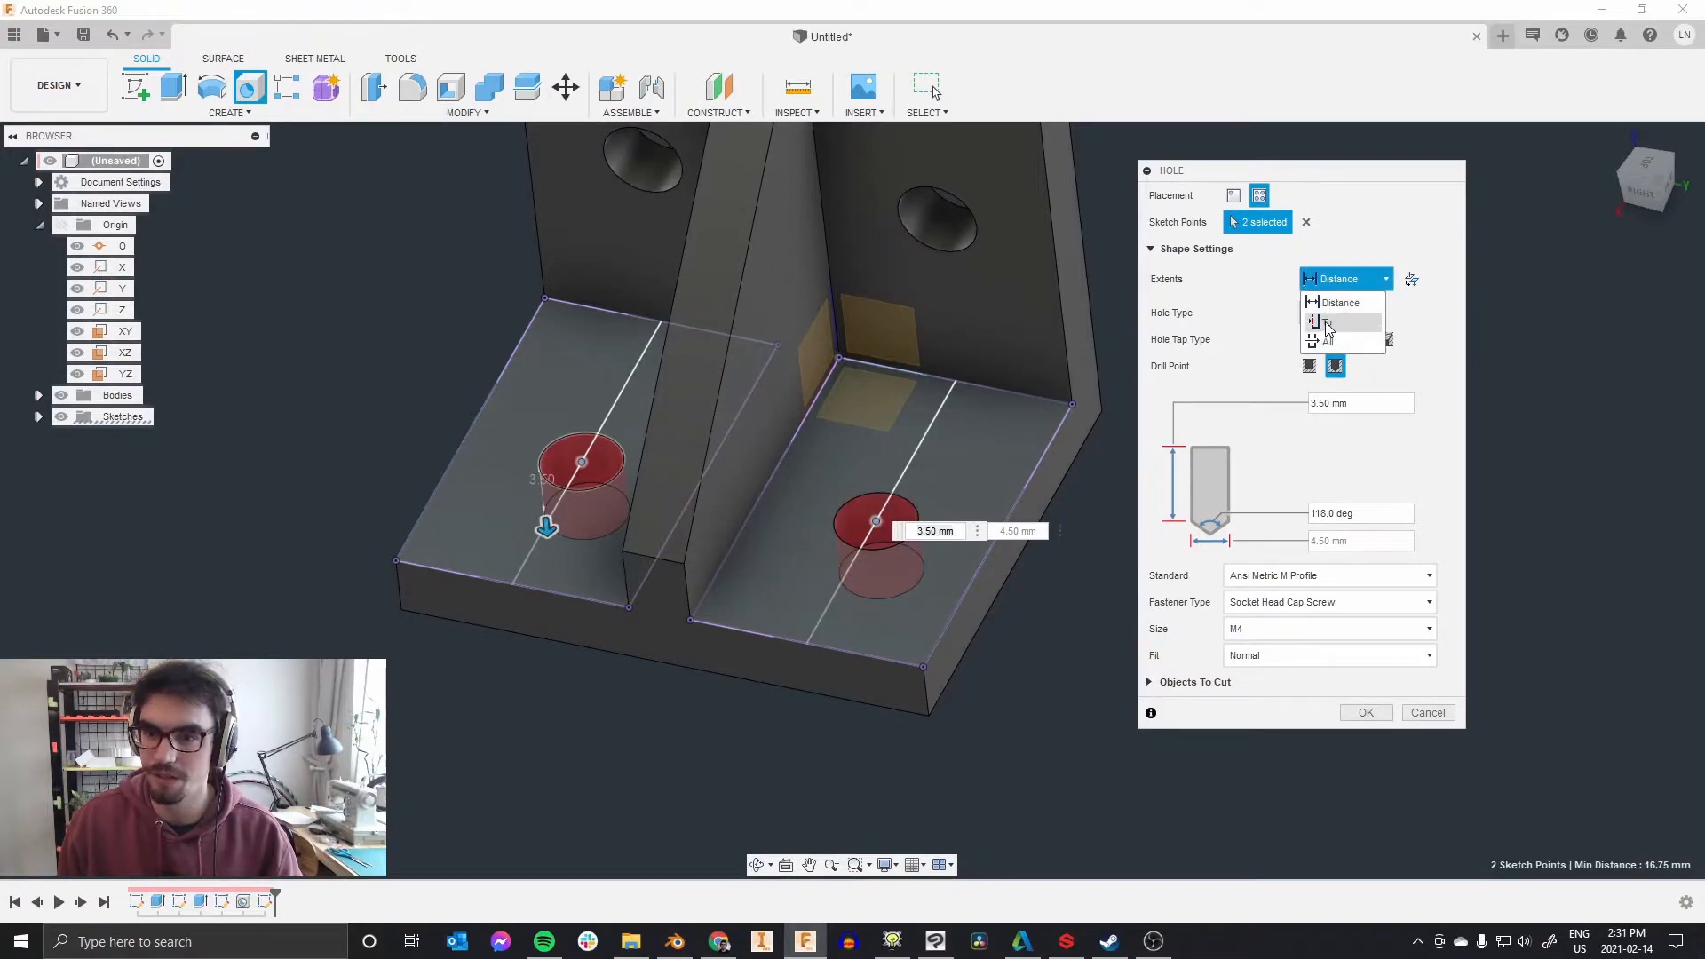
Step: Drill the two M4 holes through the whole bottom plate with Extents All
click(1327, 323)
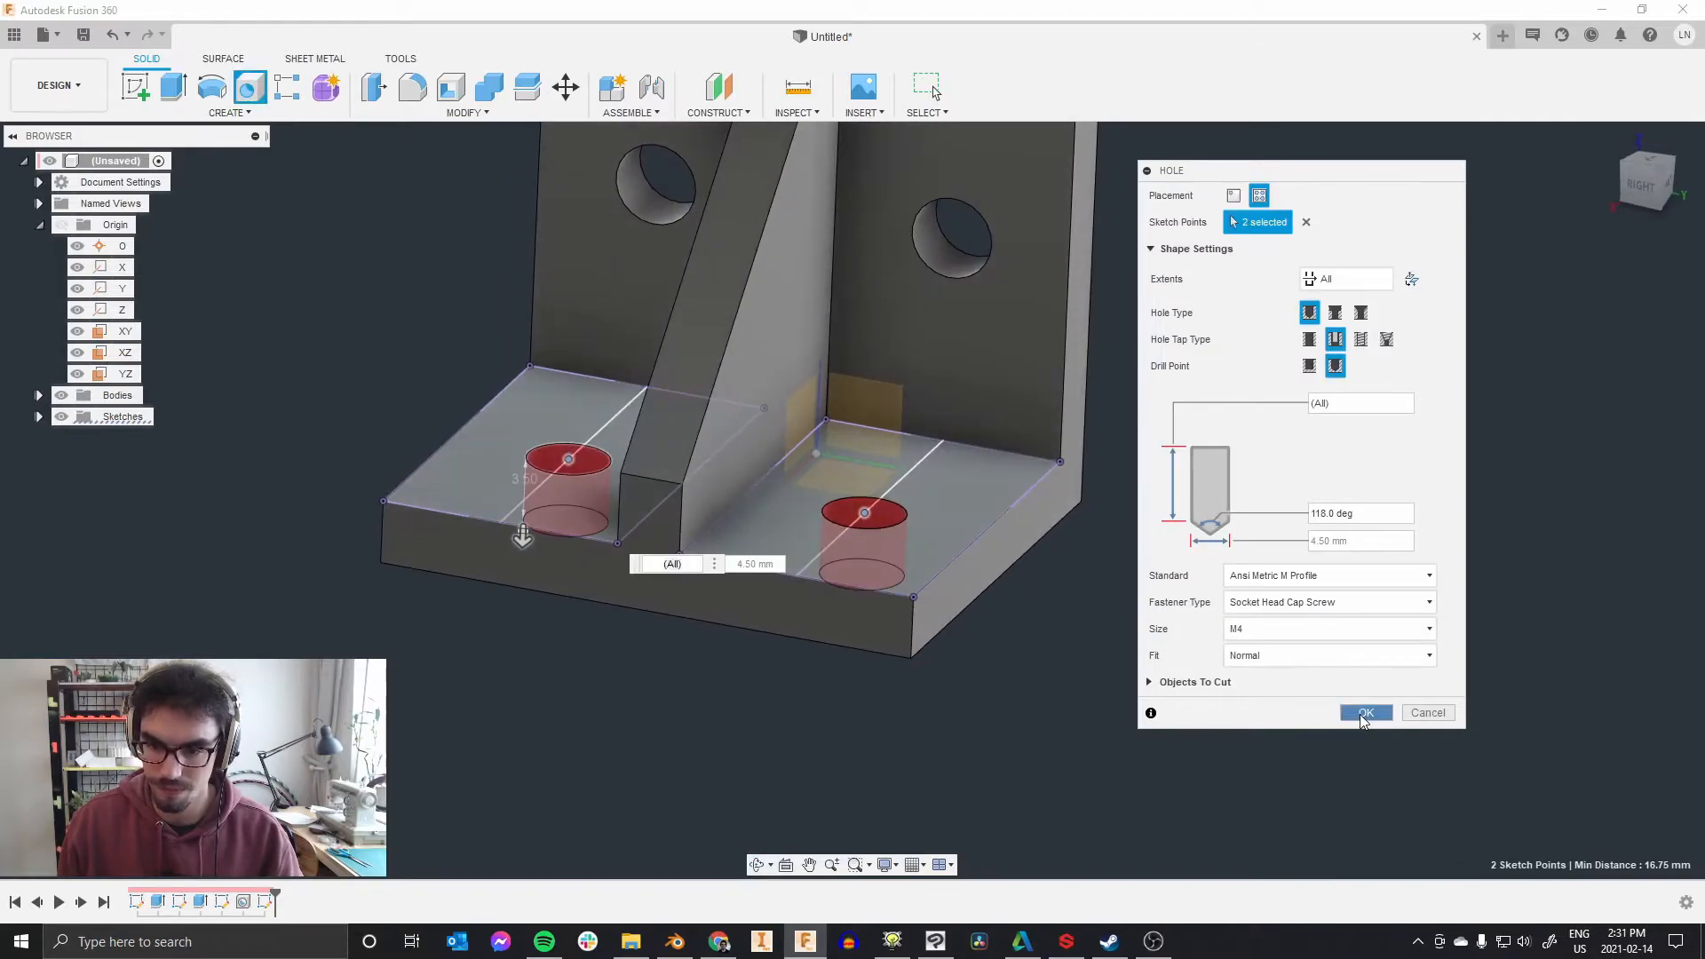
click(1365, 713)
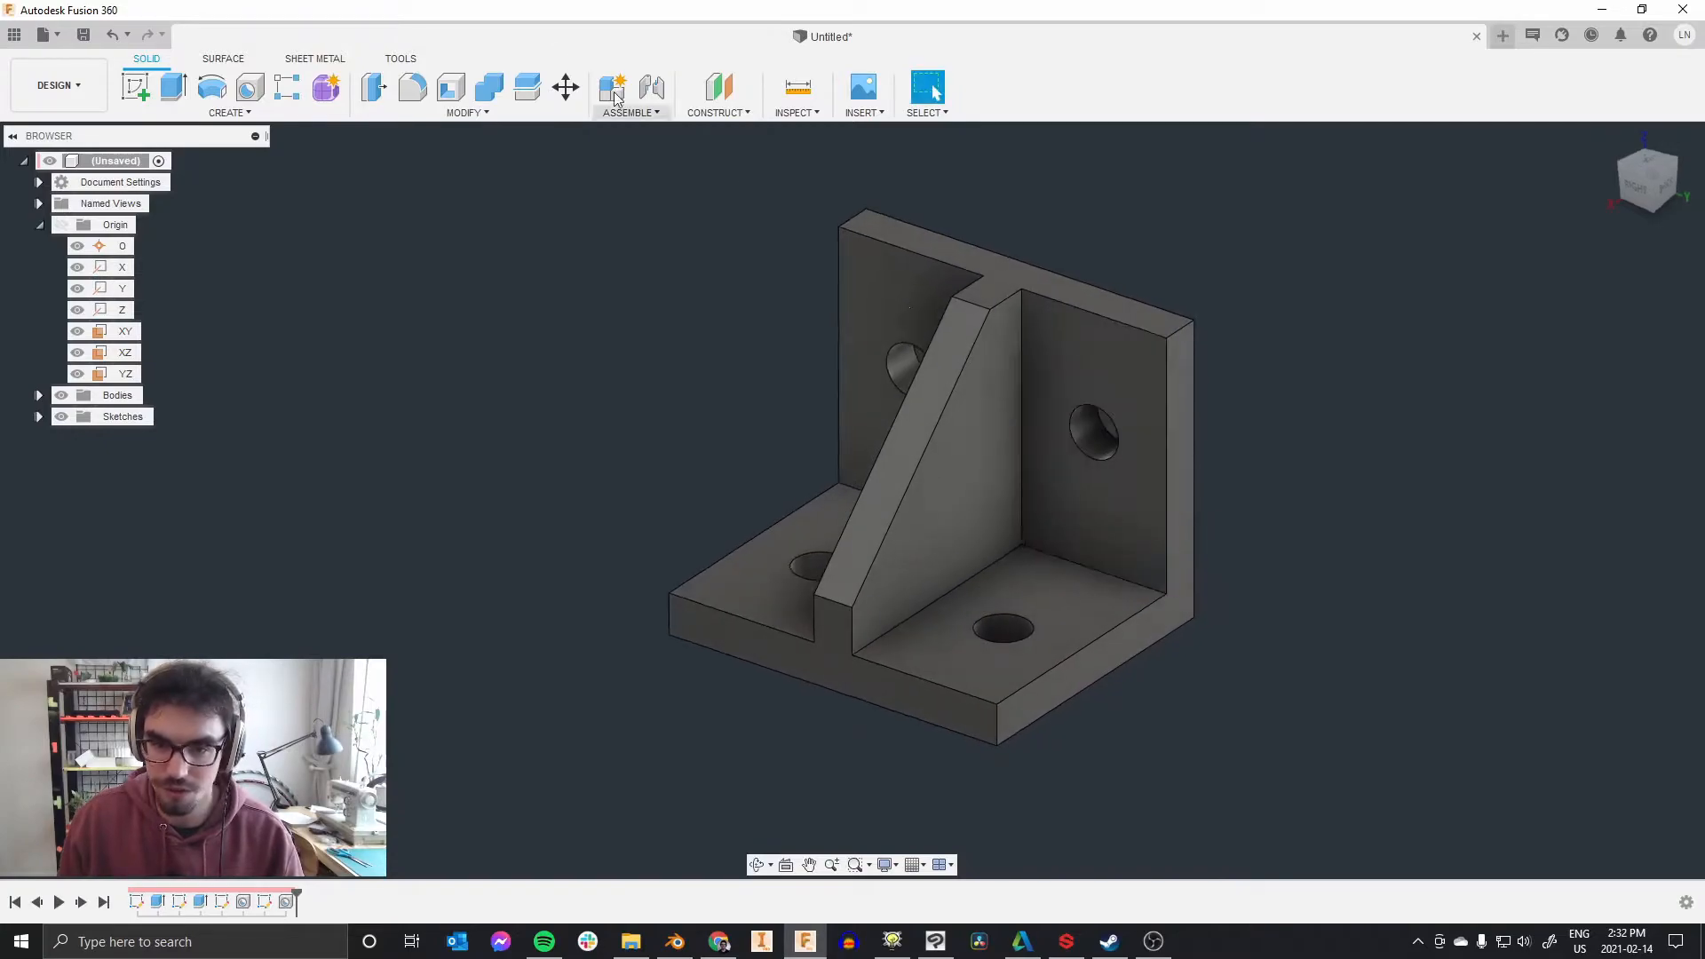
Step: Attempt a fillet on the bracket's top edges, then abandon it
click(466, 112)
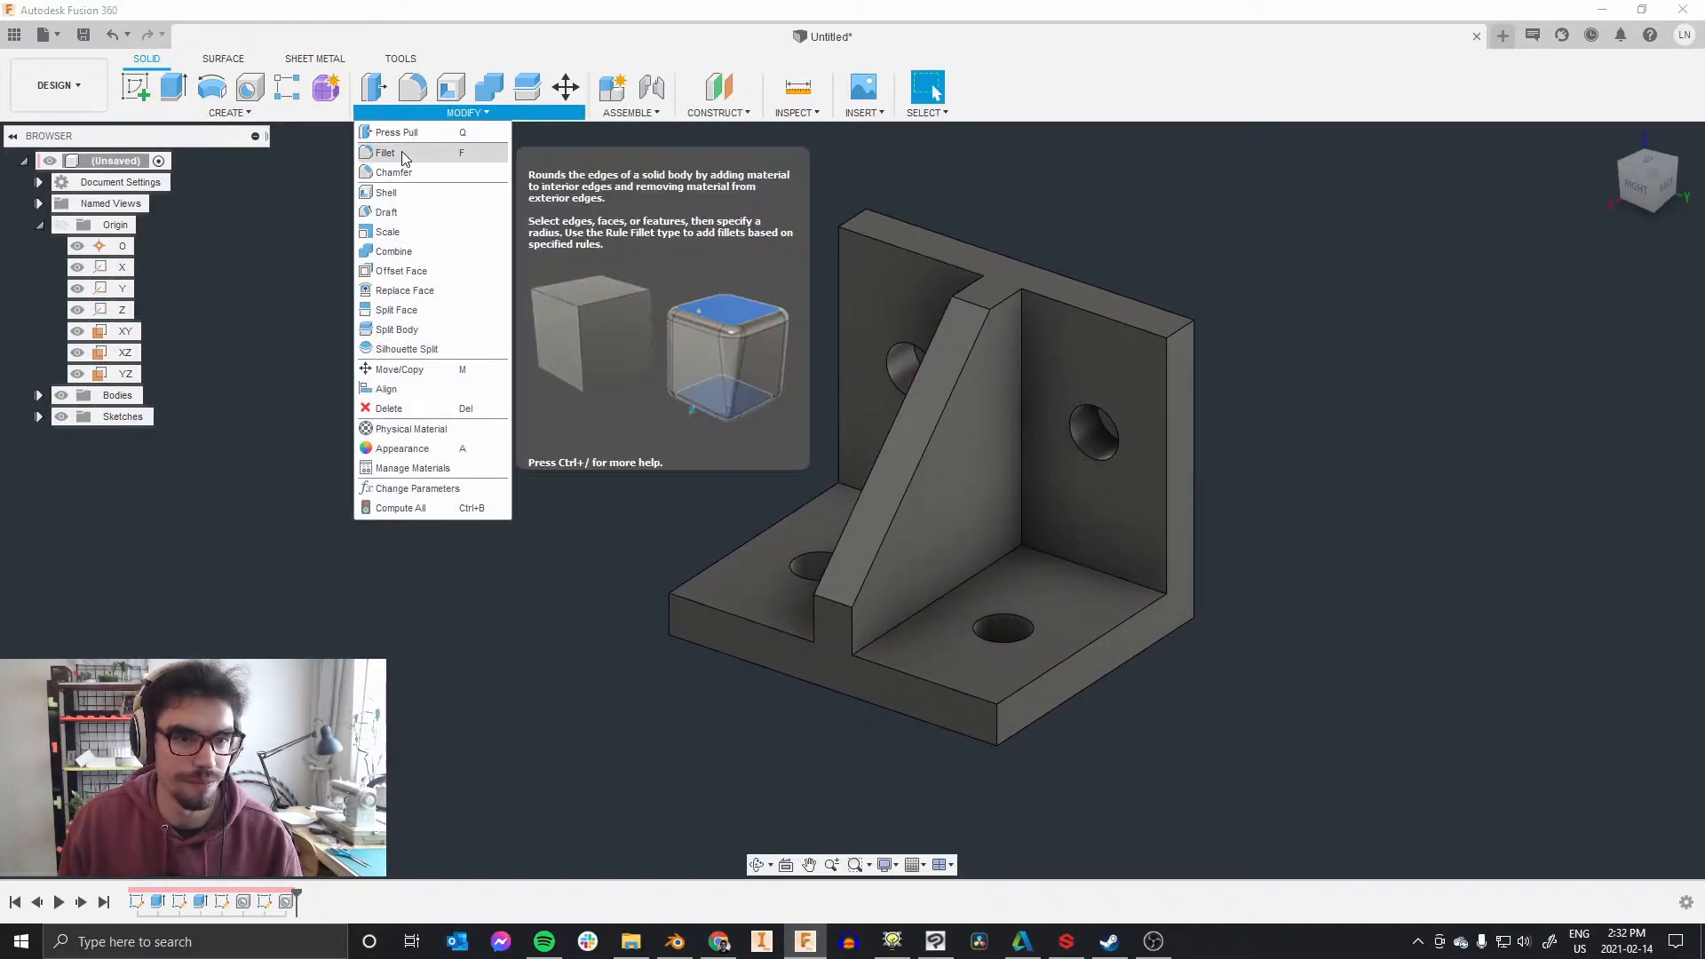
click(380, 153)
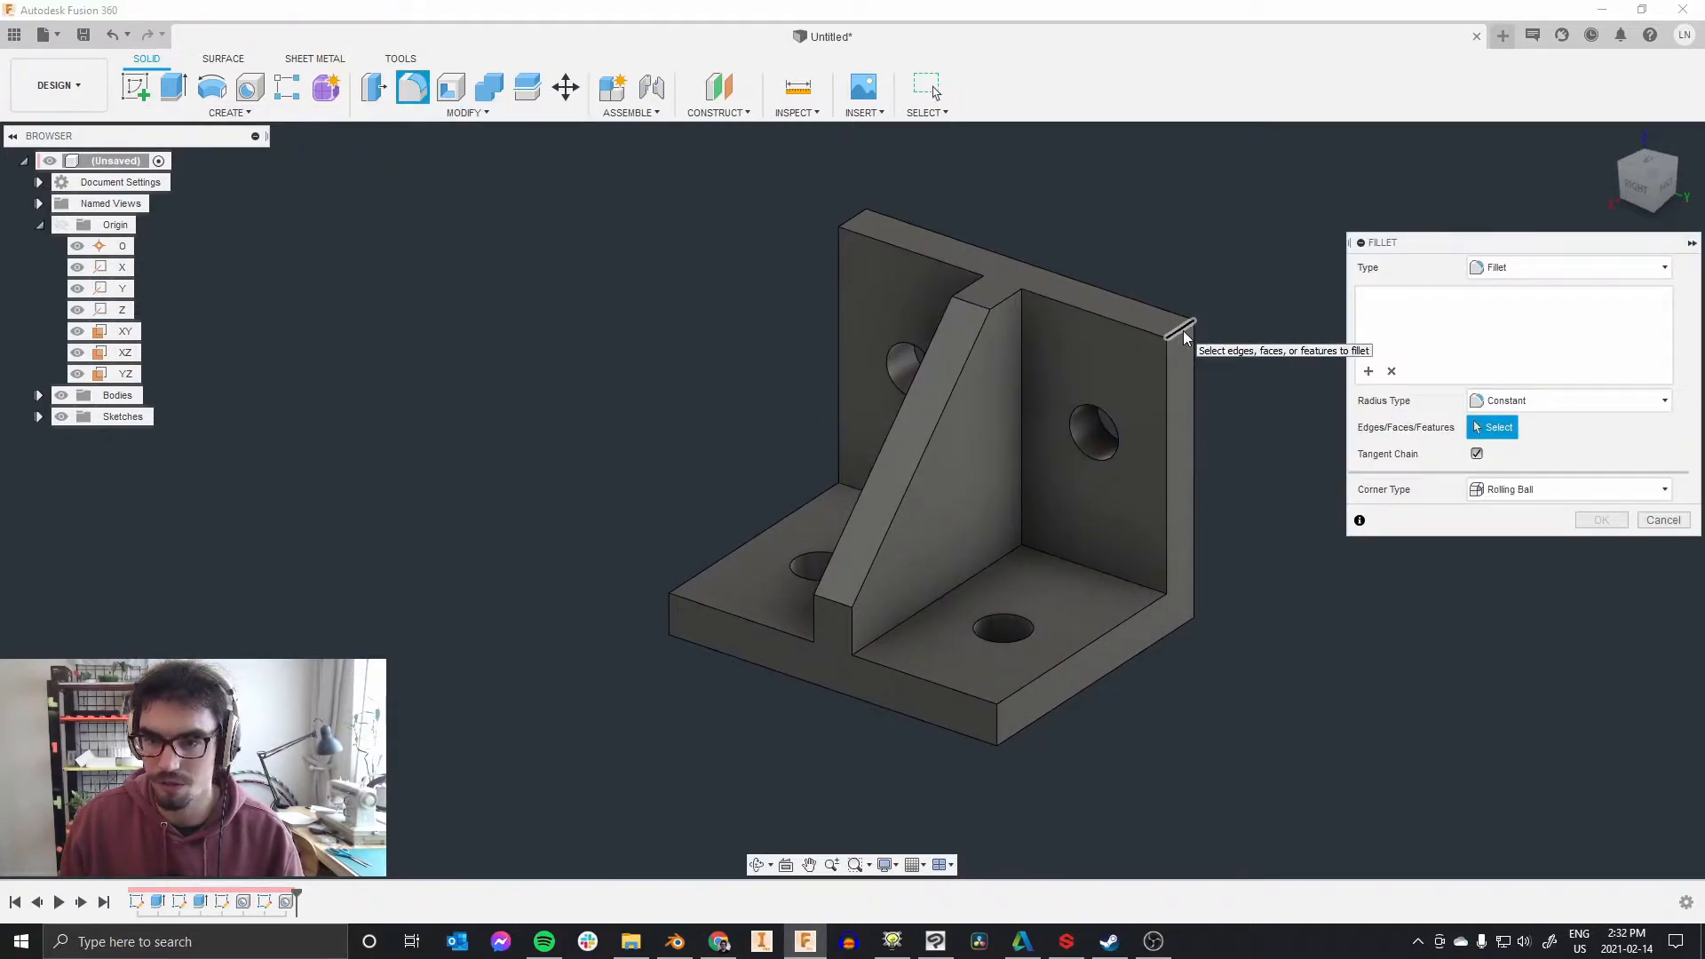
click(1179, 330)
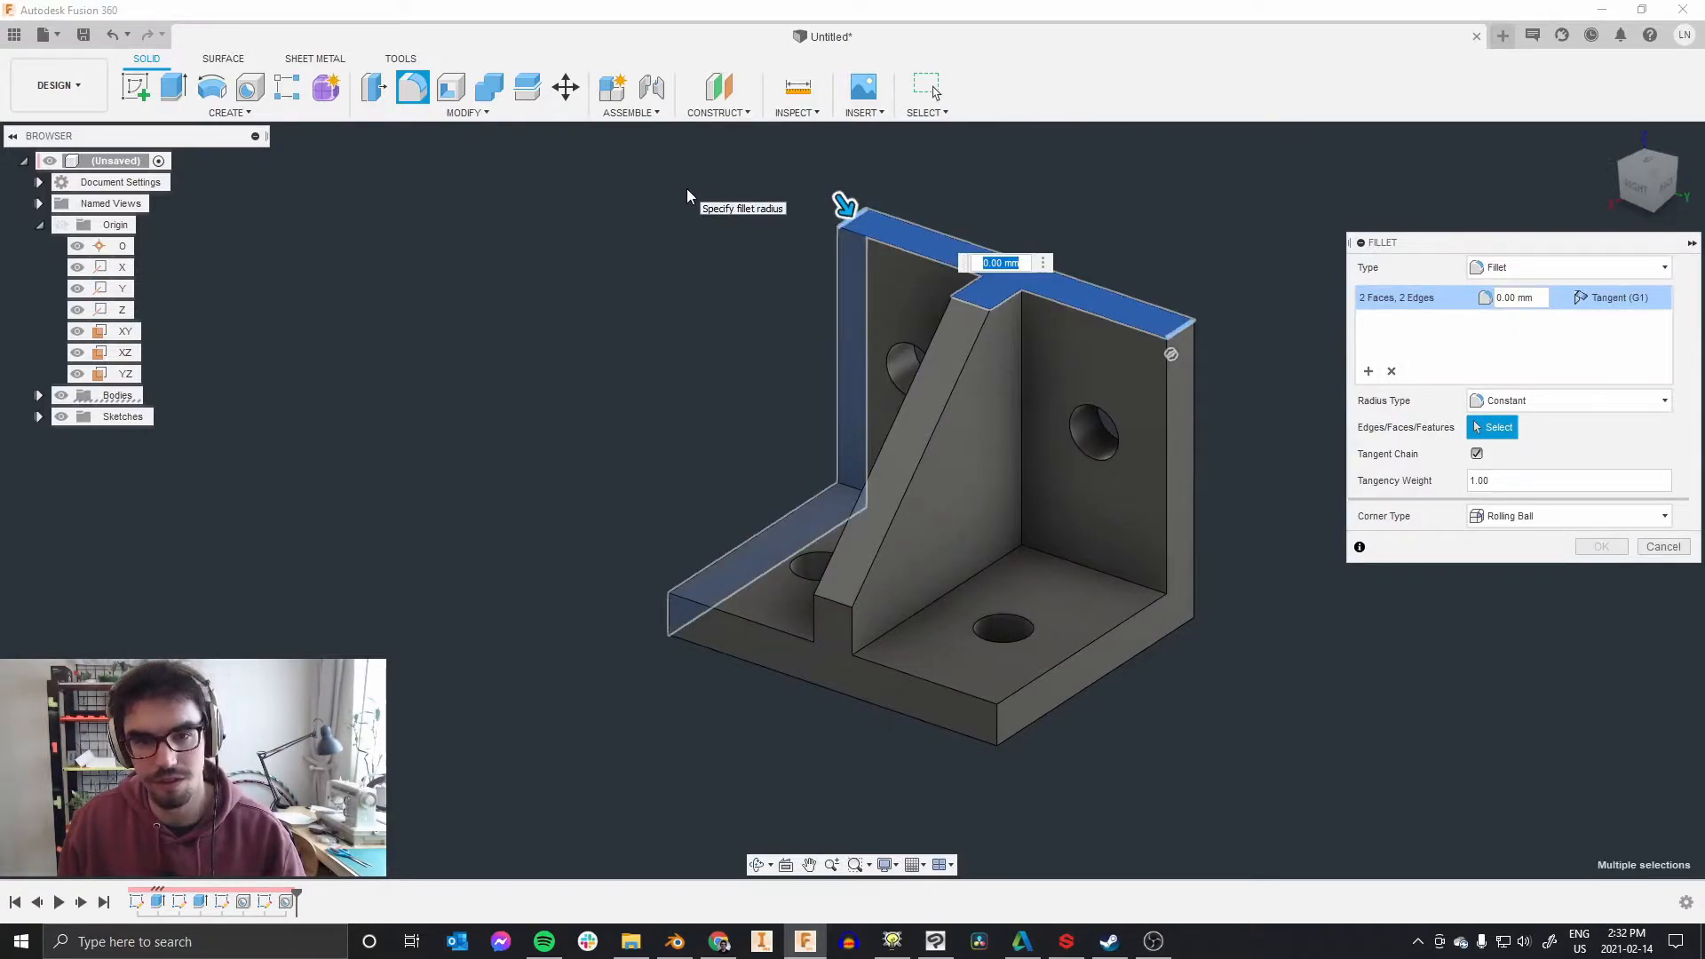
click(1662, 547)
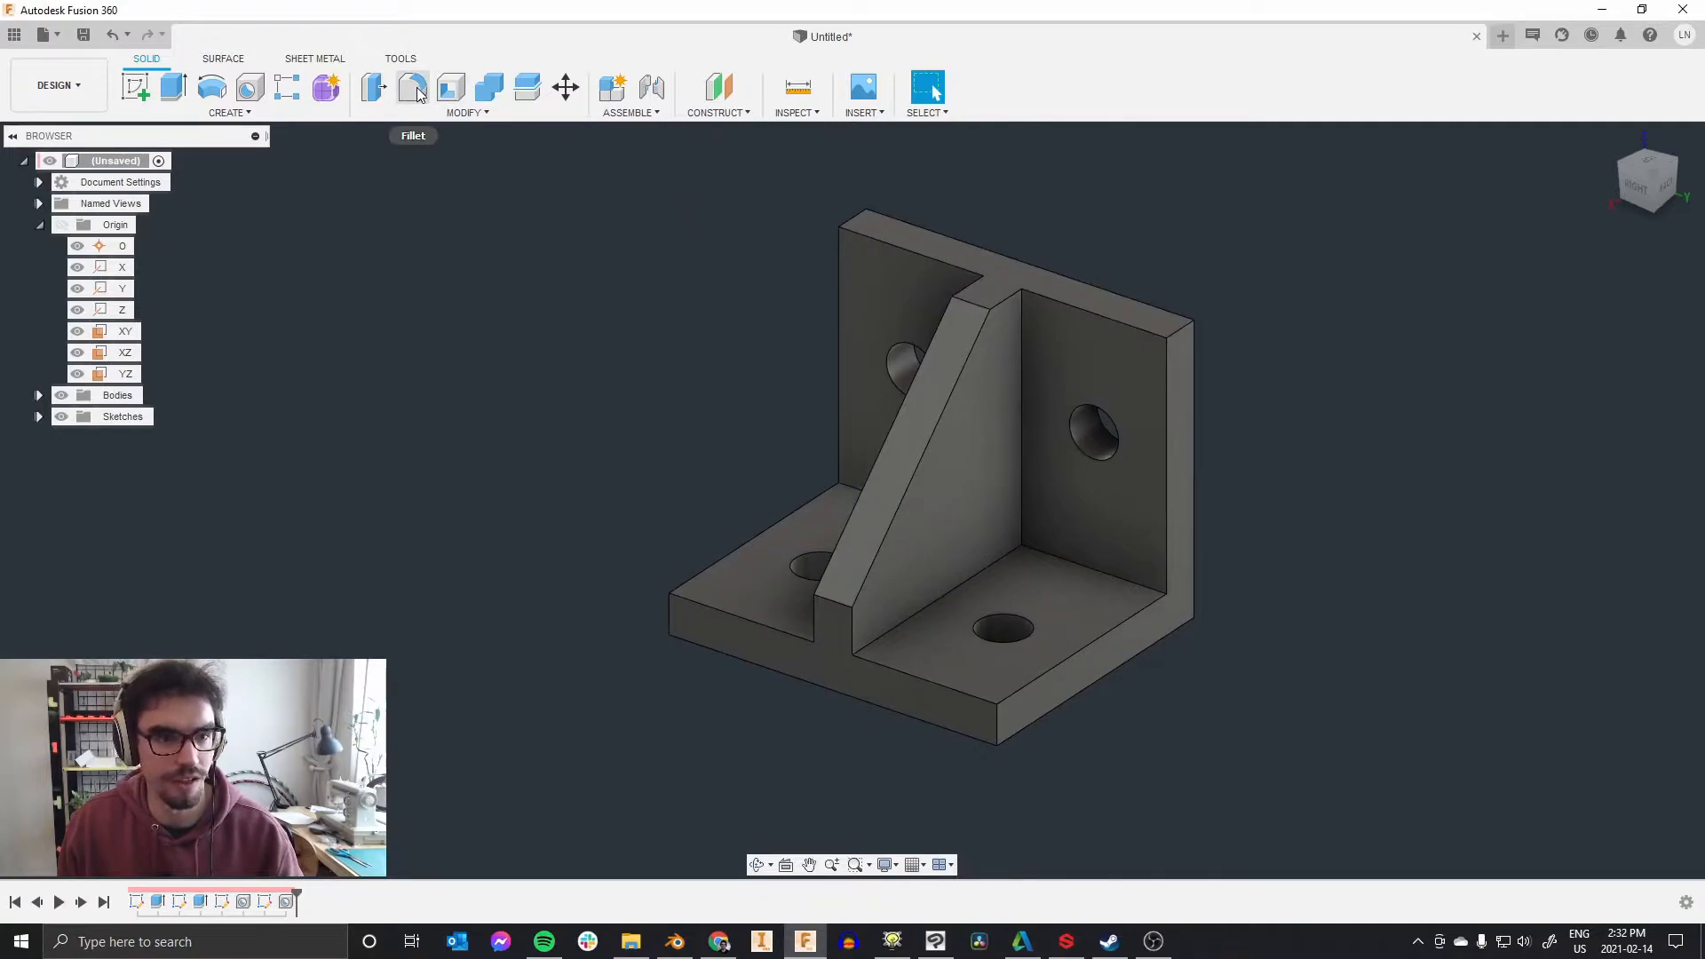
Step: Fillet the outer corner edges at 5 mm and begin filleting the inner junction edges
click(412, 89)
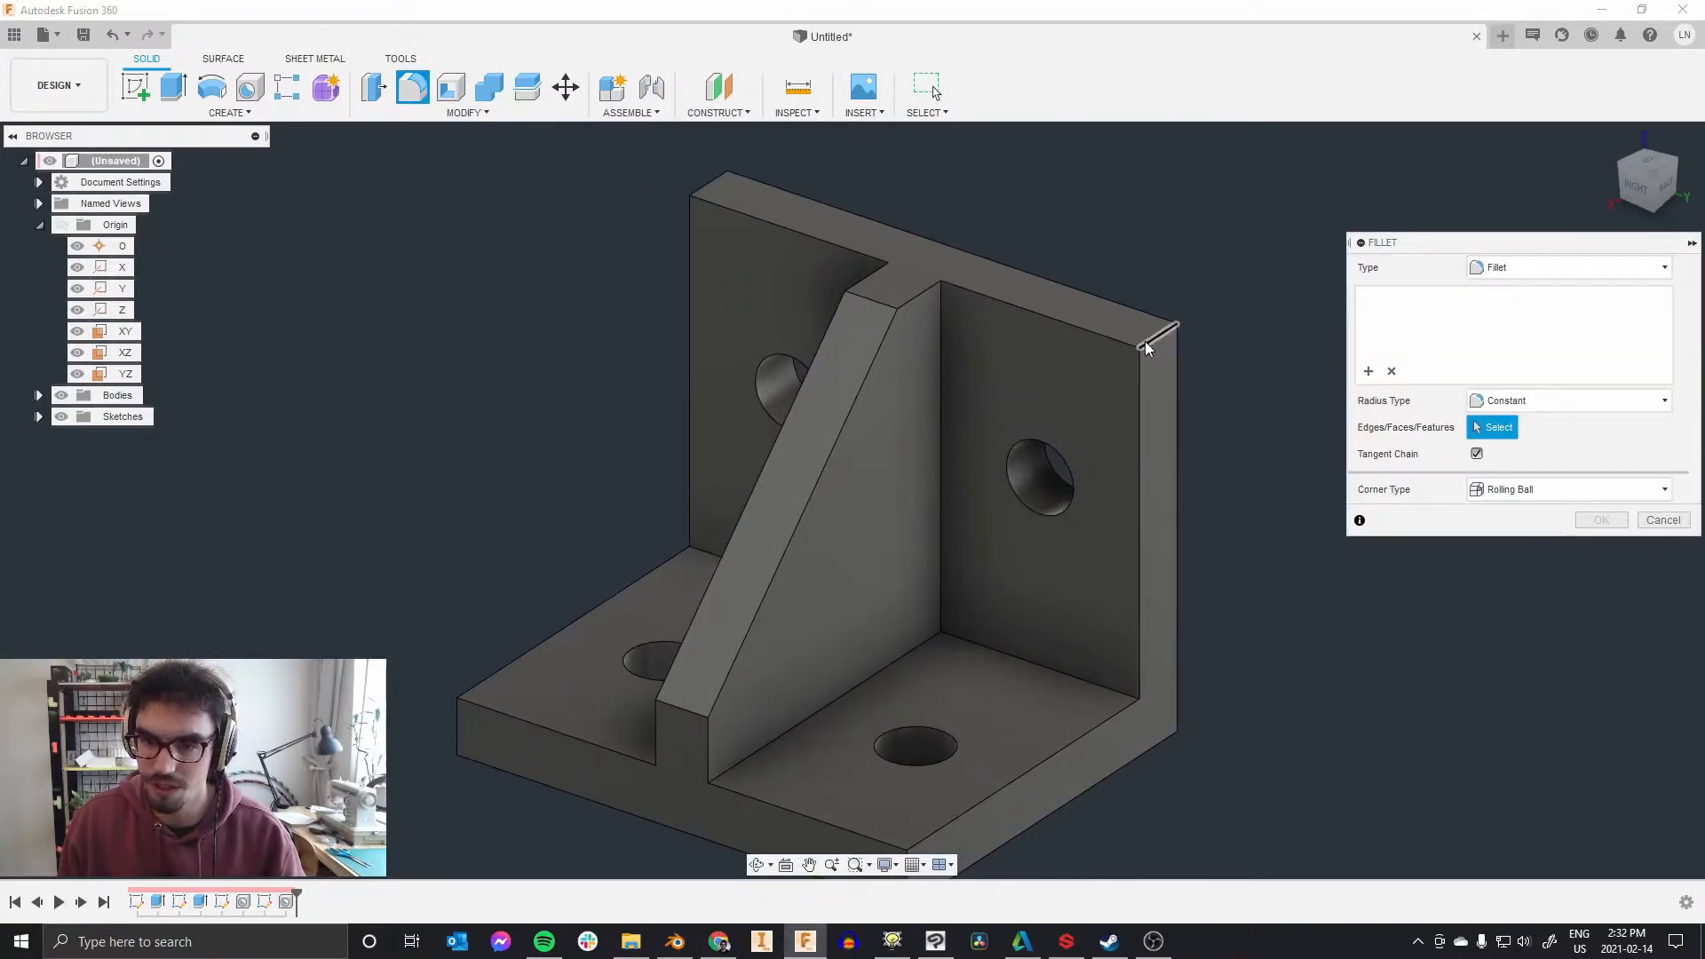
click(1158, 334)
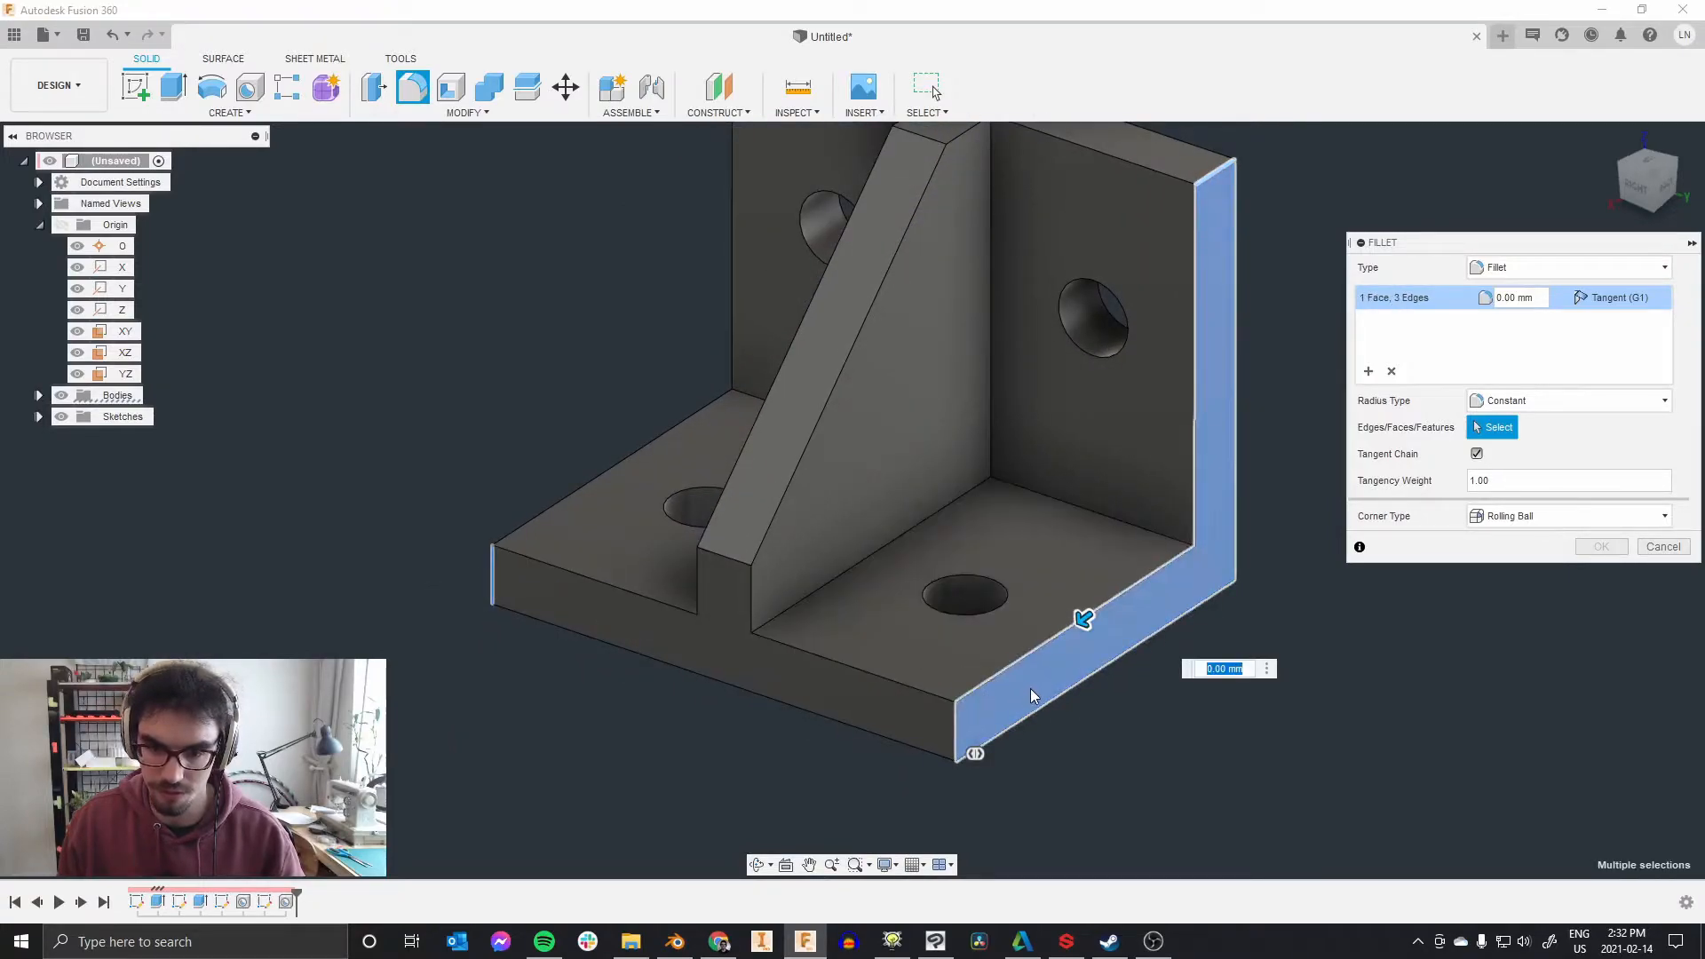
click(1201, 581)
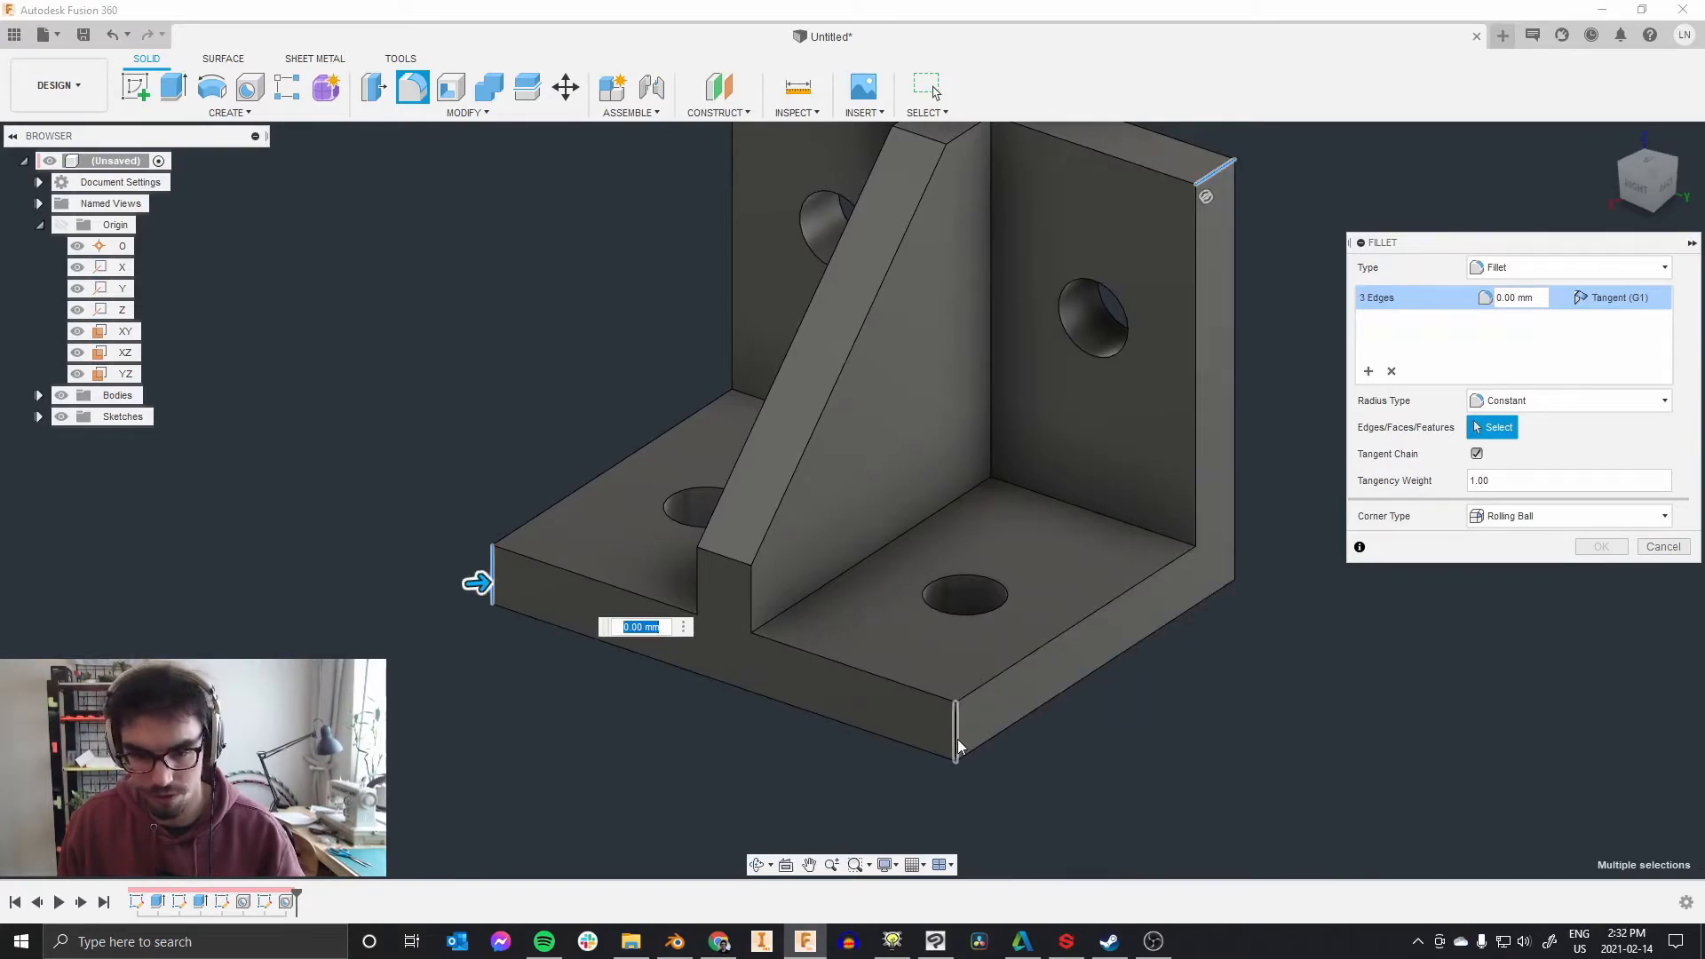
text(5)
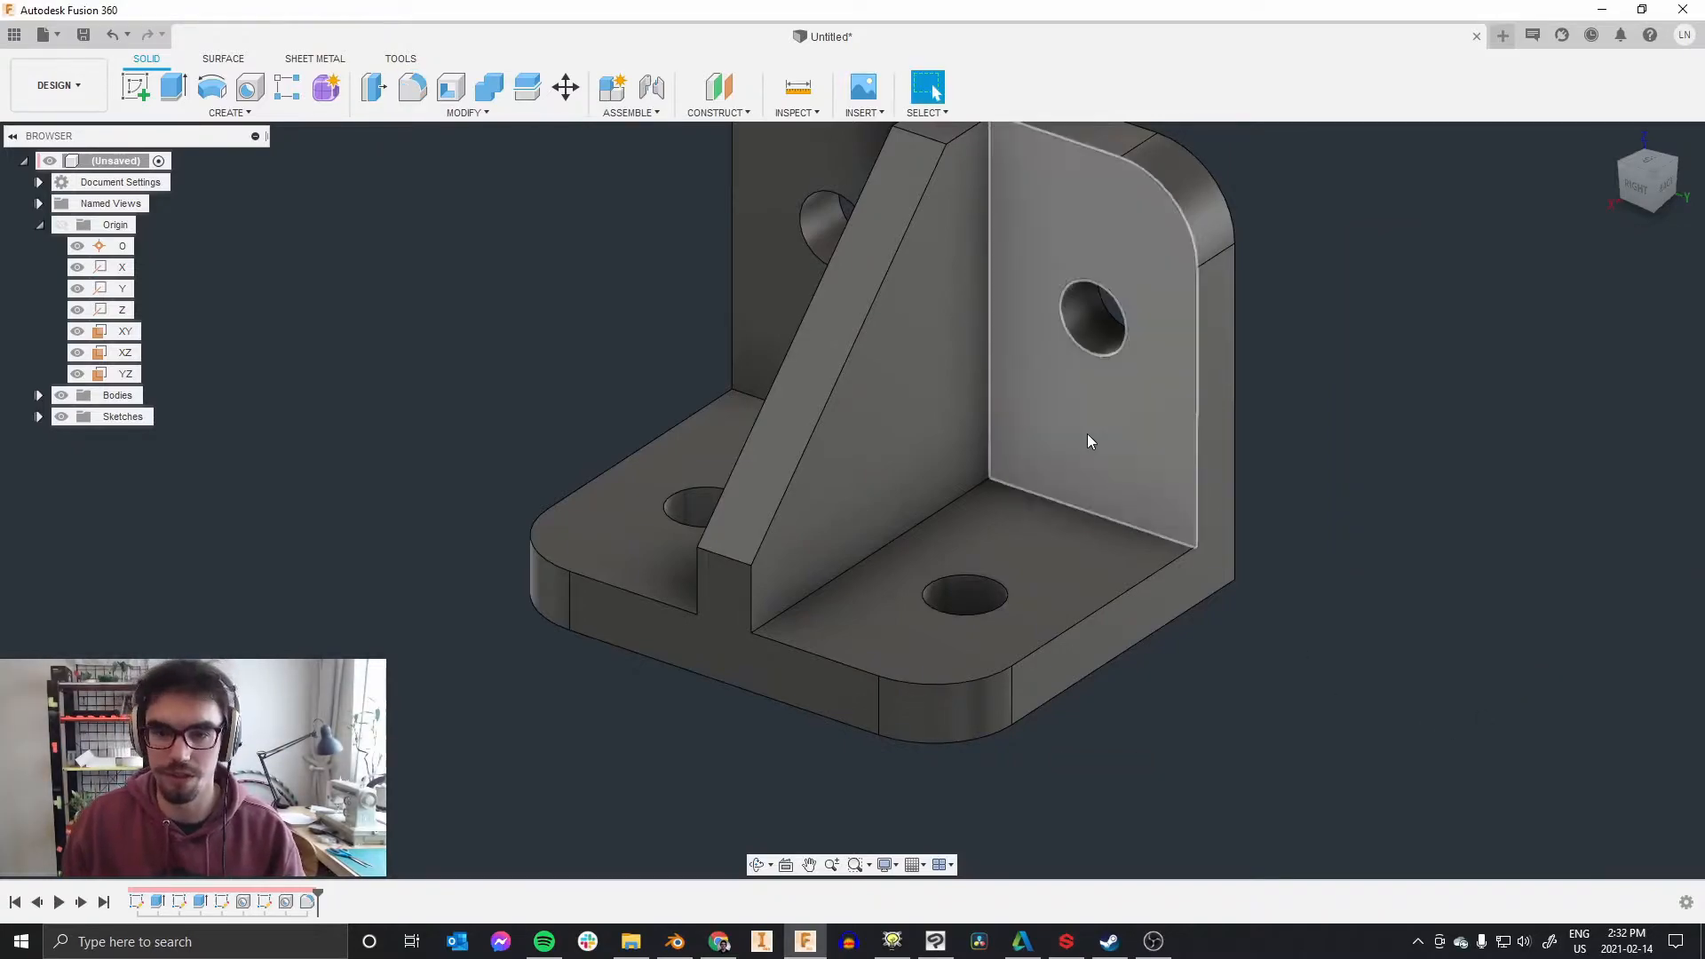
click(465, 112)
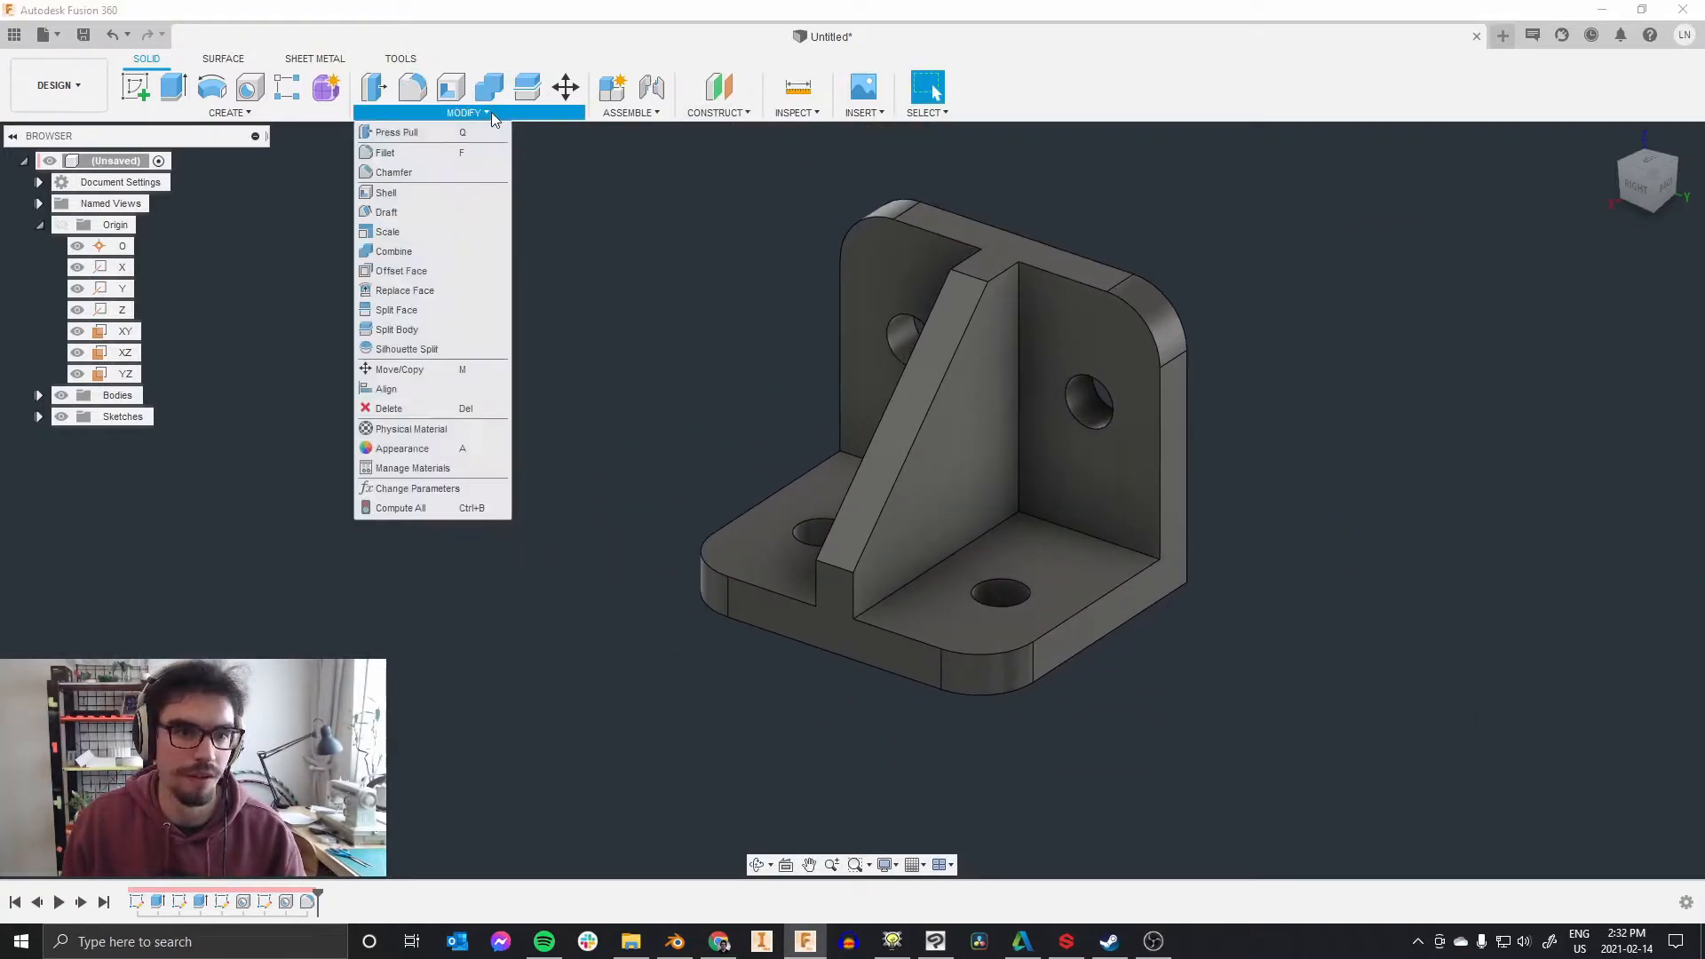
click(384, 153)
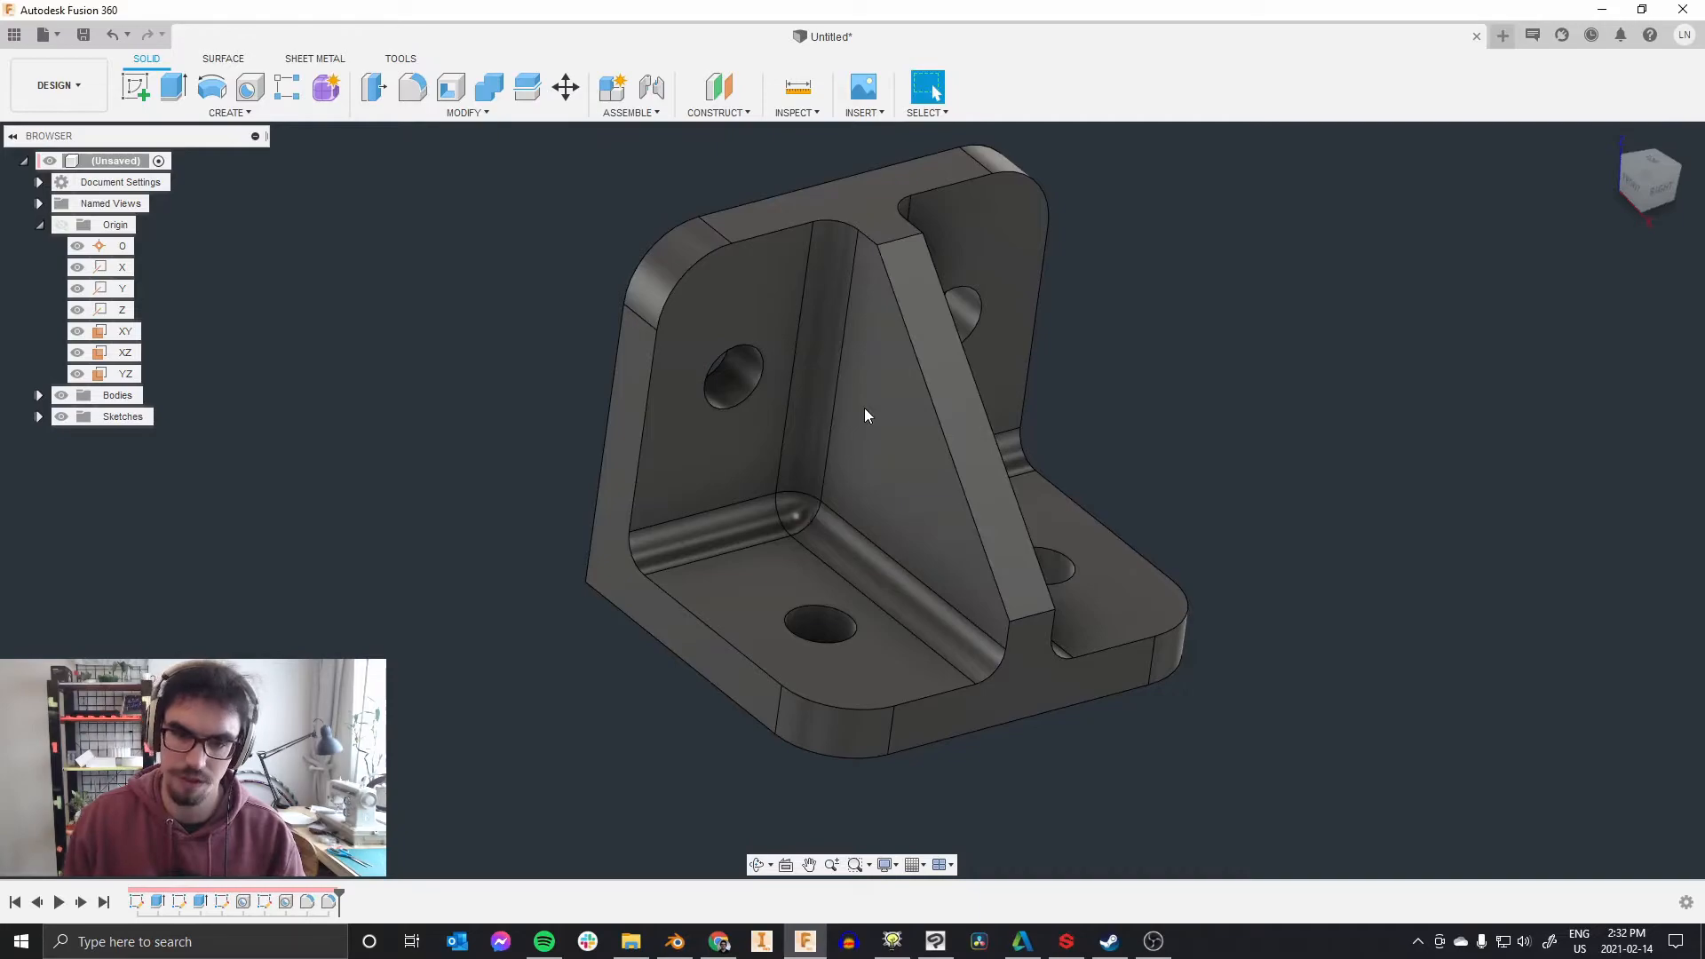
Step: Fillet the two edges at the ends of the gusset slope with an 8 mm radius
click(467, 112)
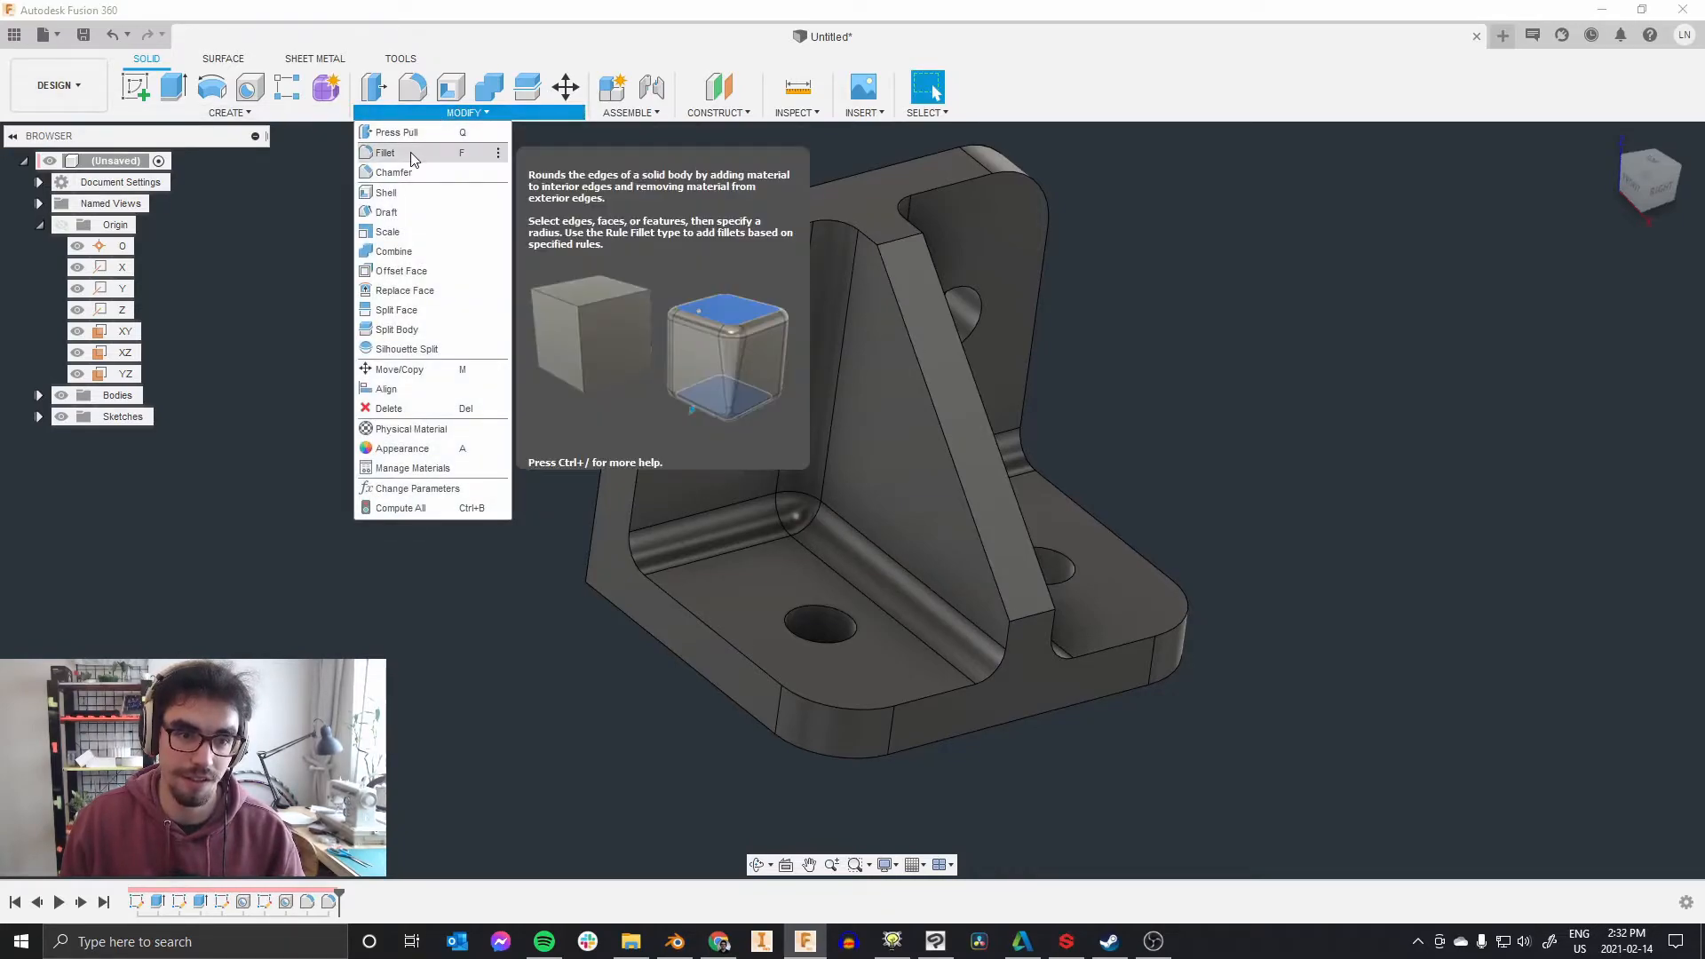
click(380, 153)
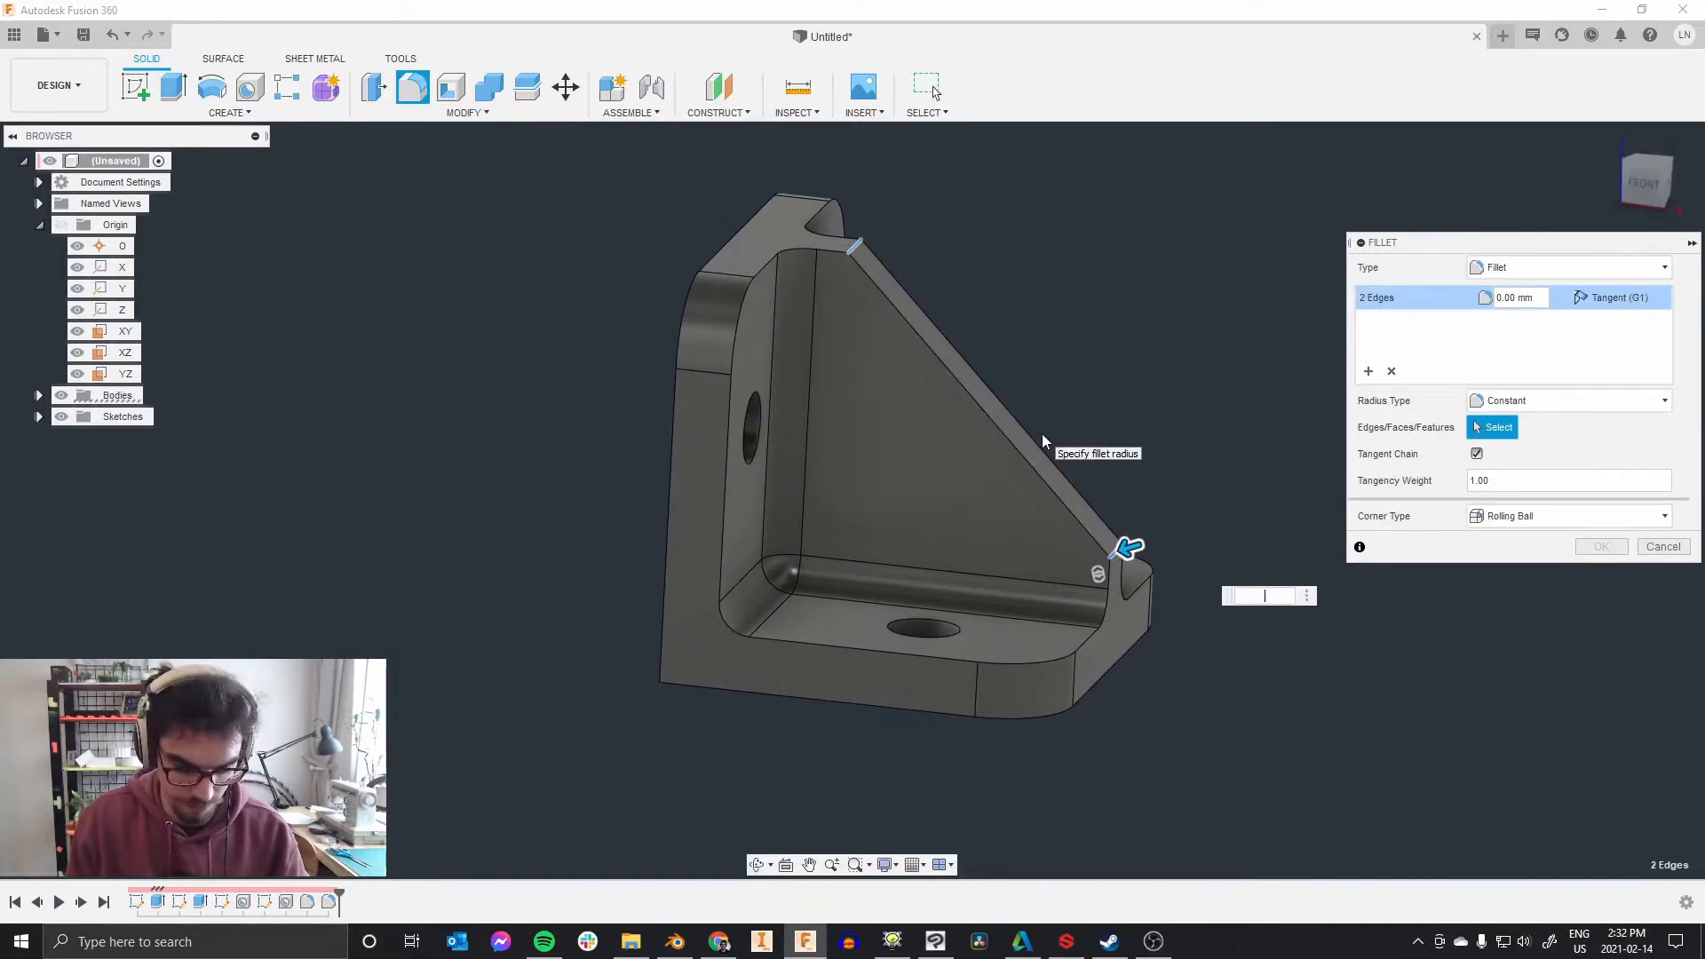
text(8)
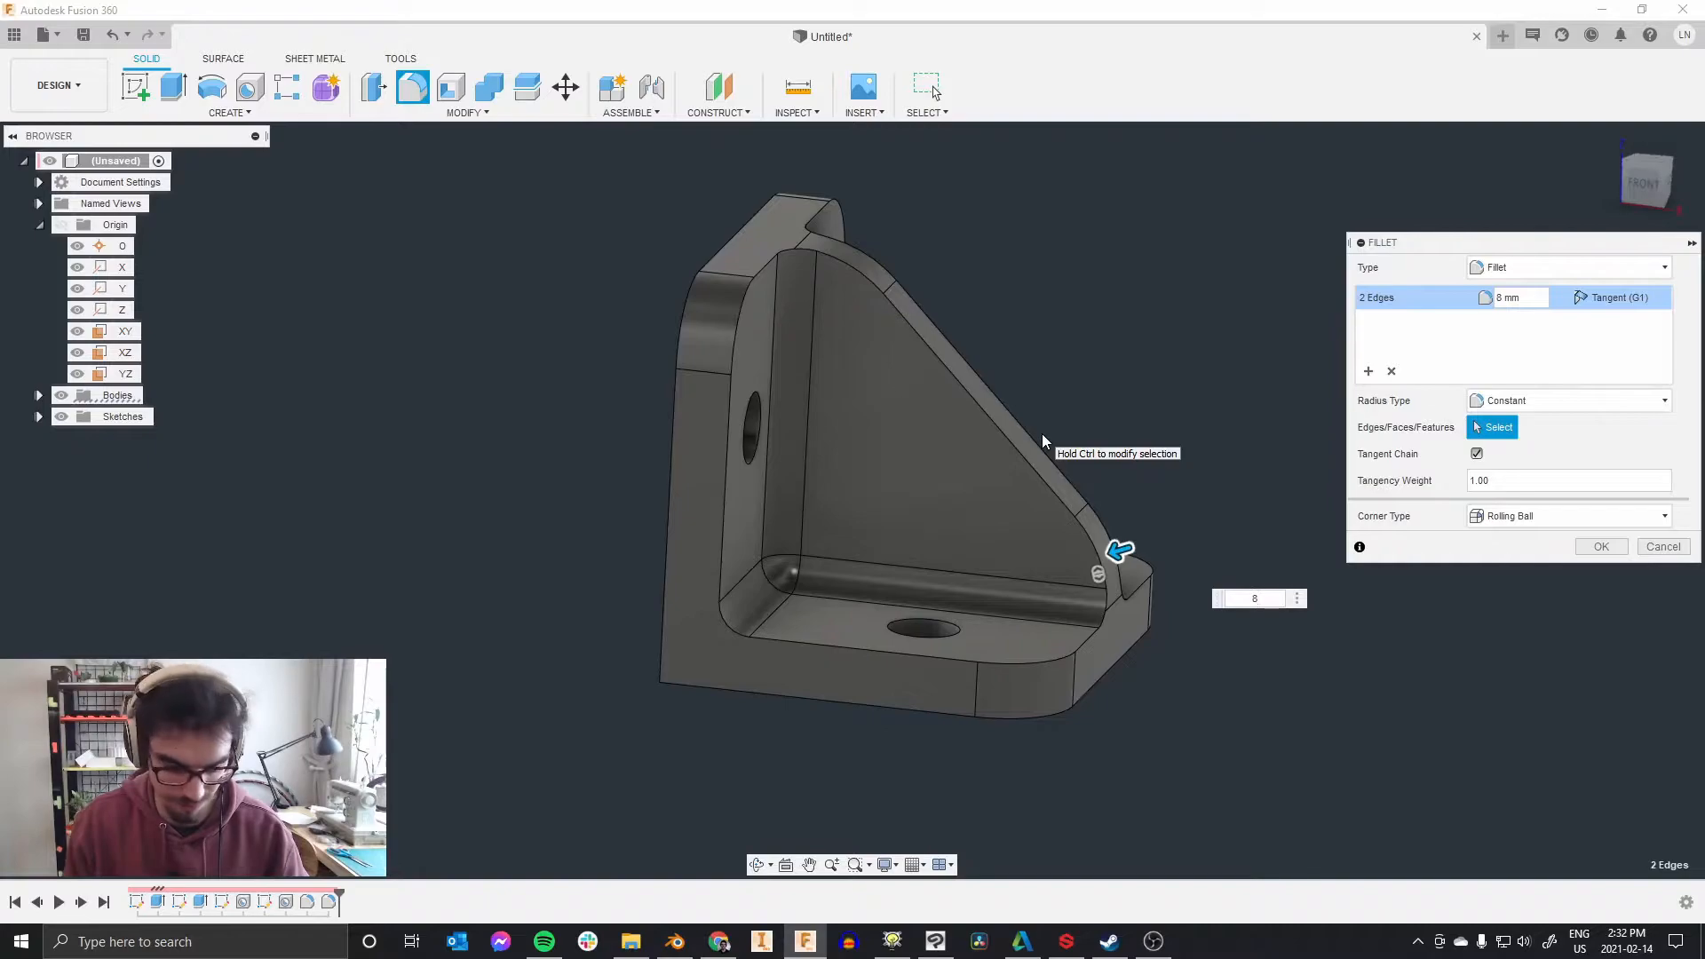
click(1602, 547)
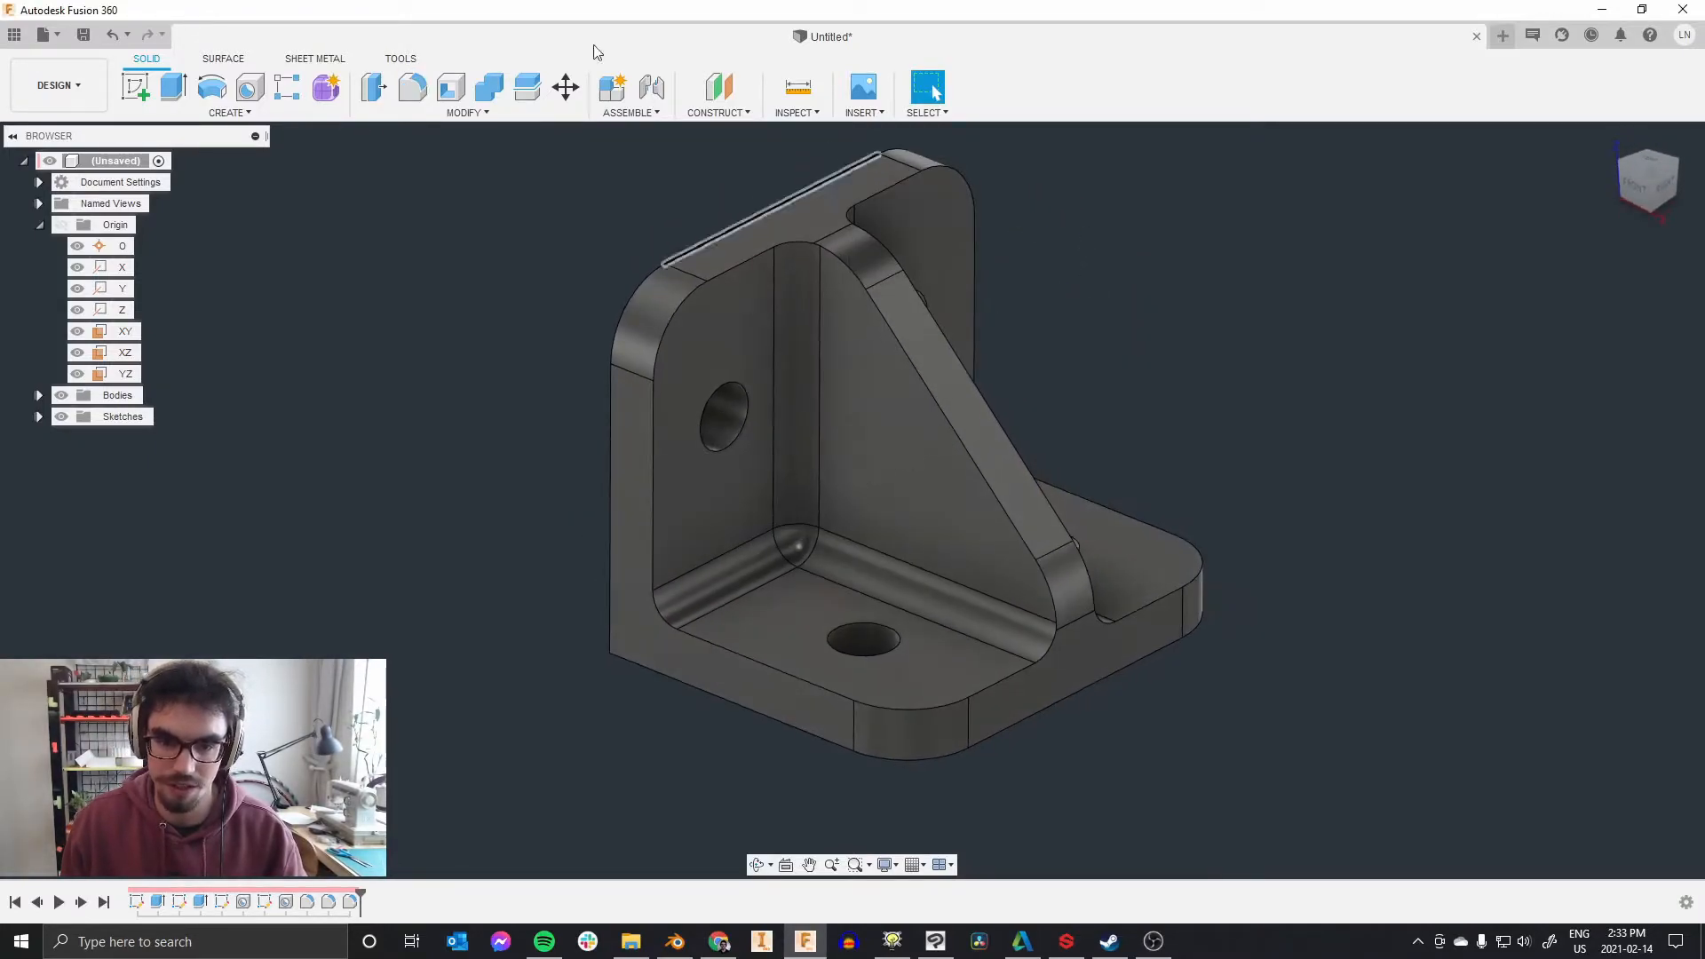
click(469, 112)
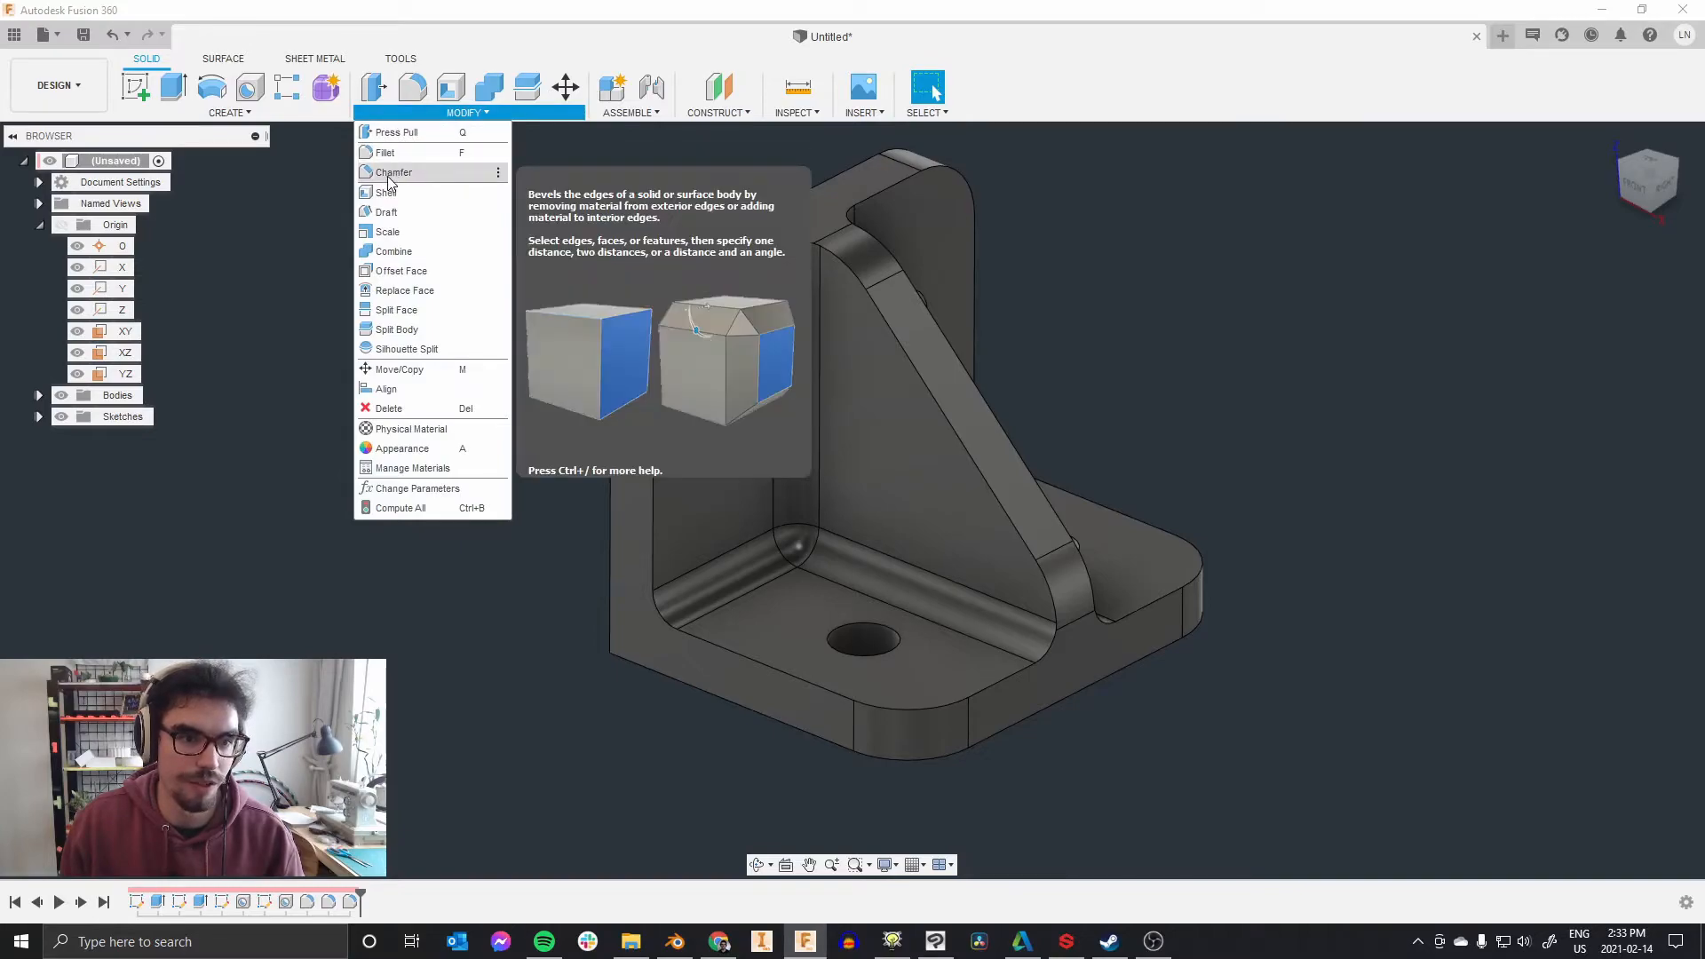
Step: Chamfer the bracket's outer edge chain, bevelling the rib and plate perimeter
click(395, 172)
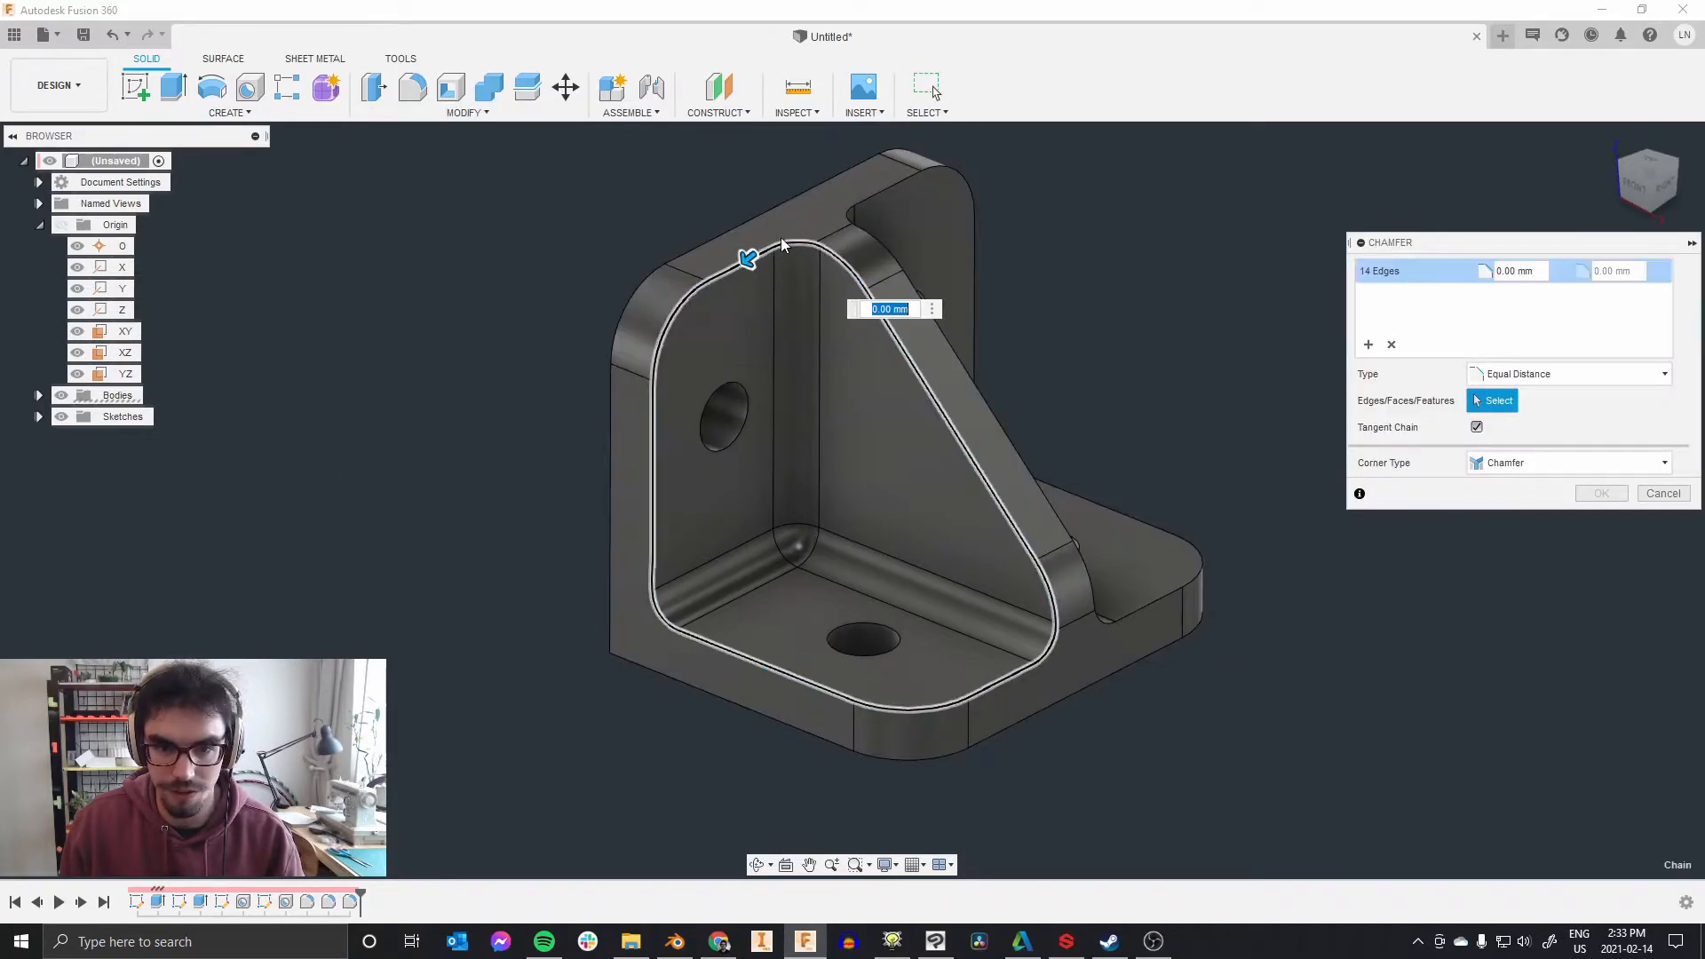
click(870, 204)
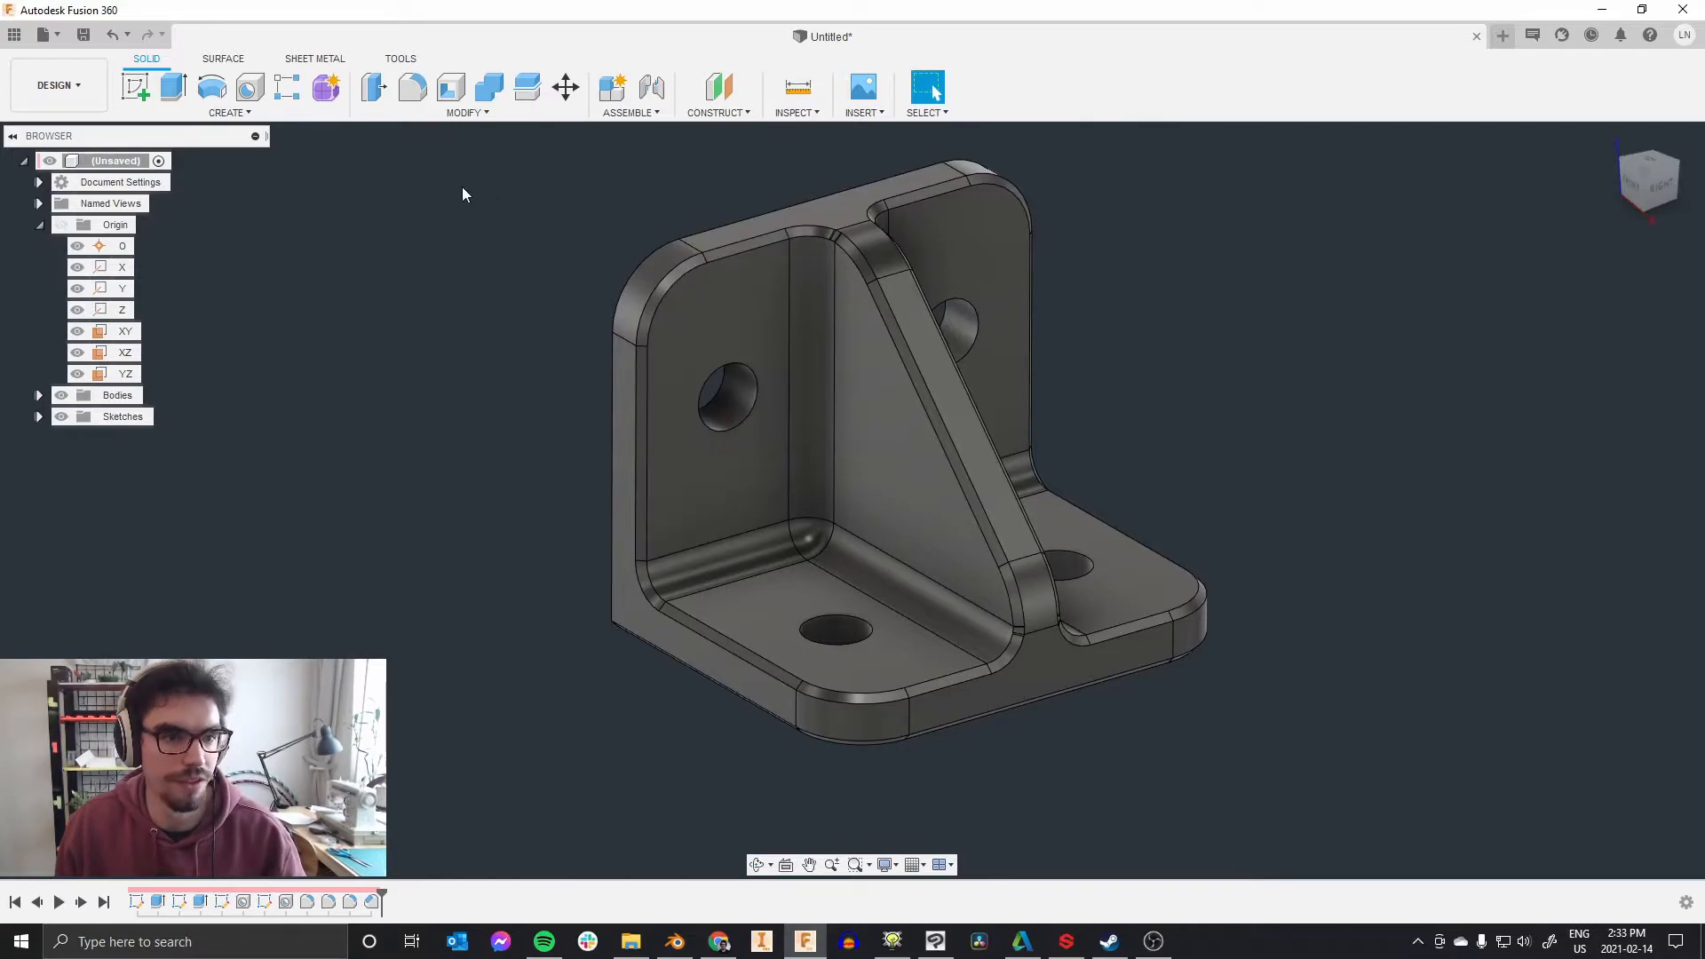
click(465, 112)
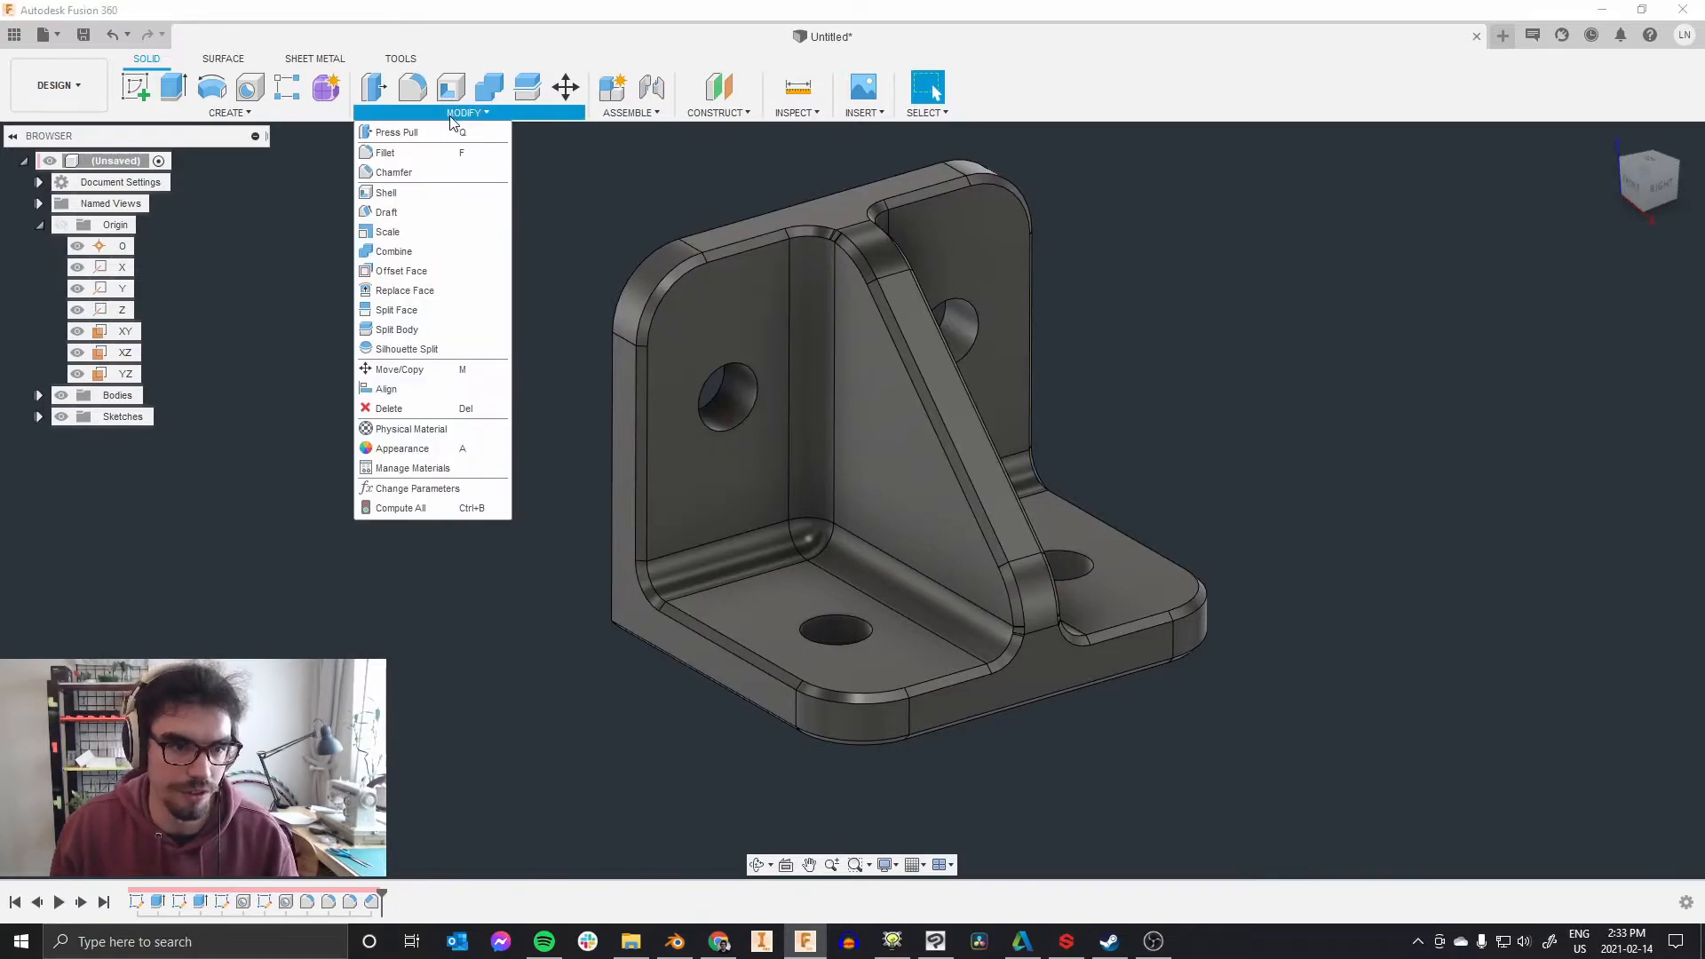
Step: Chamfer the edges of all four bolt holes at 0.25 mm equal distance
click(393, 173)
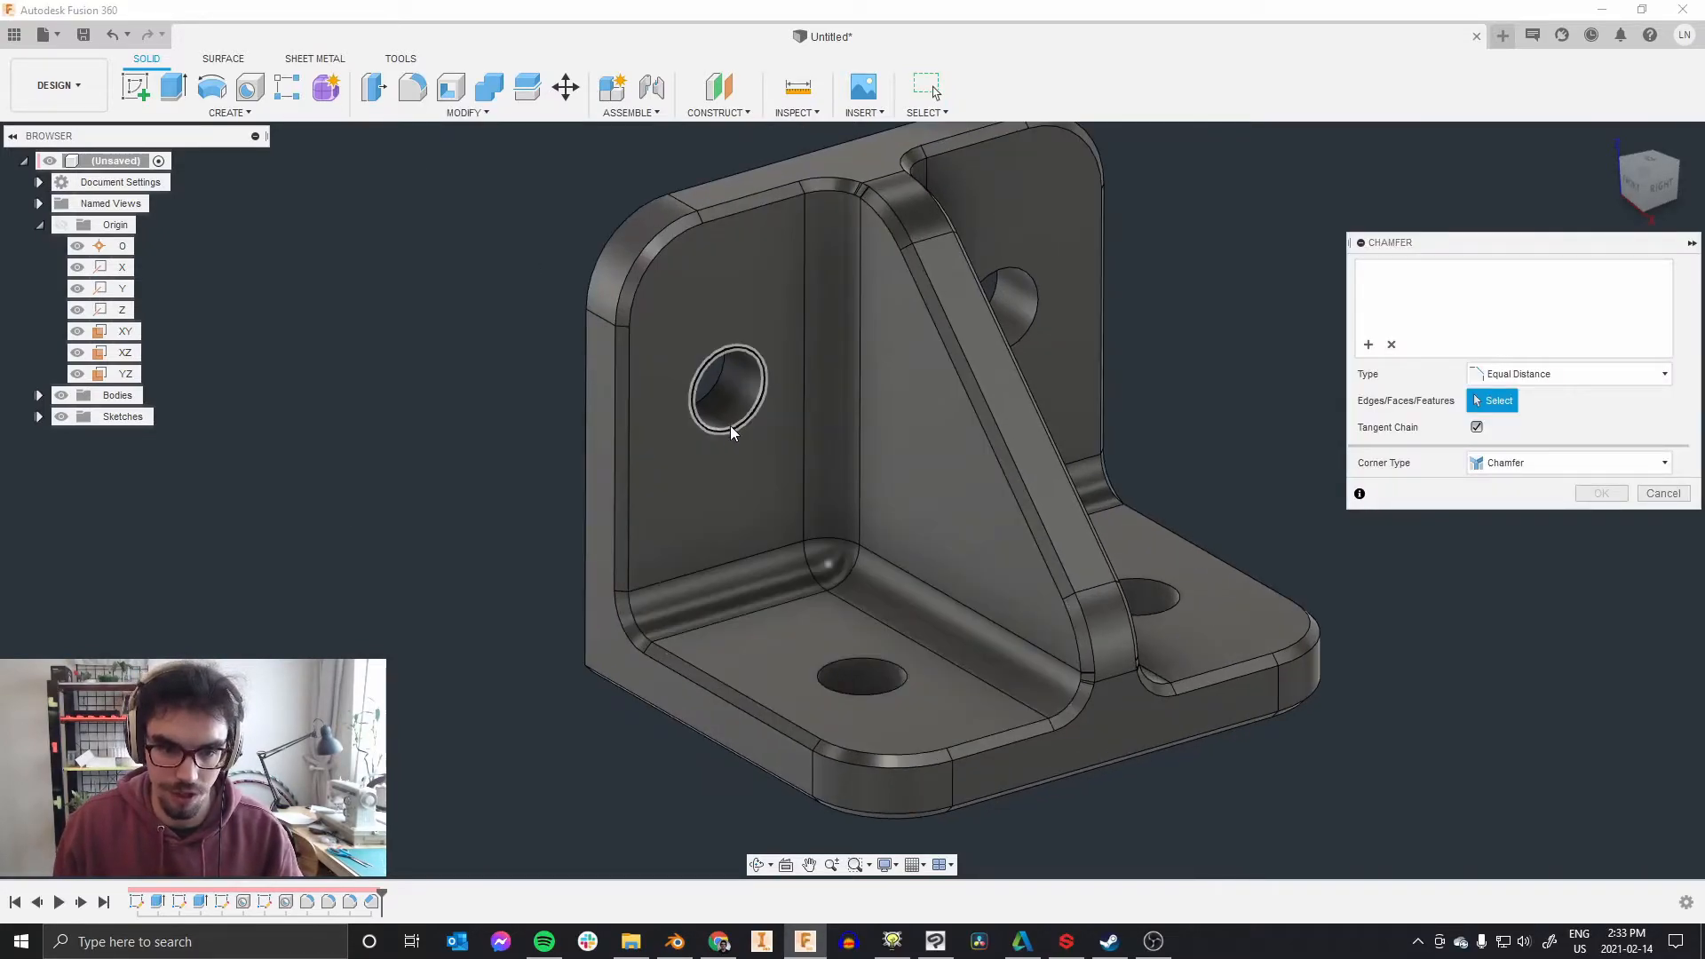
click(724, 400)
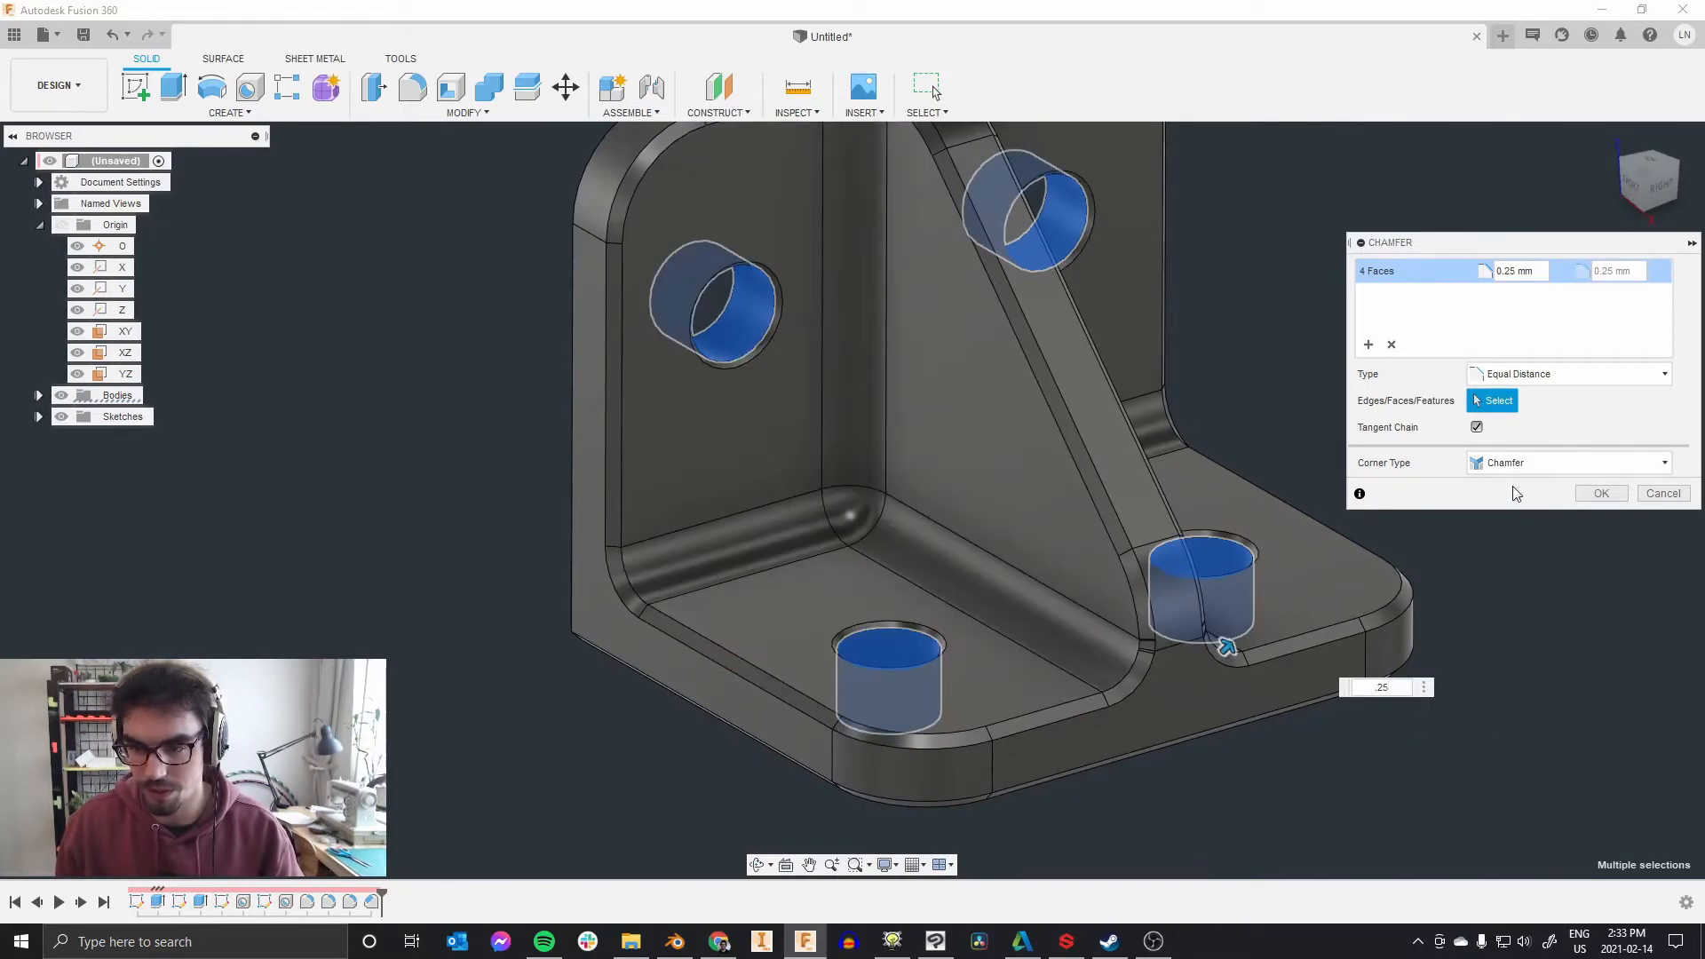
click(1601, 494)
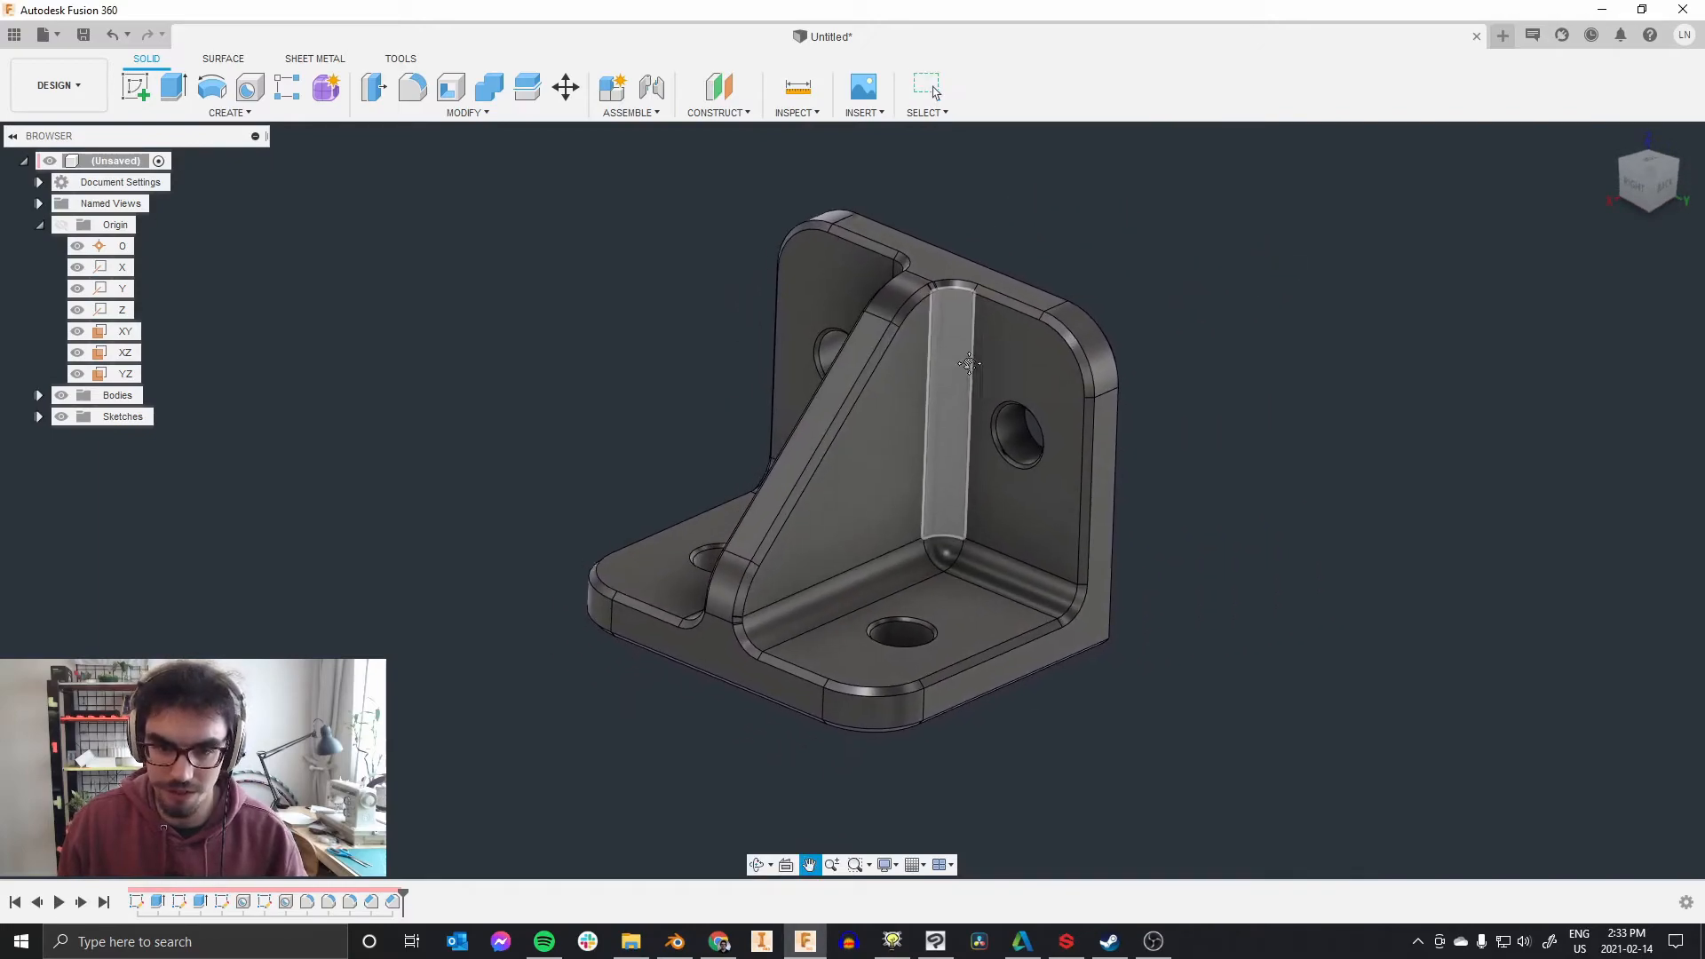
Step: Save the design as Bracket in the Simple Bracket project and select Bracket v1
drag(968, 364, 913, 444)
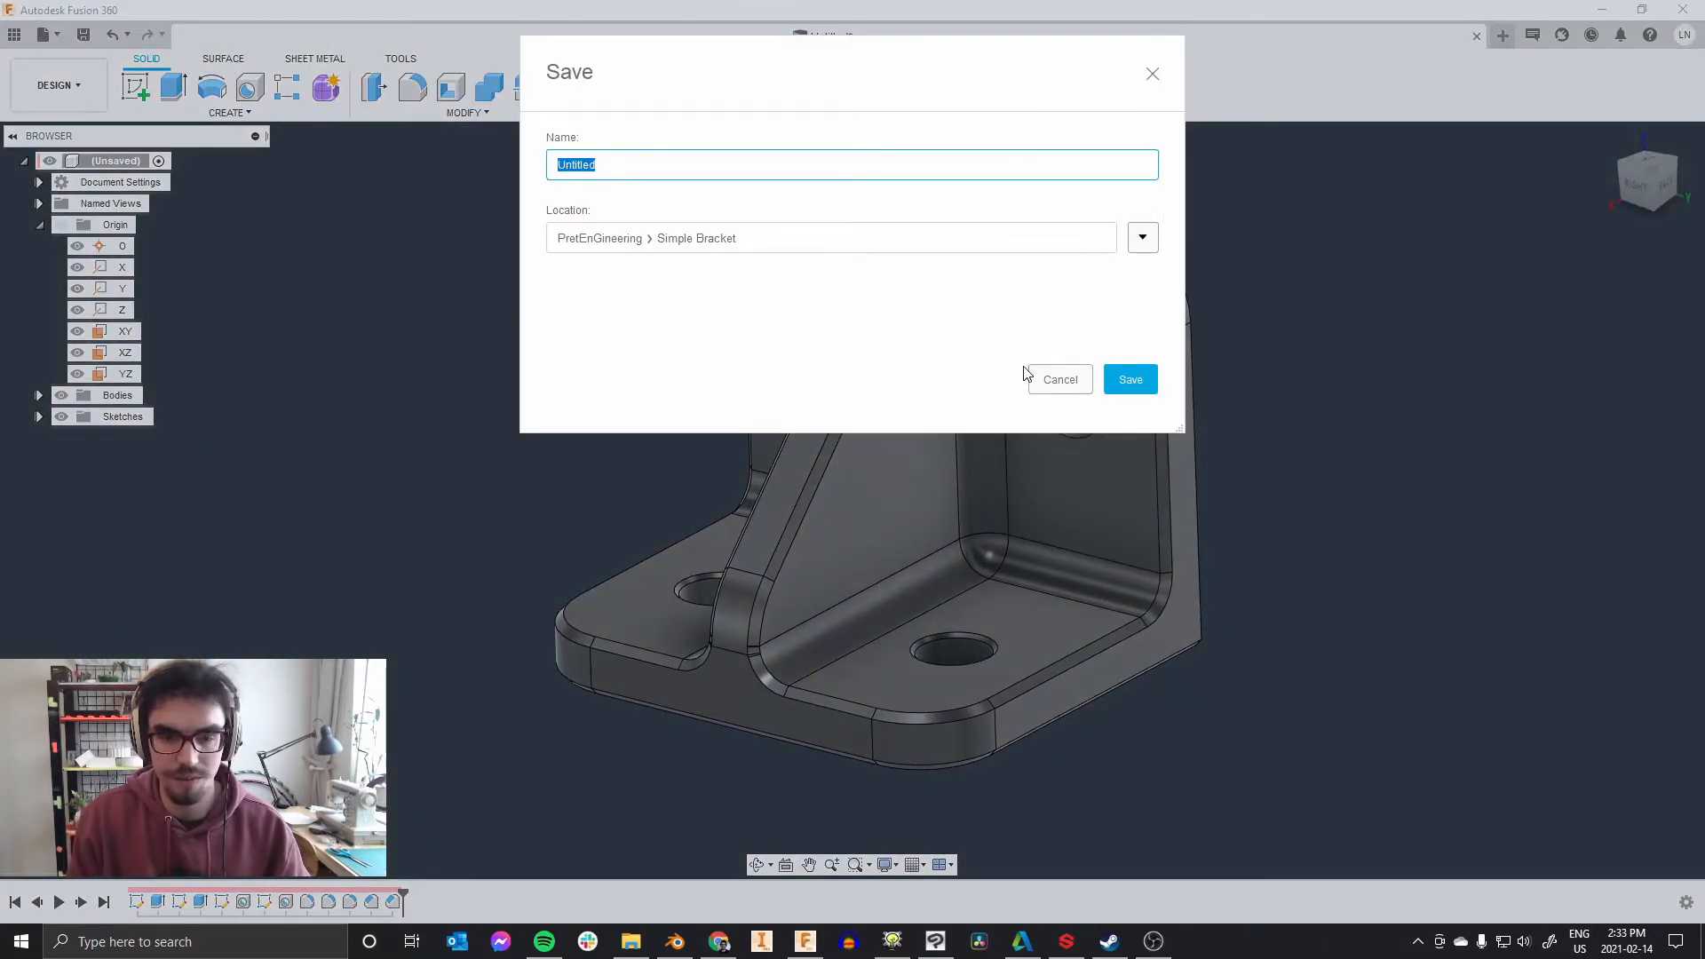
click(1129, 379)
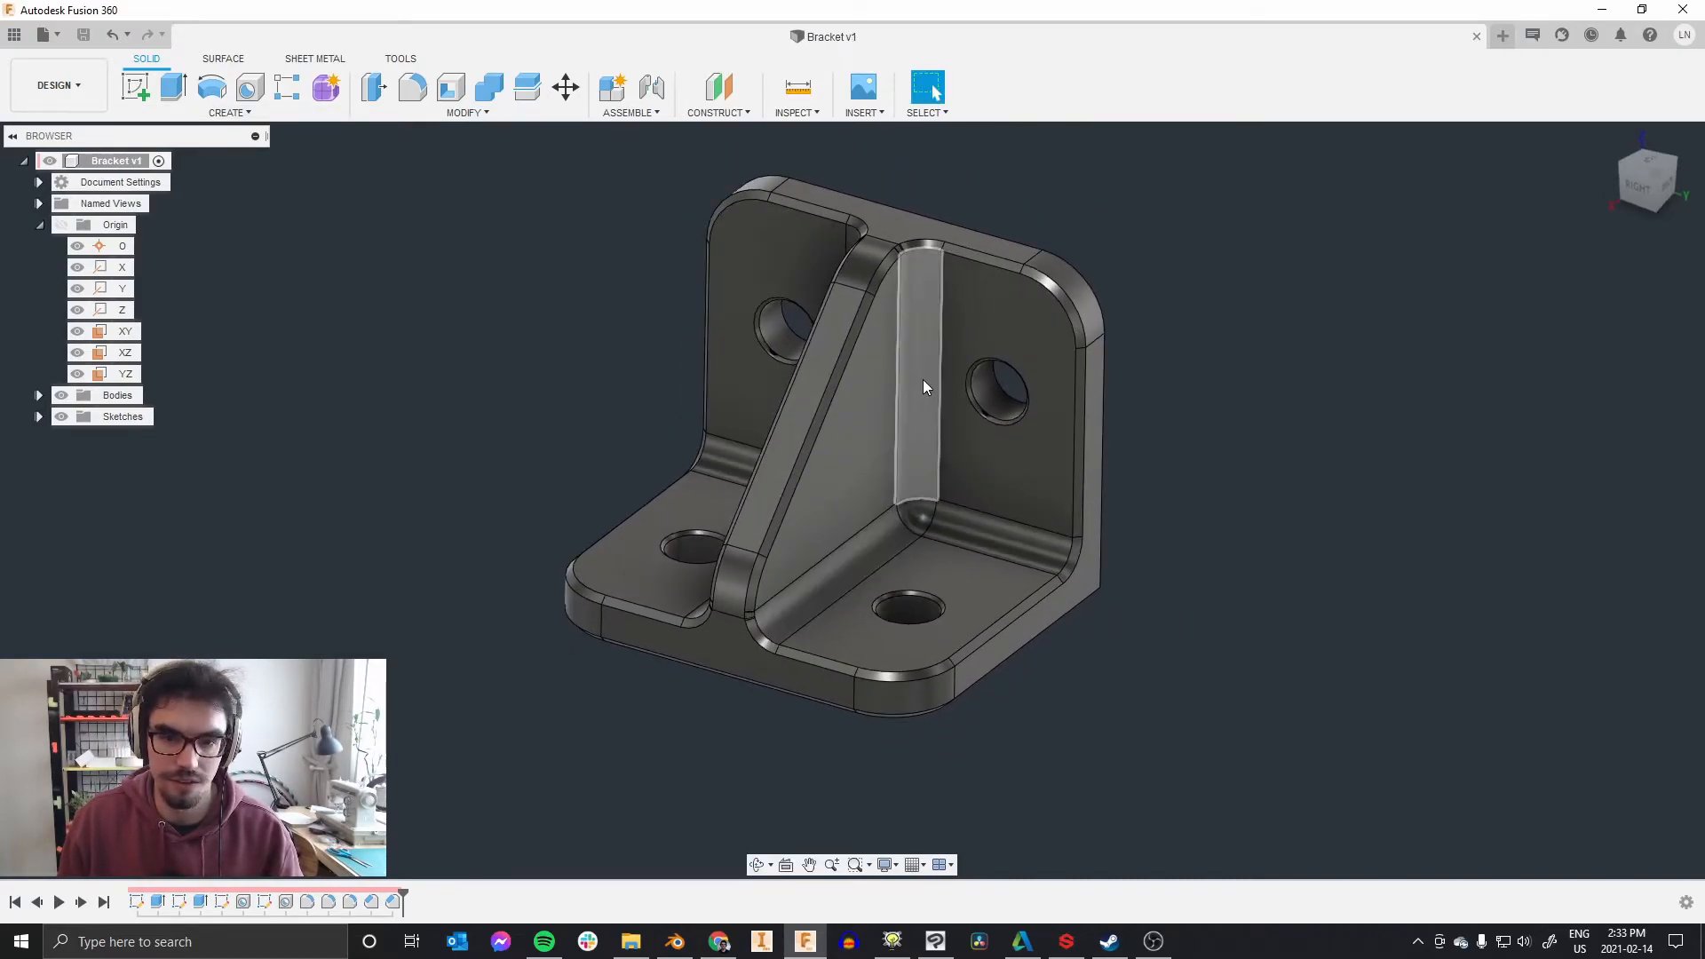
click(116, 160)
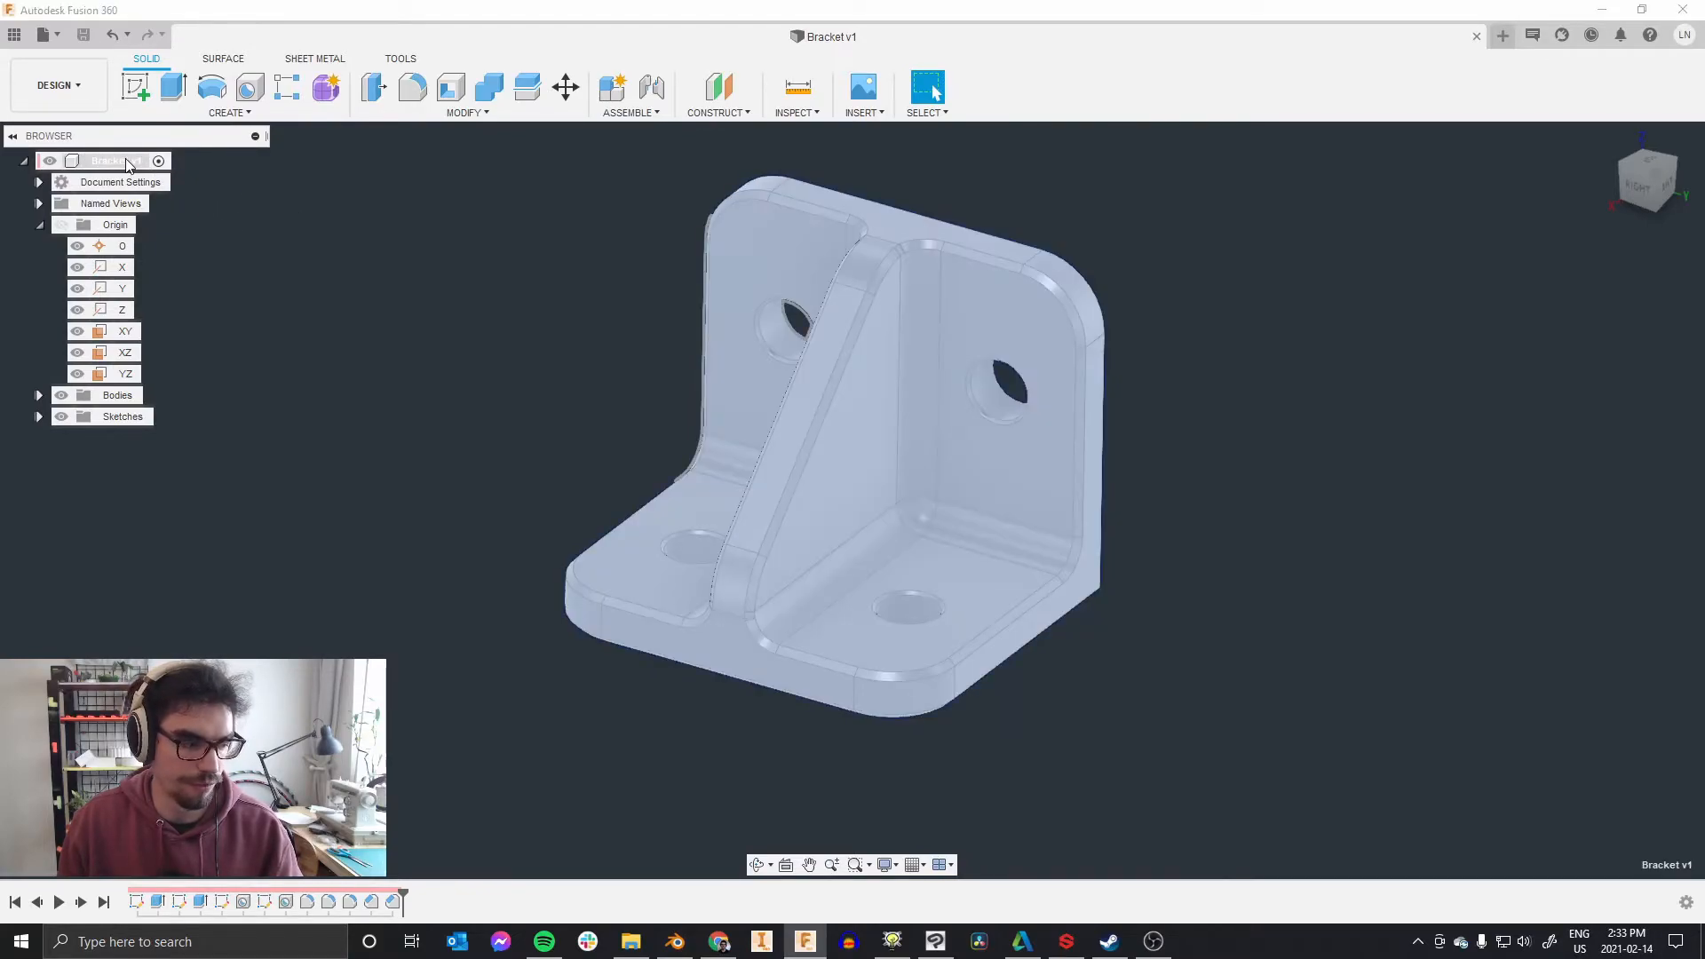
Step: Export Bracket v1 as Bracket.stl into the Simple Bracket folder
right_click(115, 160)
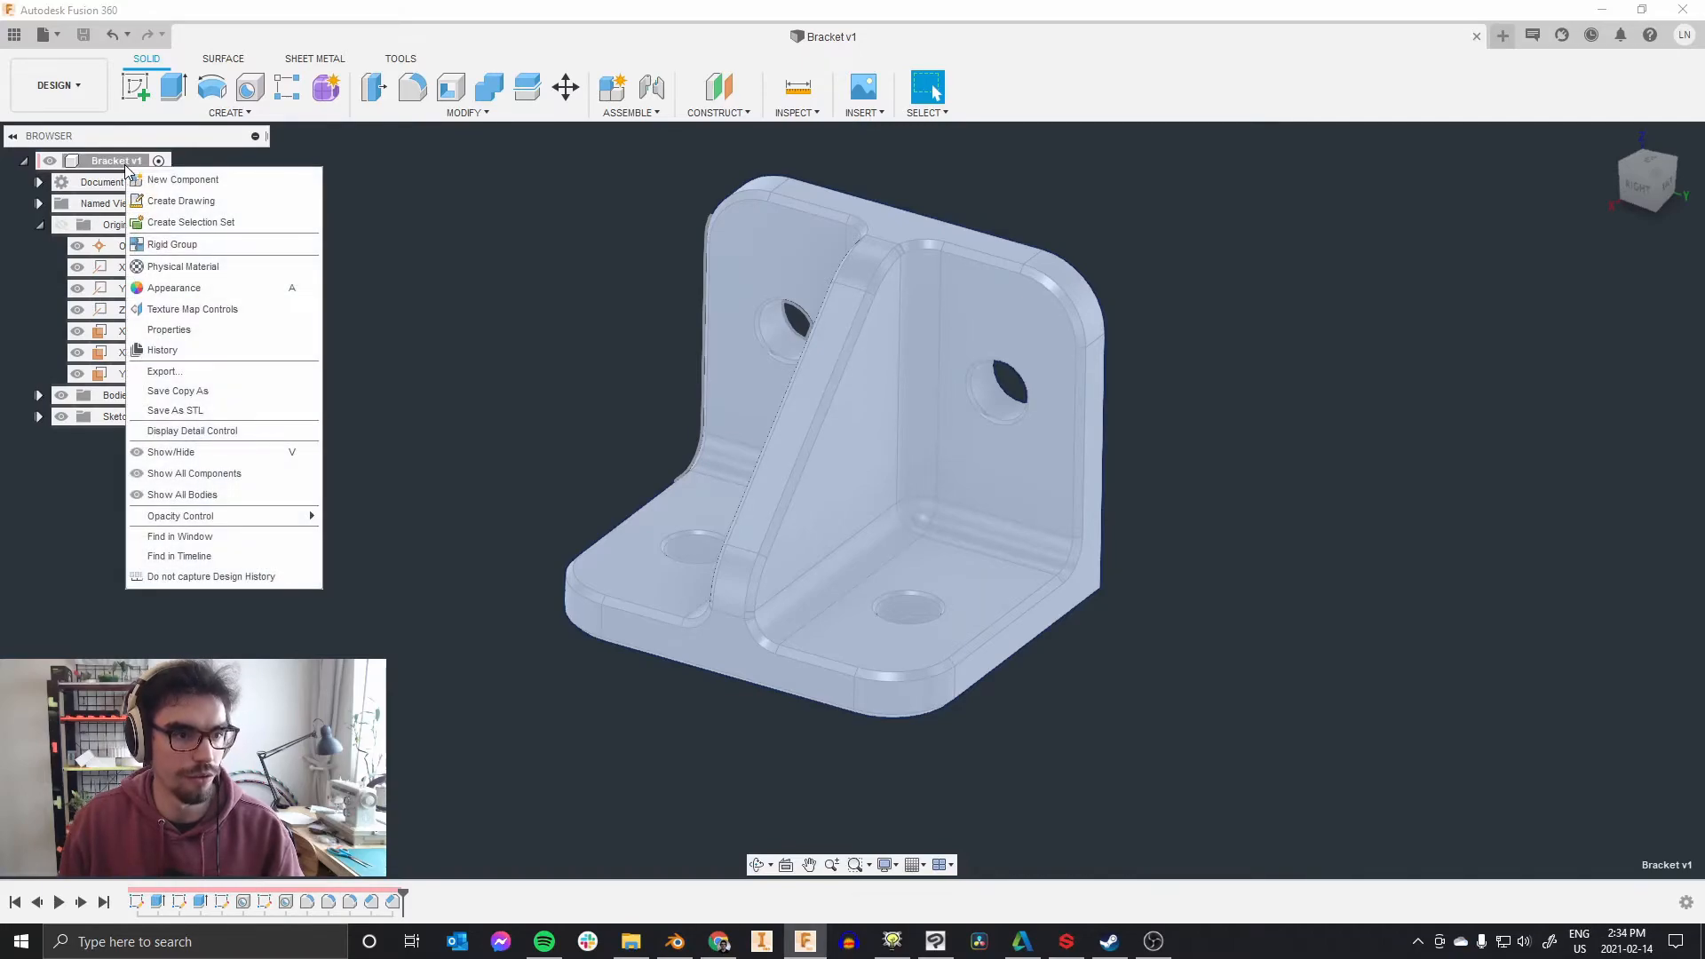
click(174, 410)
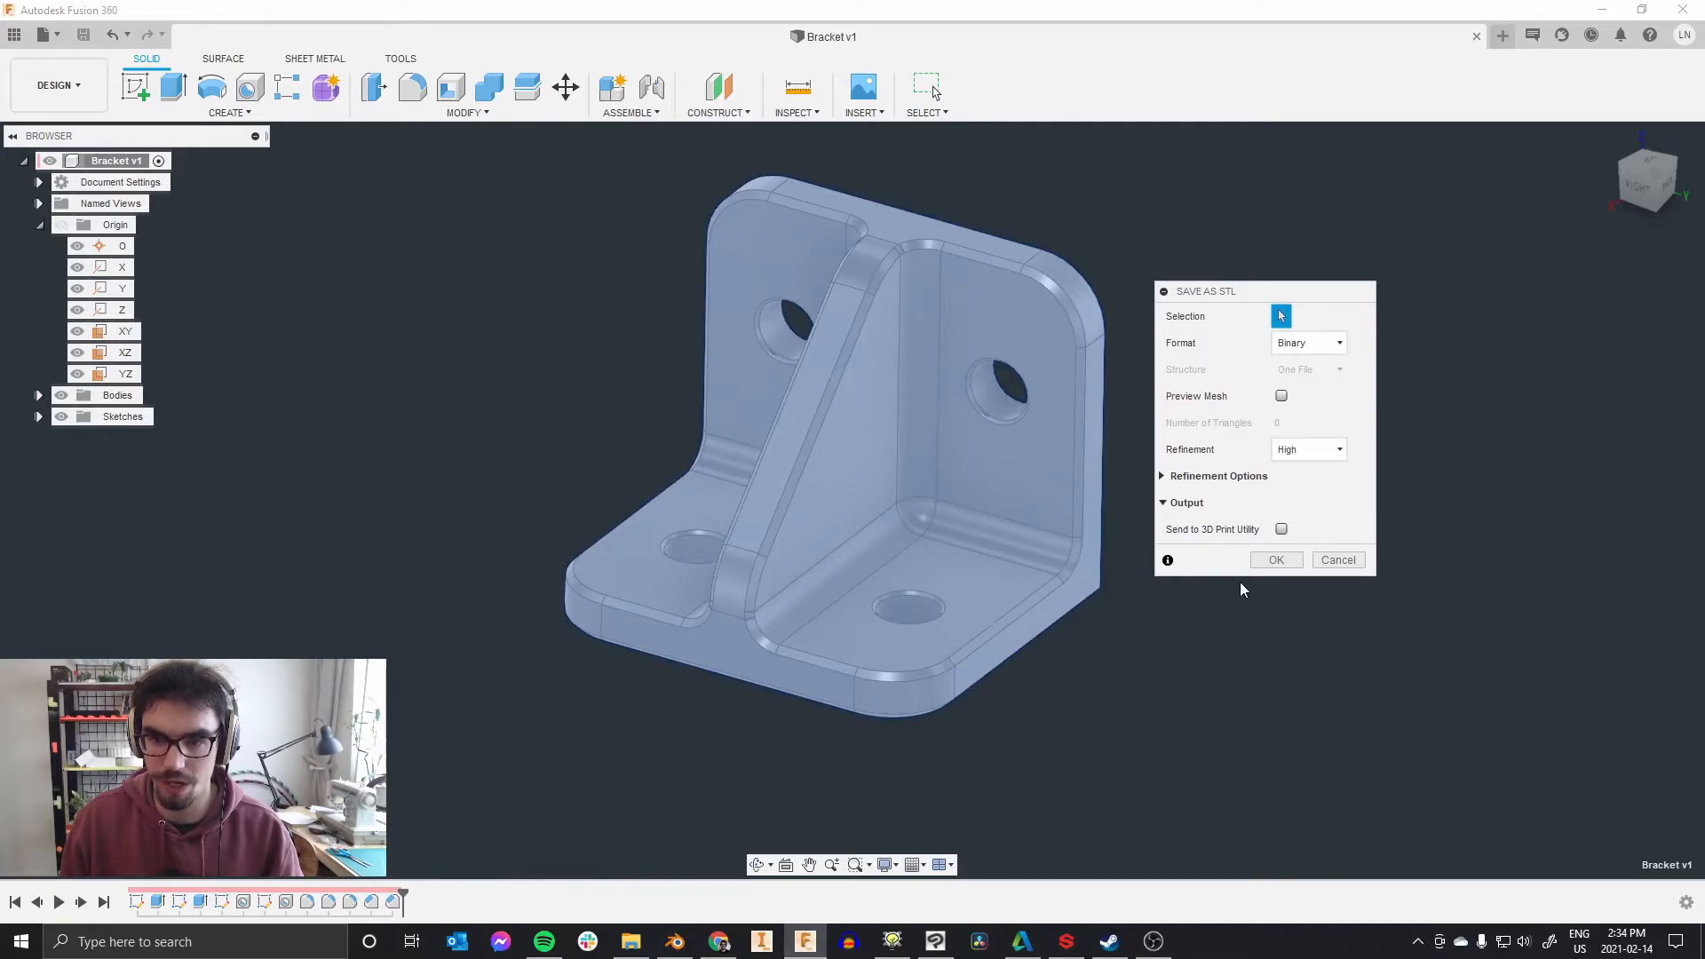
click(1339, 559)
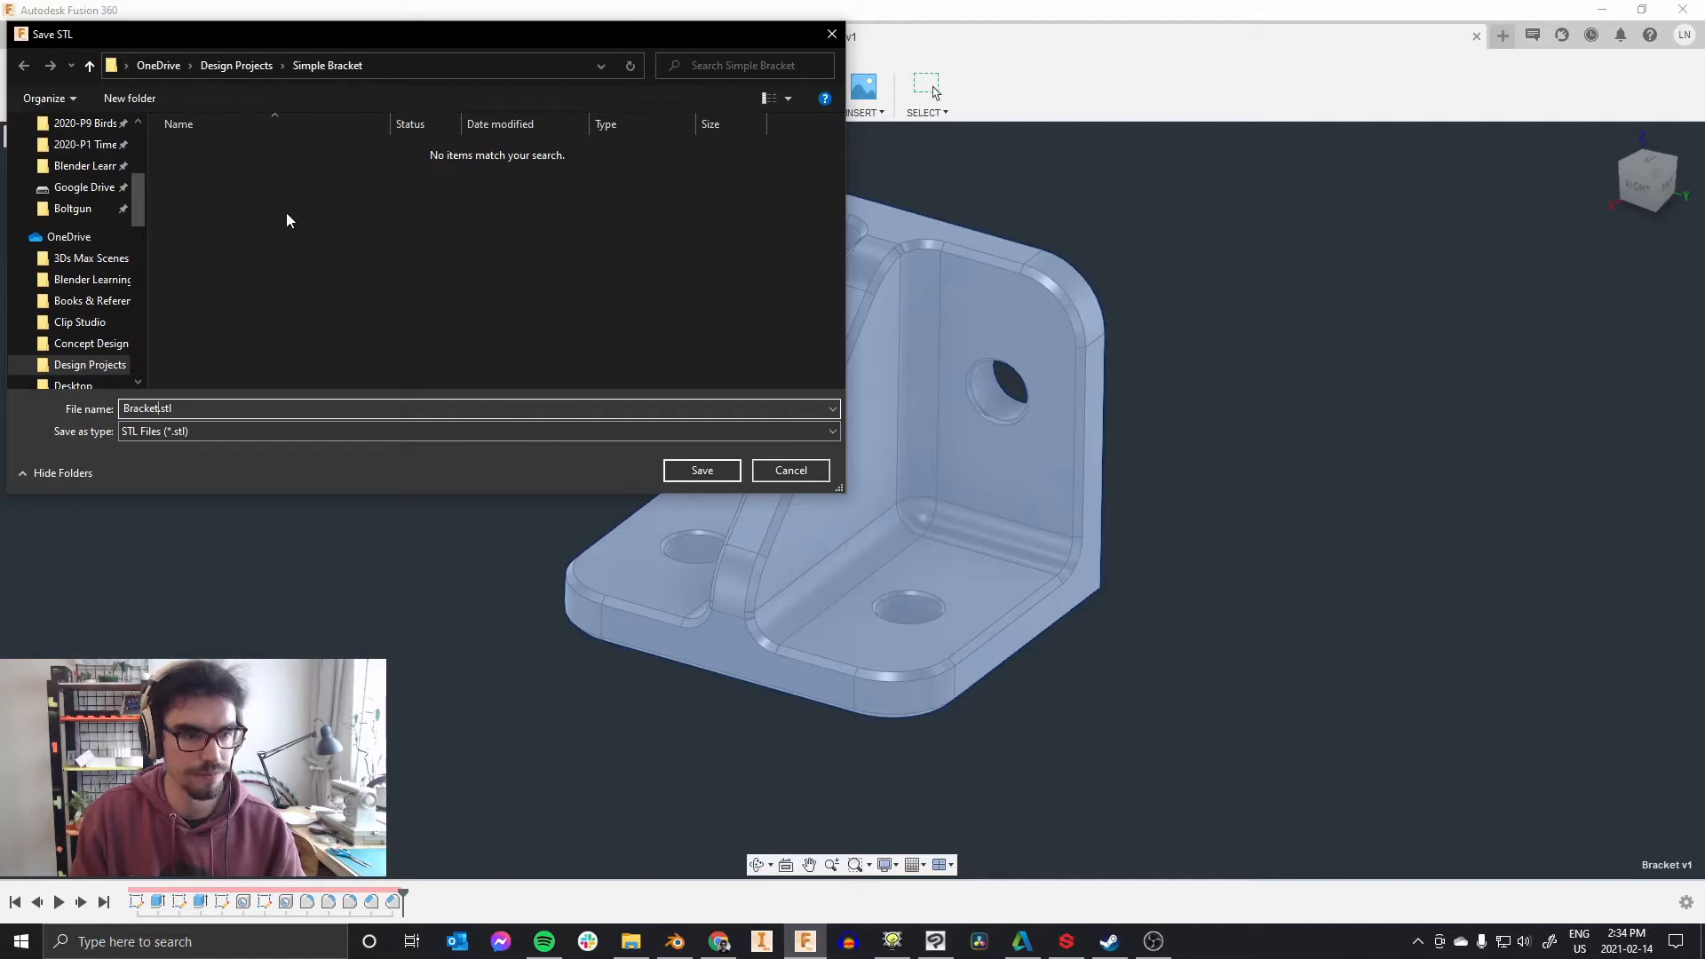
click(702, 468)
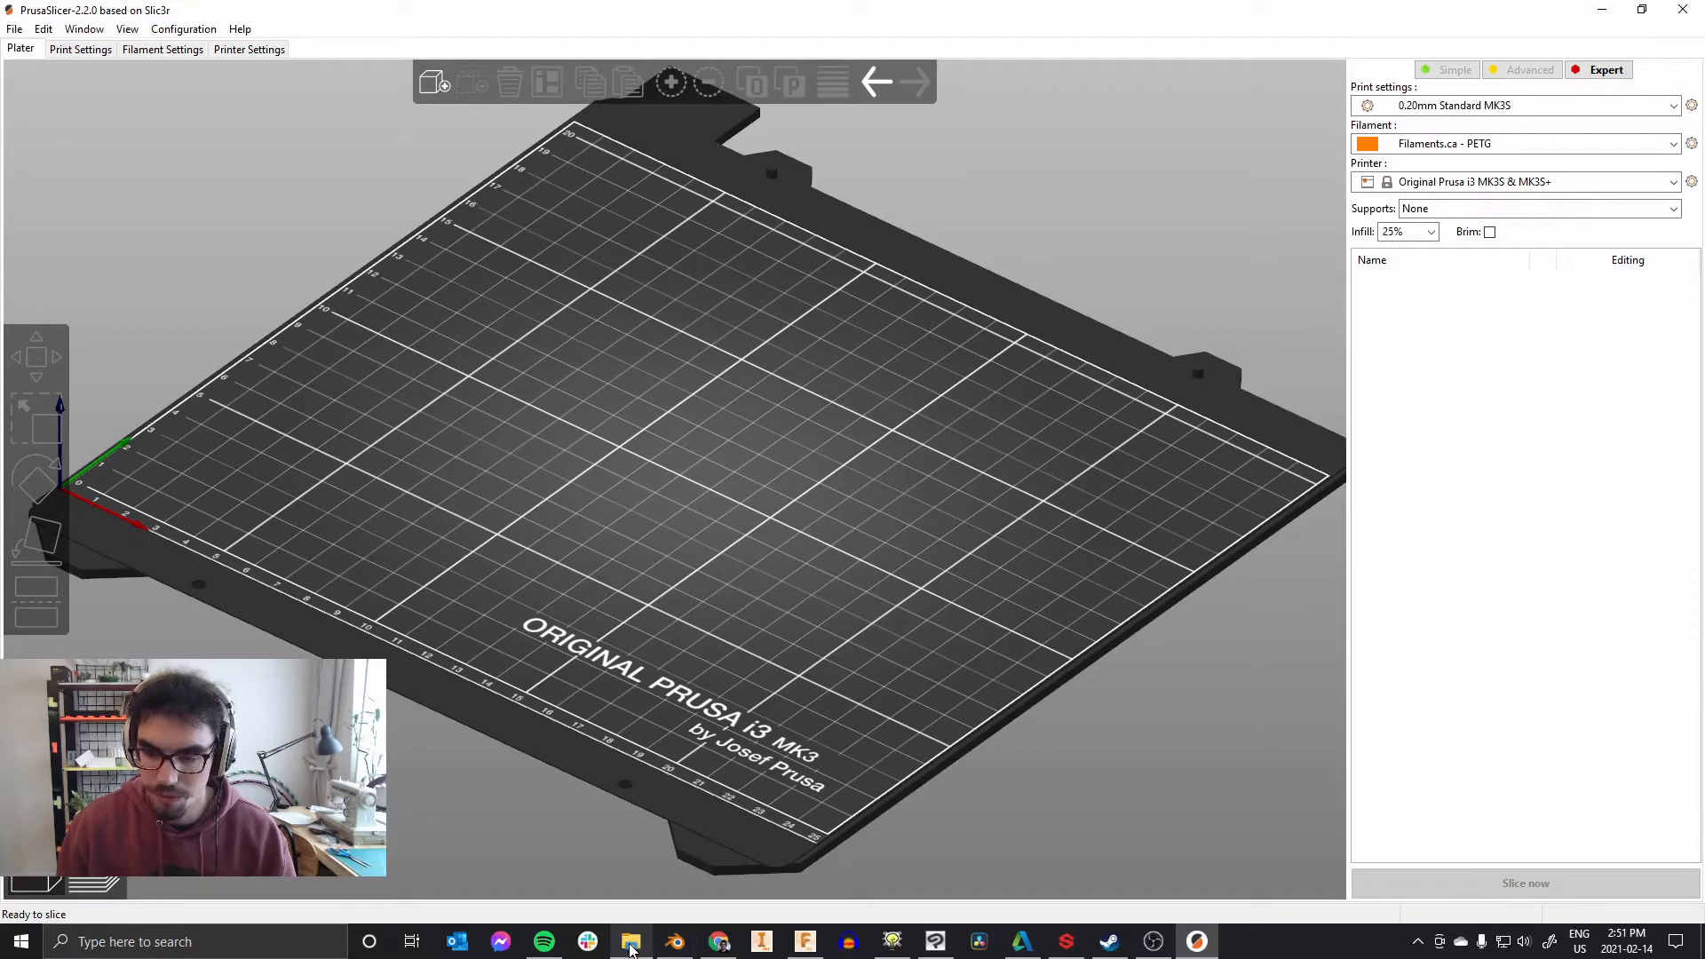
Step: Drag Bracket.stl onto the print bed and rotate it 90° to measure 30 × 25 × 25 mm
click(631, 941)
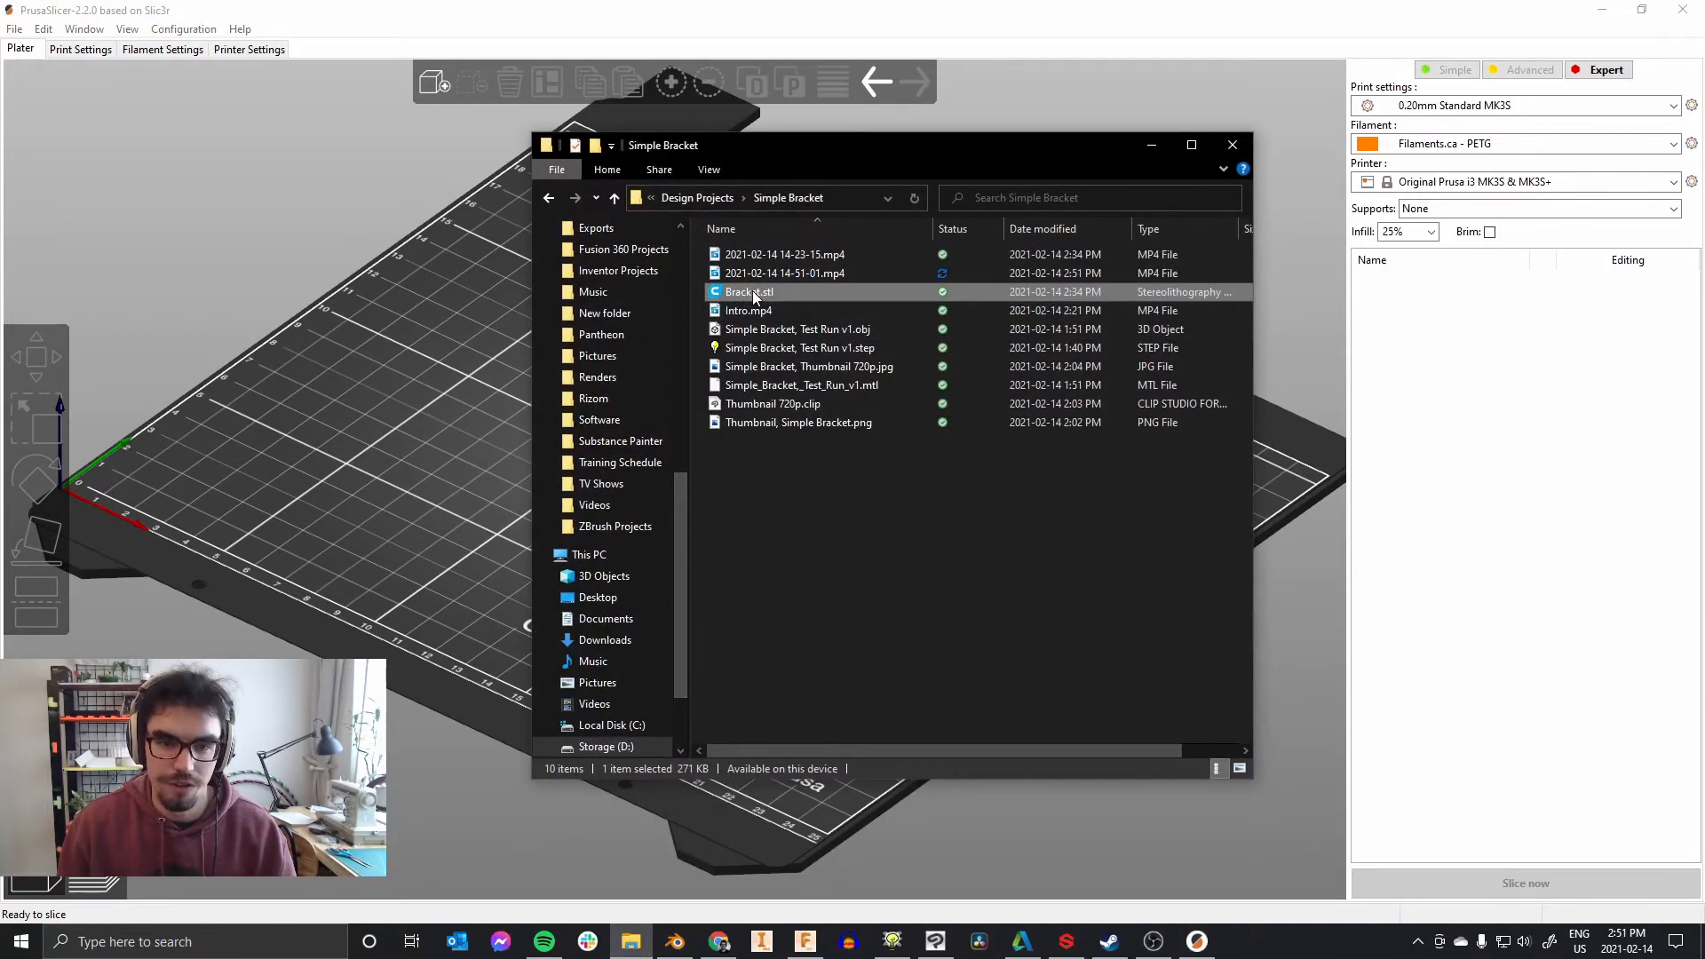
drag(748, 291, 321, 390)
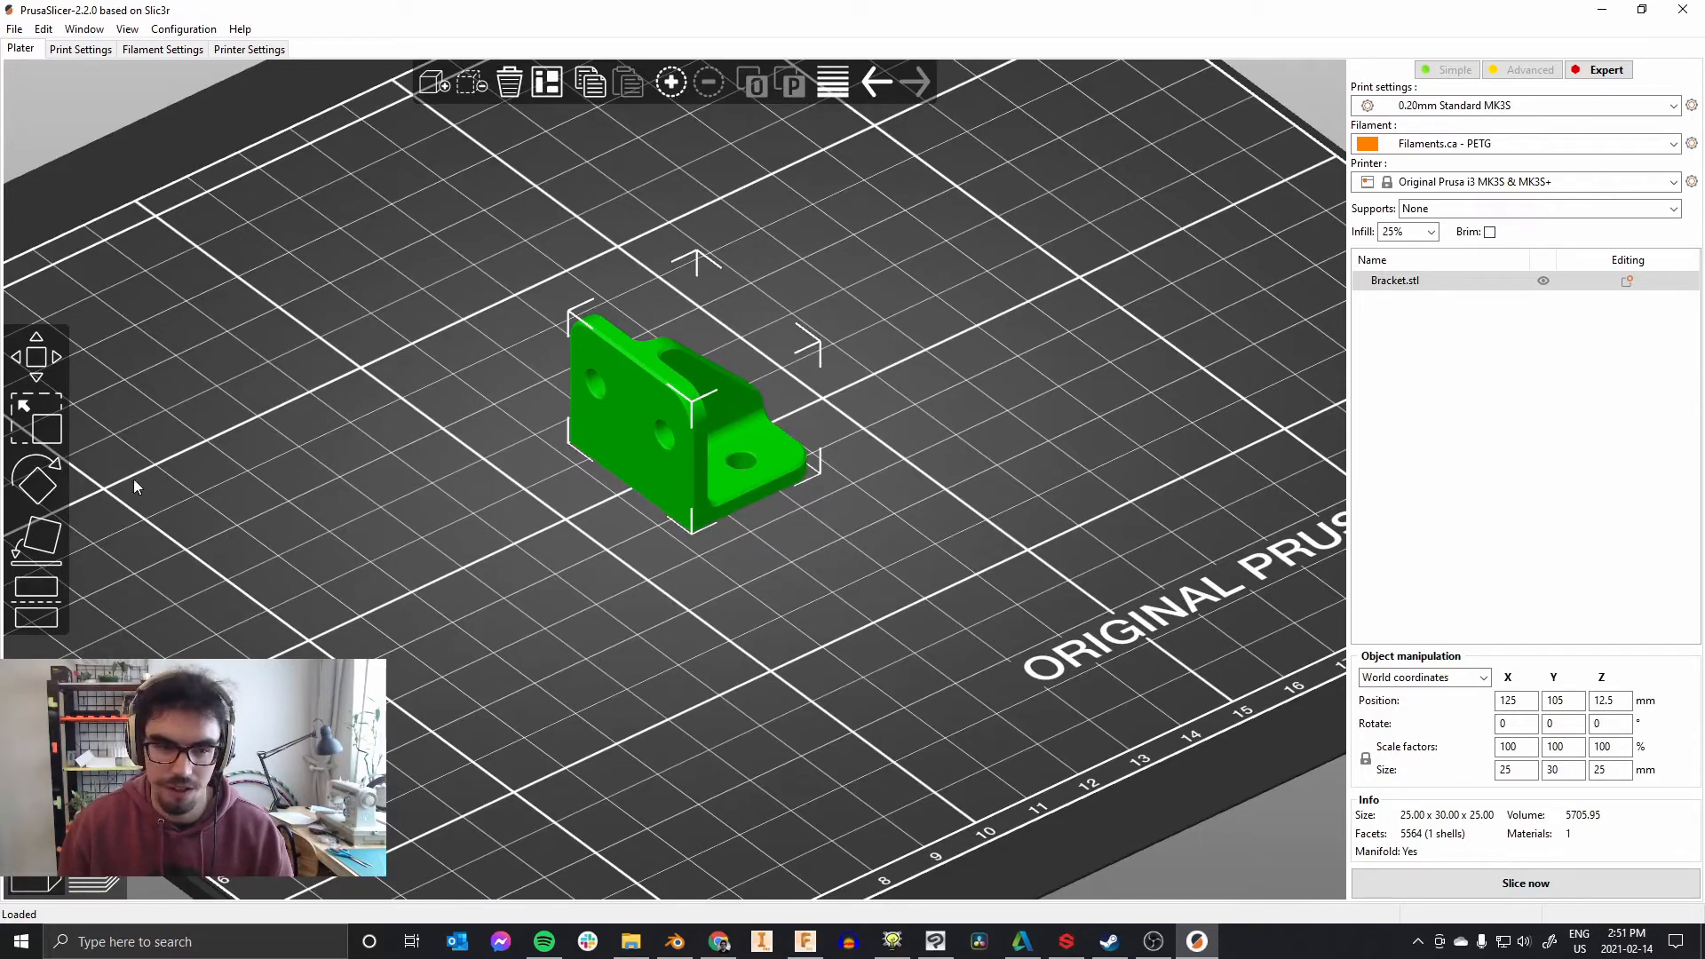
mouse_move(85, 481)
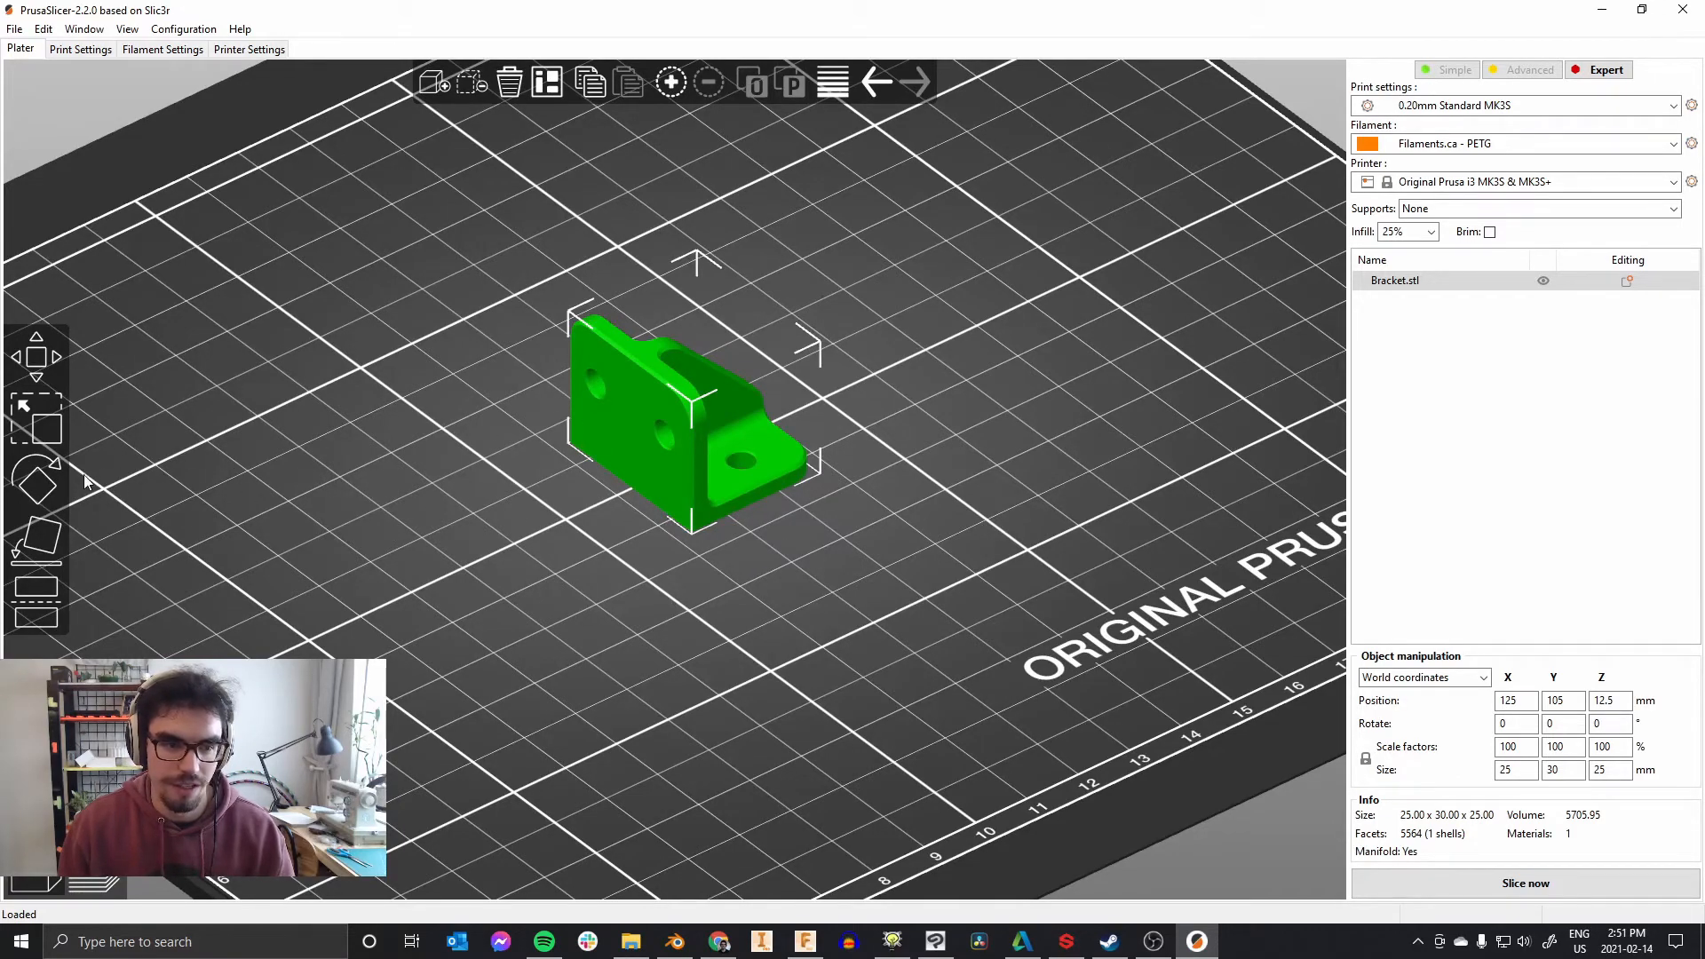
mouse_move(39, 539)
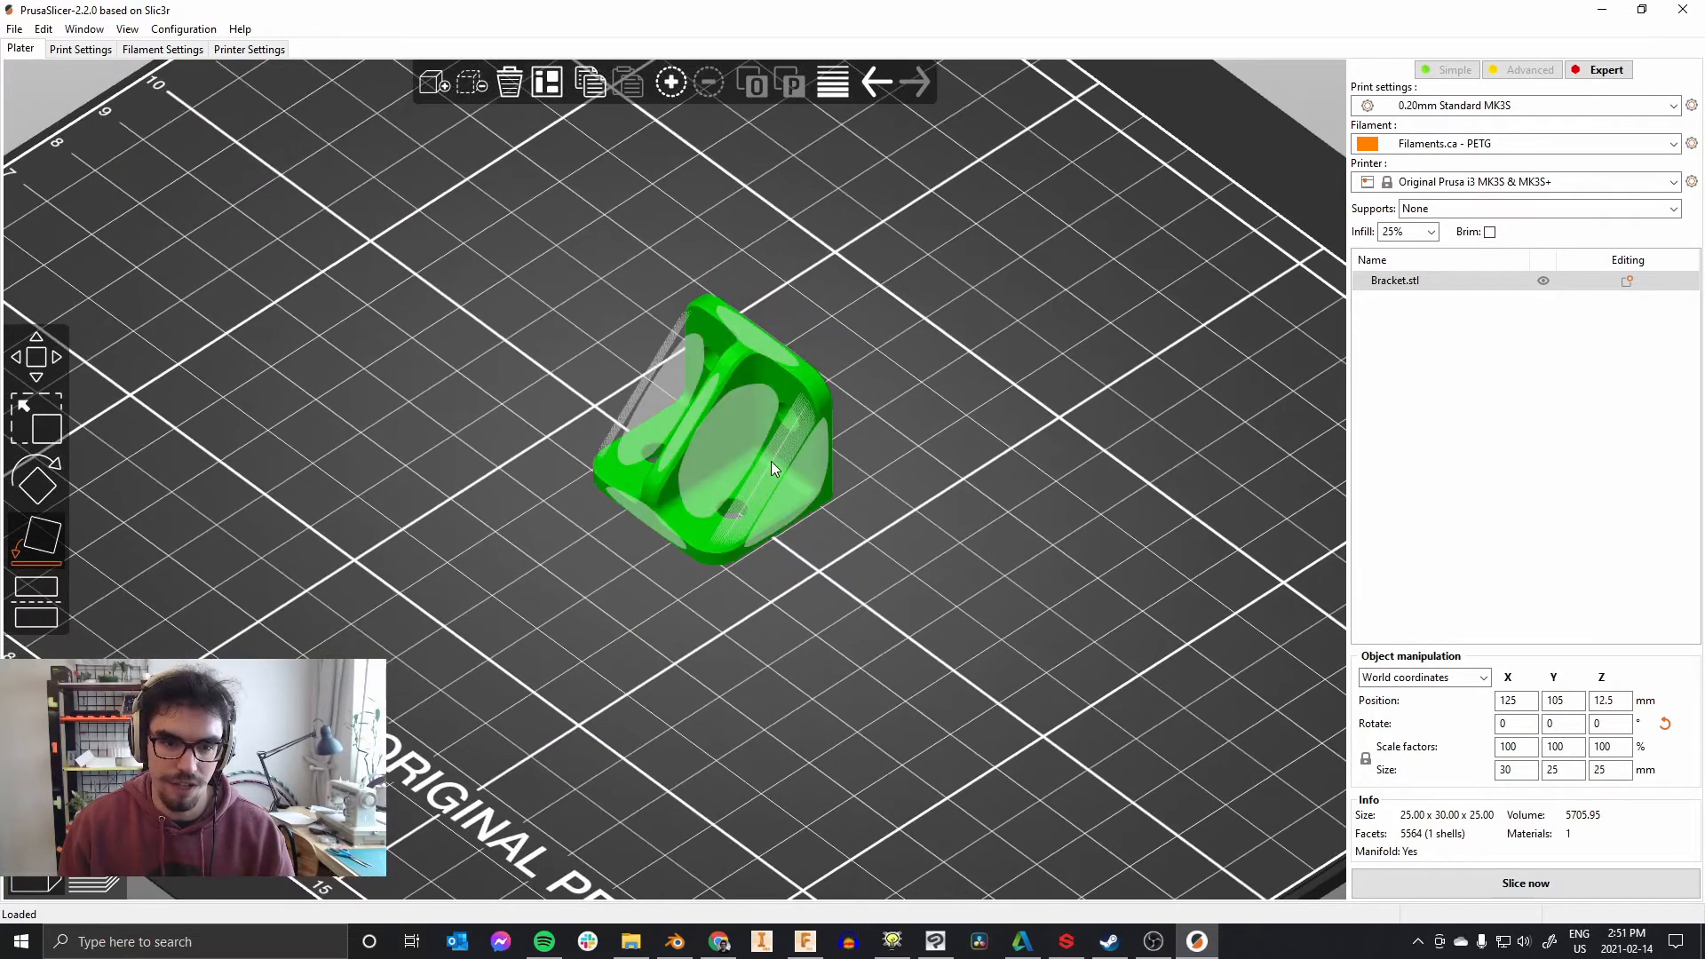
drag(772, 467, 625, 620)
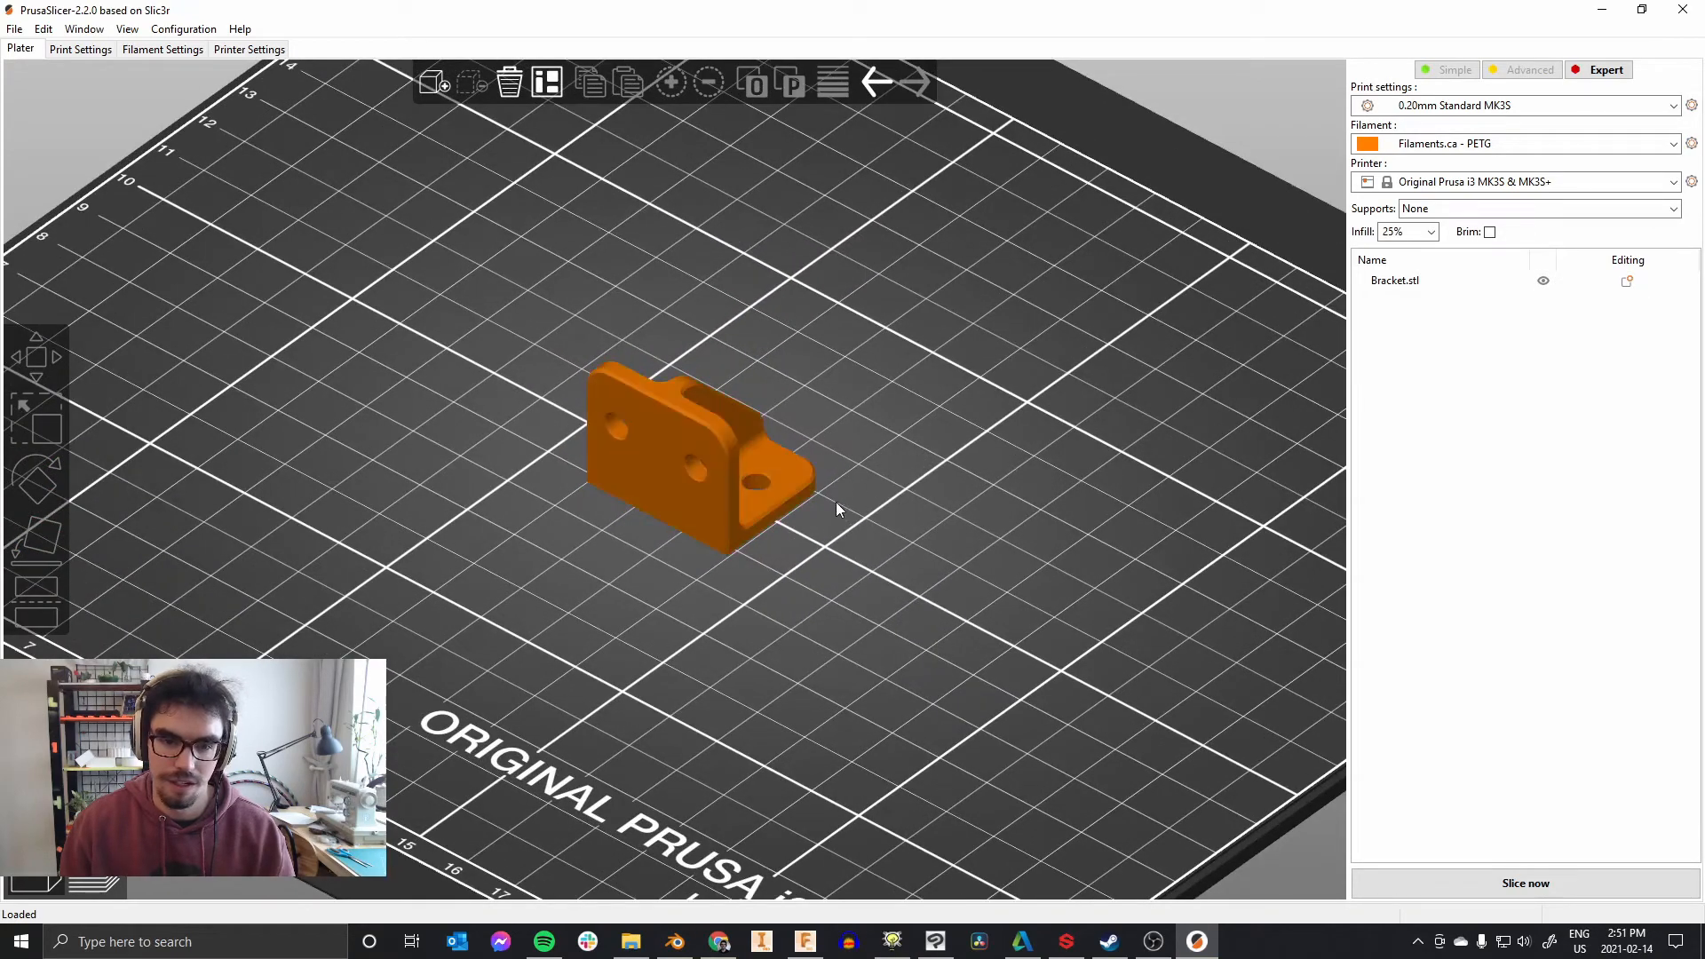
mouse_move(888, 490)
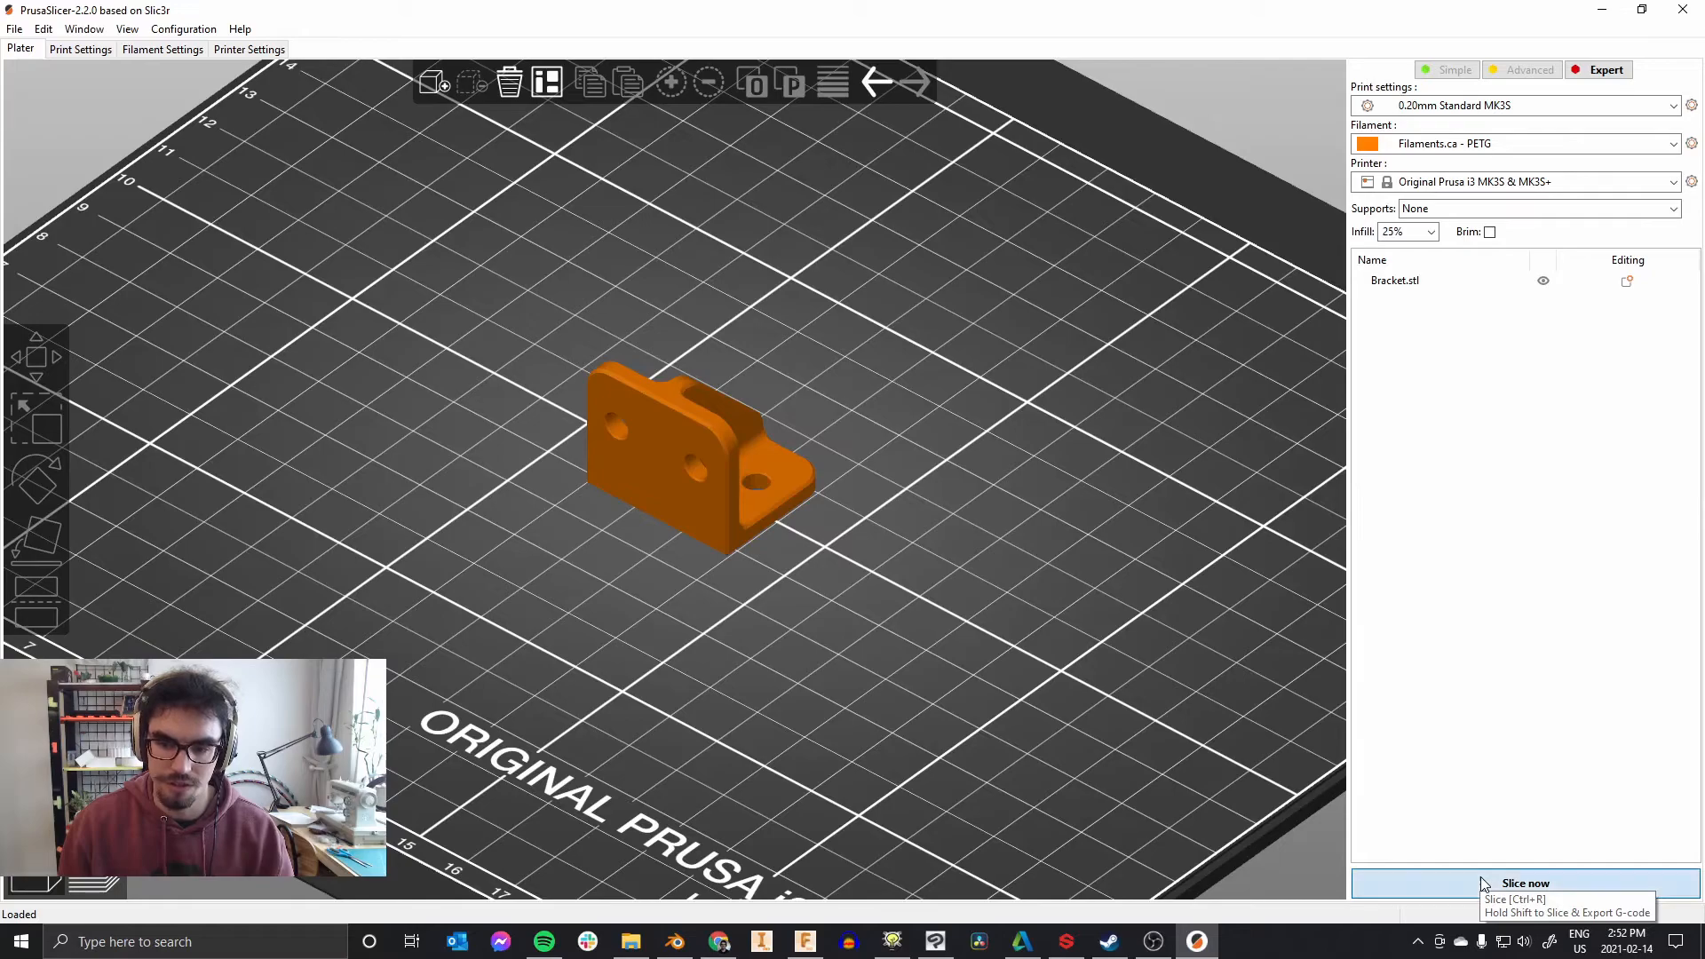
Step: Slice the bracket and scrub the layer preview down to 10 mm and back to the top
click(1524, 883)
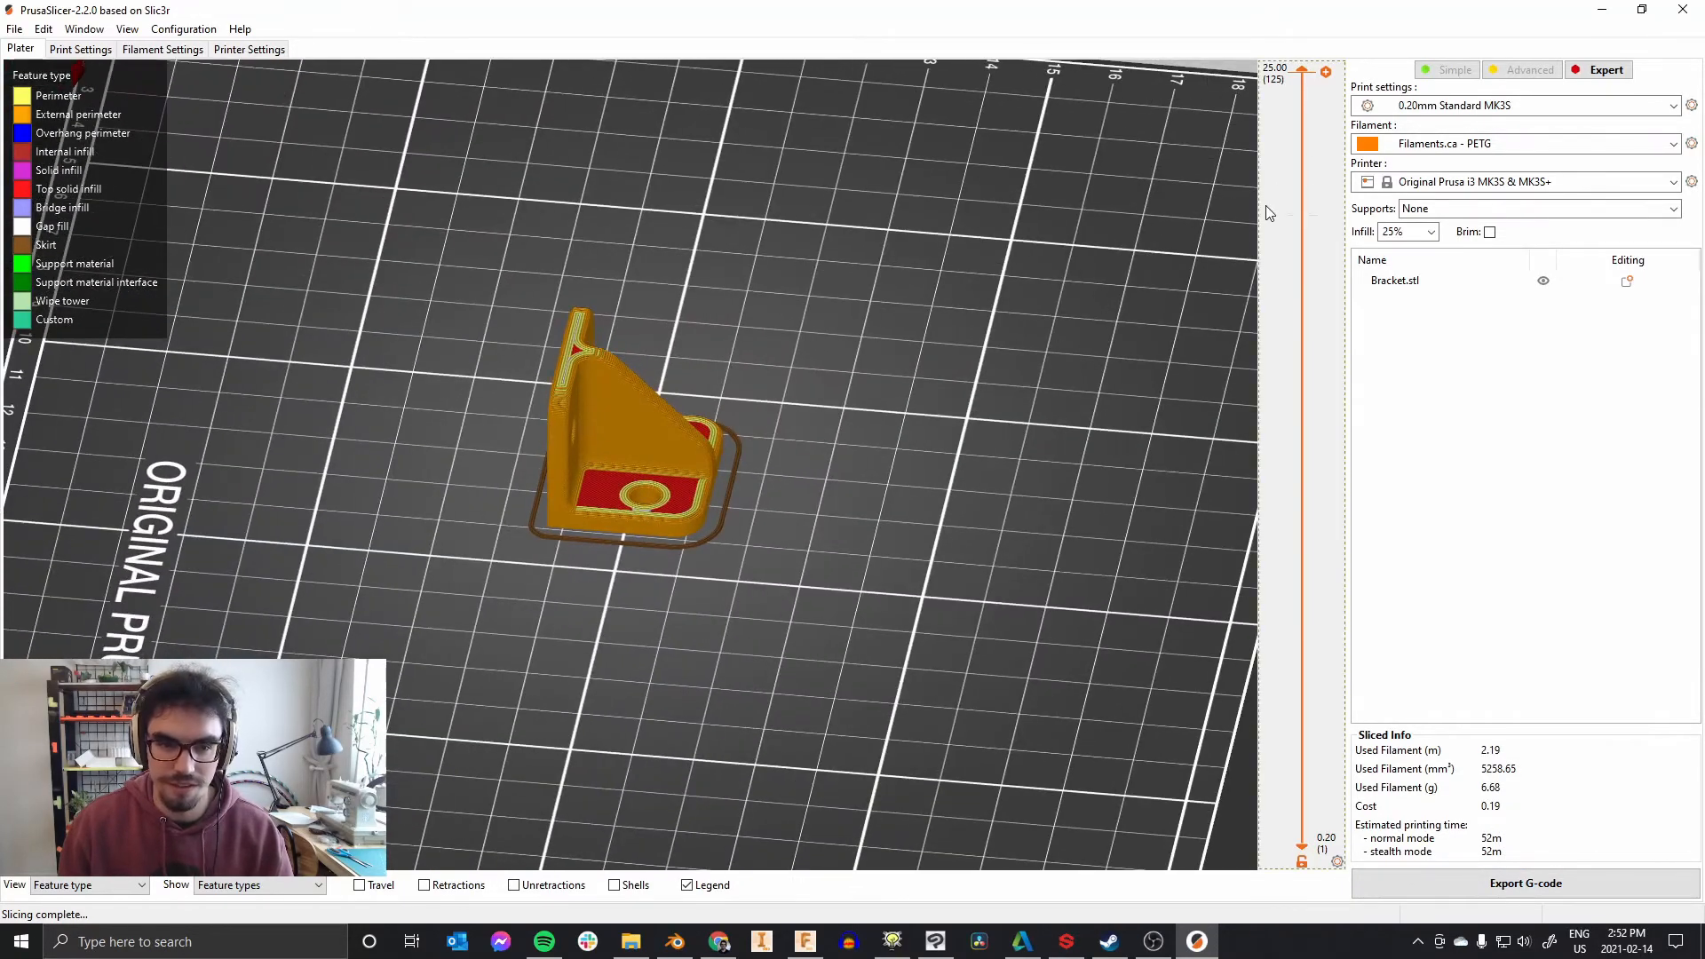
drag(1300, 71, 1300, 540)
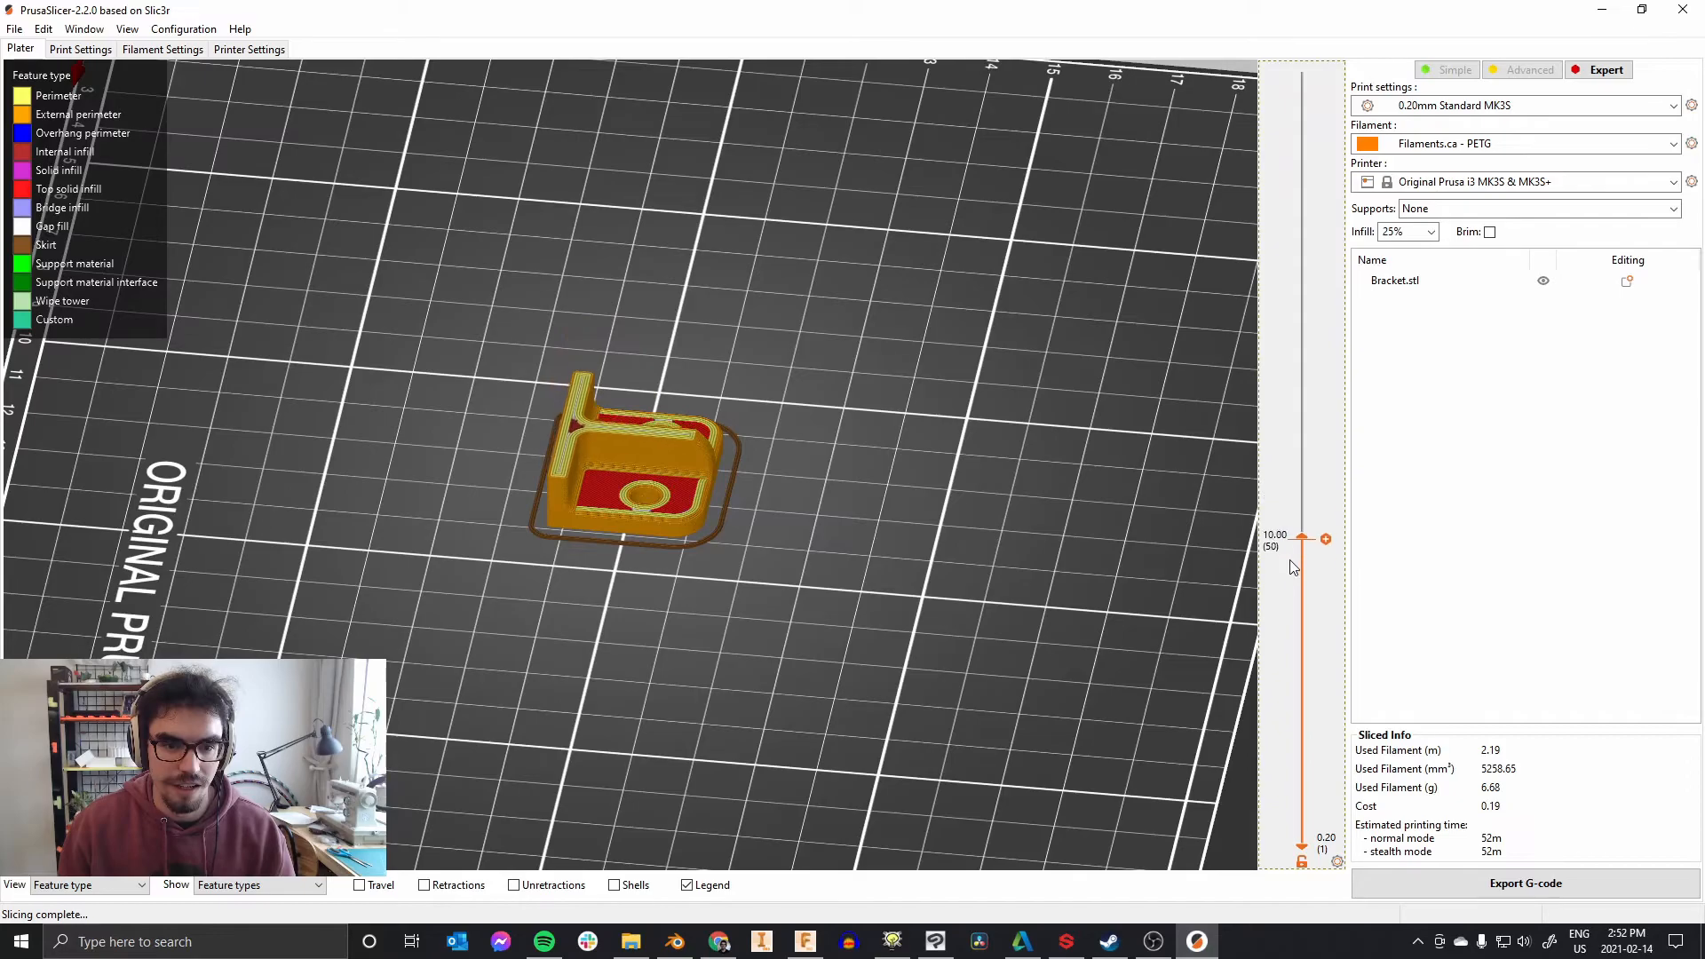
drag(1325, 540, 1325, 90)
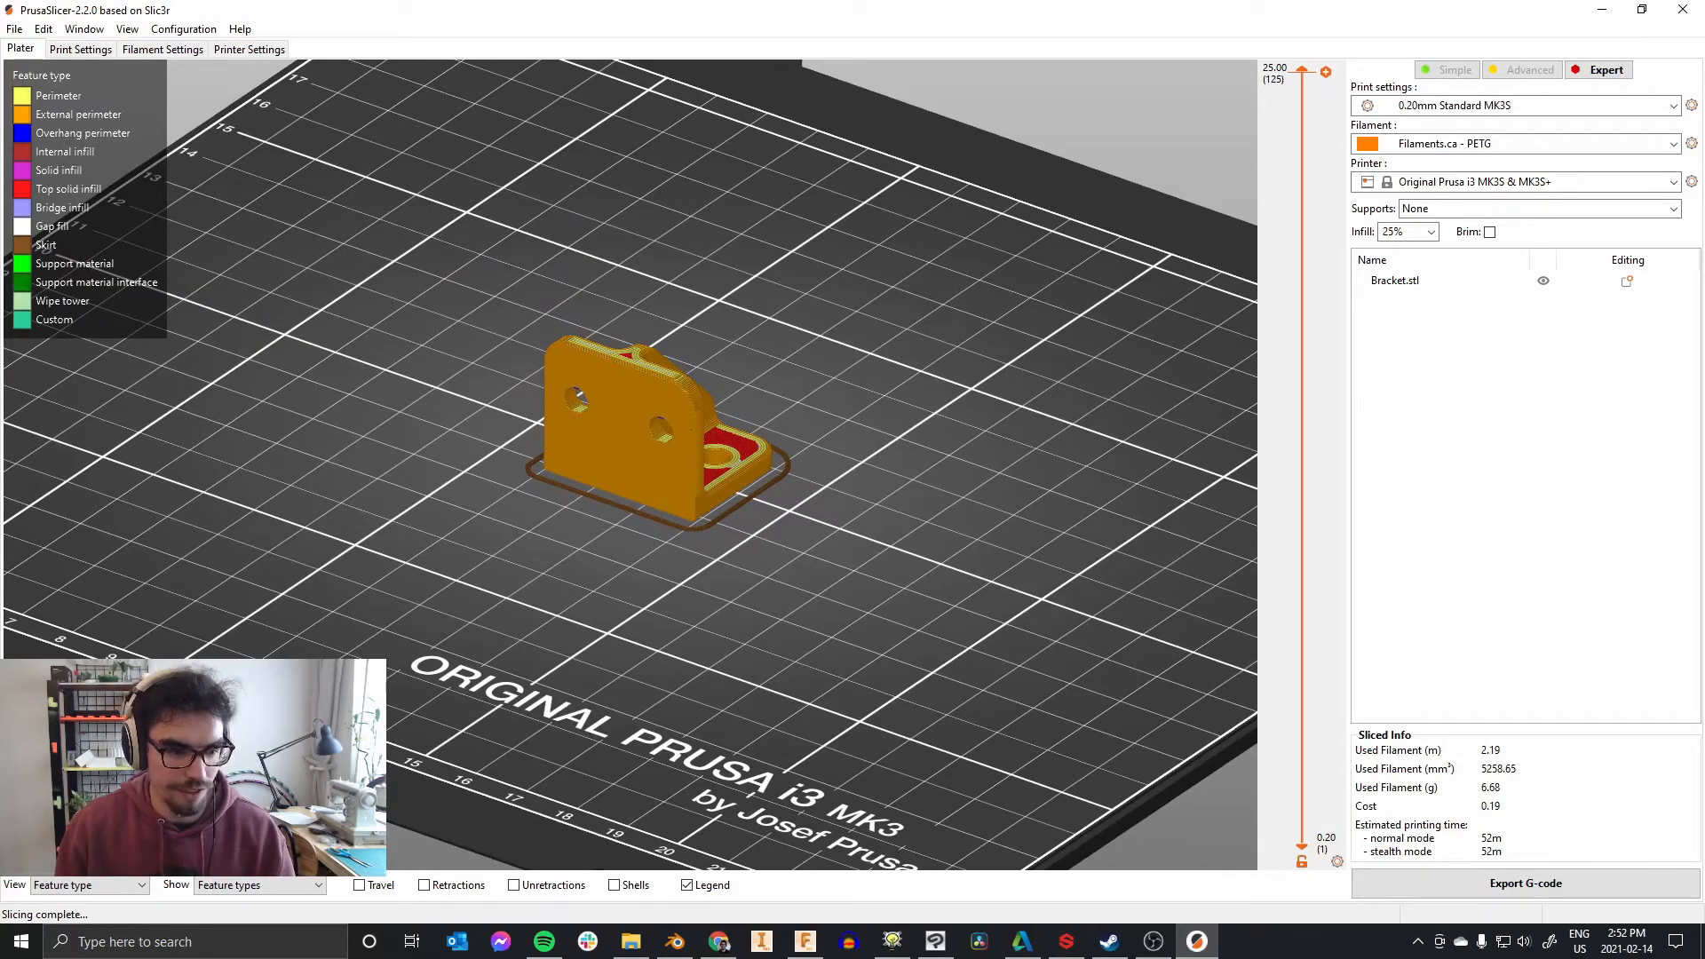
mouse_move(469, 17)
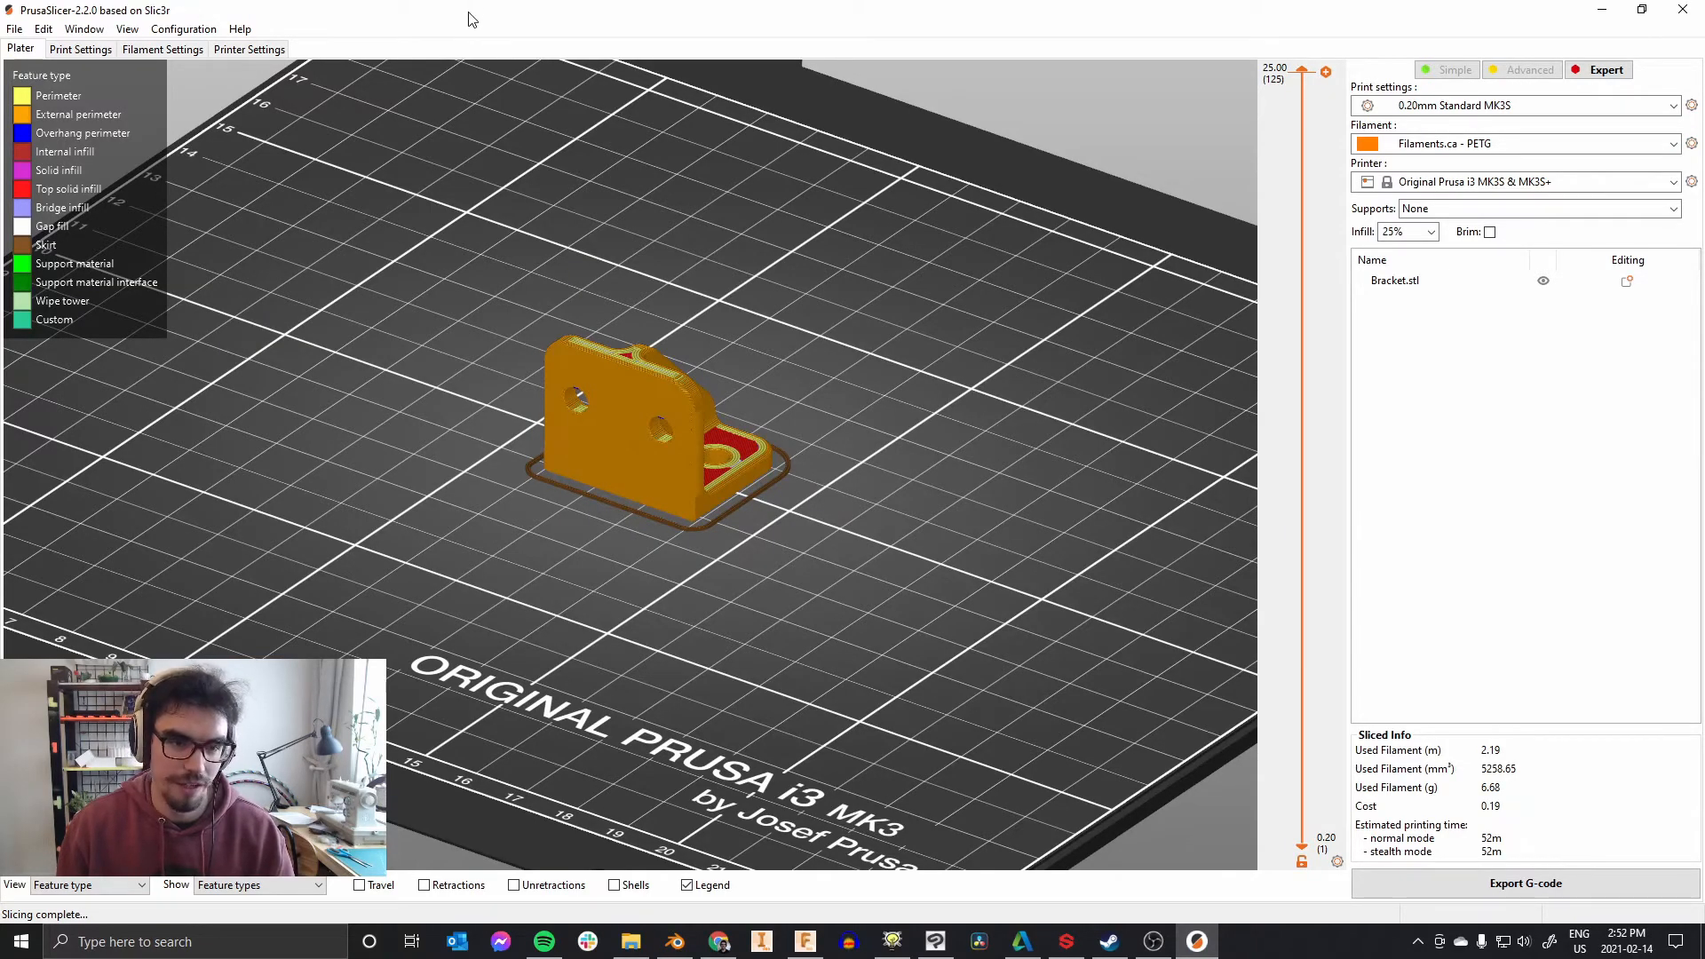
mouse_move(297, 644)
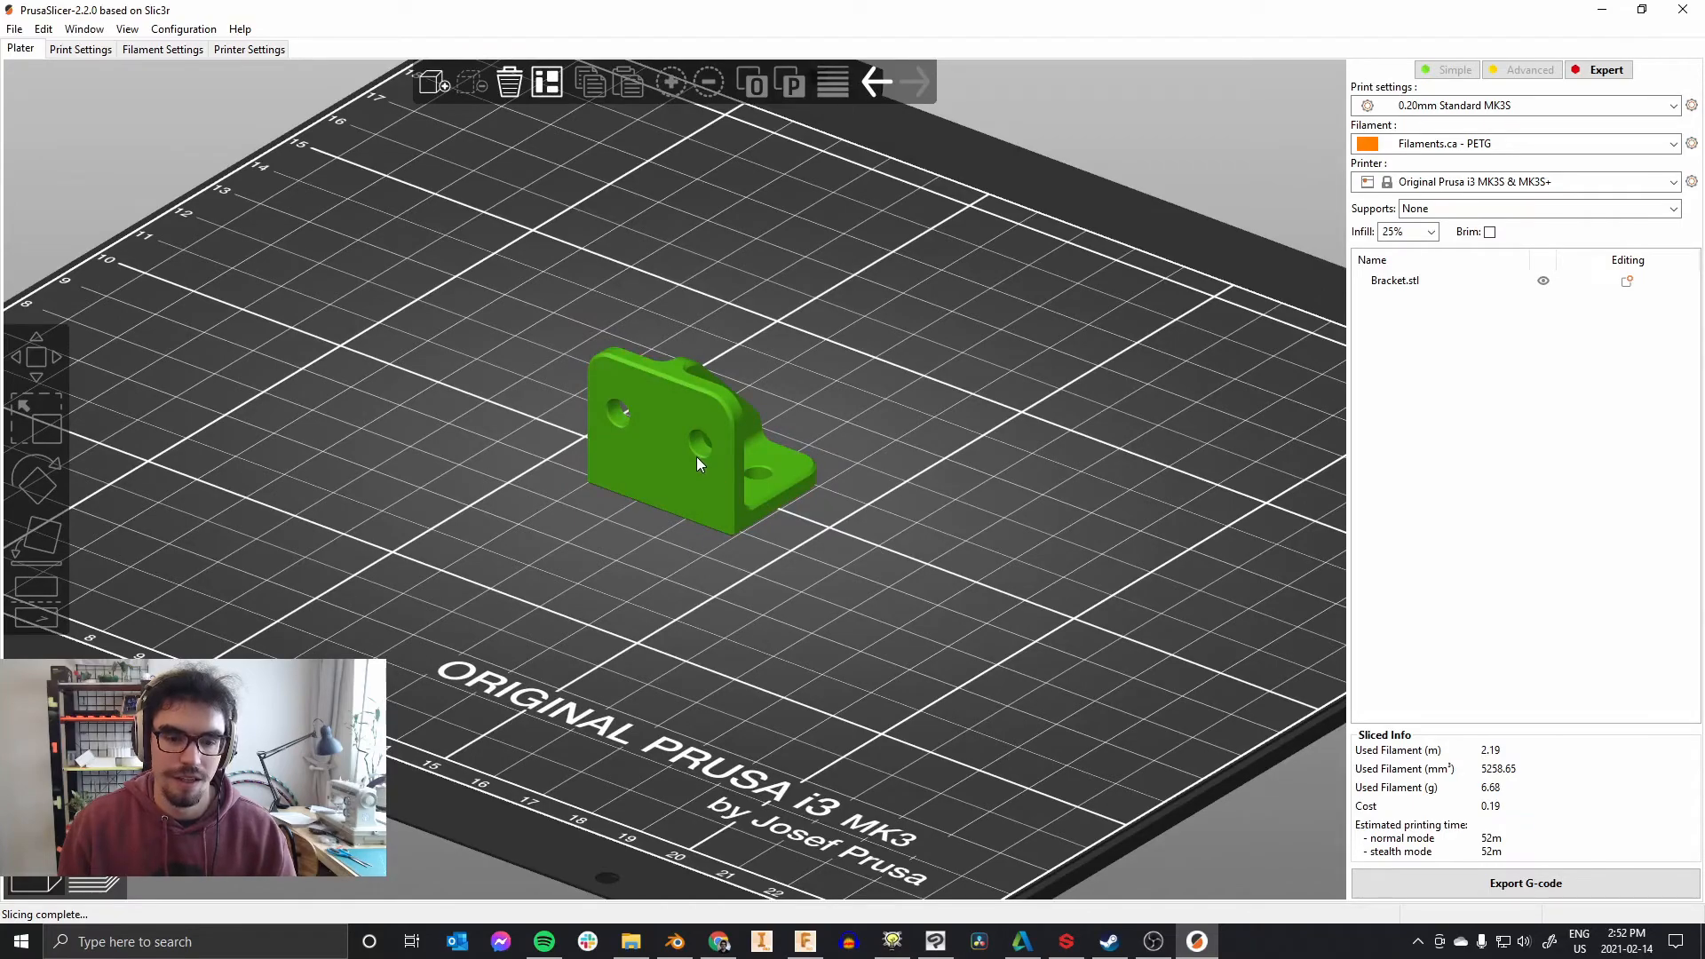
Step: Add copies to make six brackets and arrange them evenly on the bed
click(698, 463)
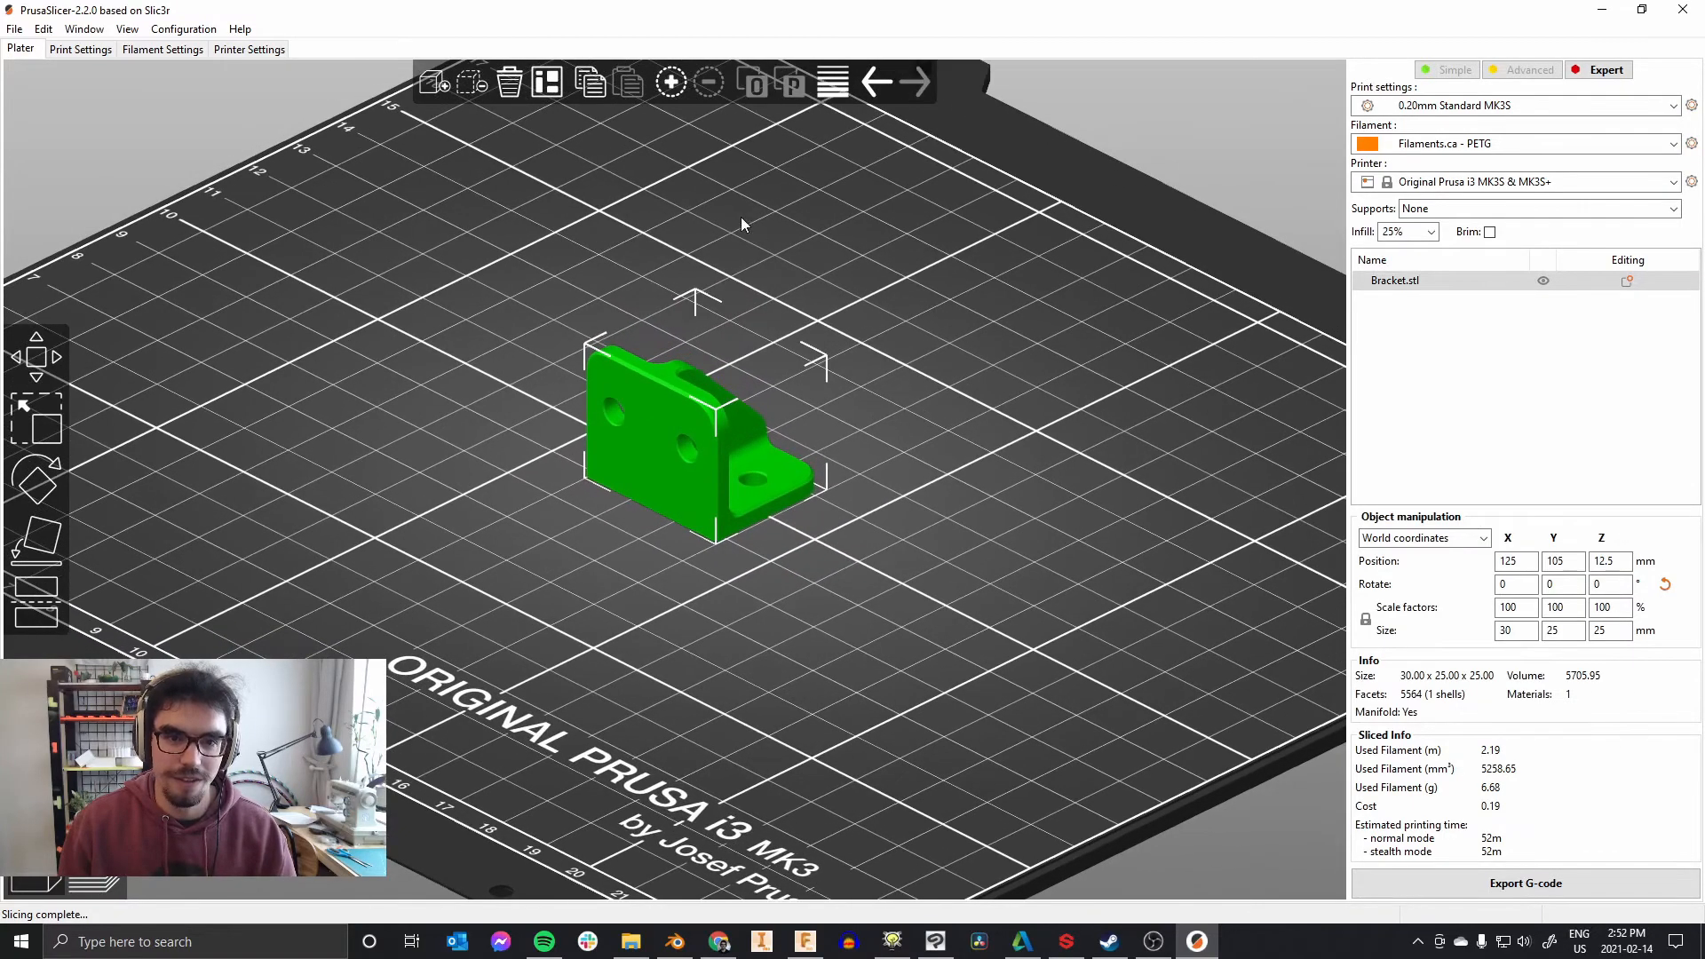
click(671, 82)
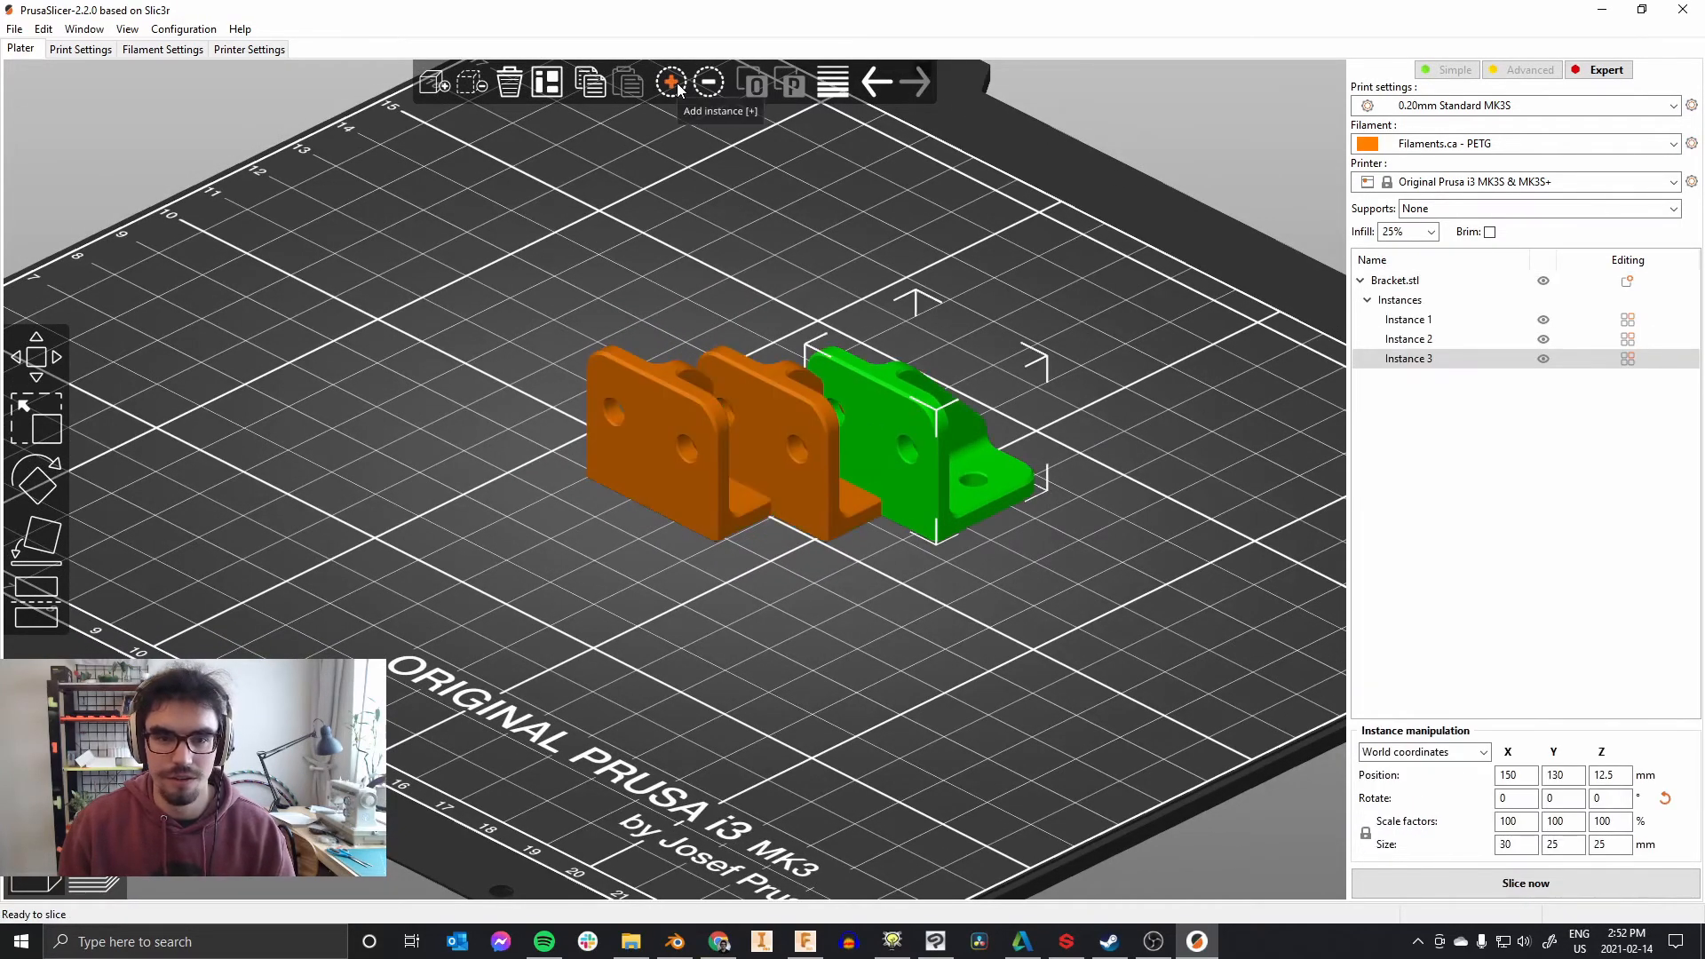
click(672, 81)
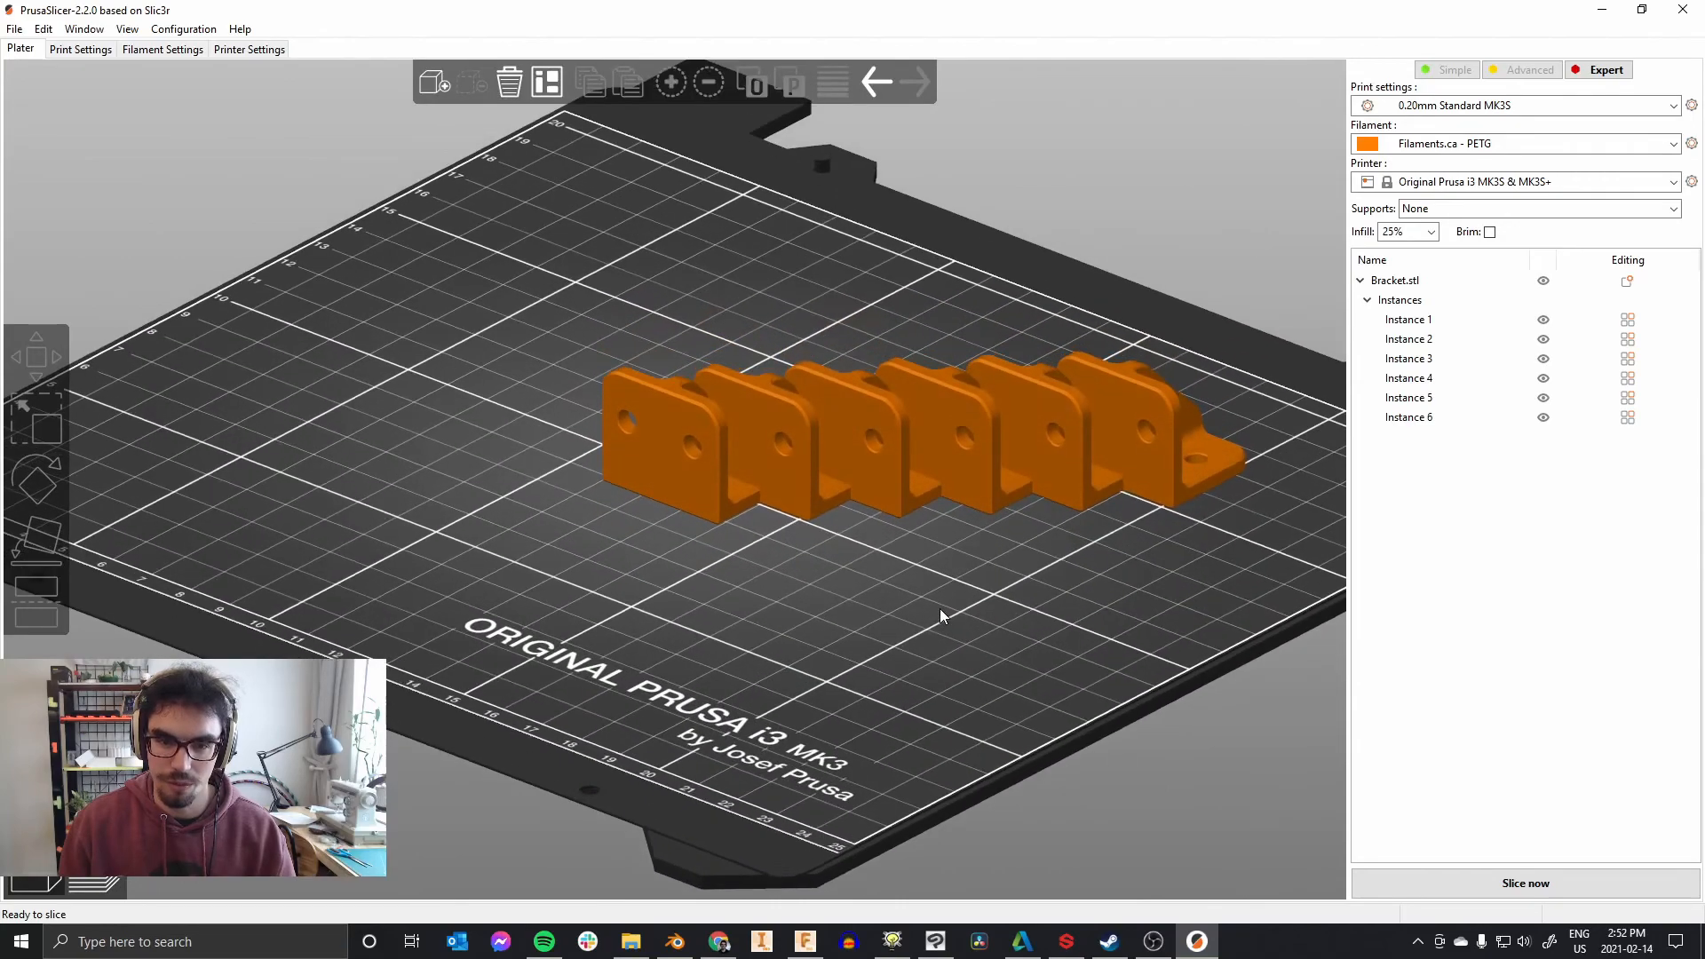
click(547, 82)
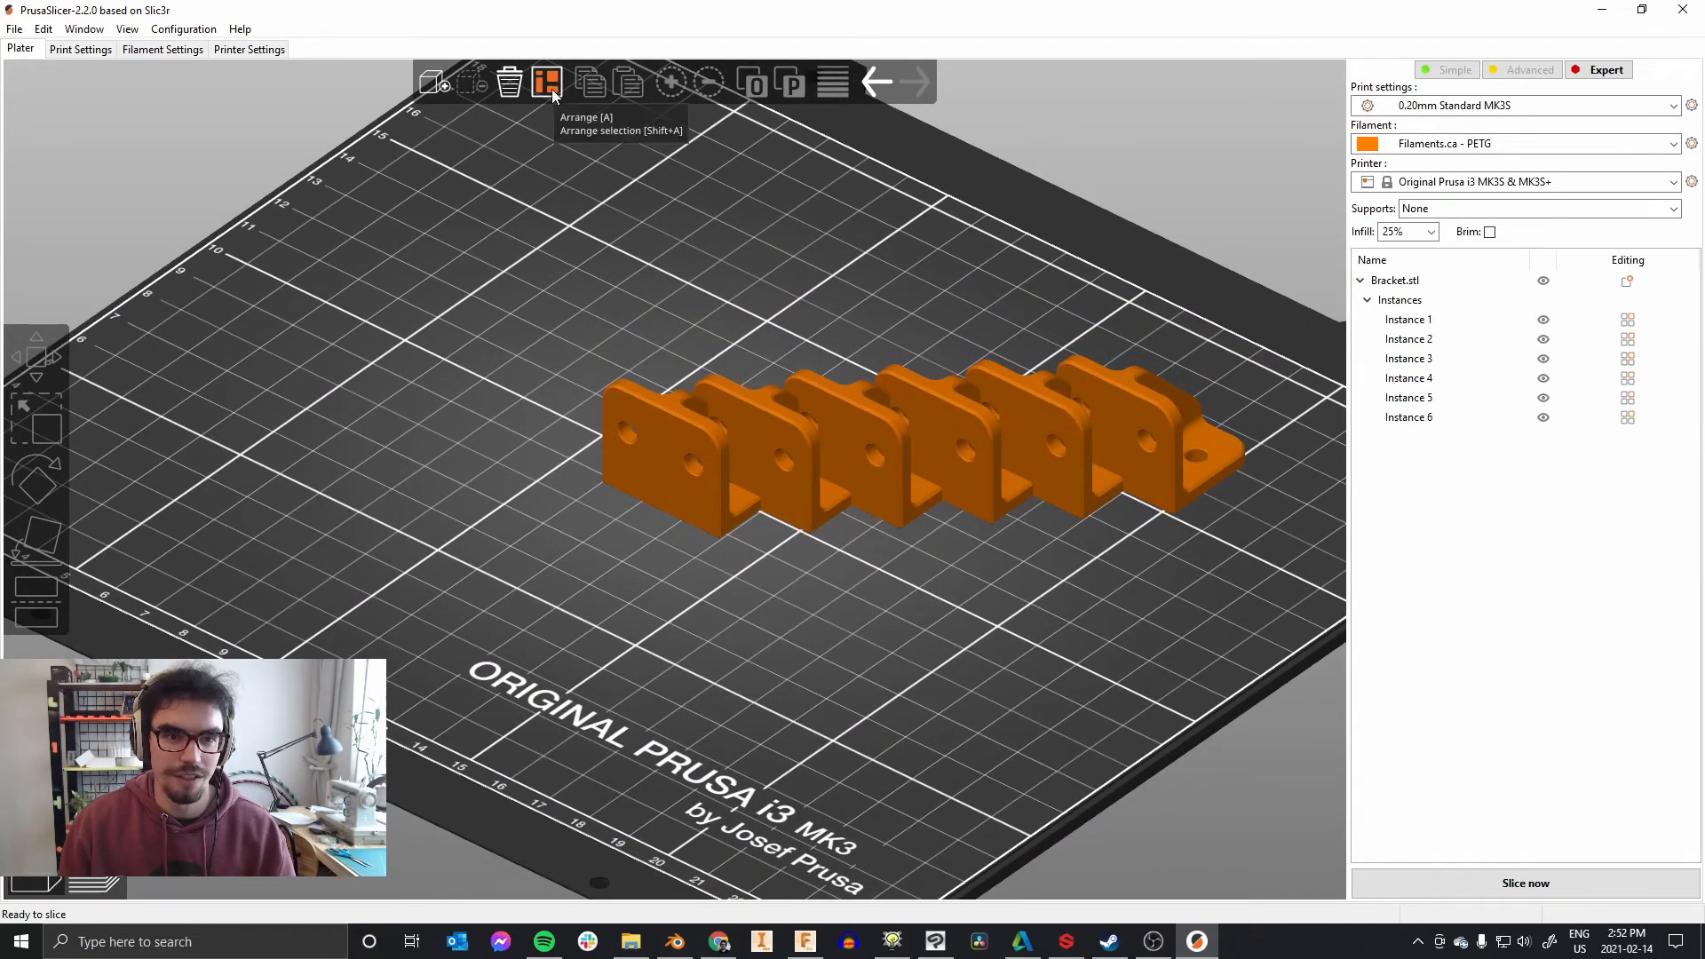
click(547, 82)
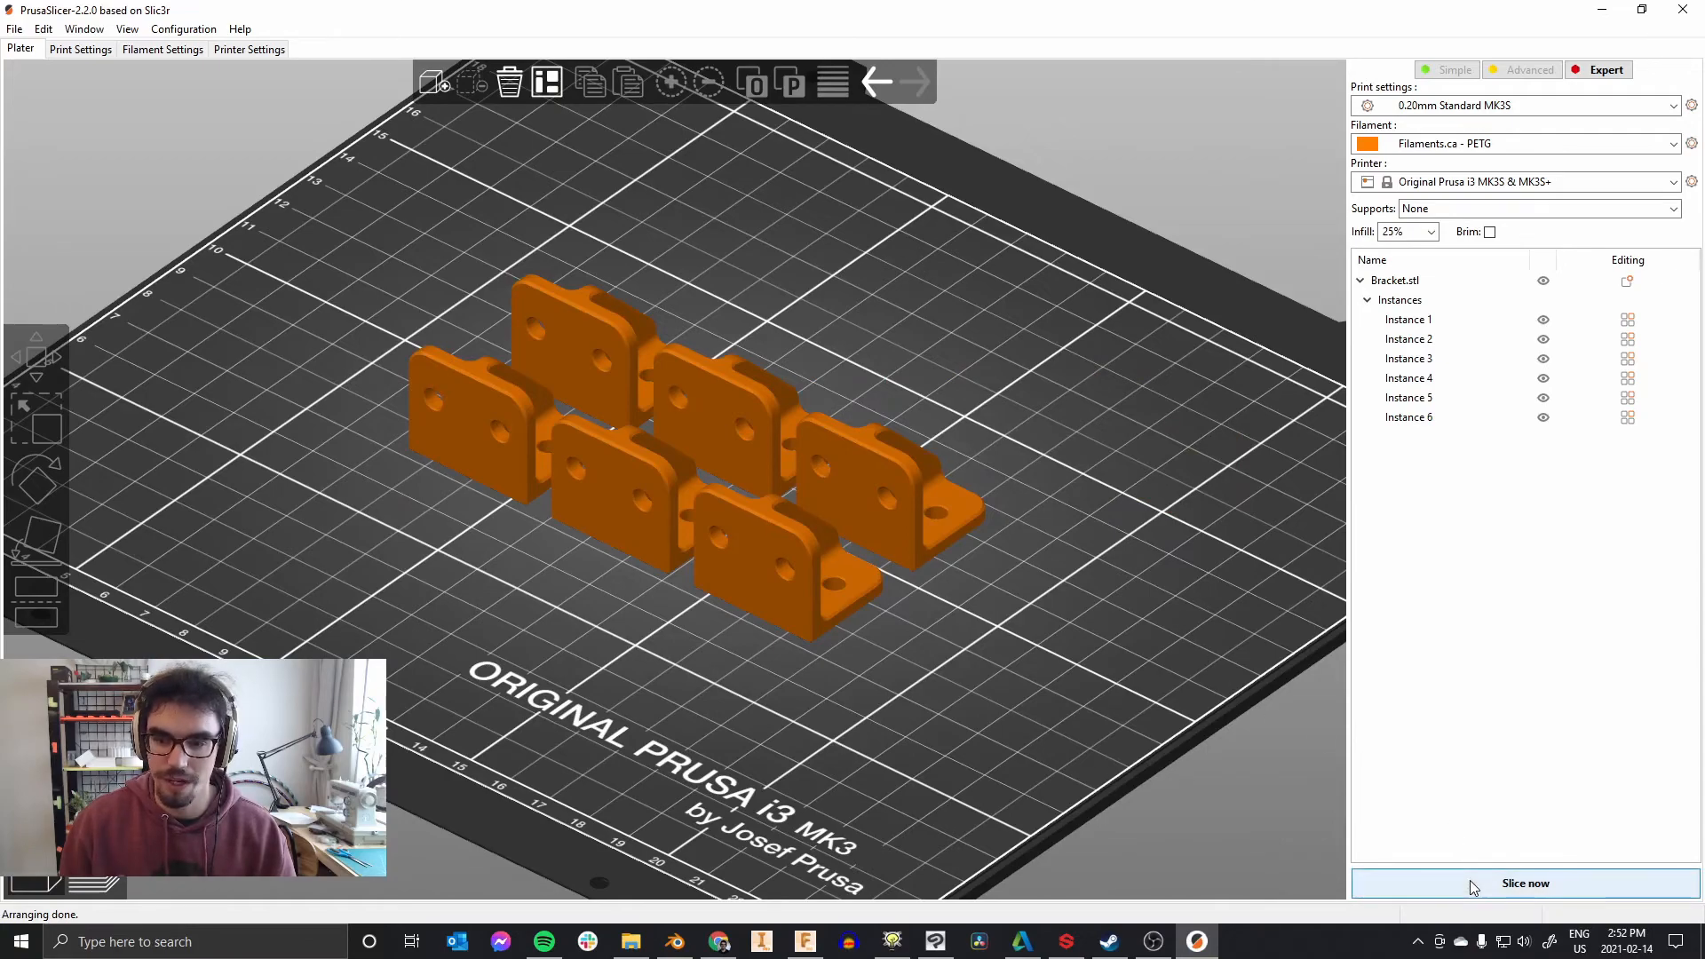
Step: Slice the six brackets (3h 43m, 39.75 g), inspect them, then remove the extra copies
click(1526, 883)
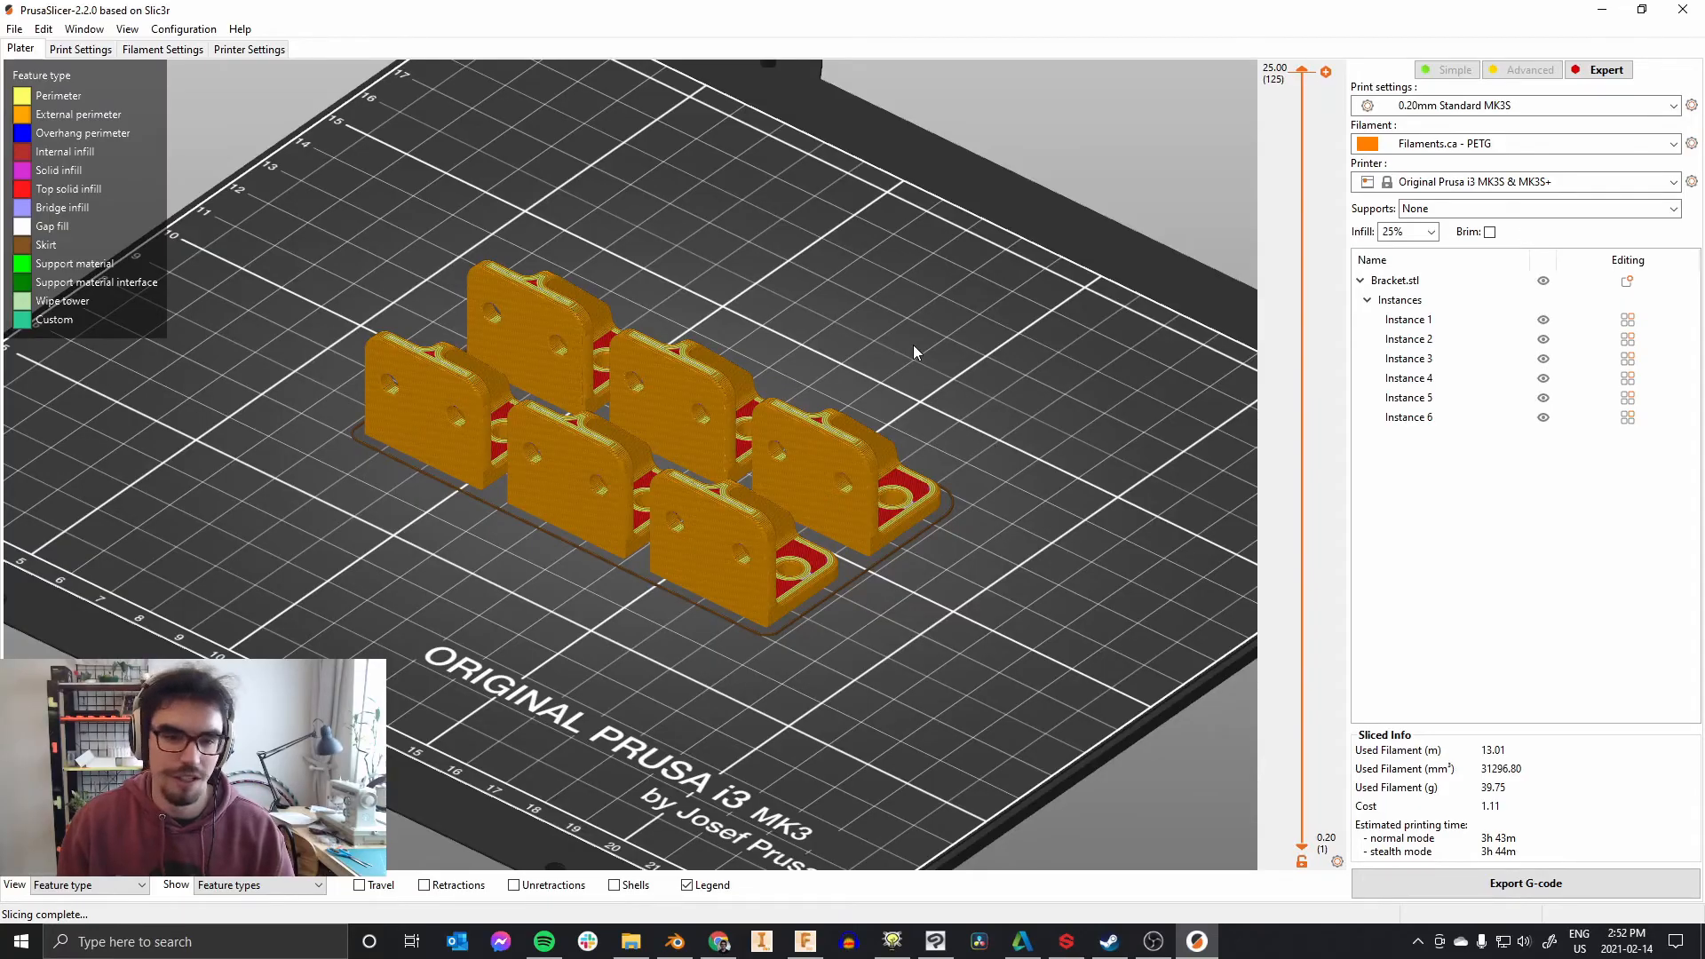
drag(913, 352, 865, 380)
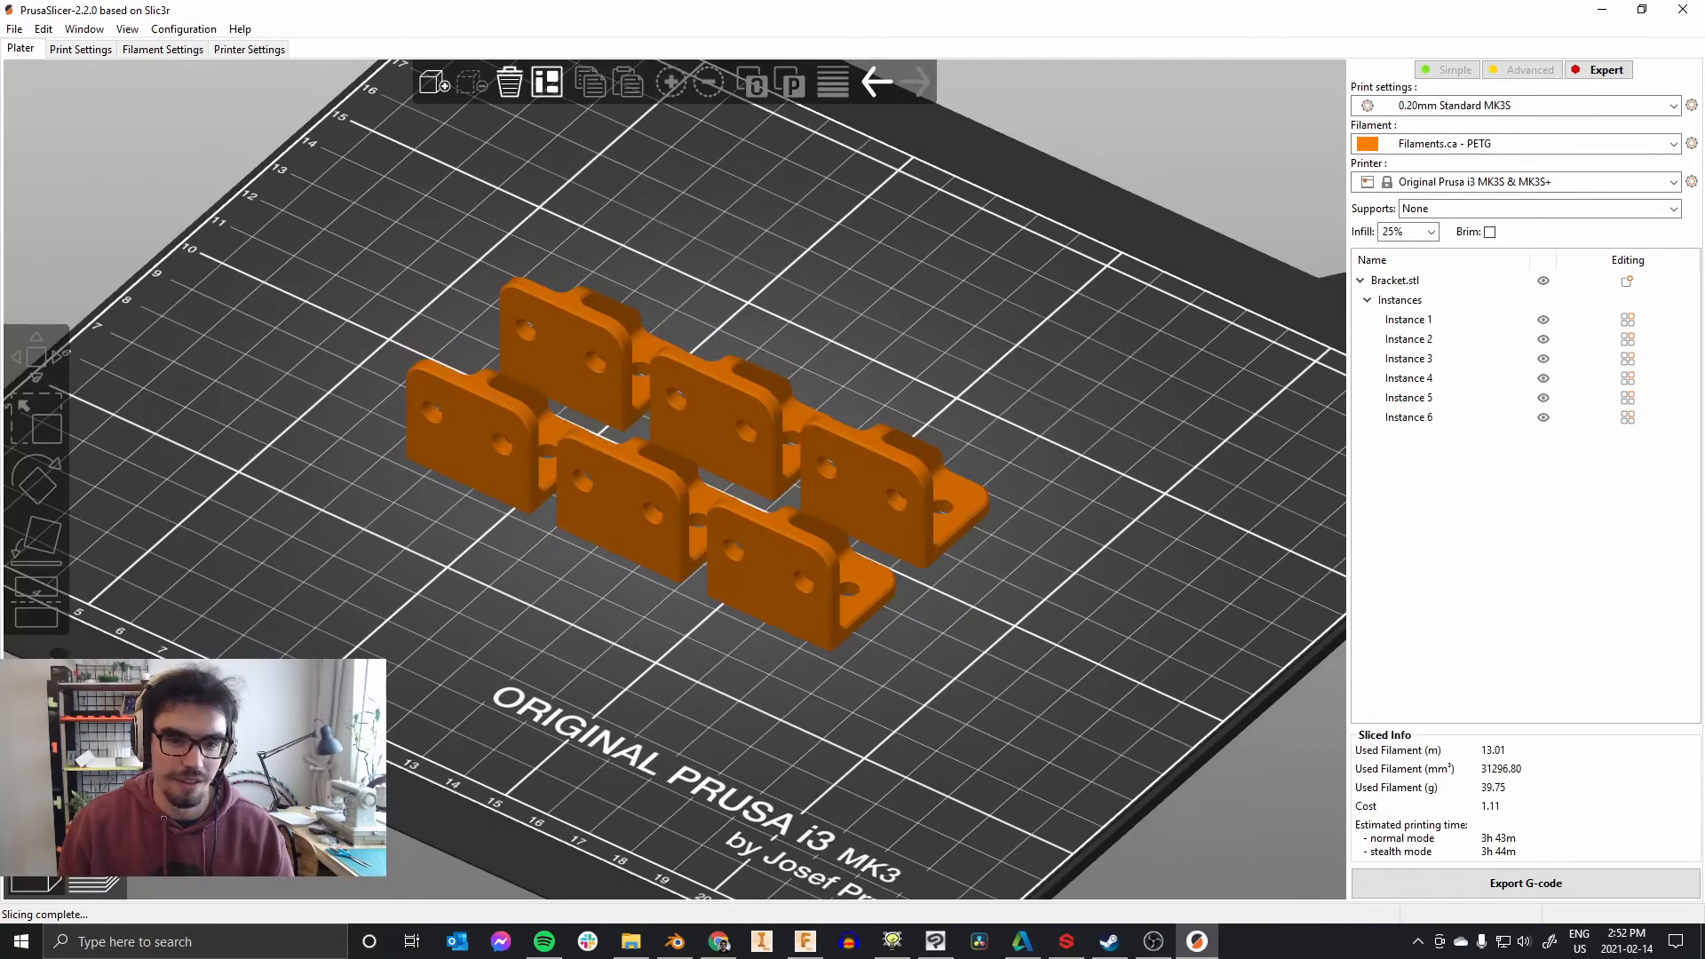
click(728, 419)
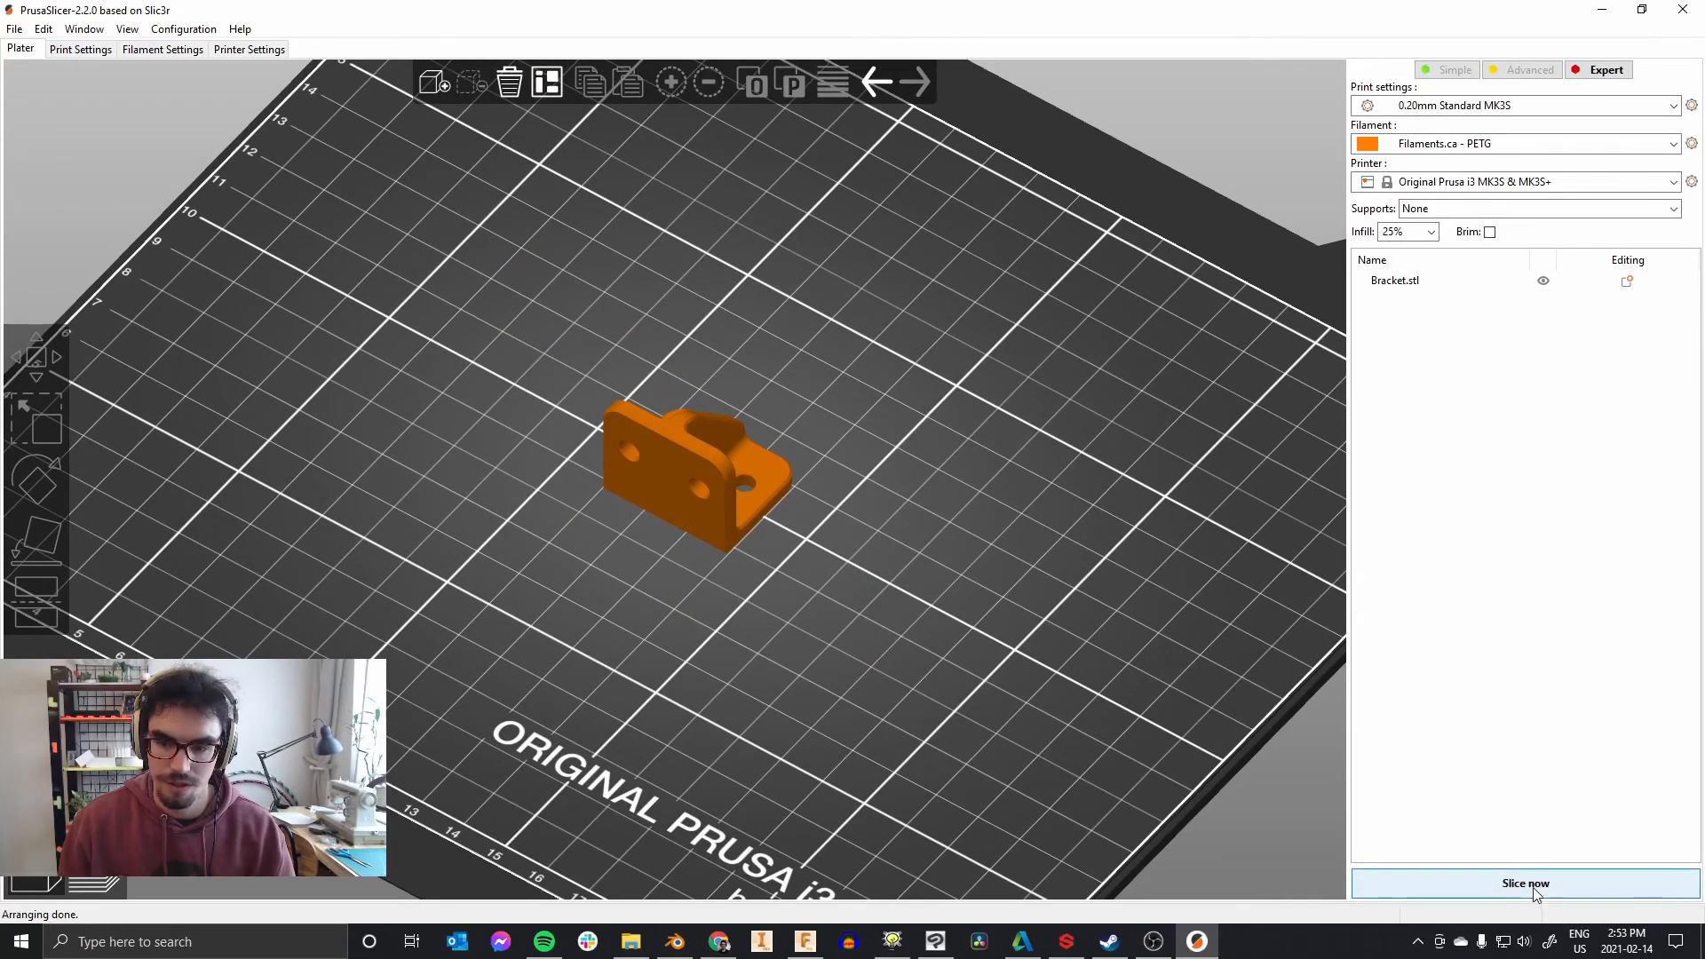
Step: Slice the single bracket for a 52-minute, 6.68 g print and inspect the result
click(1526, 883)
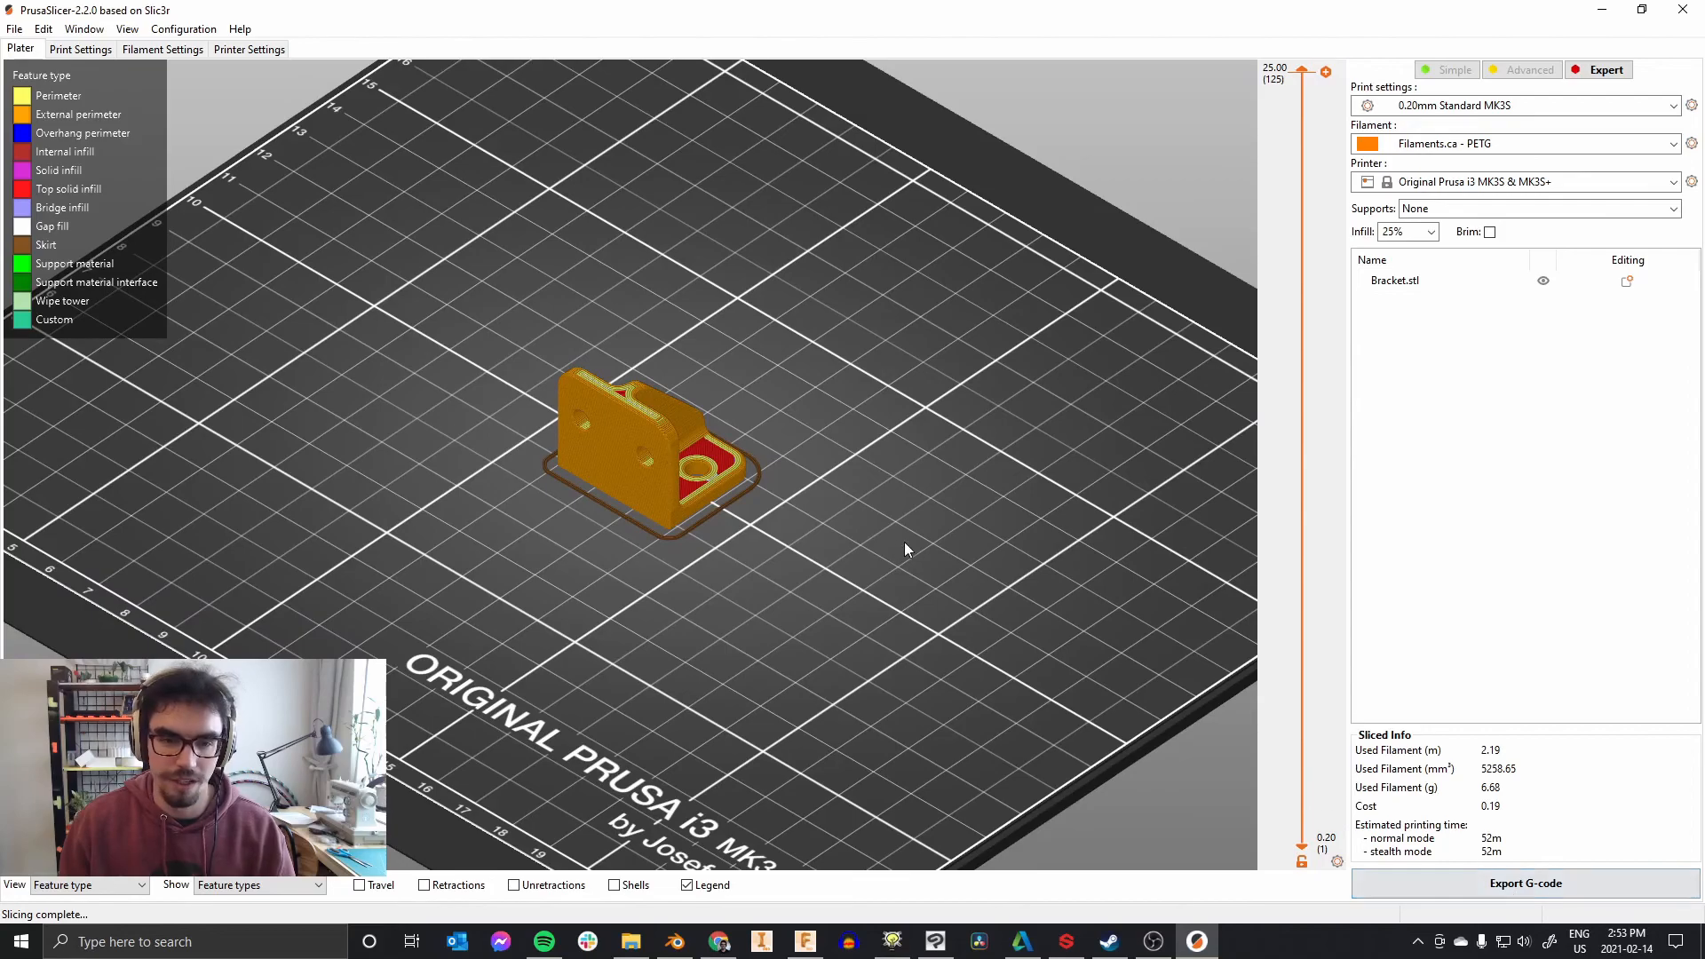
drag(906, 549, 849, 585)
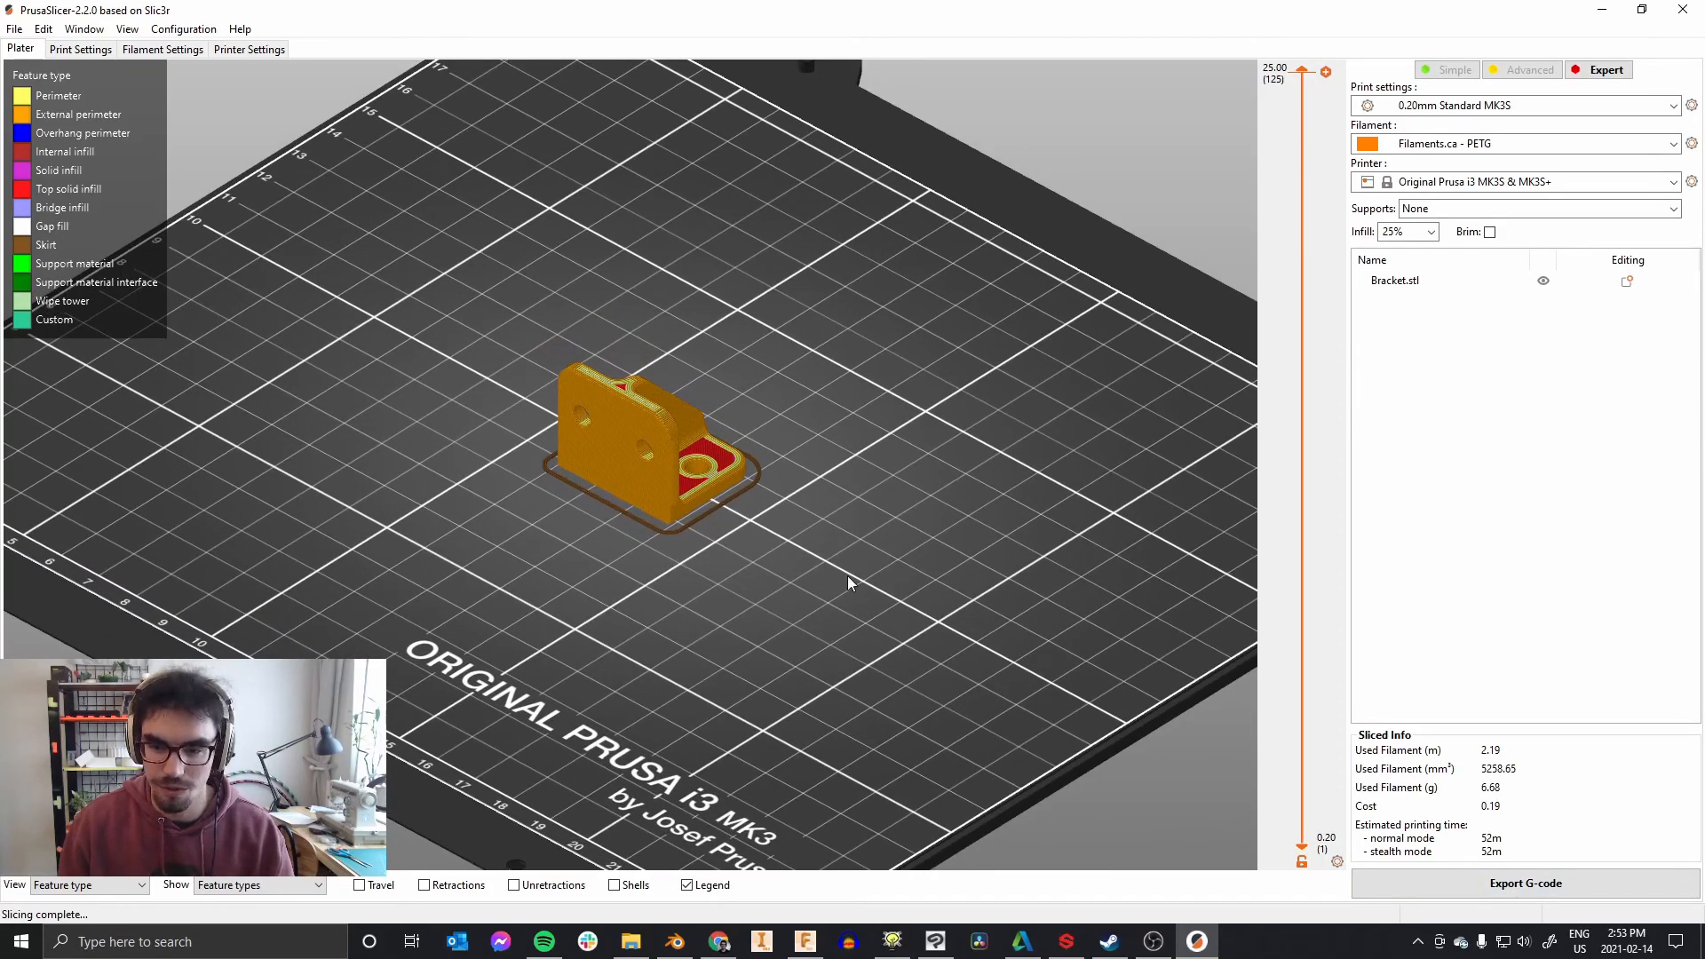